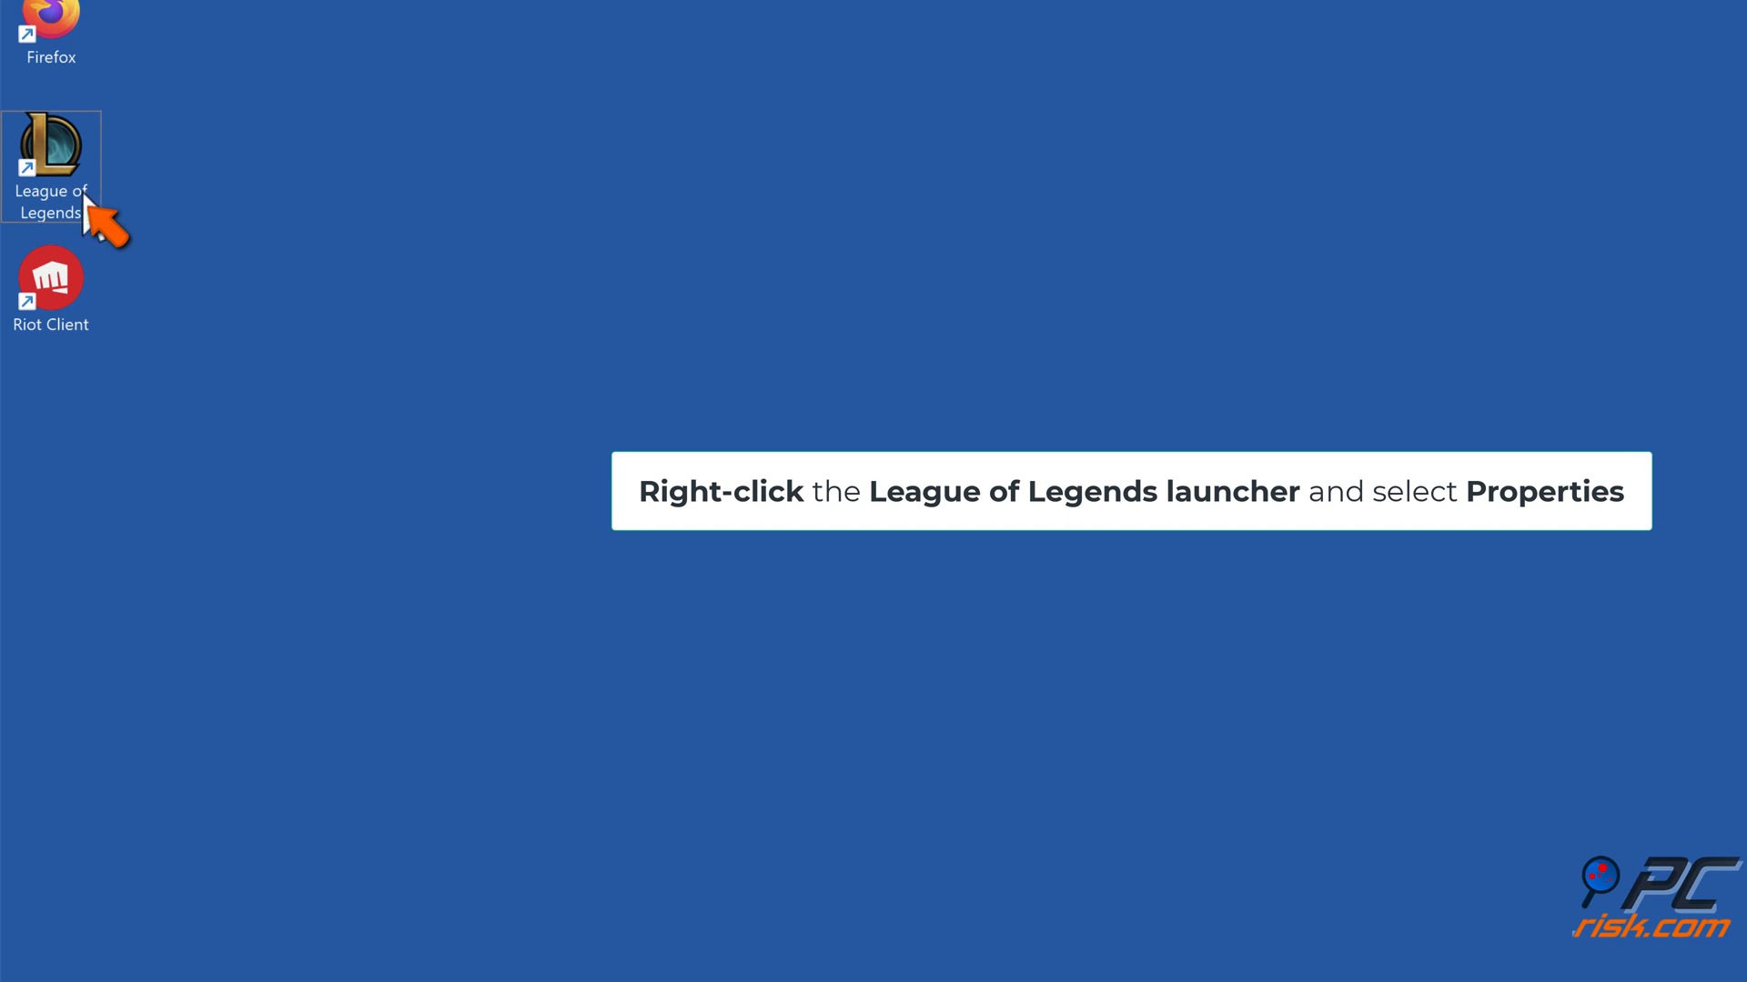
Enable 'Run this program as an administrator' in the shortcut's Compatibility settings and apply it.
right_click(51, 165)
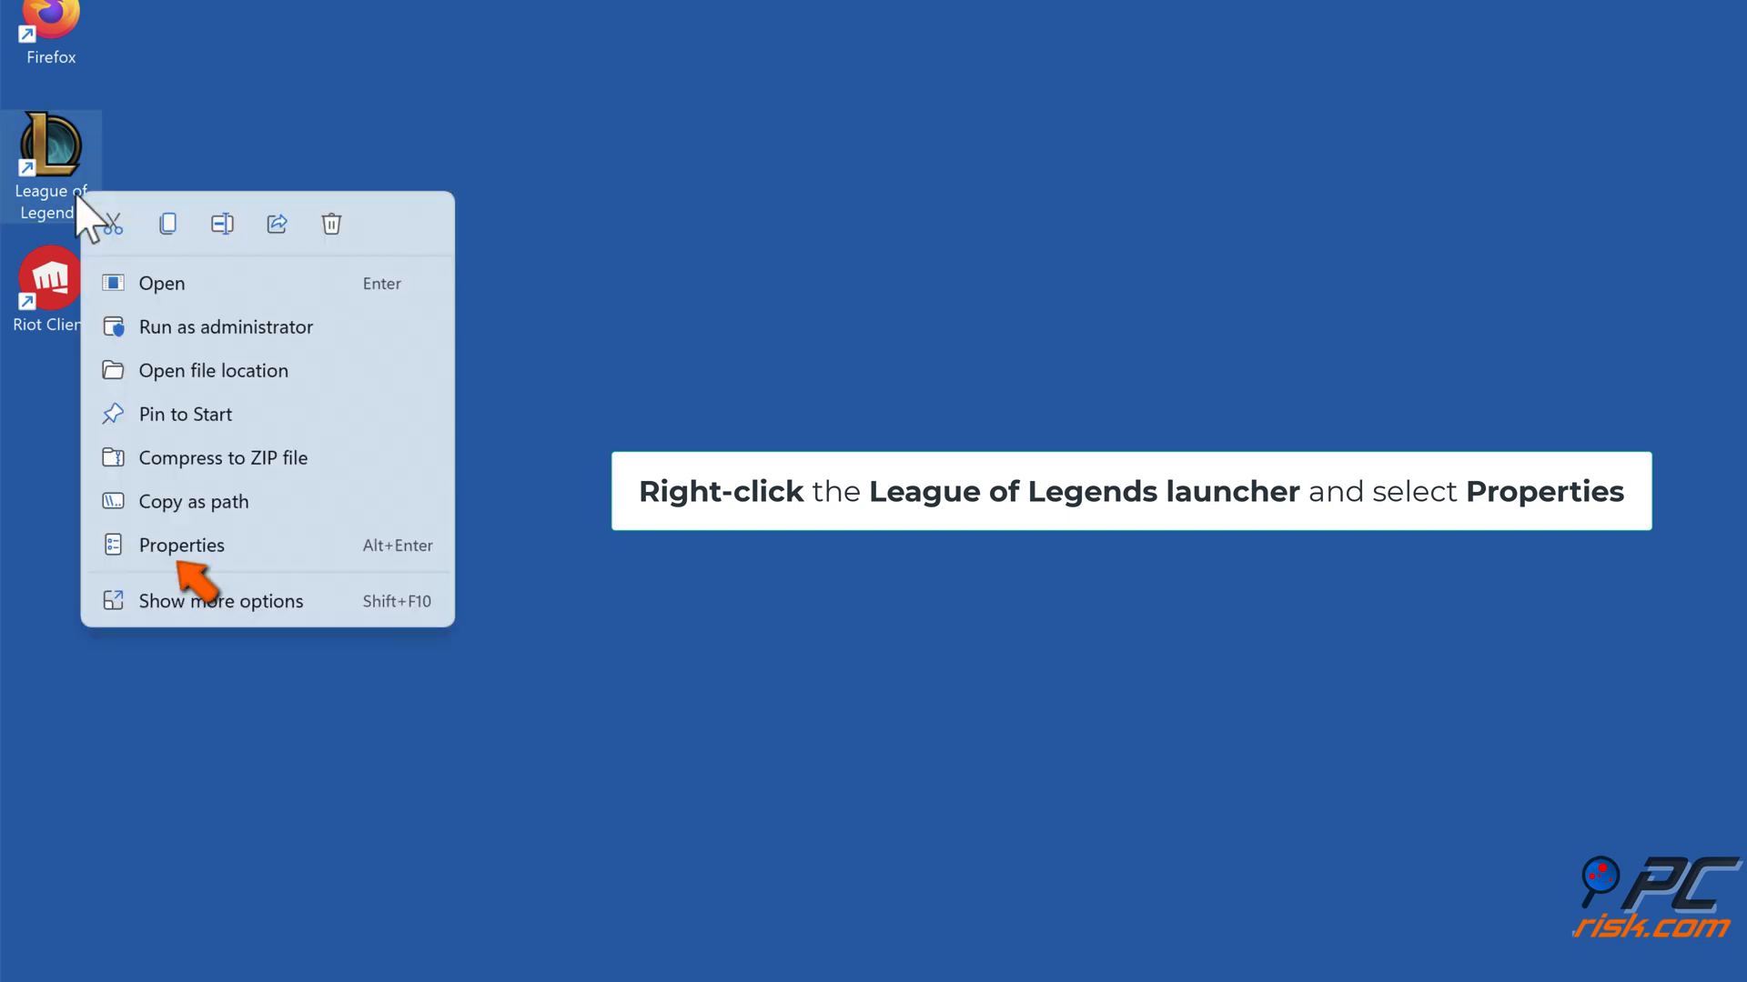
mouse_move(187, 562)
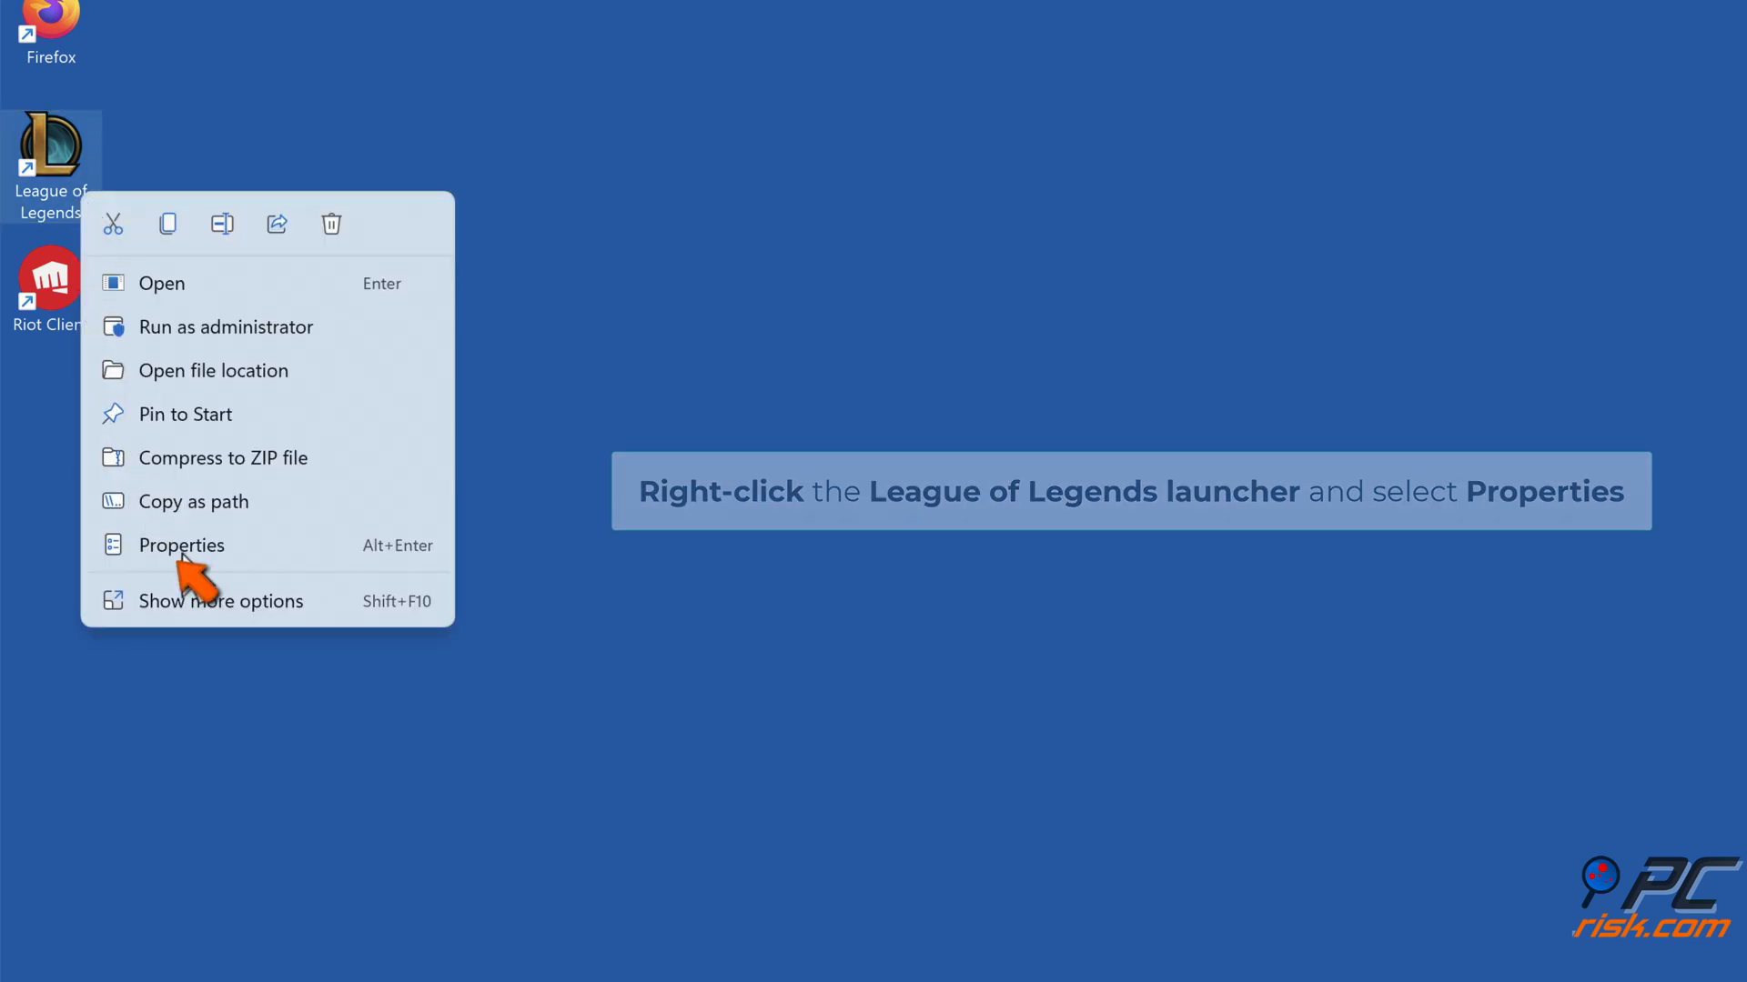
click(180, 544)
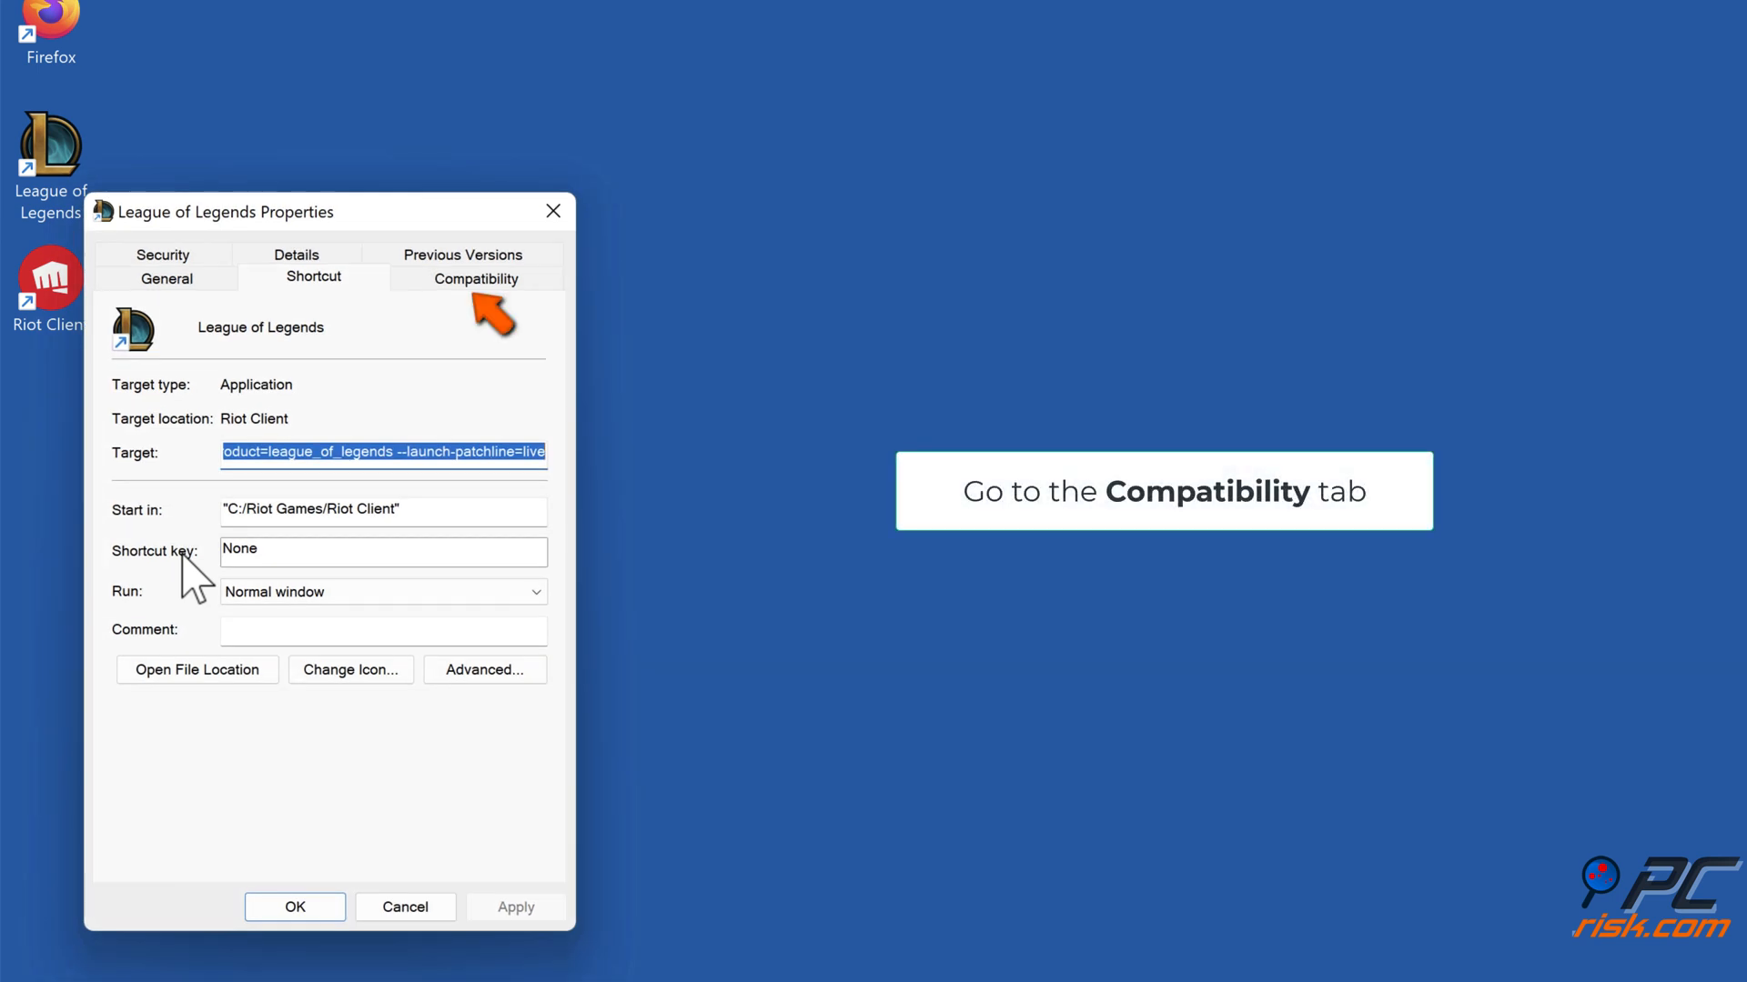
click(477, 277)
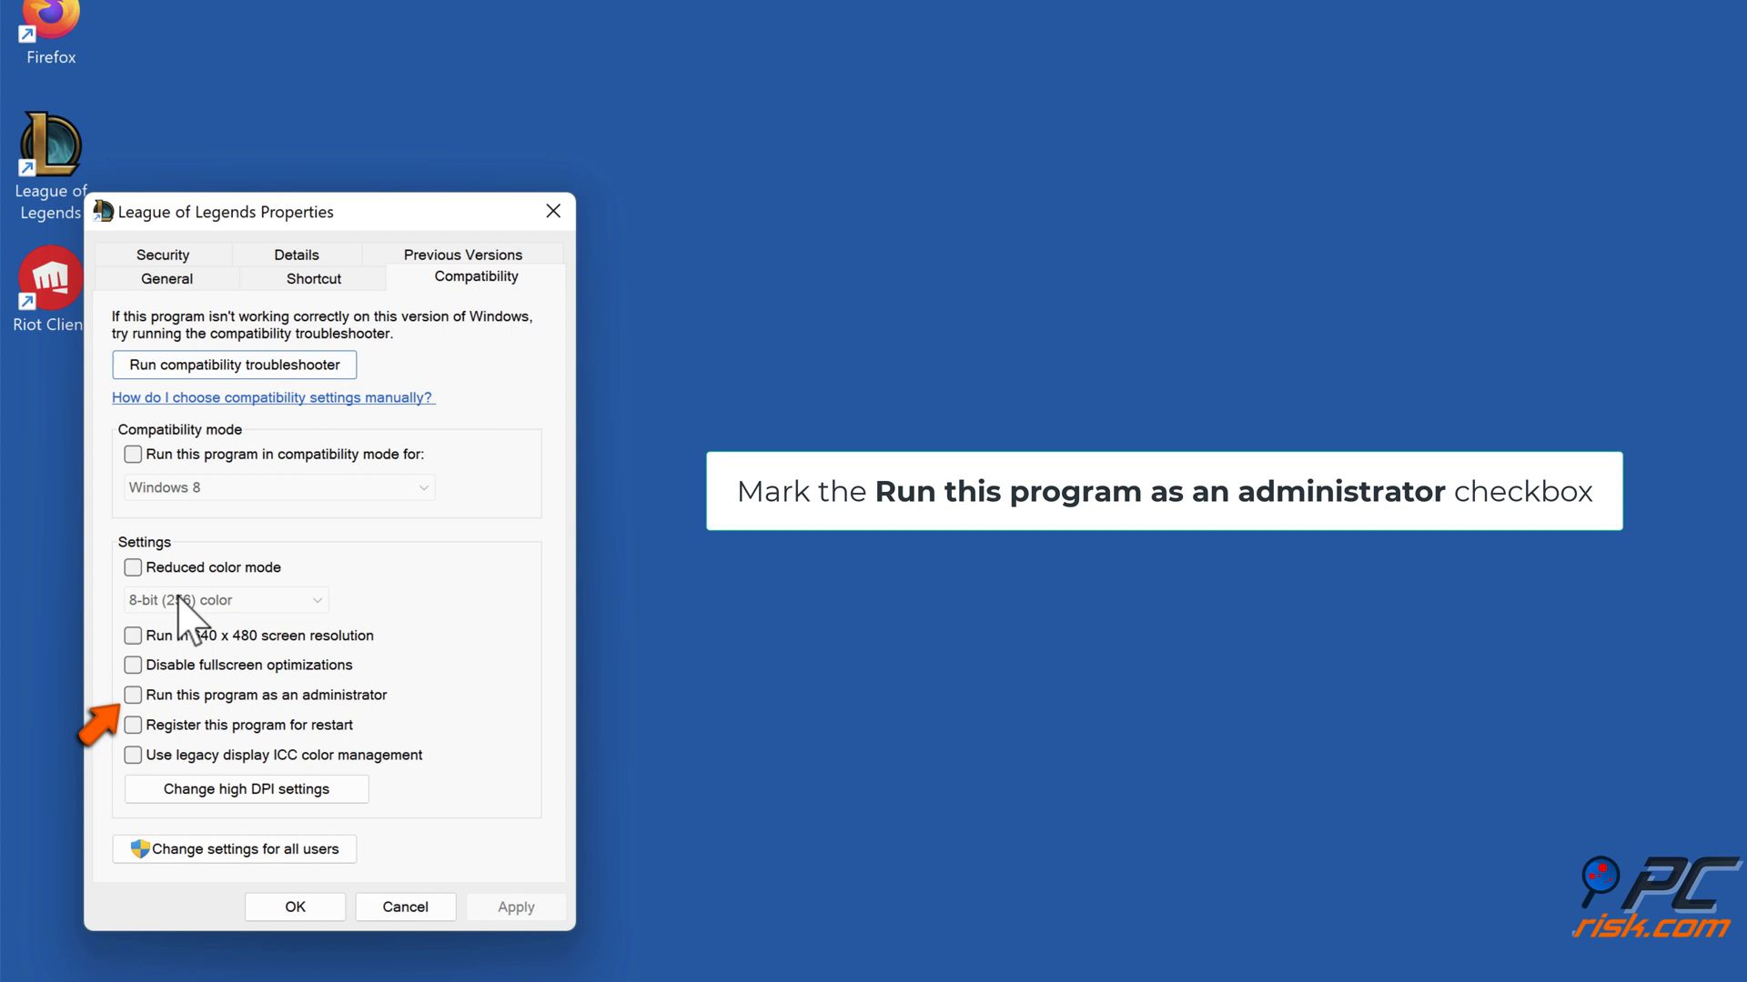
click(133, 693)
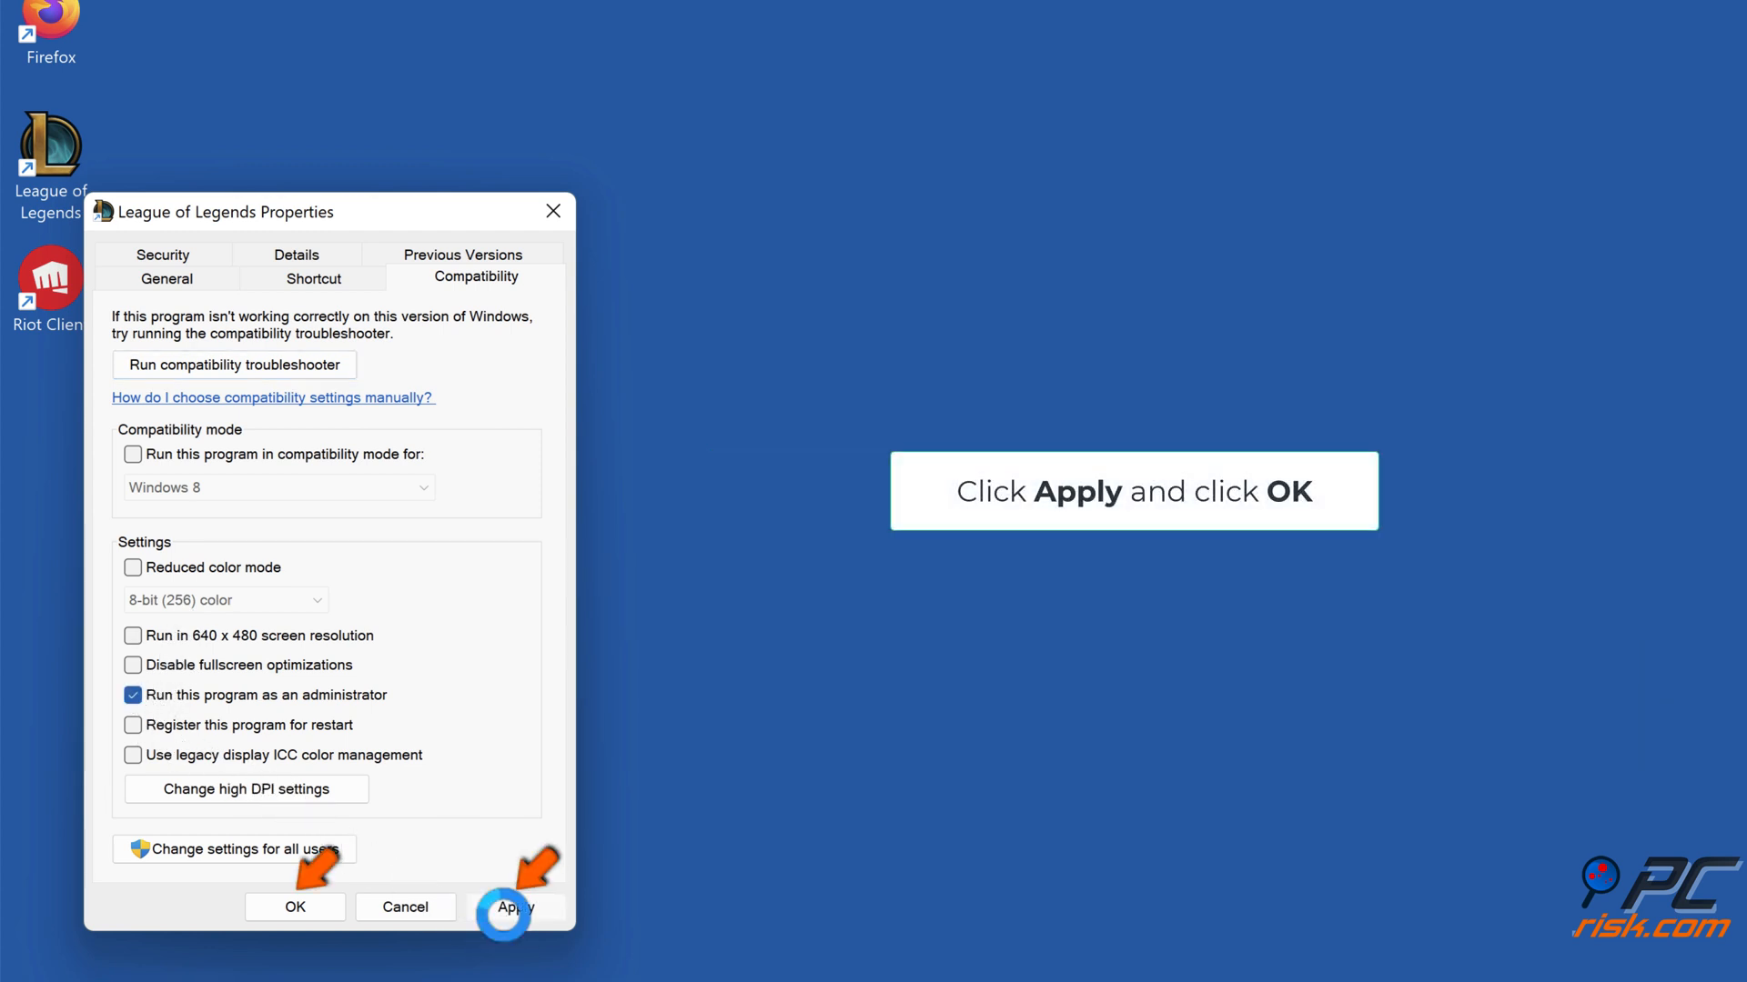
click(294, 906)
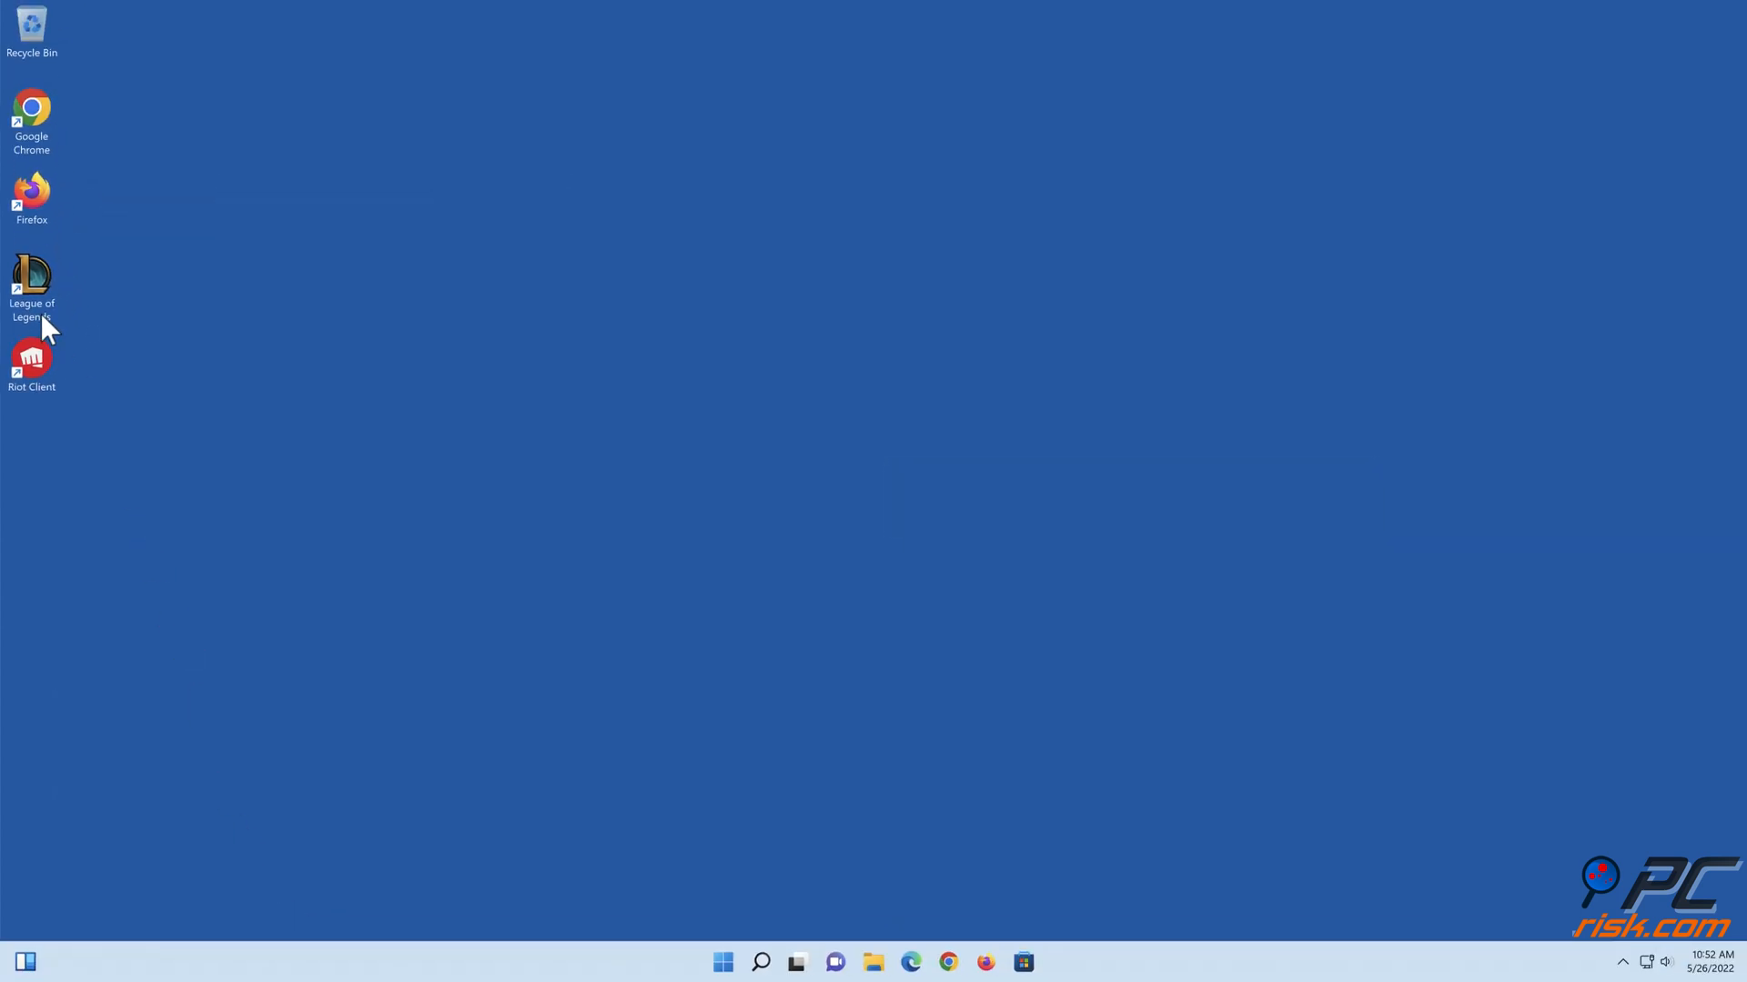
click(31, 277)
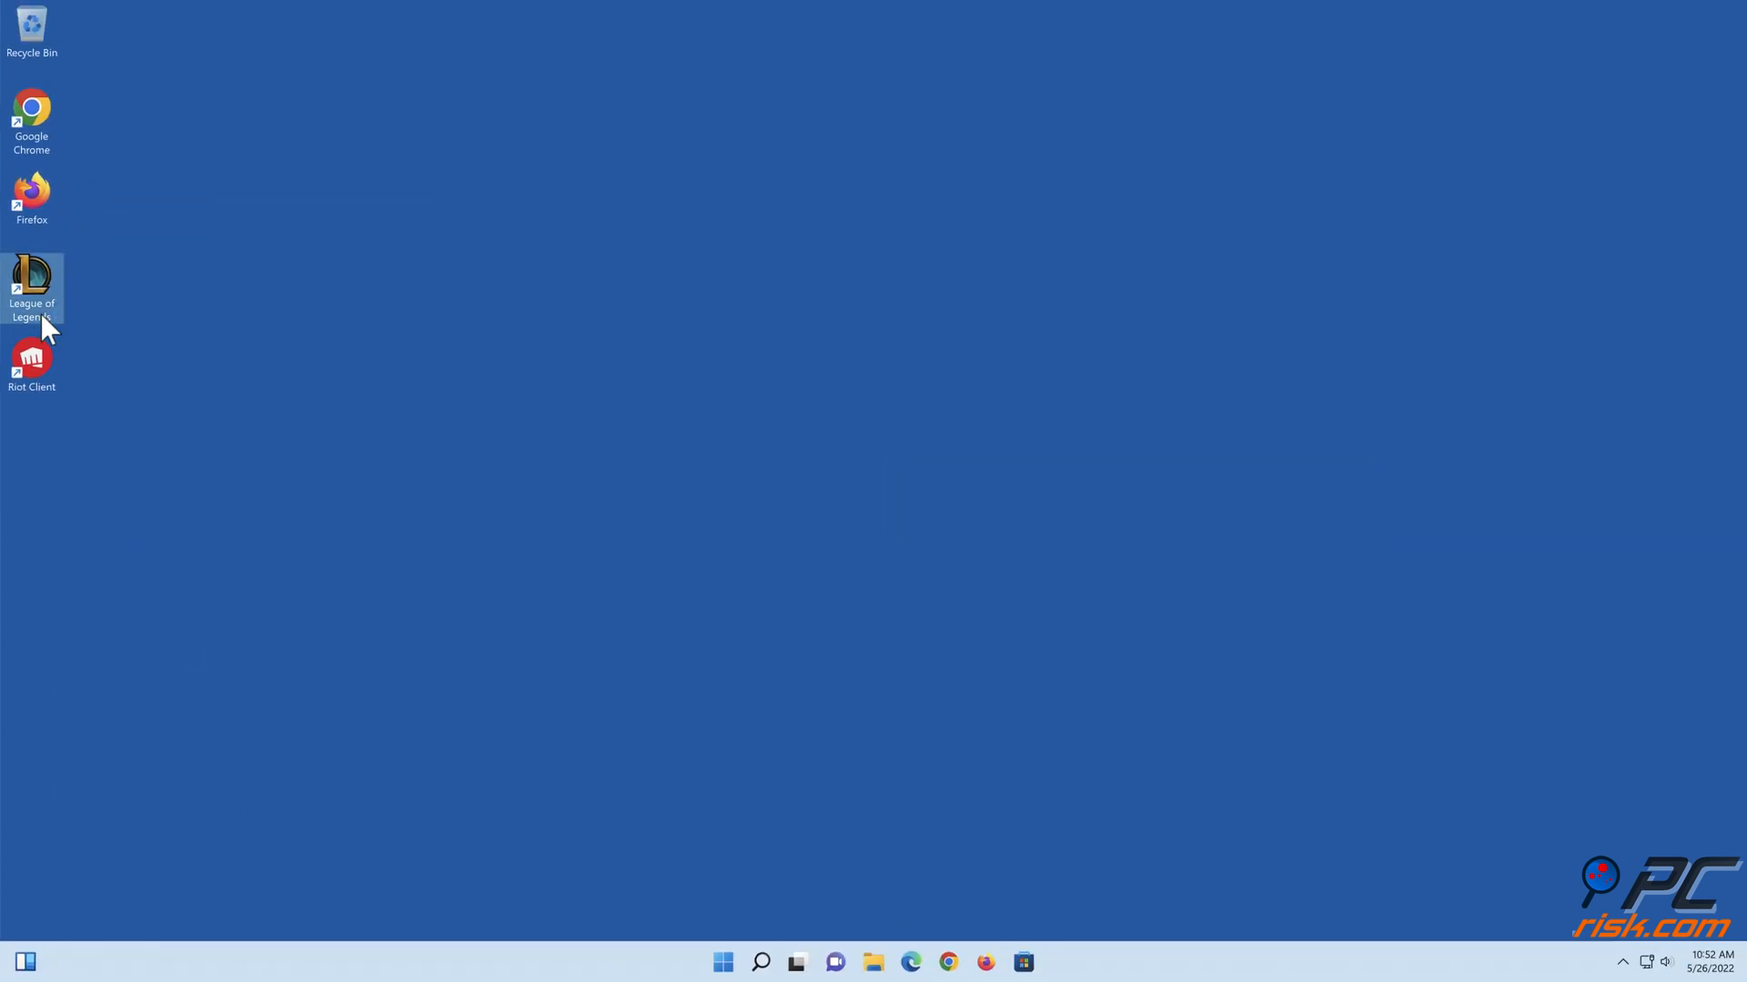
double_click(31, 288)
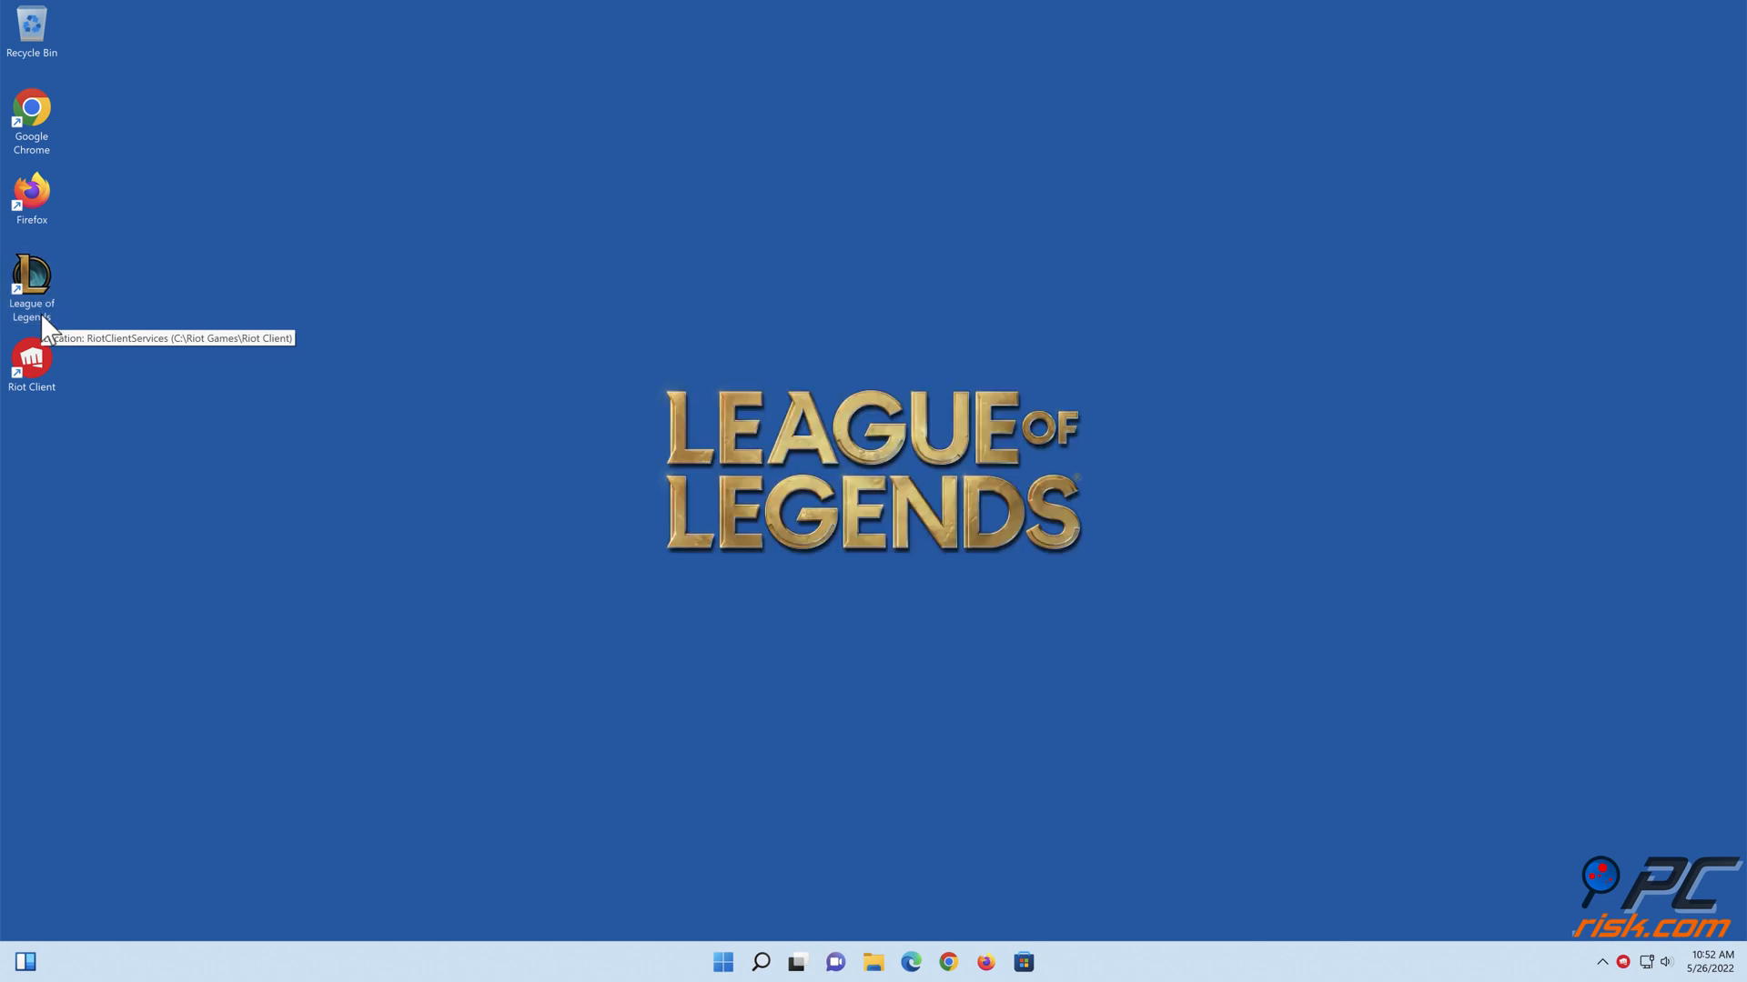
mouse_move(891, 889)
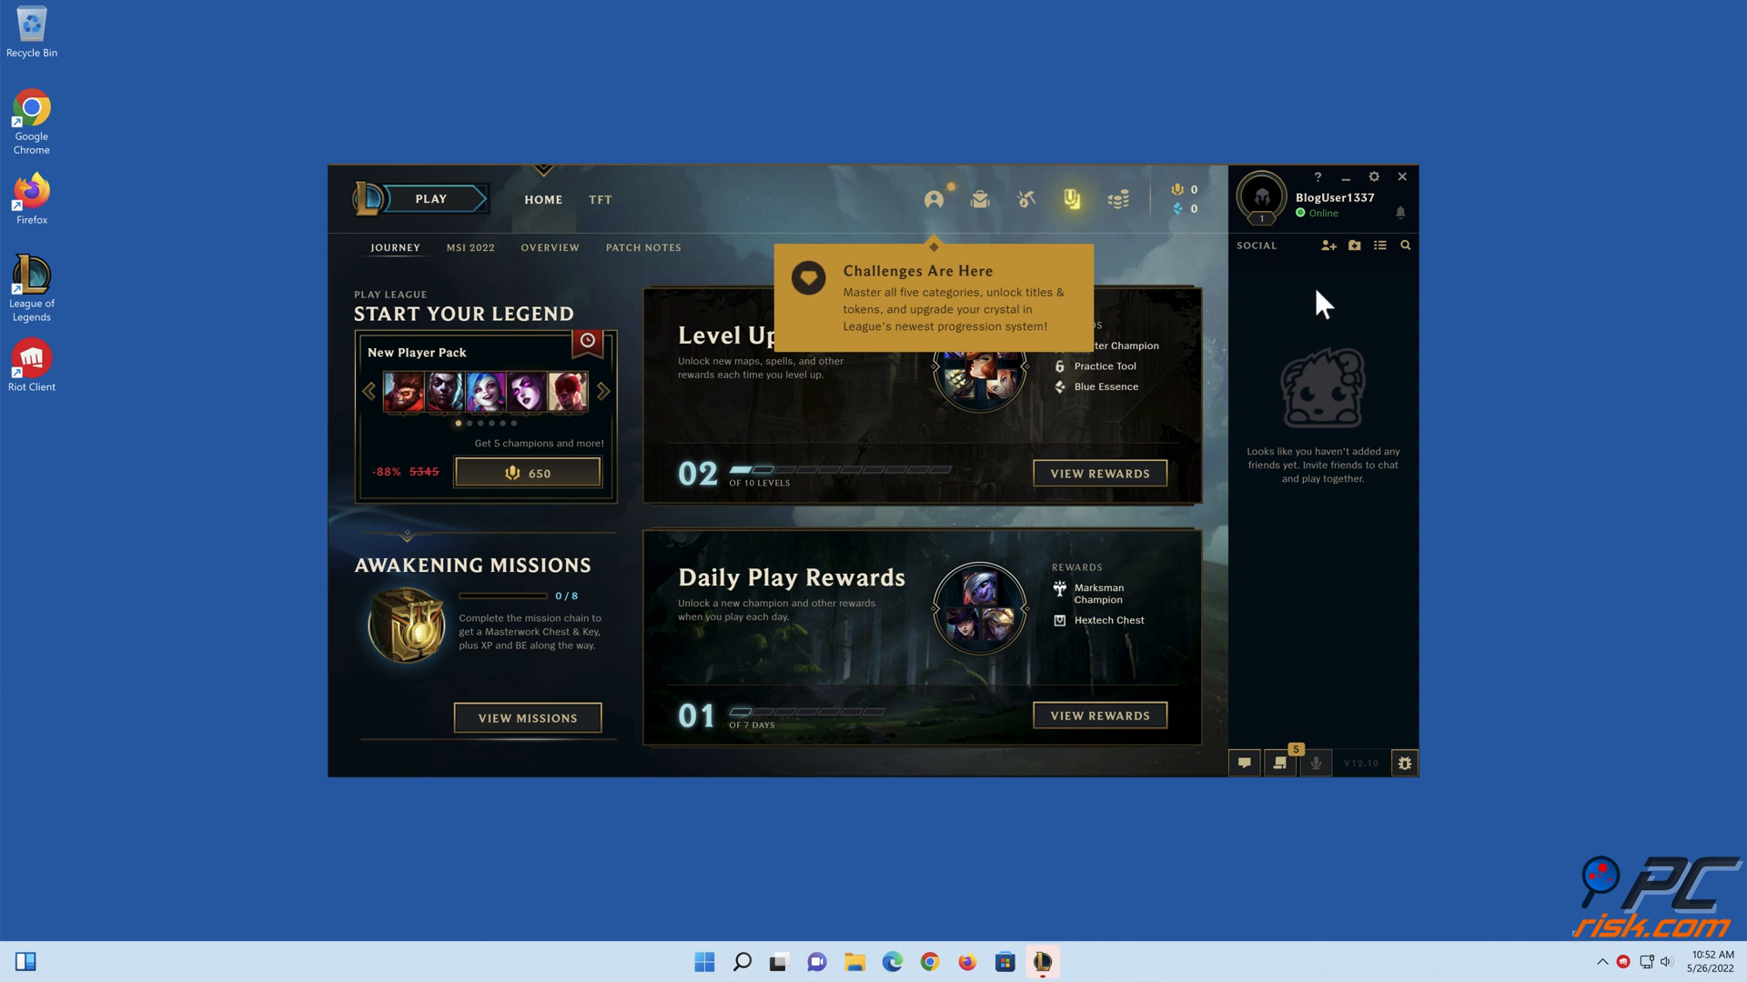
click(1401, 177)
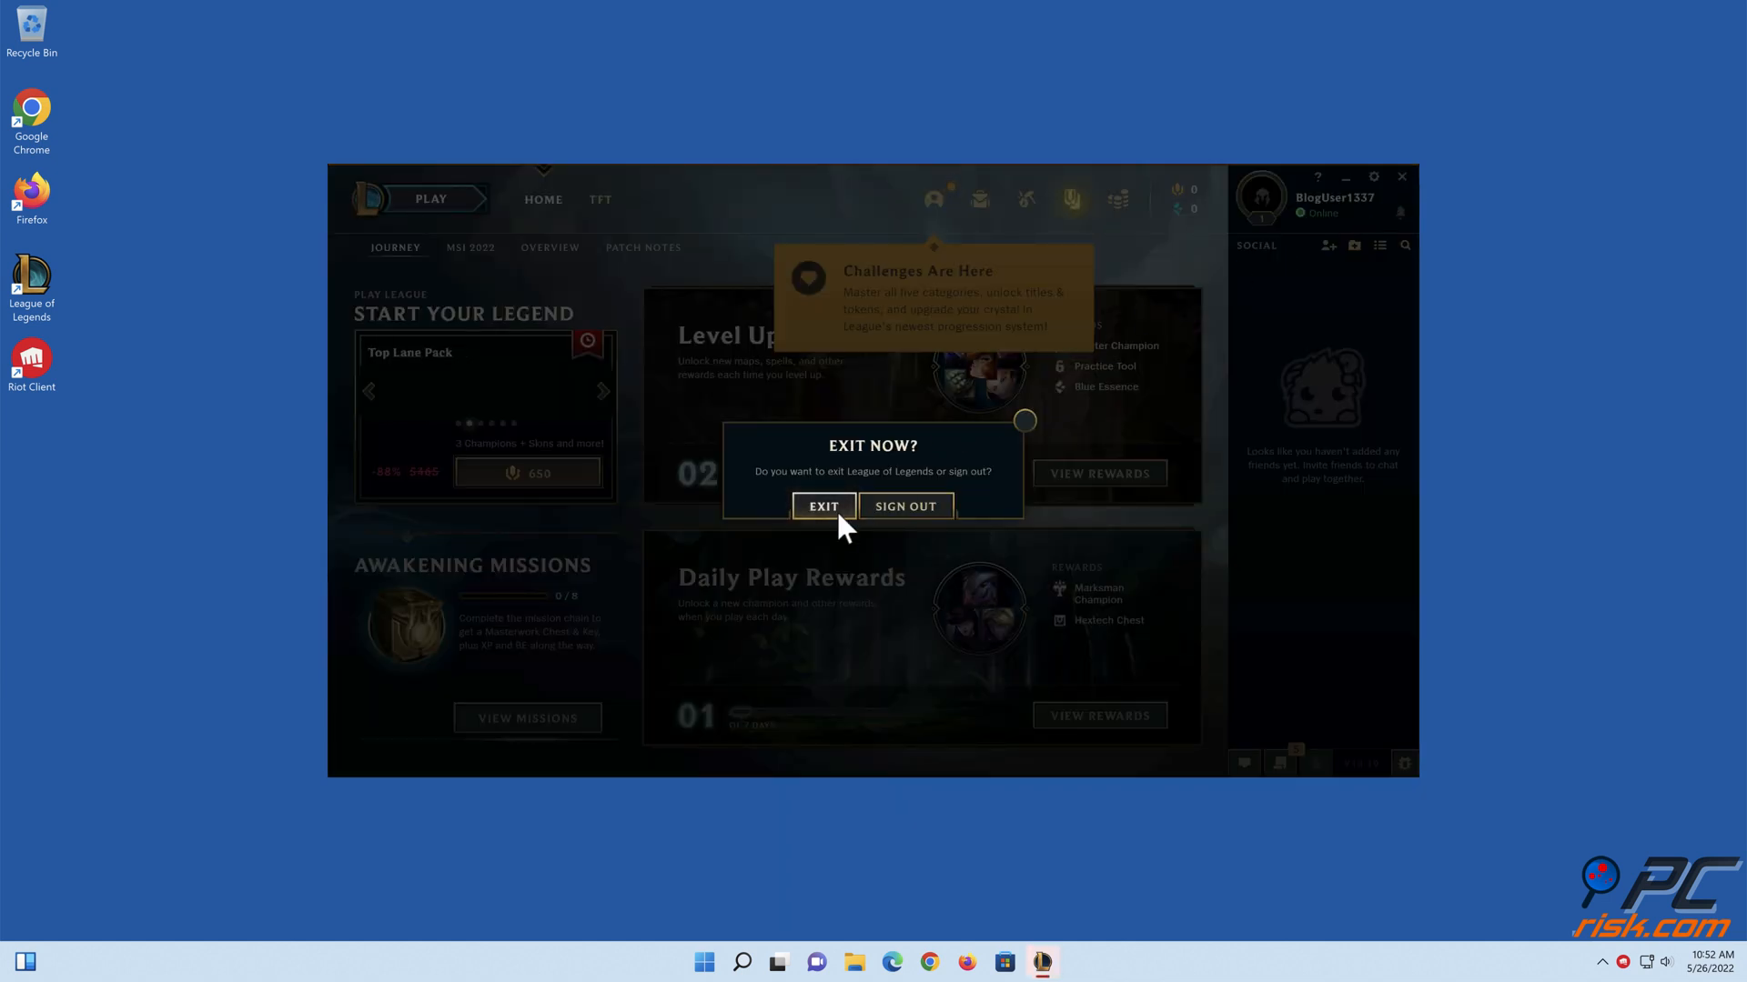
click(823, 506)
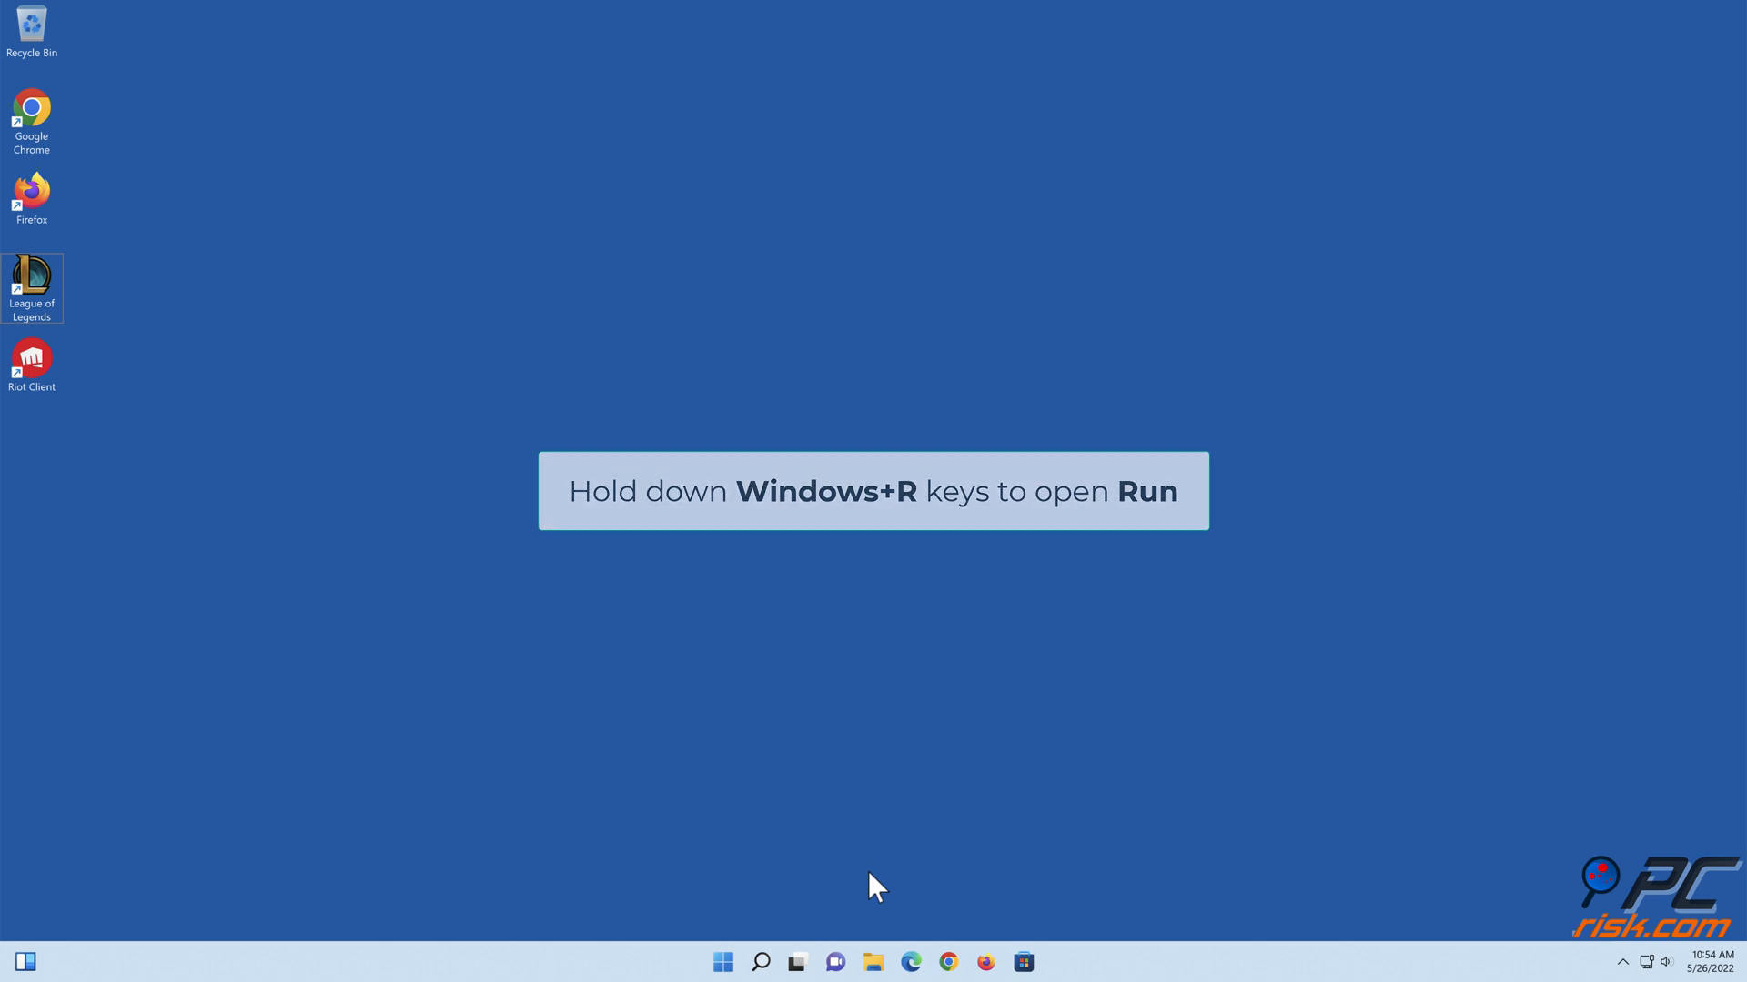
Run firewall.cpl from the Run dialog to open Windows Defender Firewall.
key(win+r)
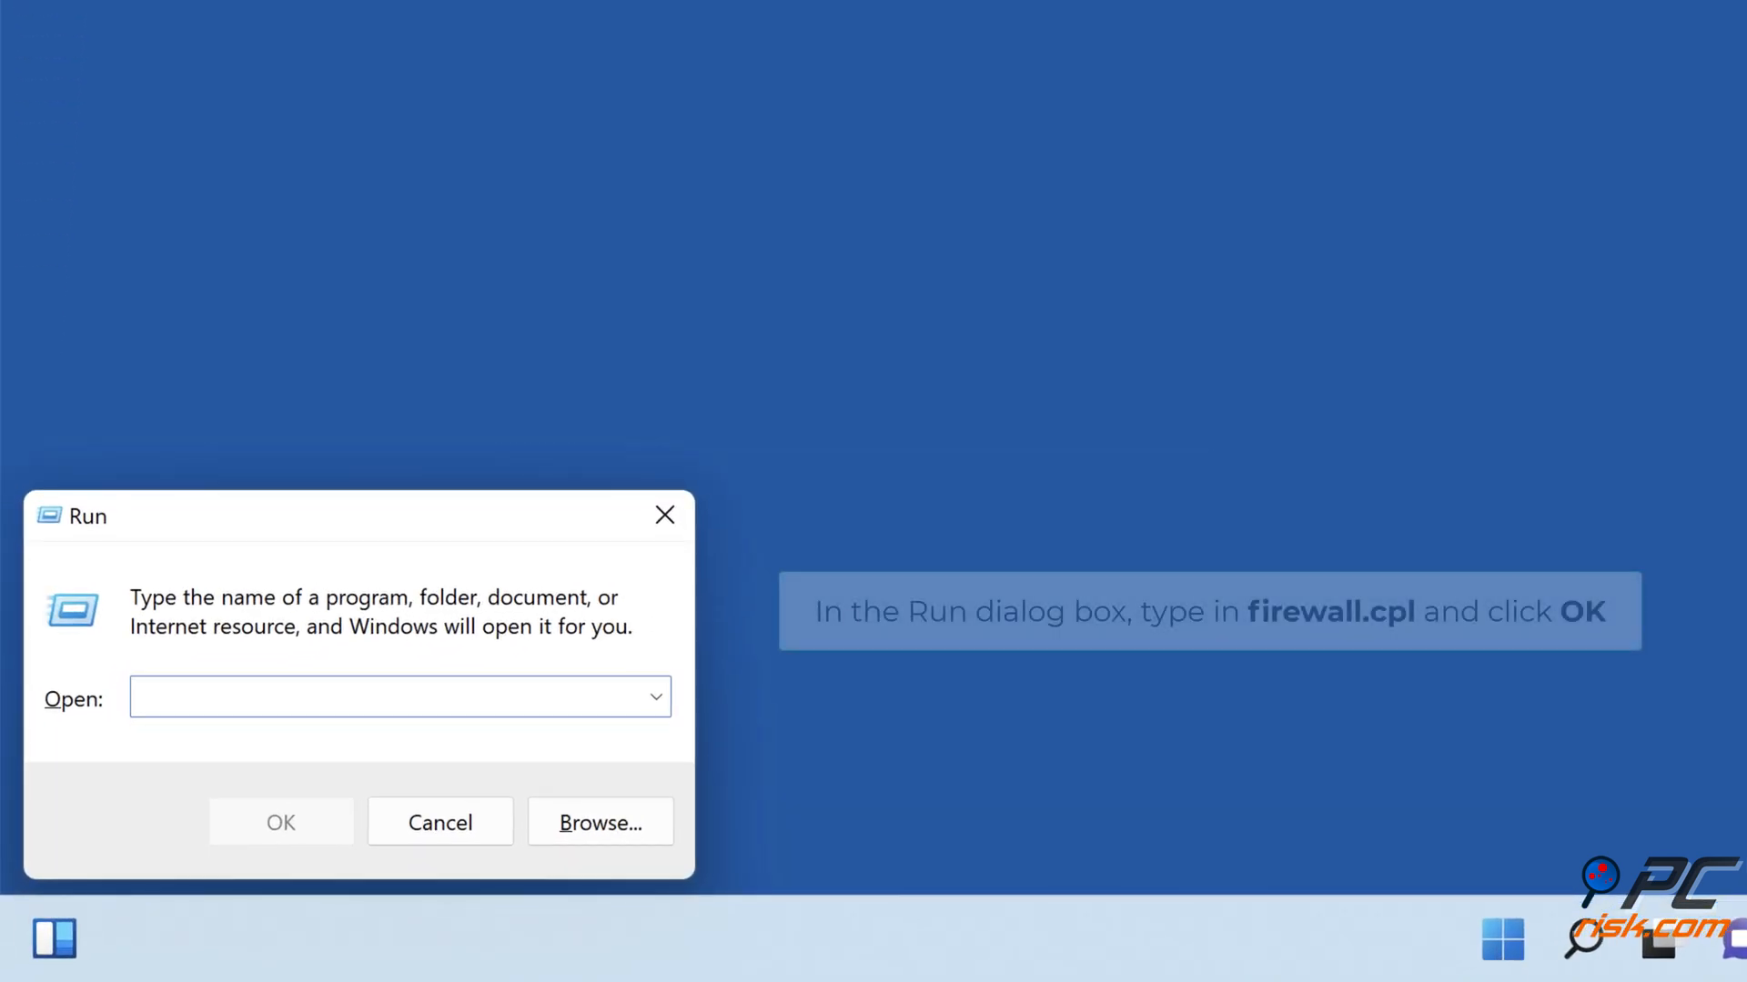
text(firewall.cpl)
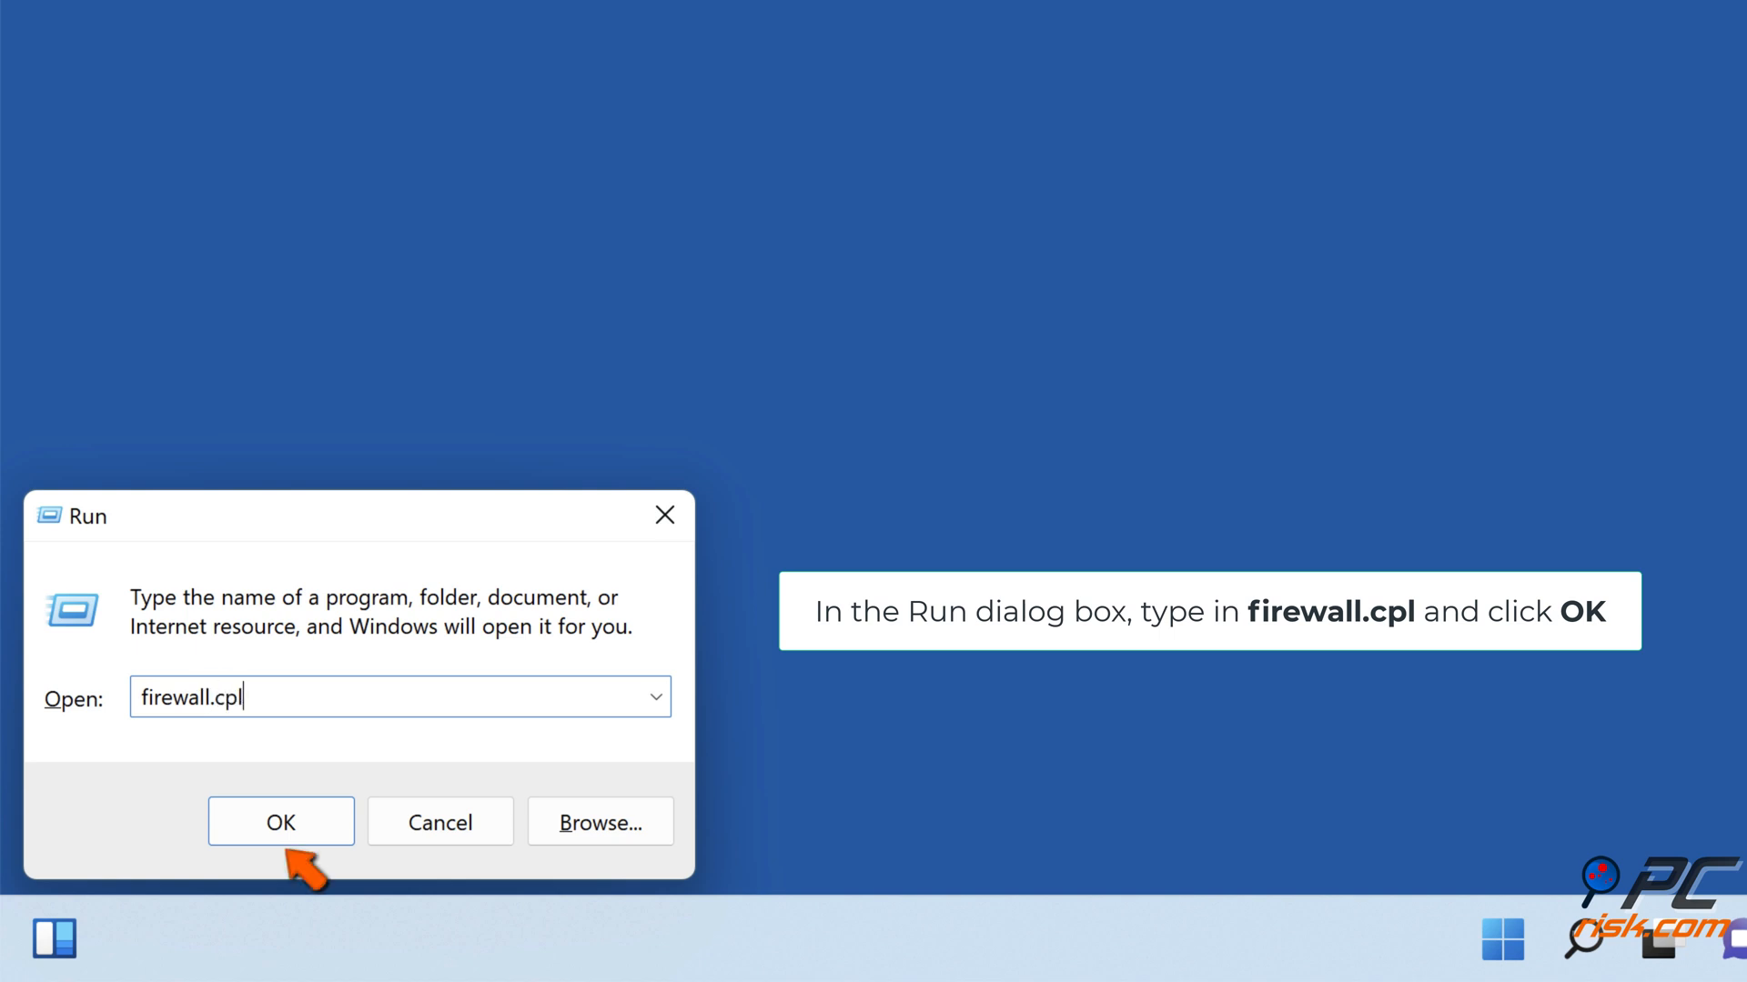
mouse_move(357, 902)
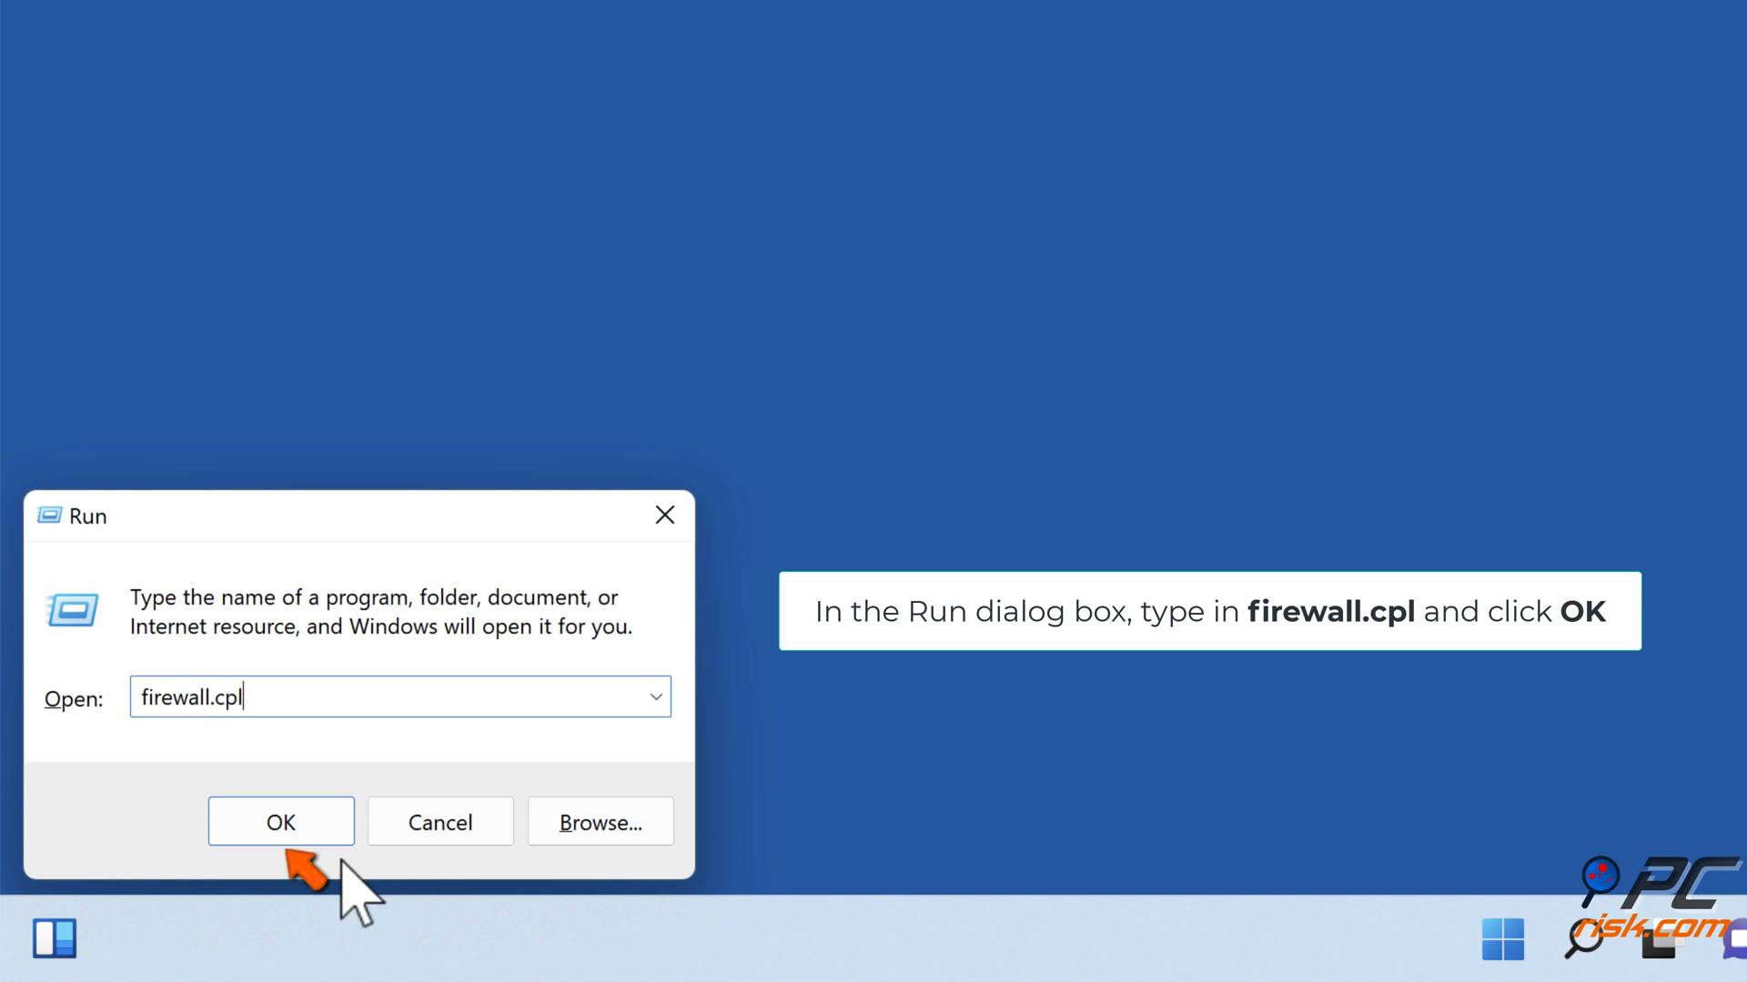
click(280, 823)
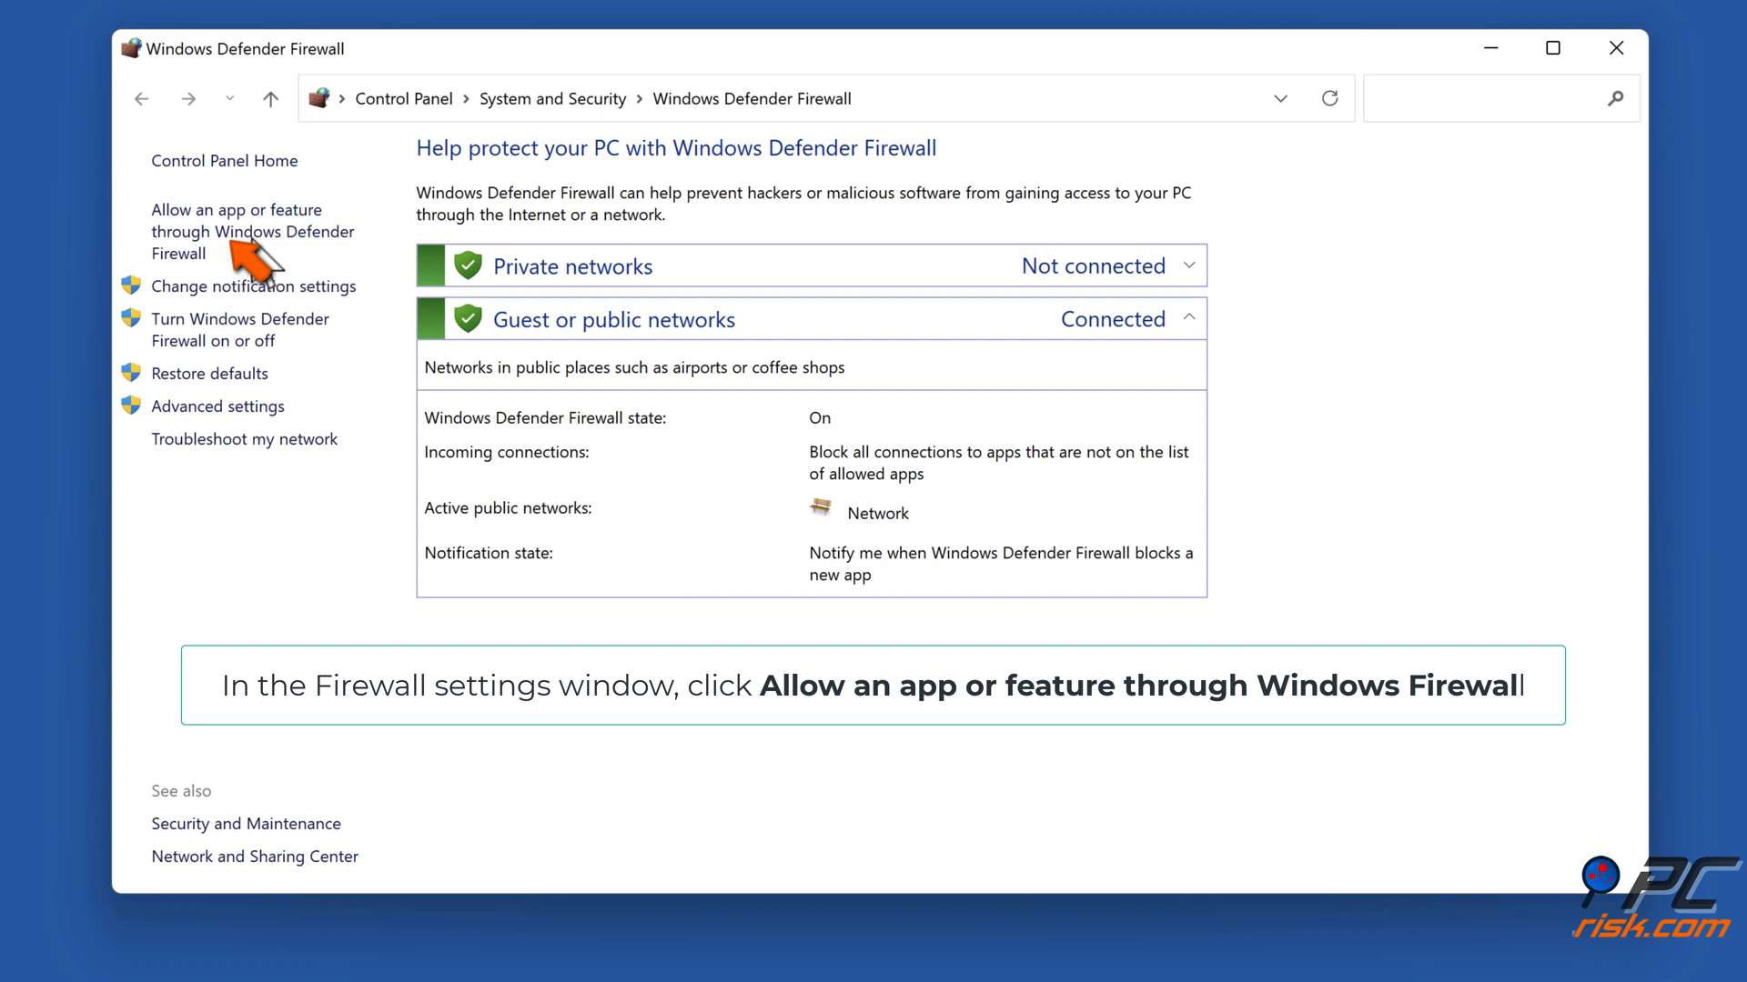
Unlock the firewall's allowed-apps list and start browsing for another app's program file.
click(253, 231)
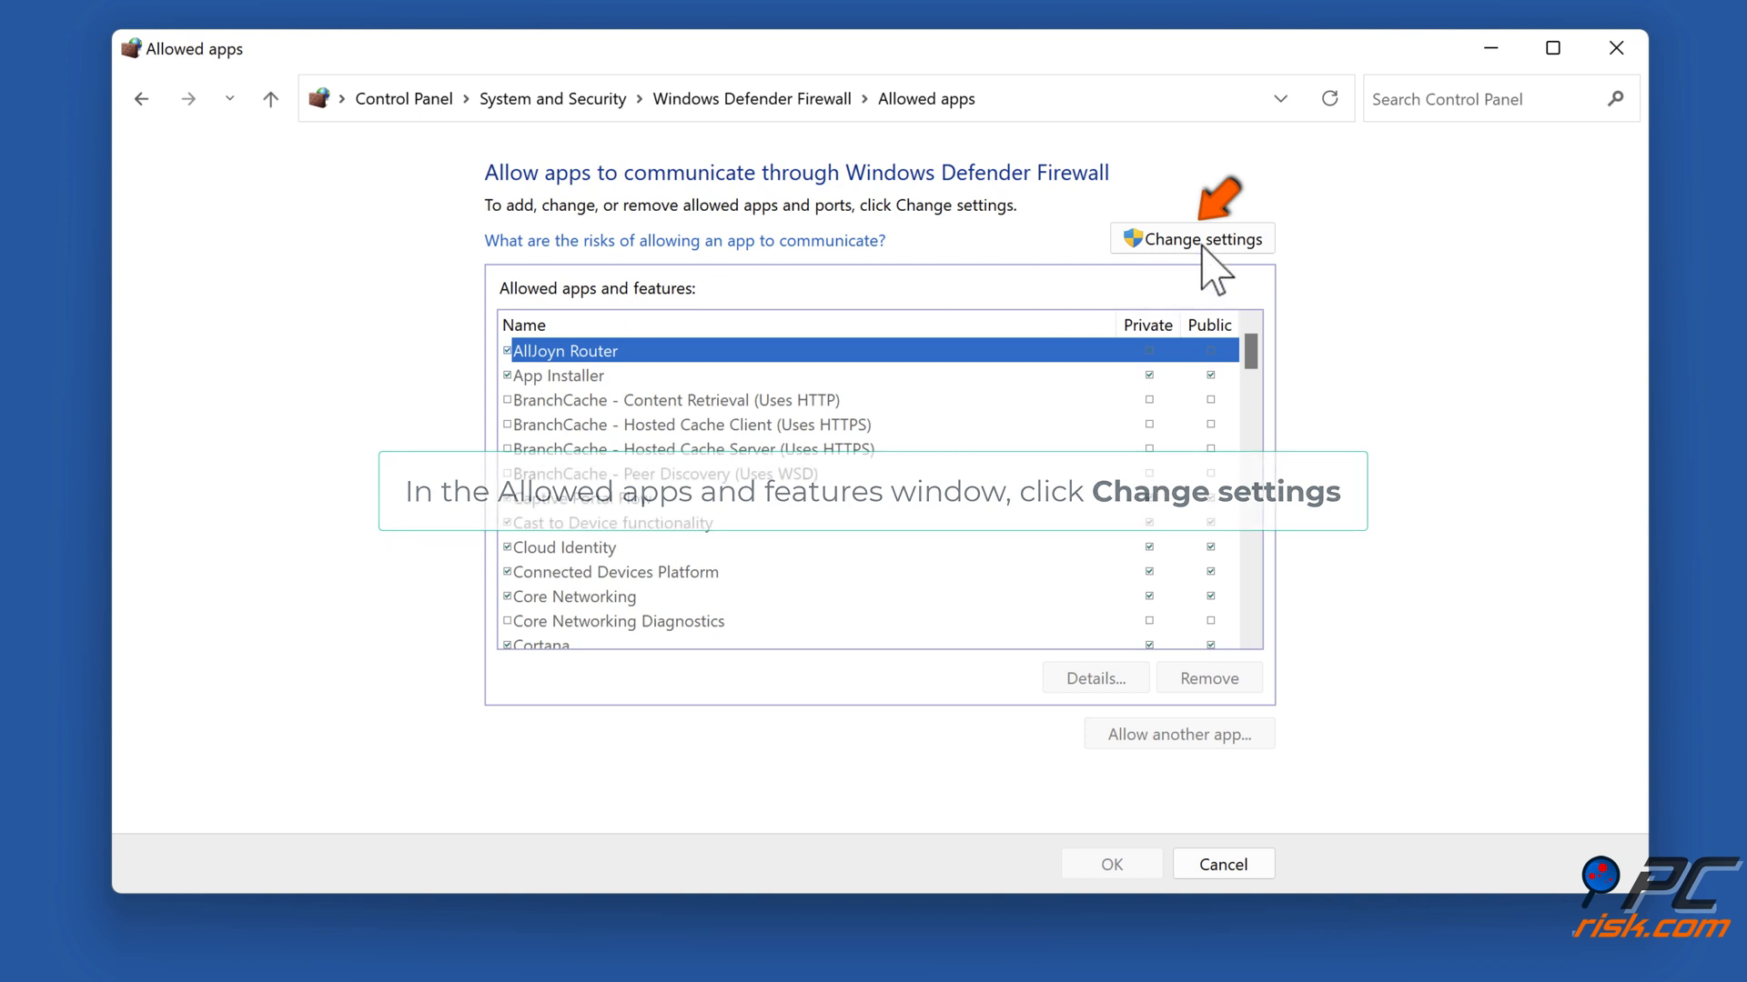
click(1190, 237)
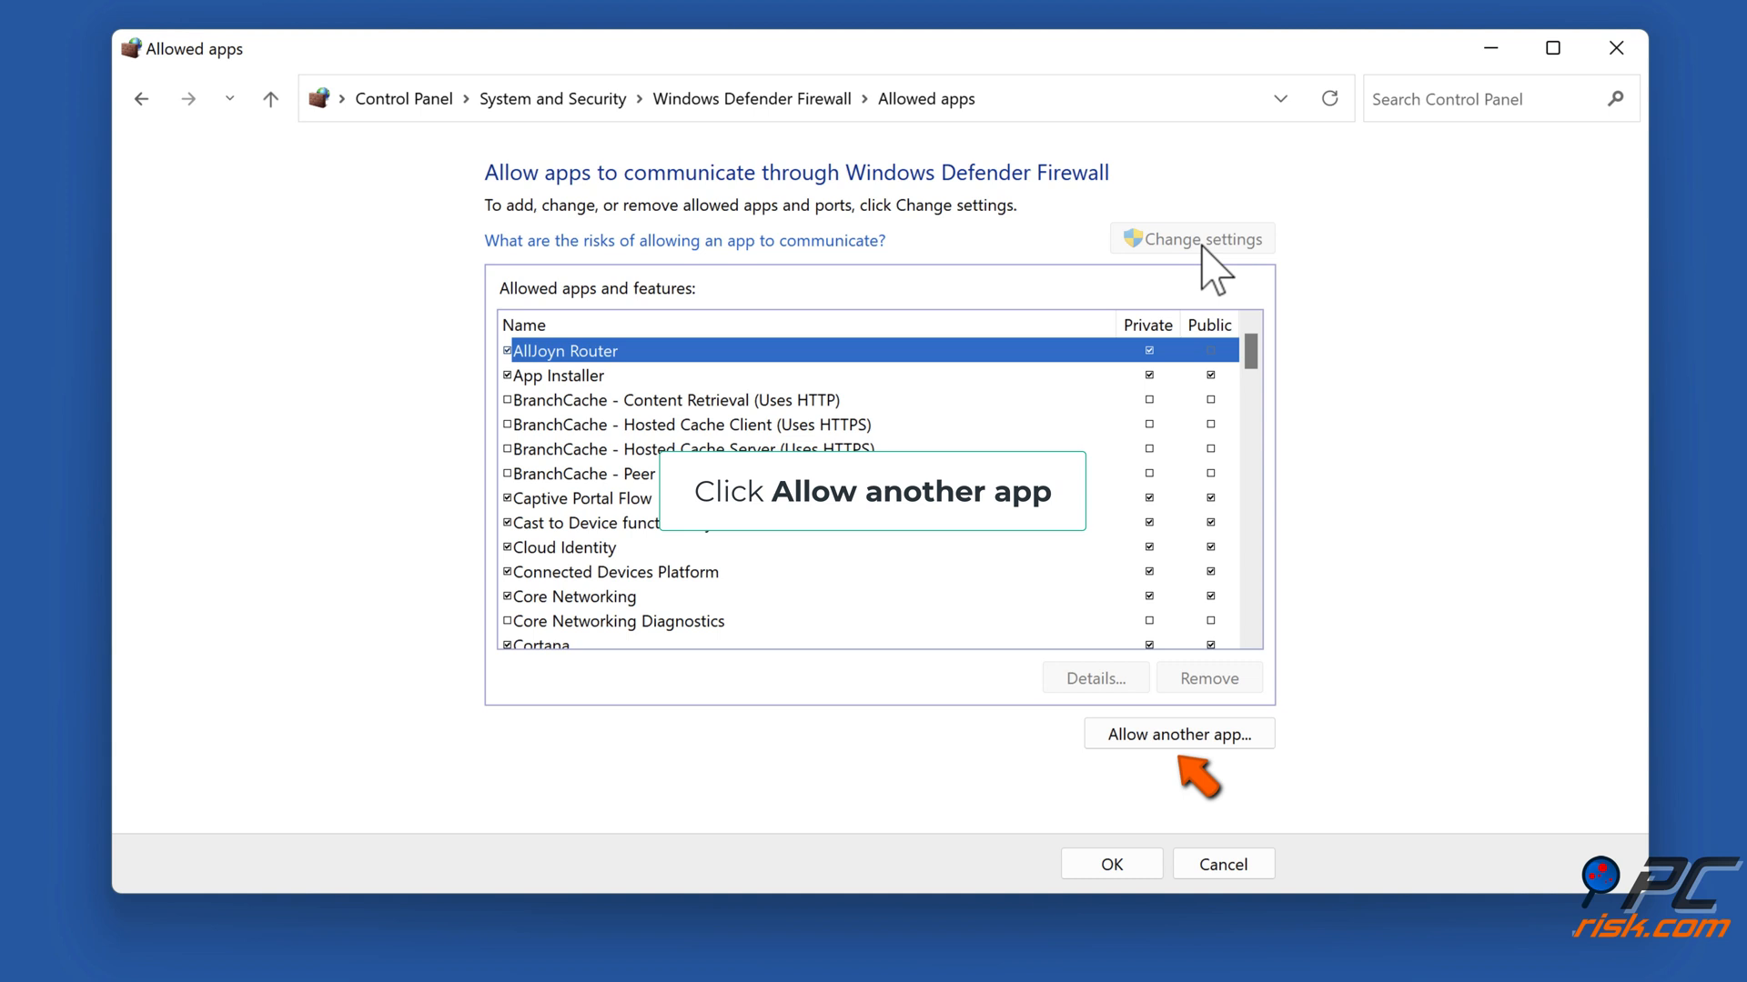
mouse_move(1181, 763)
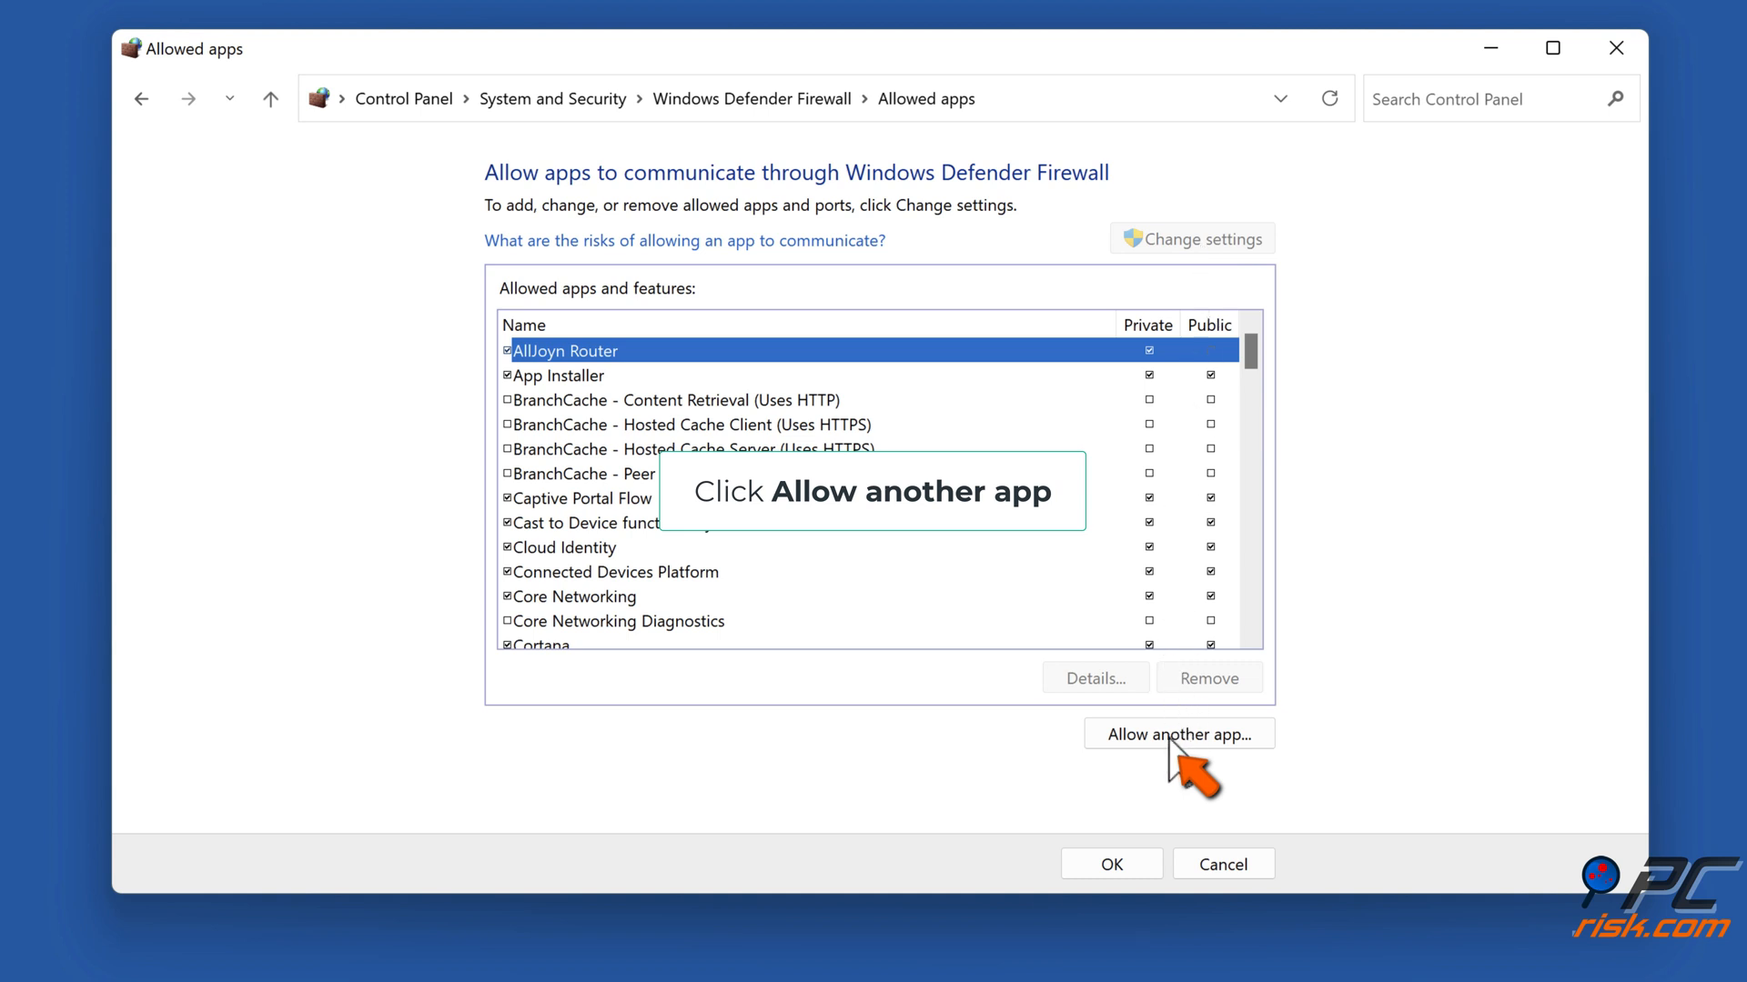
click(1177, 733)
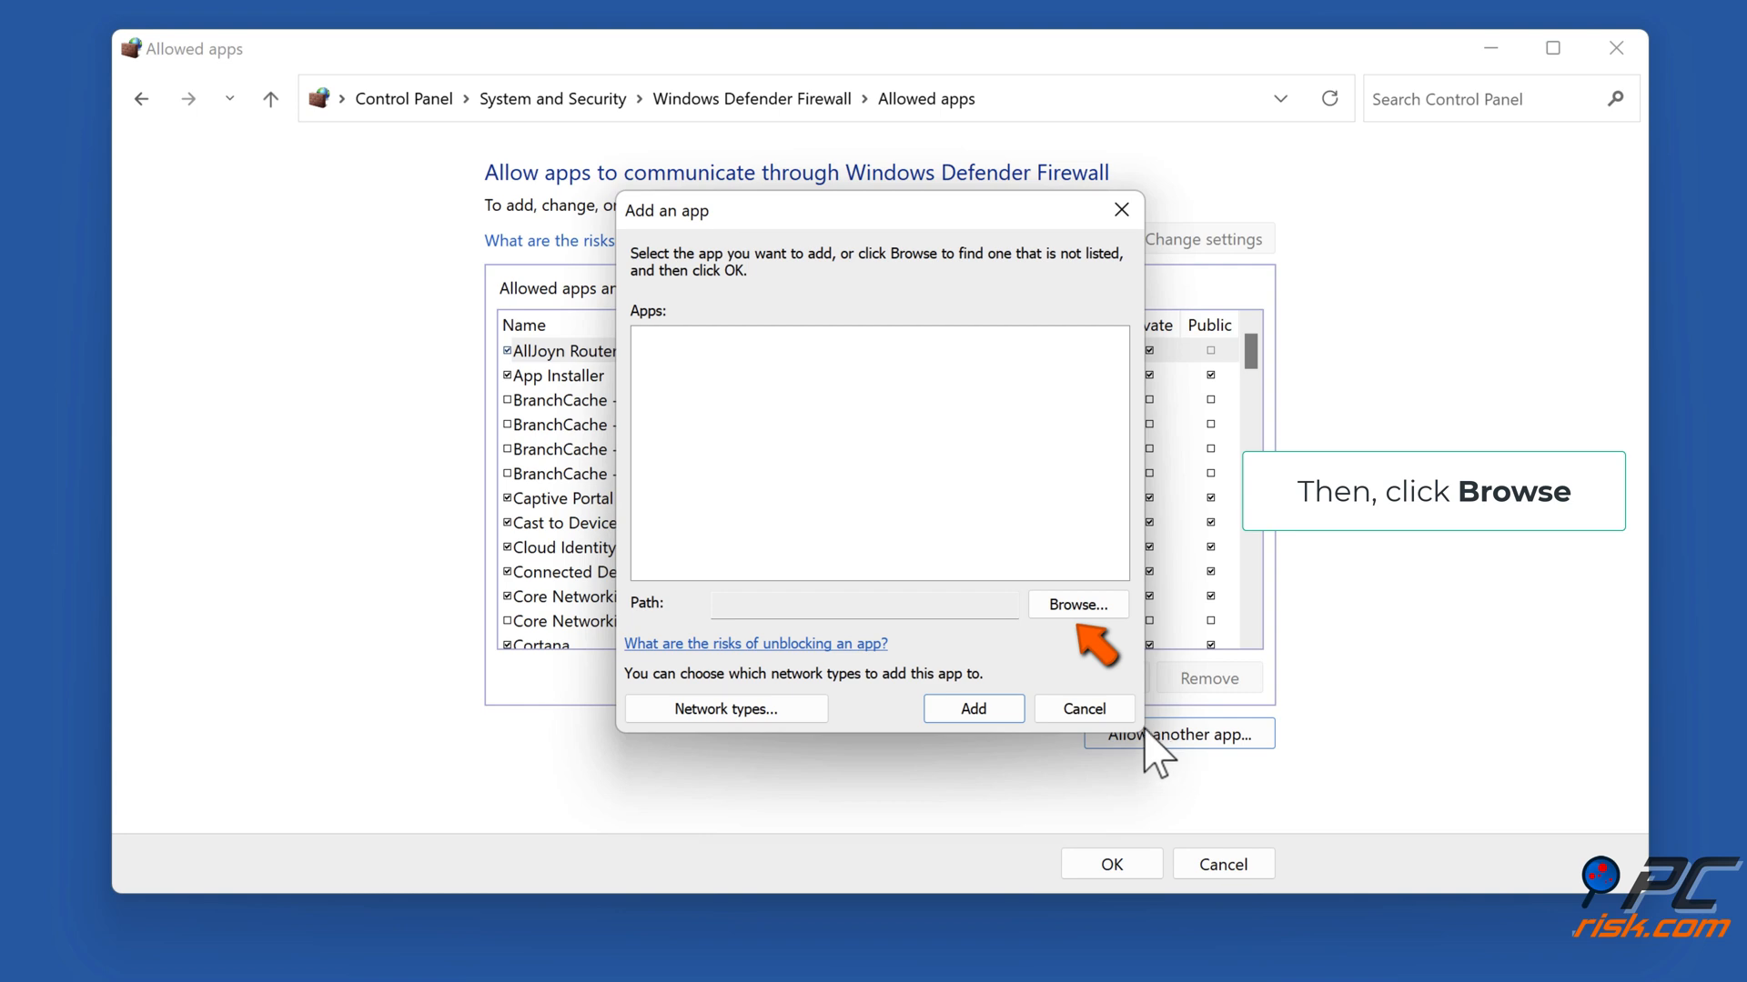
click(1075, 604)
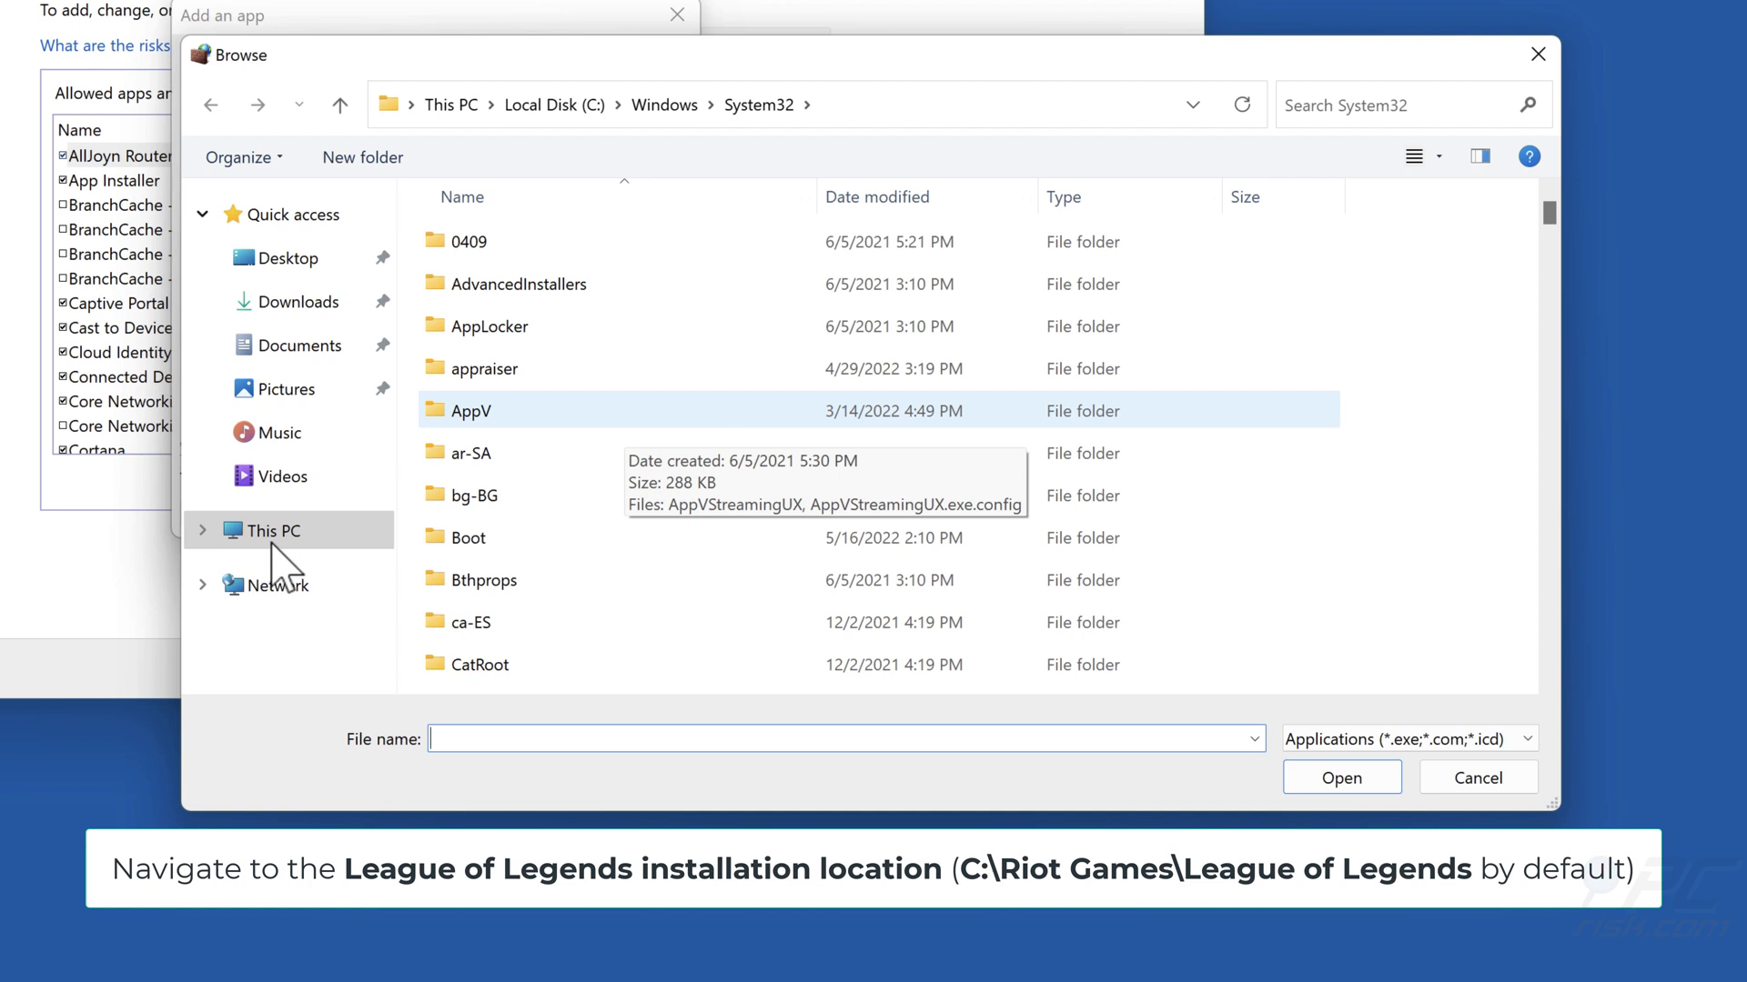
Choose LeagueClient from C:\Riot Games\League of Legends as the program to allow.
click(269, 529)
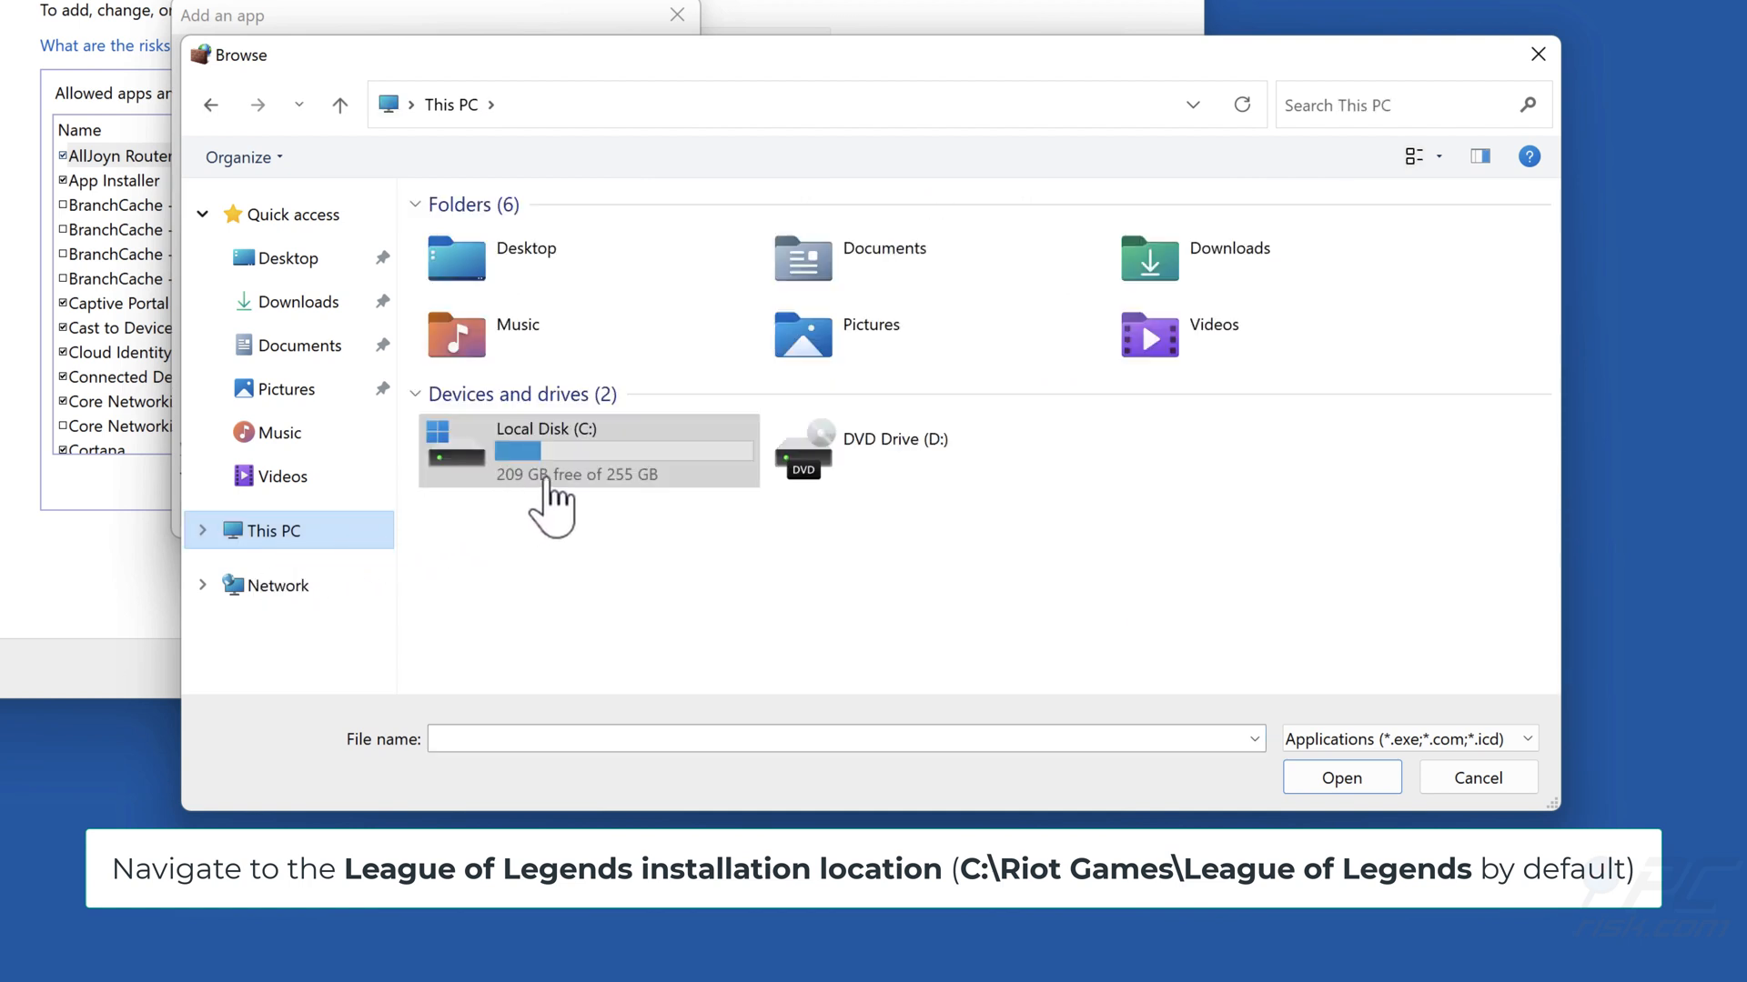
double_click(546, 451)
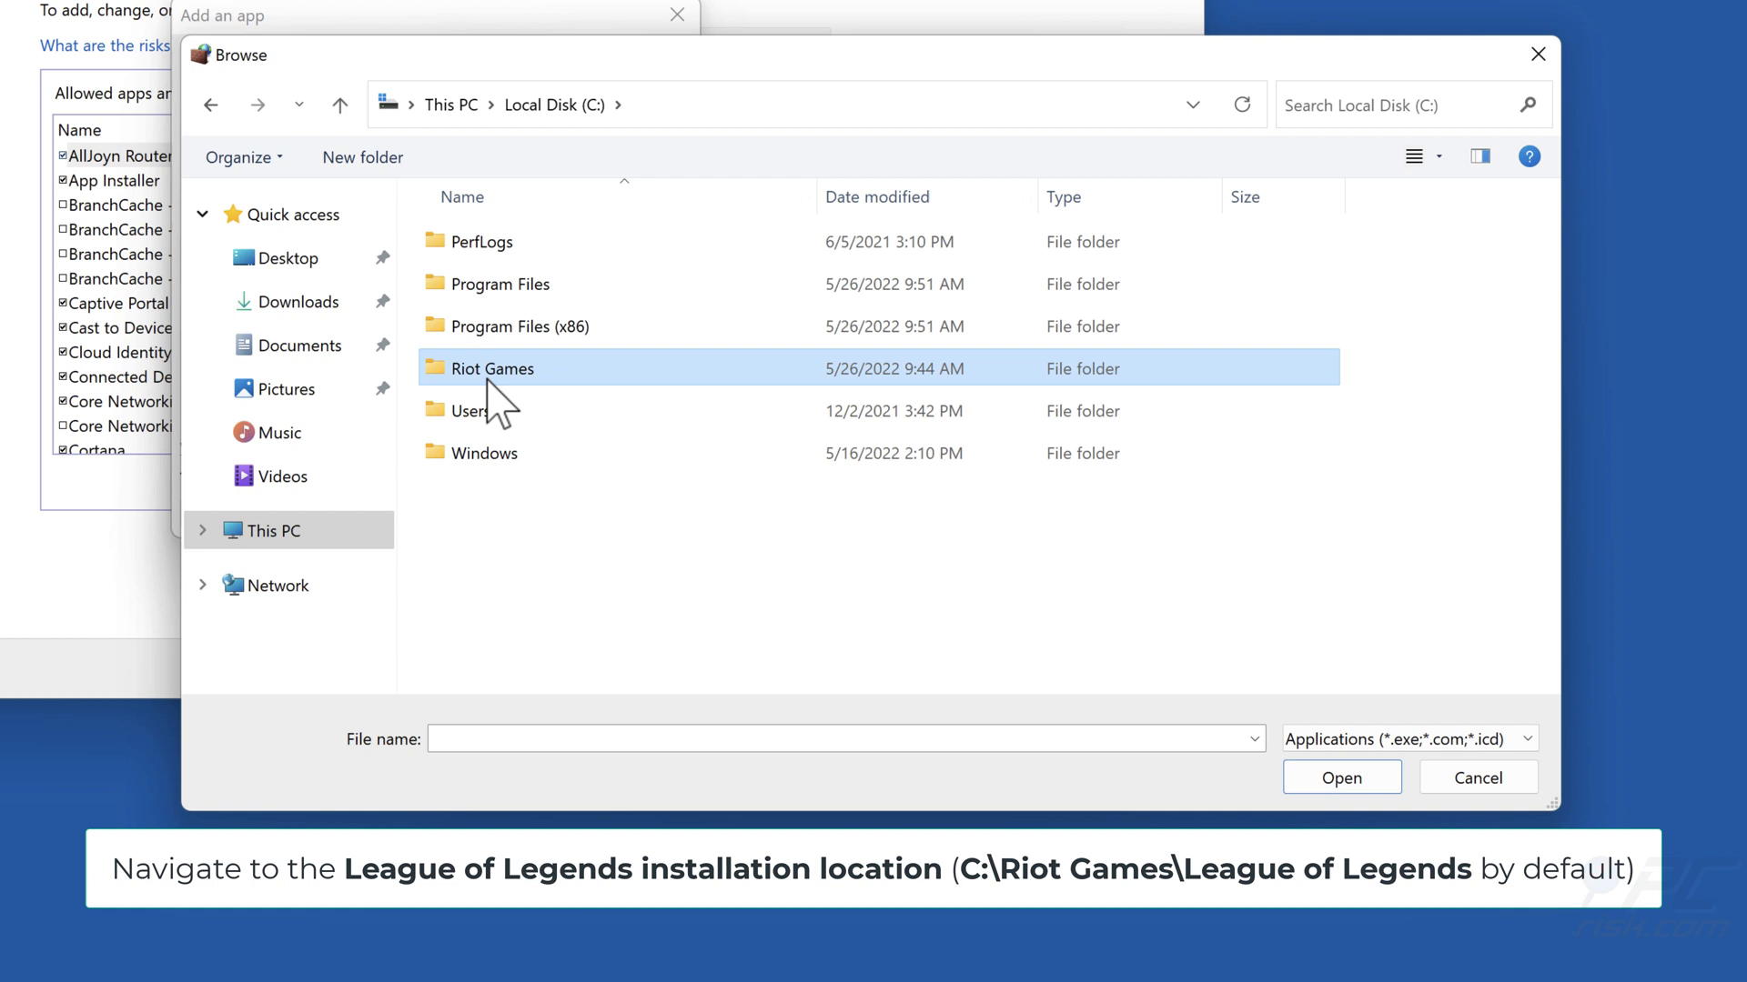
double_click(492, 368)
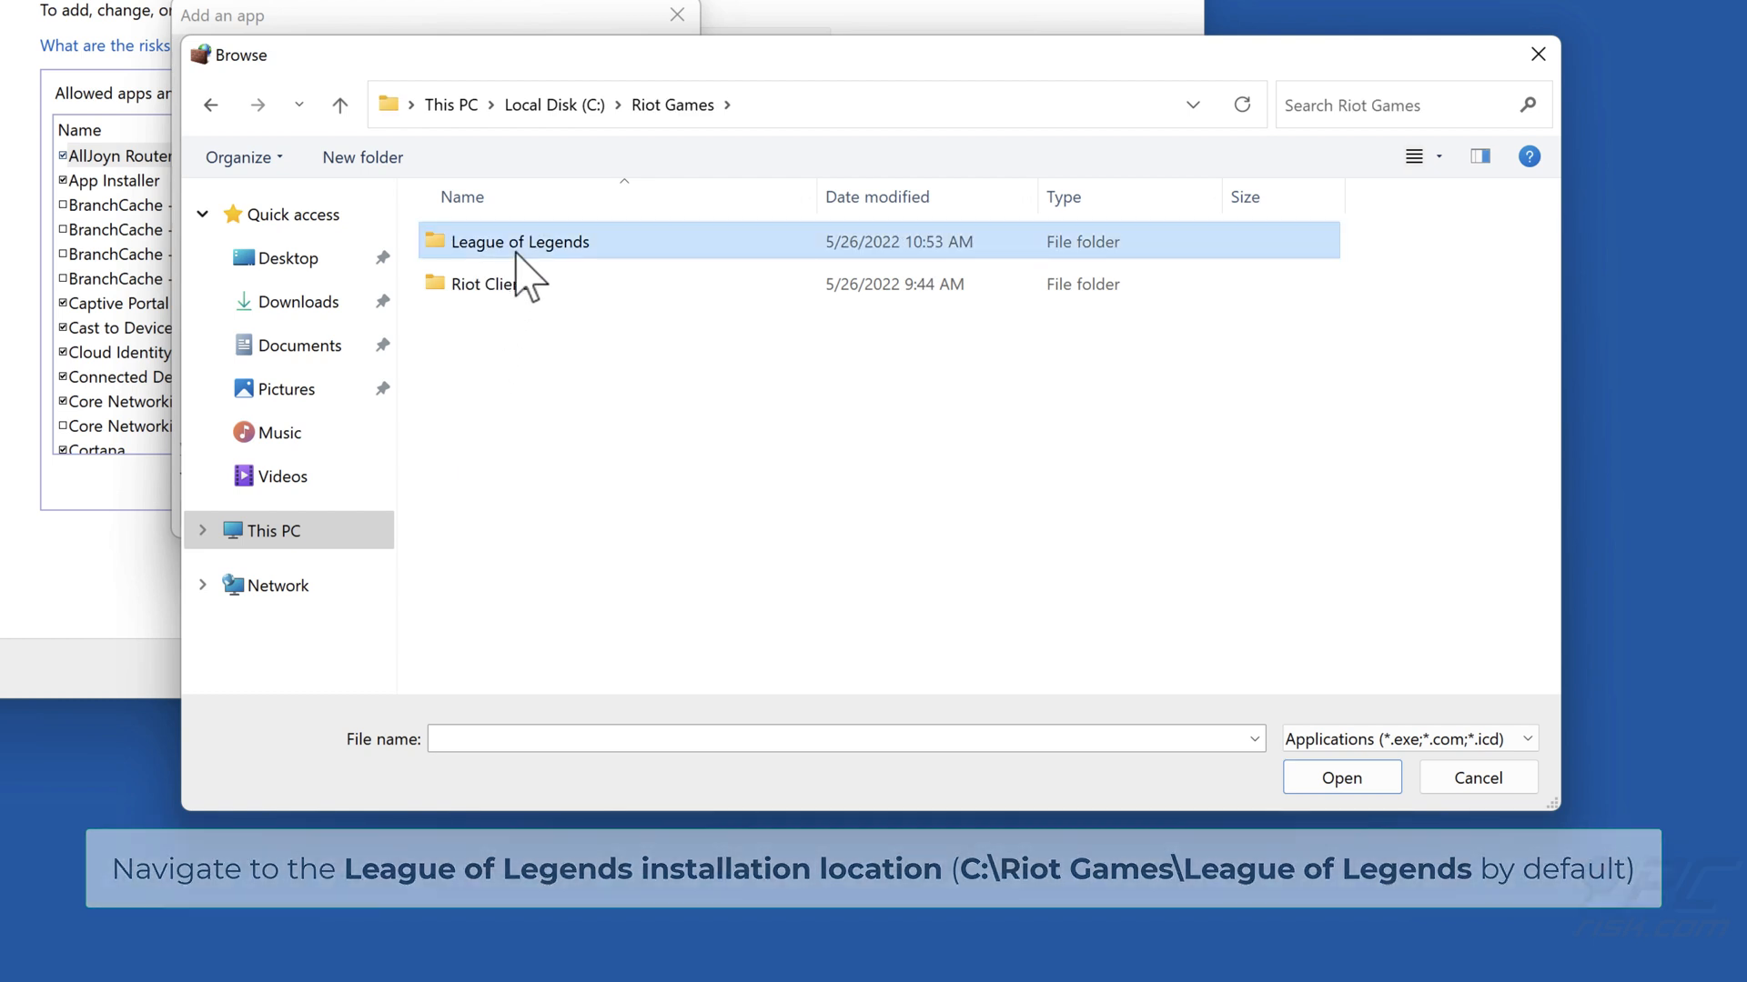
double_click(519, 242)
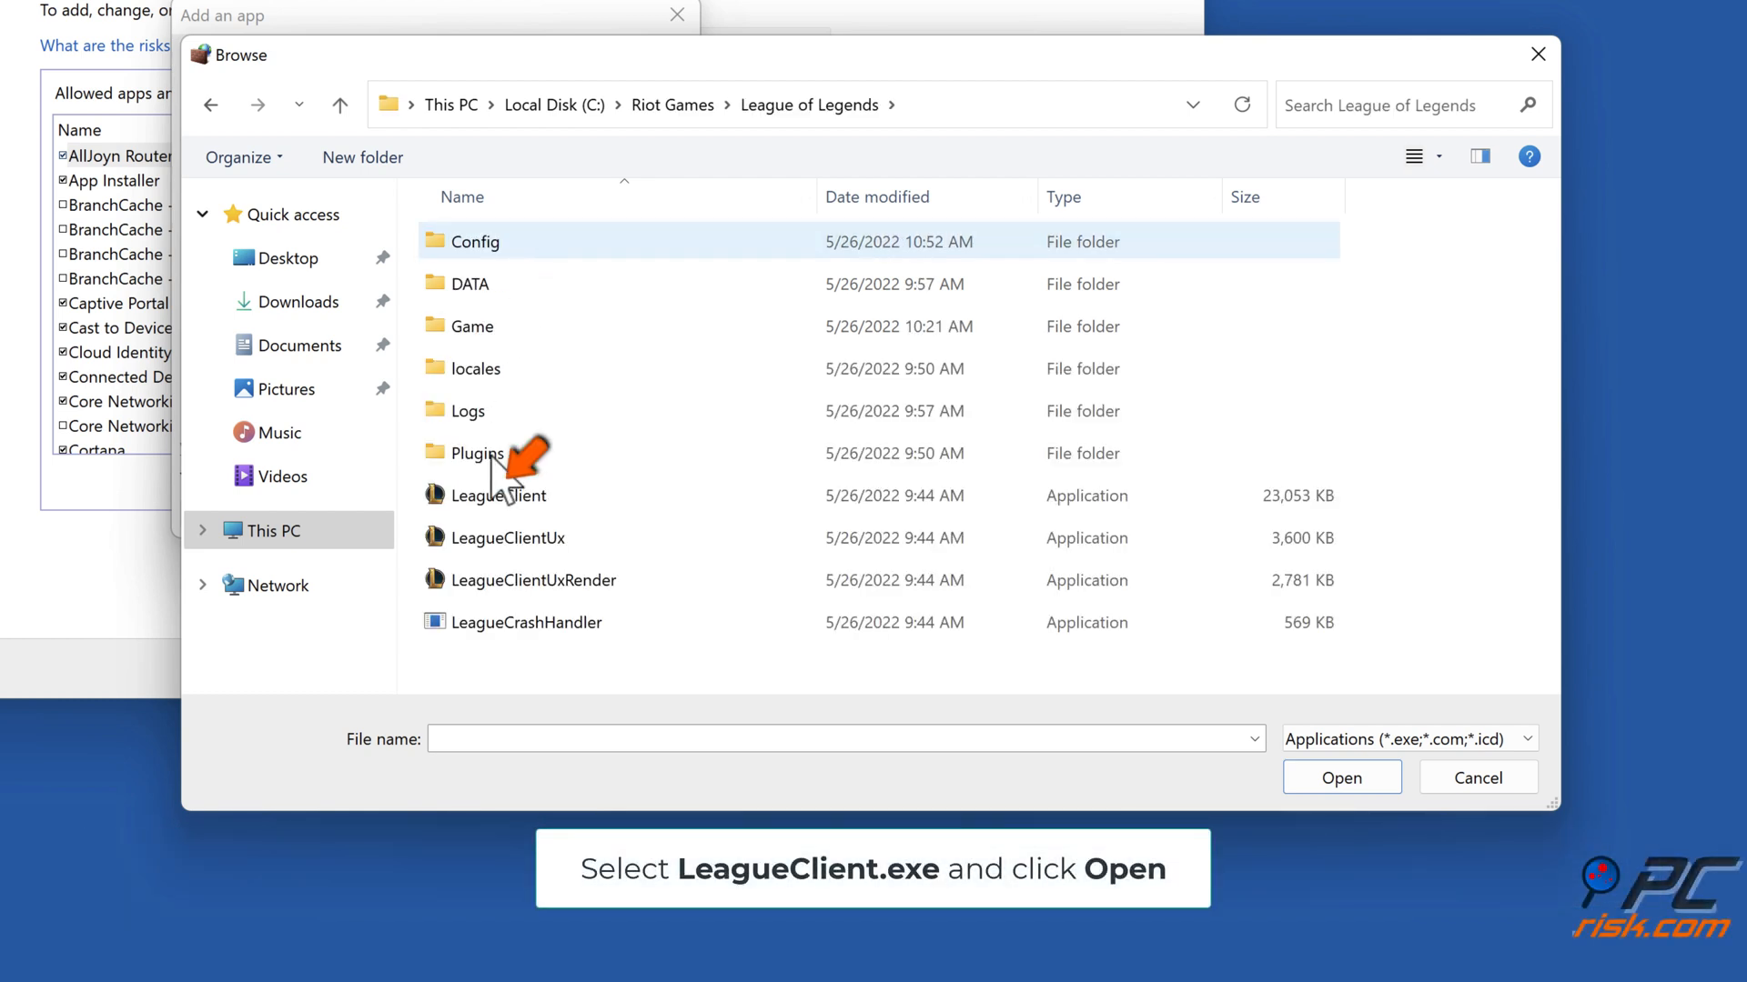
click(499, 495)
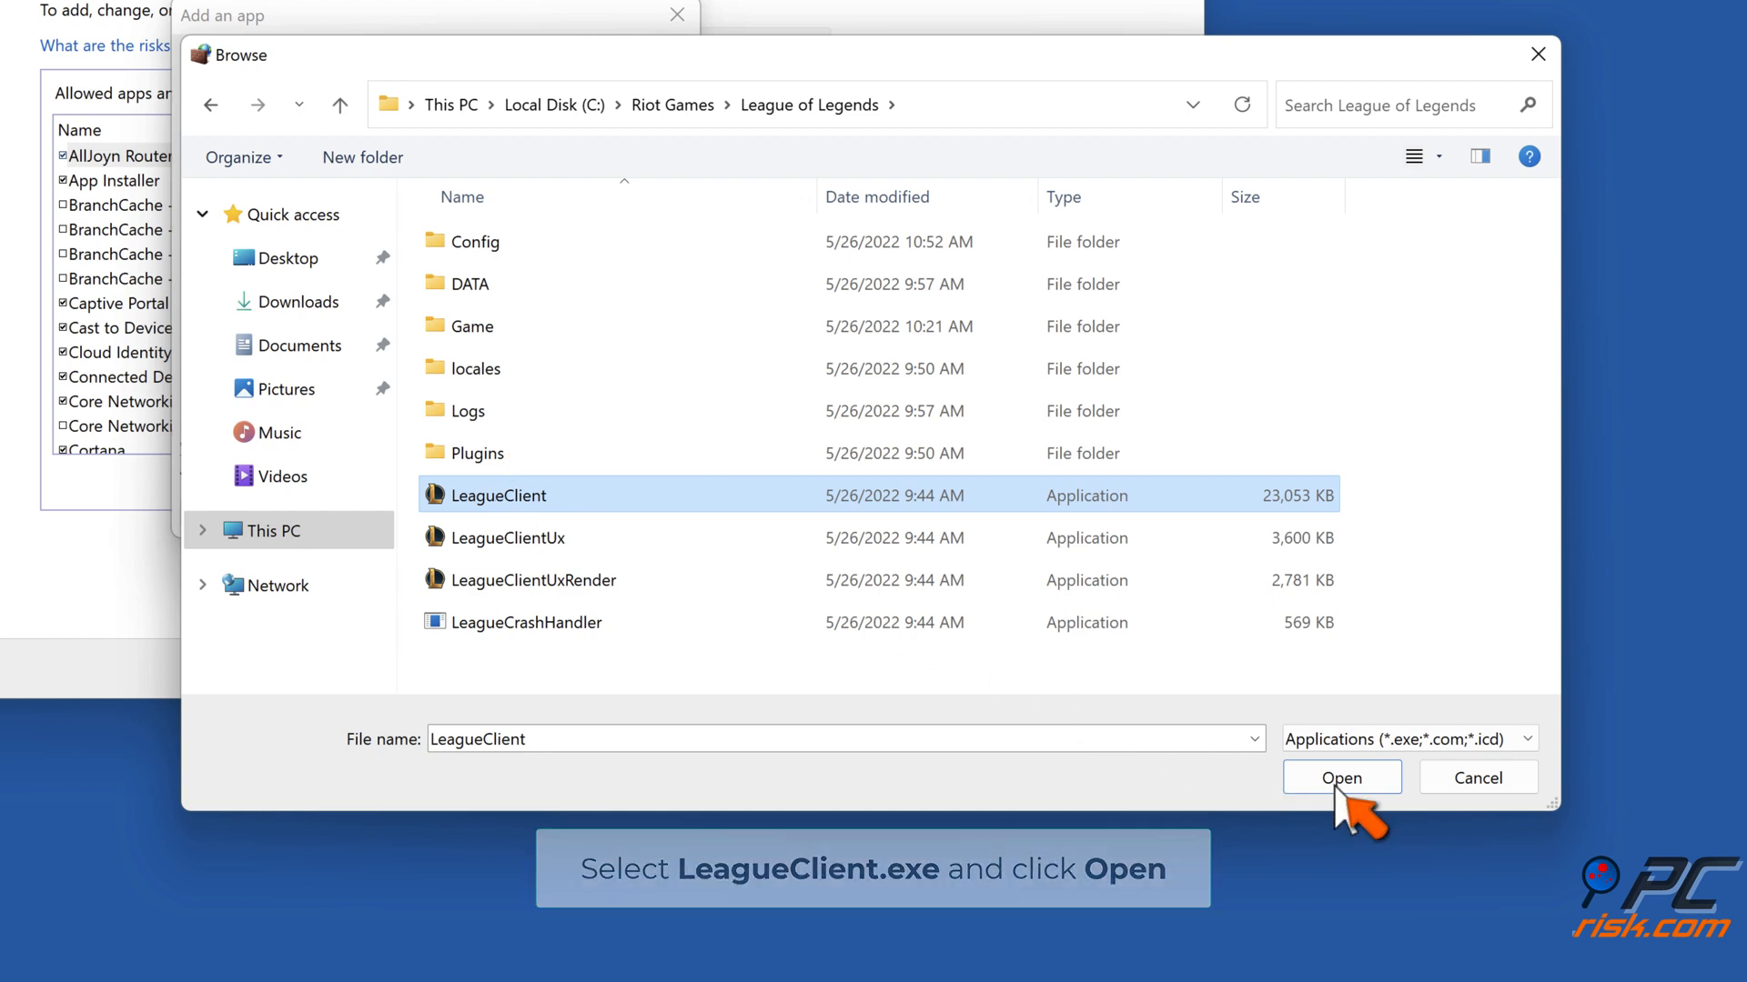
click(1341, 777)
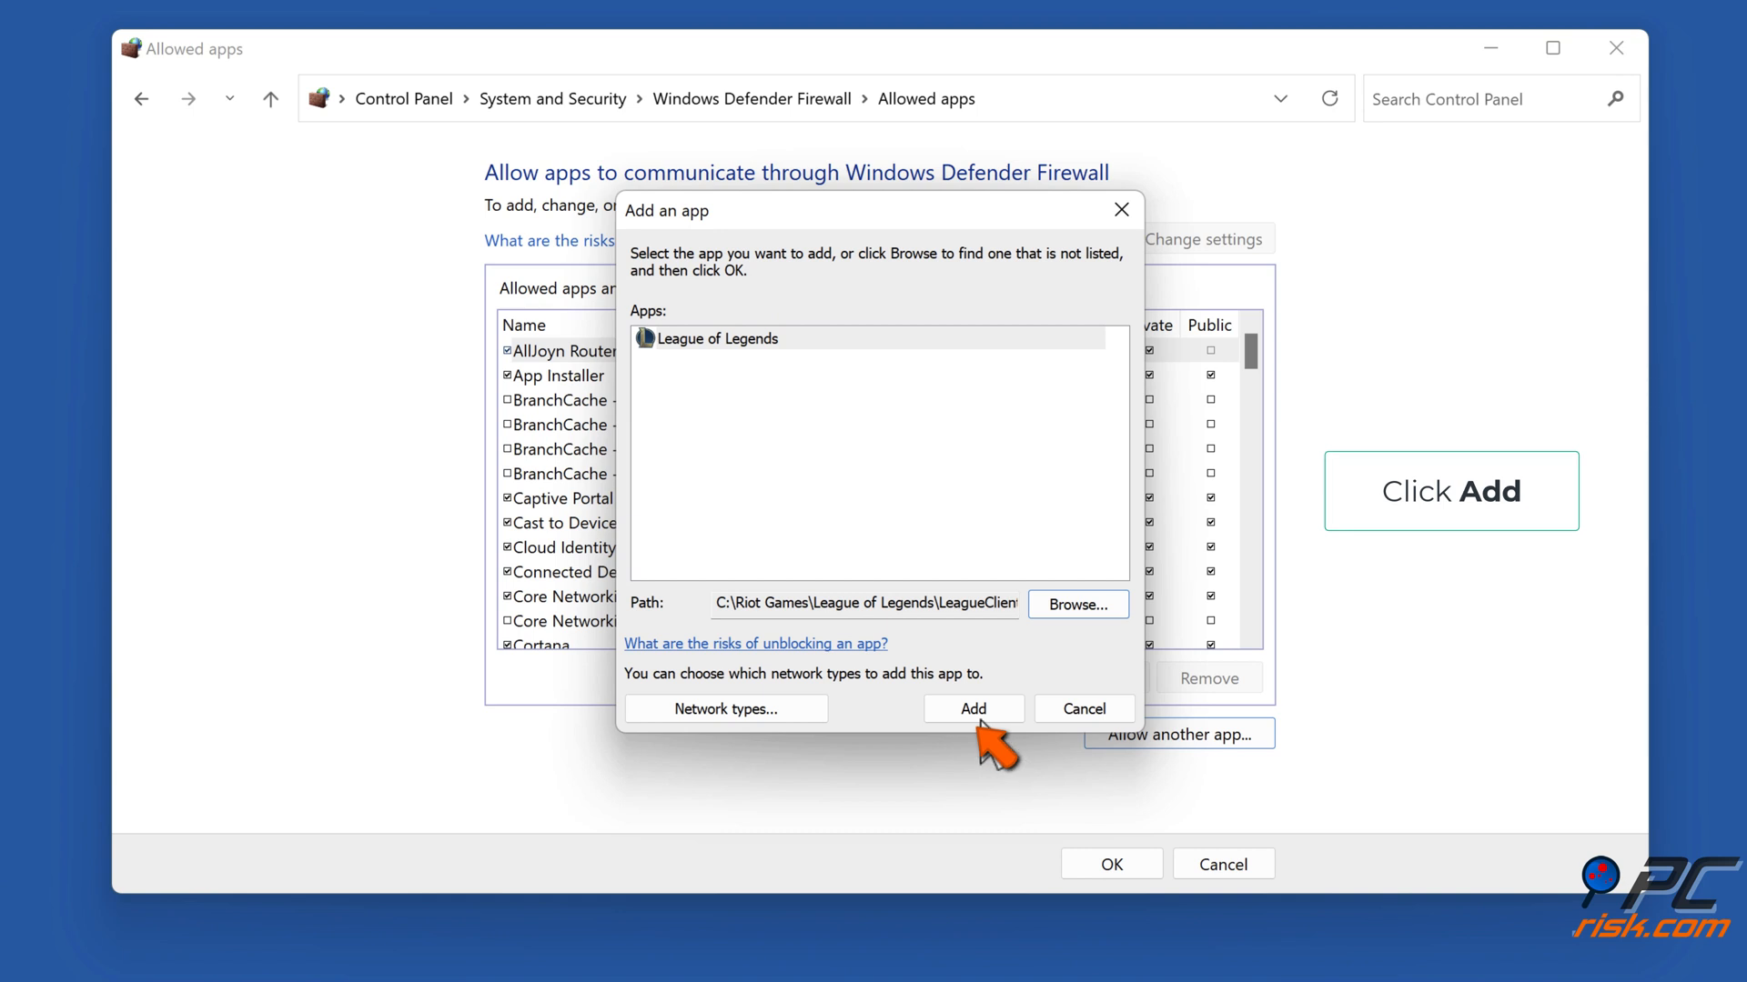
Add League of Legends to the allowed apps for private and public networks and save.
click(972, 708)
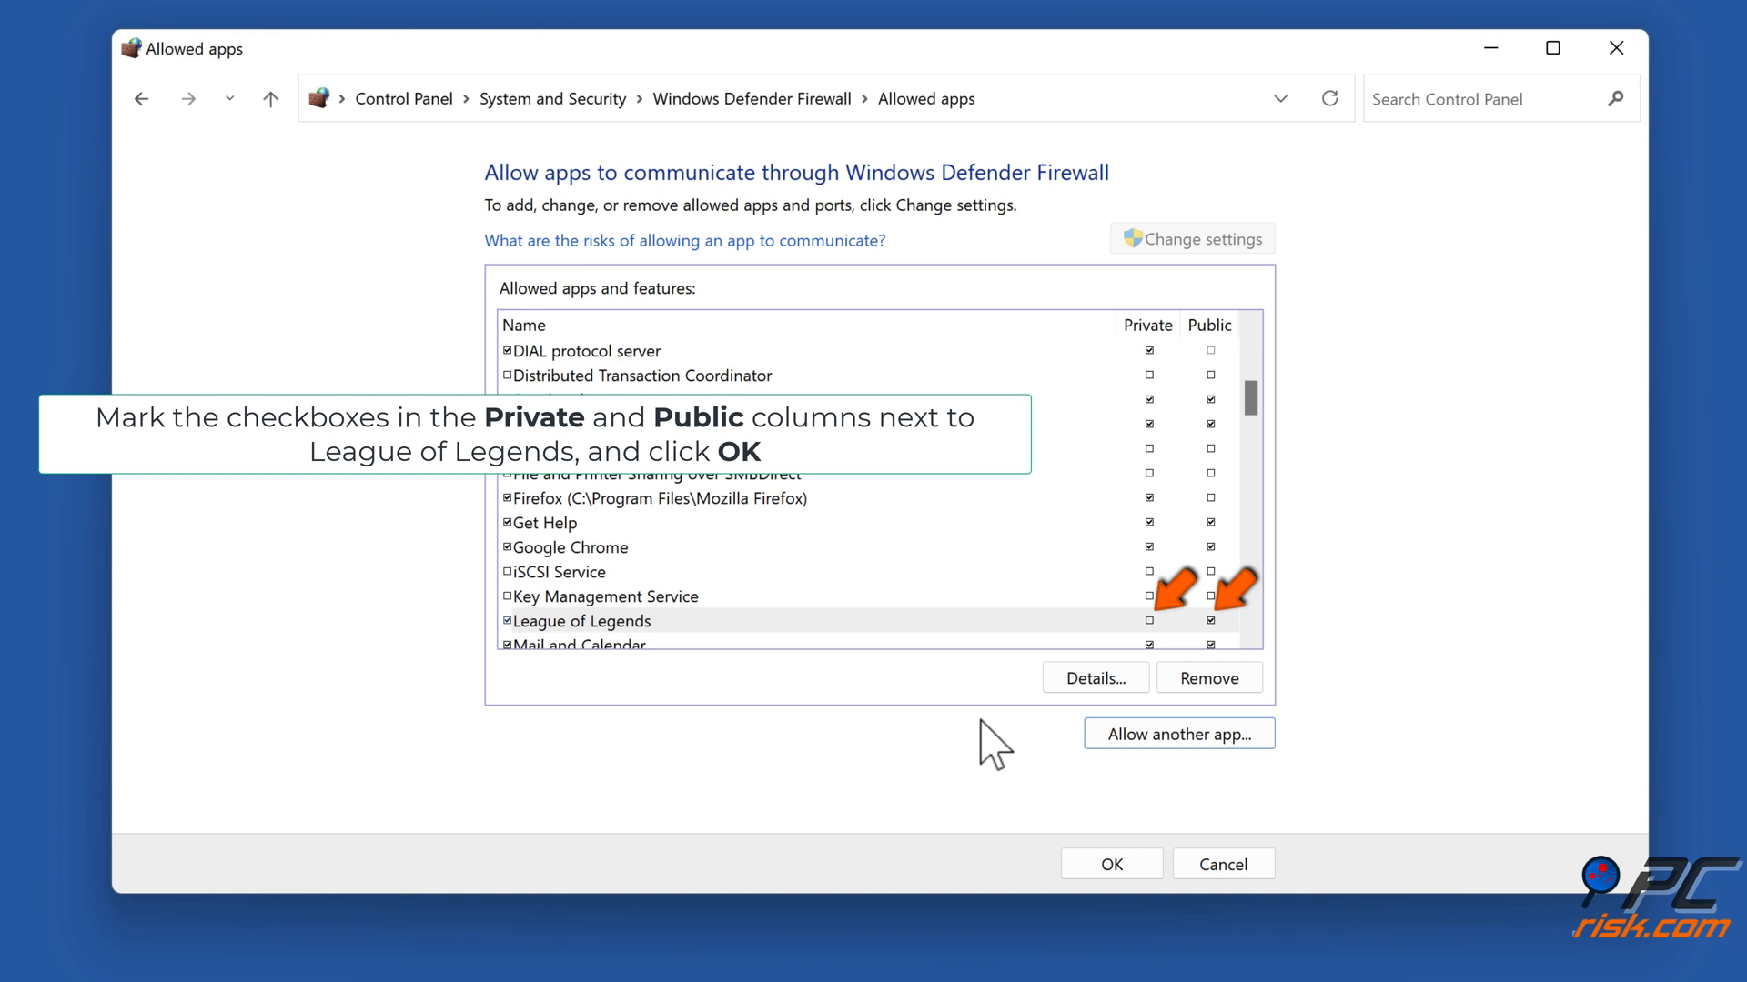
click(1148, 621)
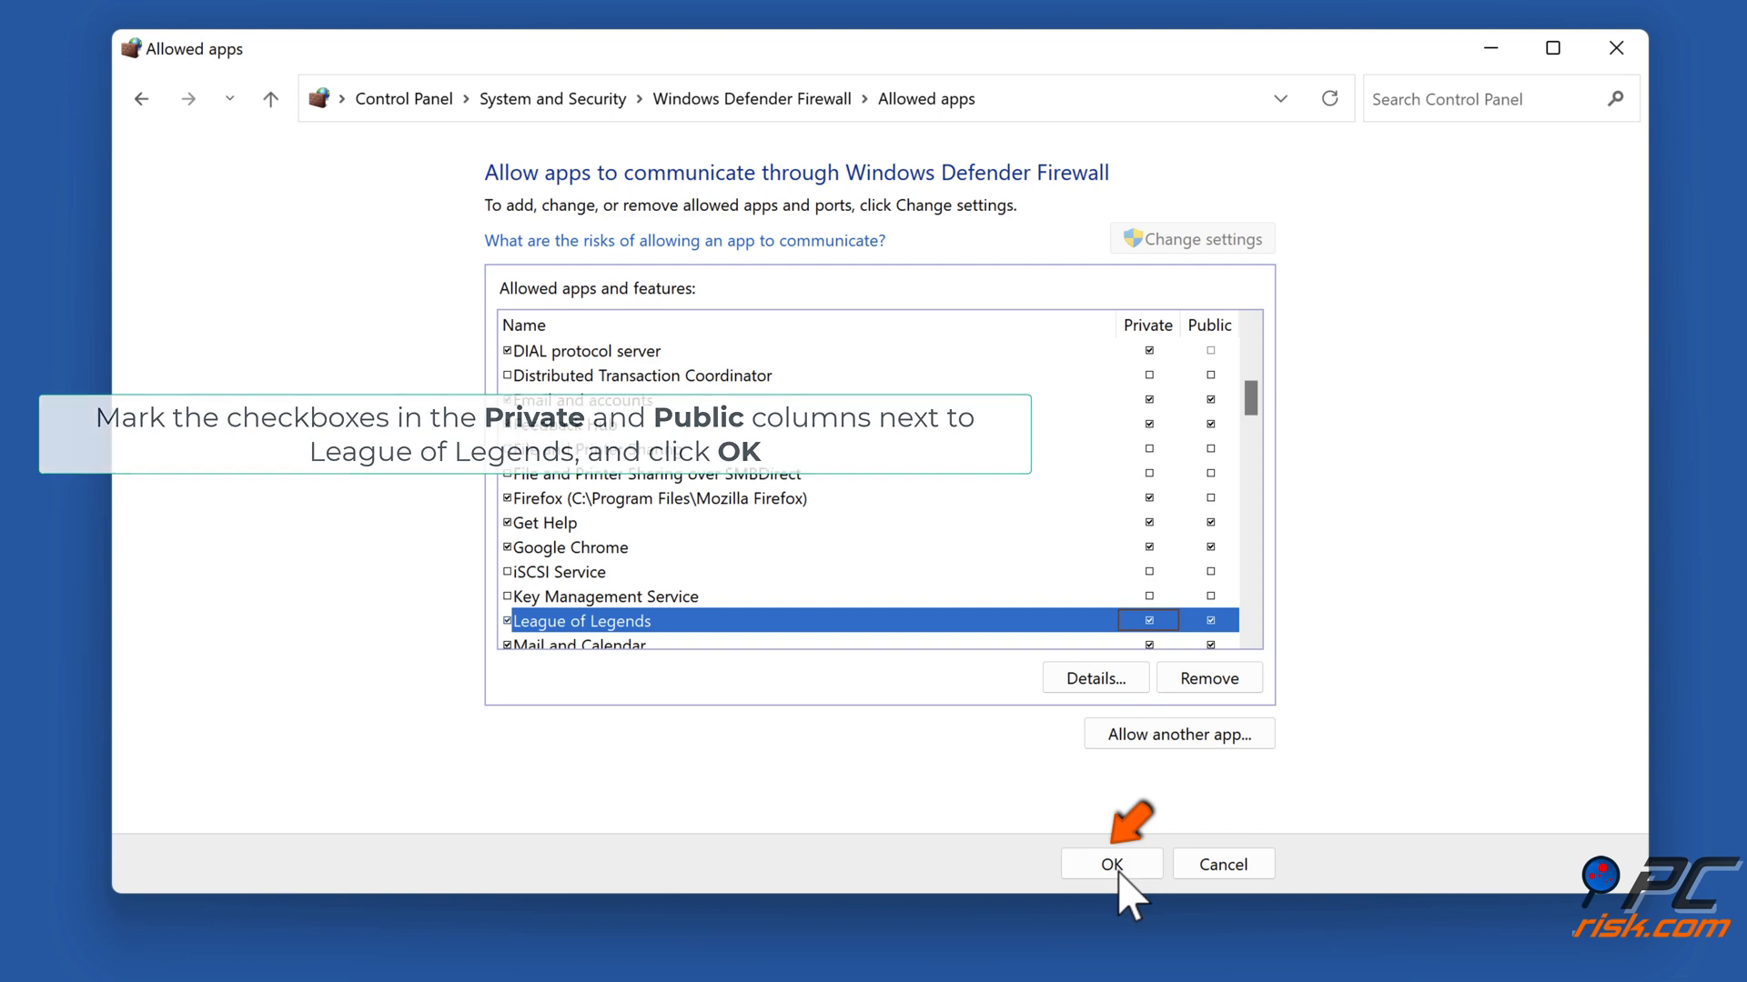
click(1110, 862)
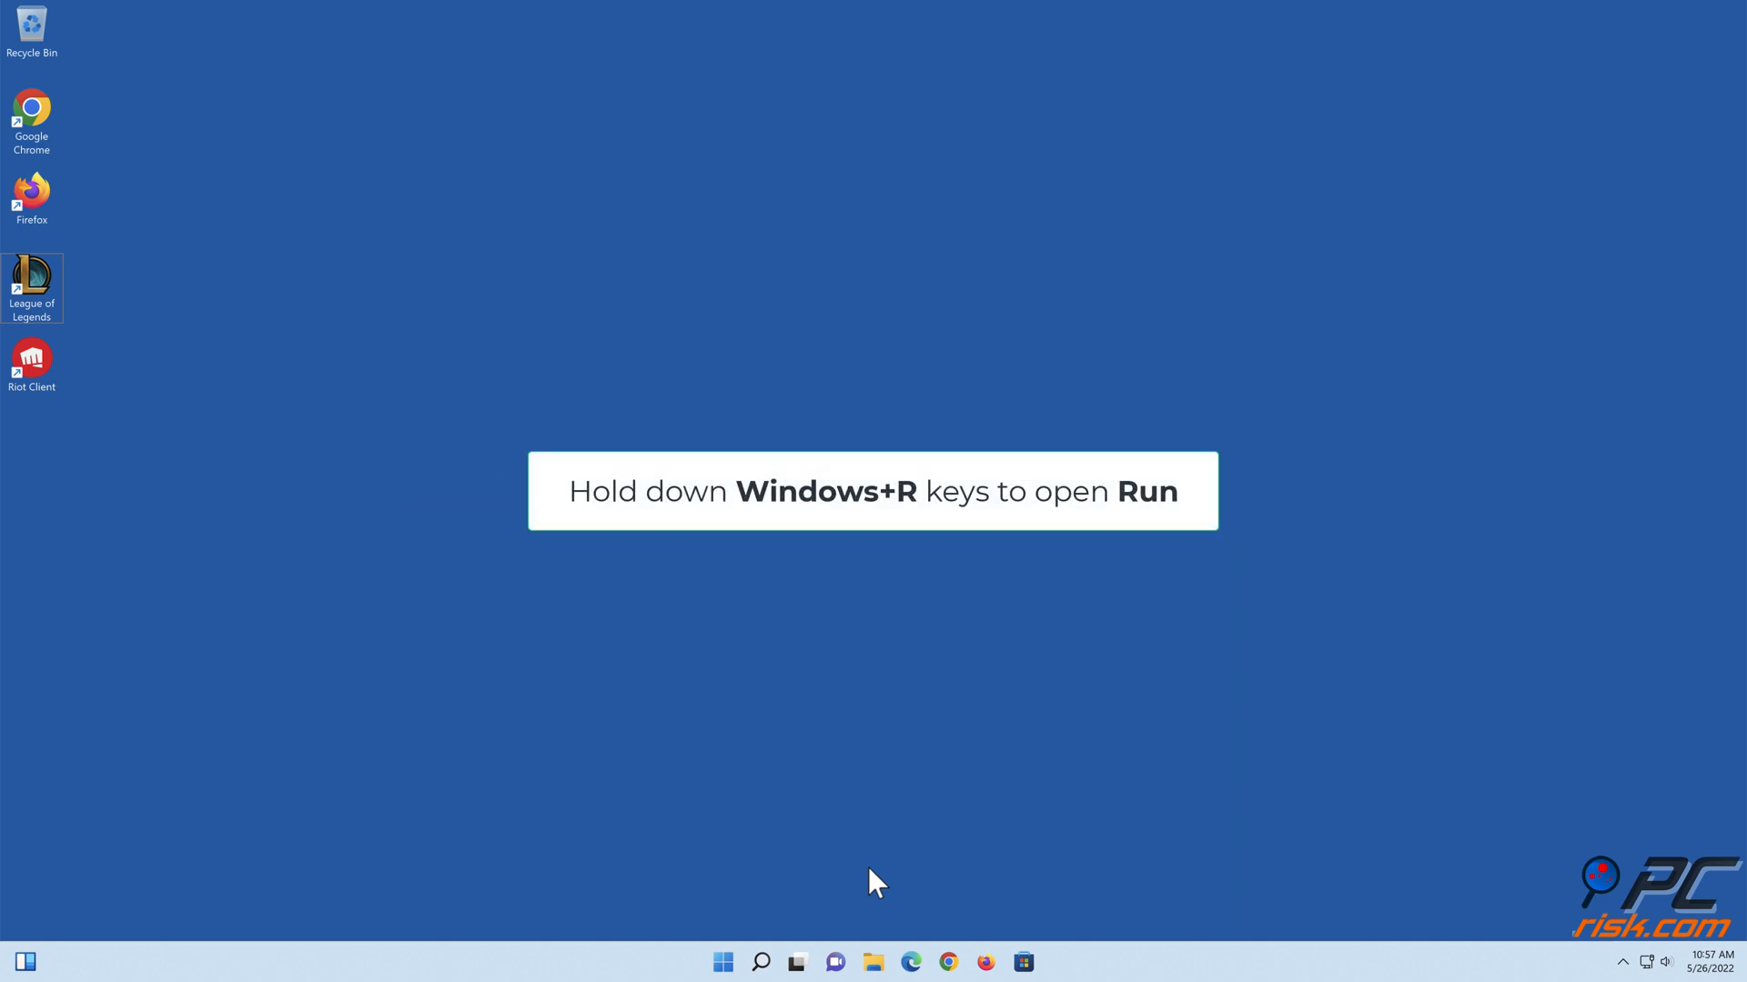
Run ncpa.cpl and open the Ethernet adapter's properties in Network Connections.
key(win+r)
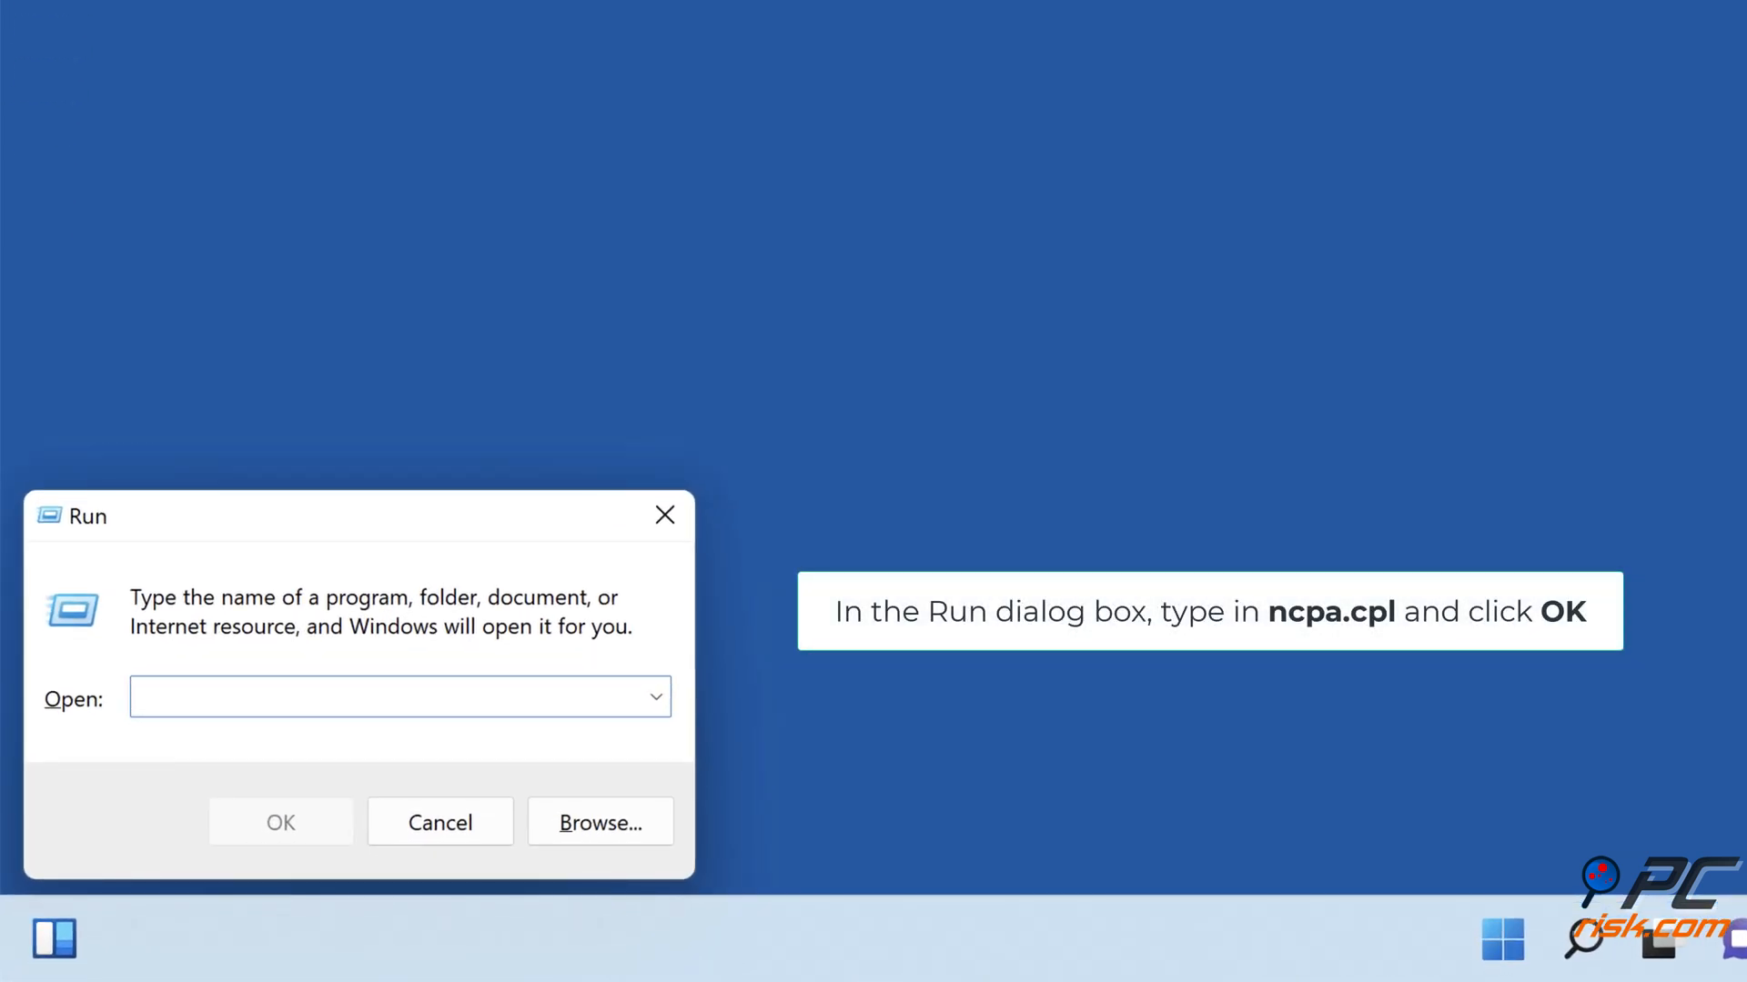
text(ncpa.cpl)
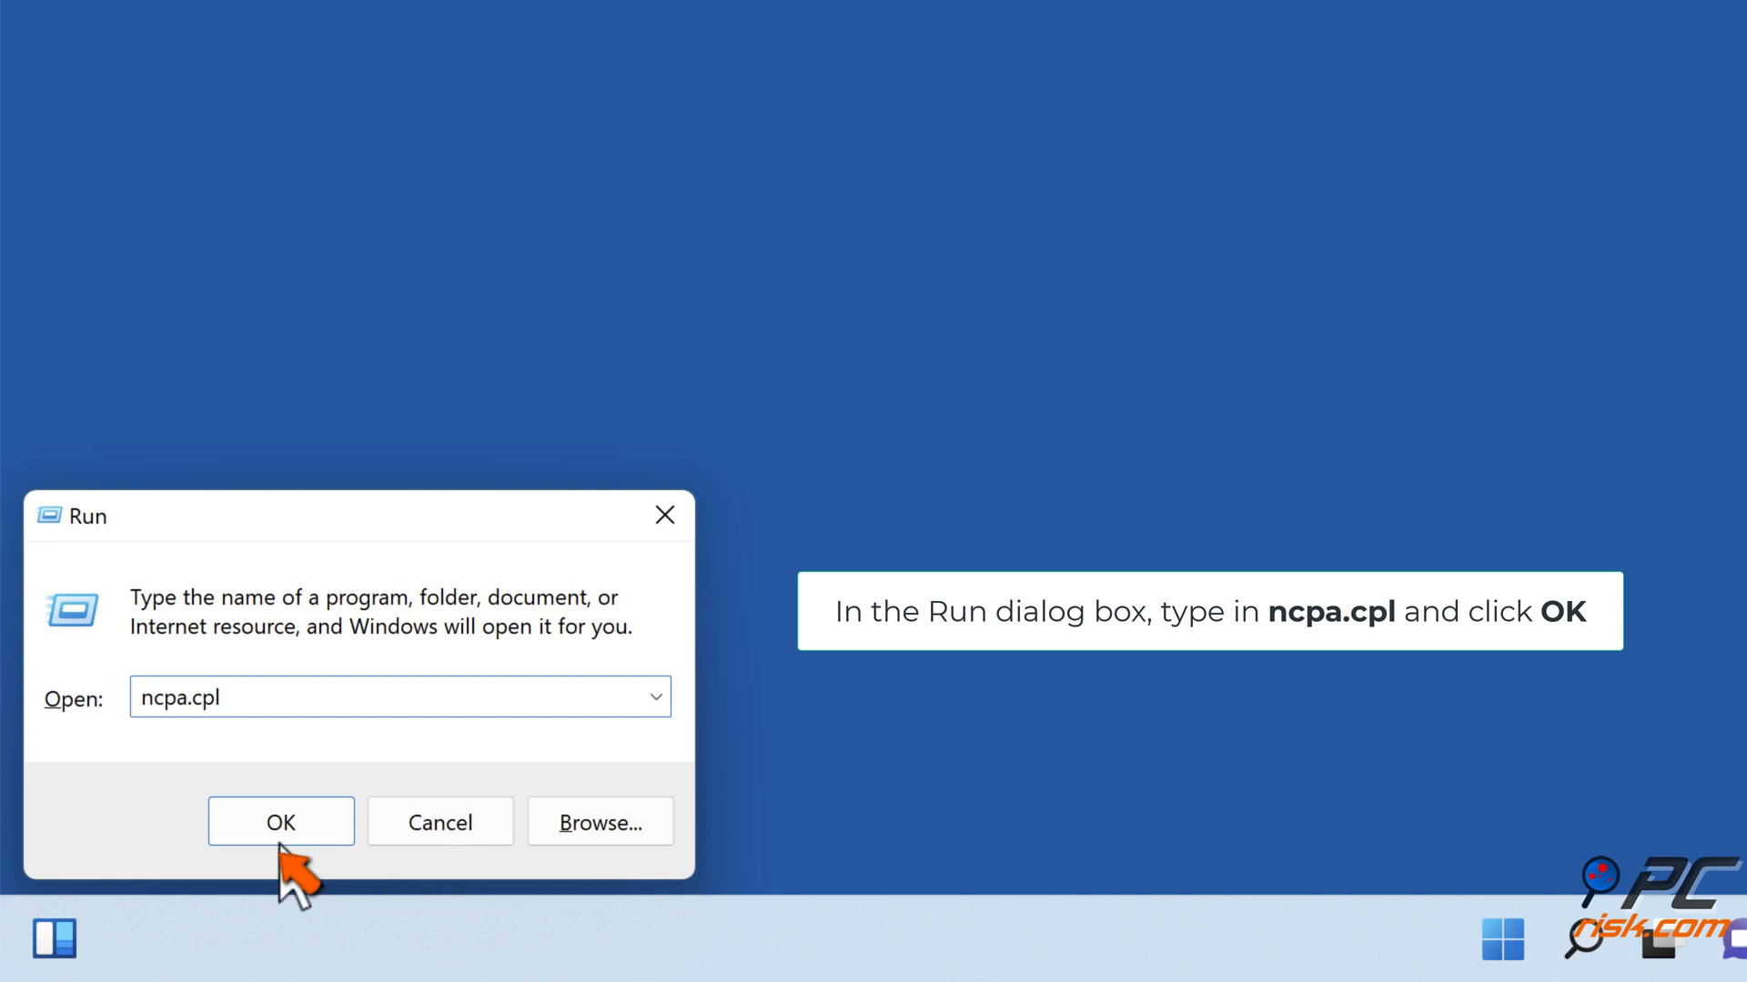
click(280, 823)
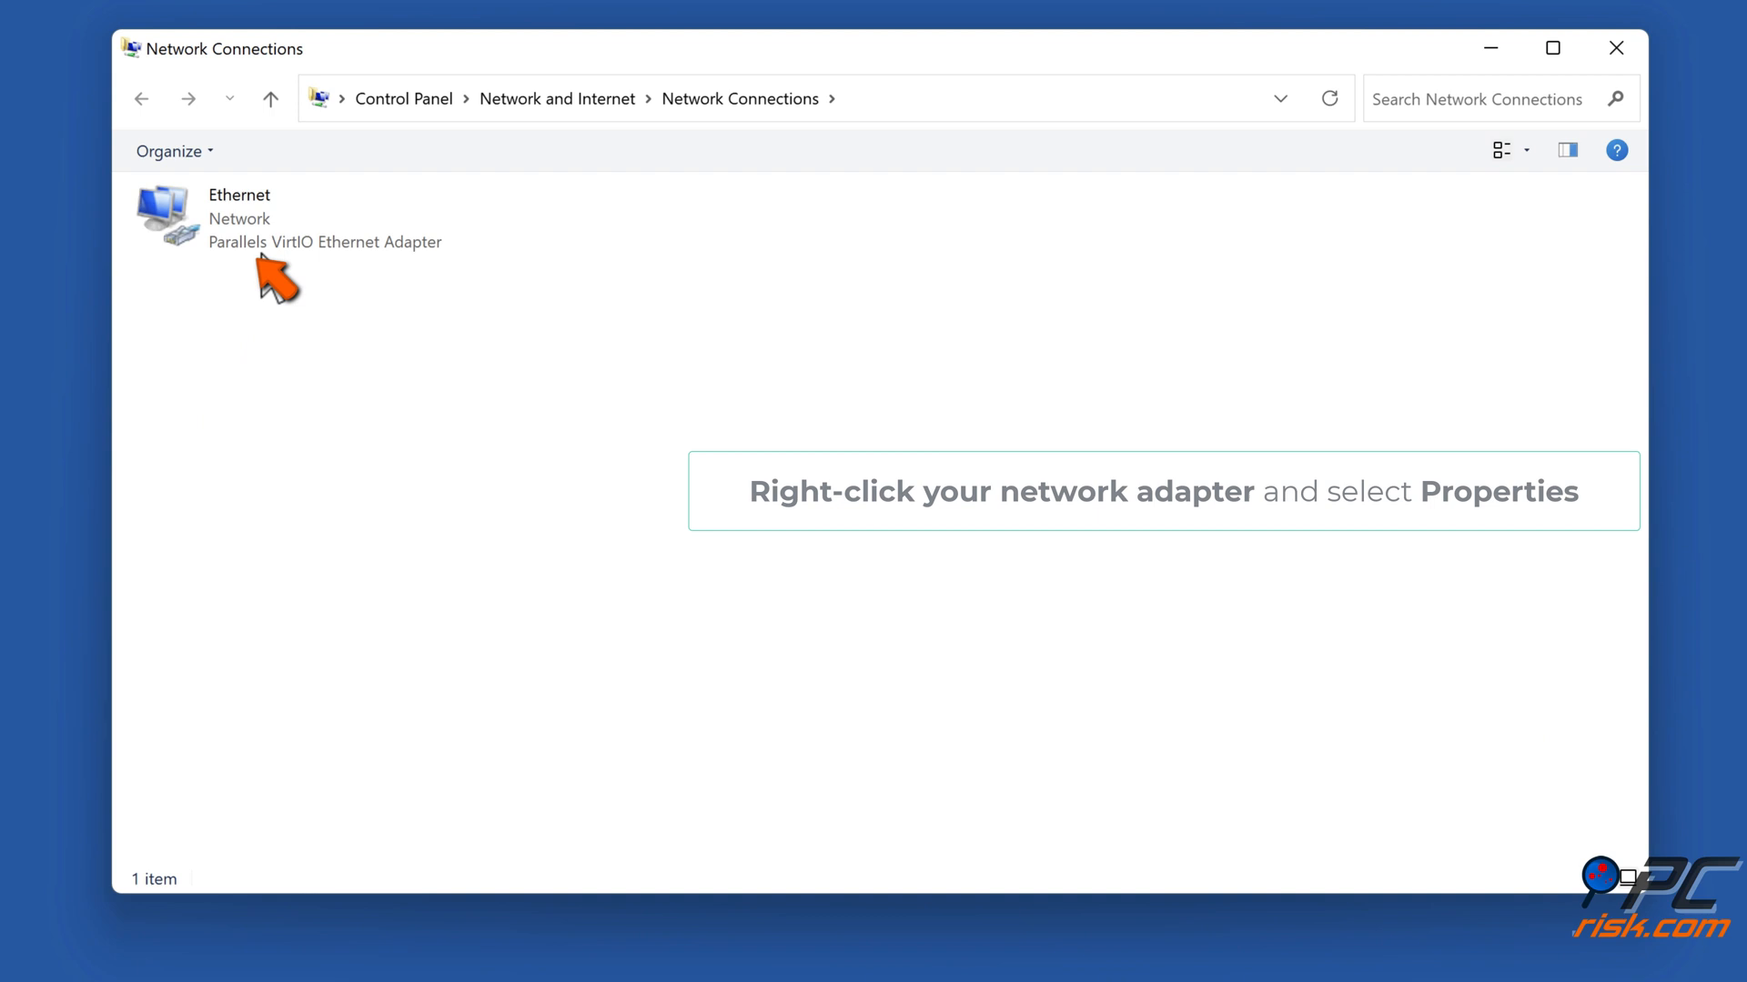
right_click(222, 216)
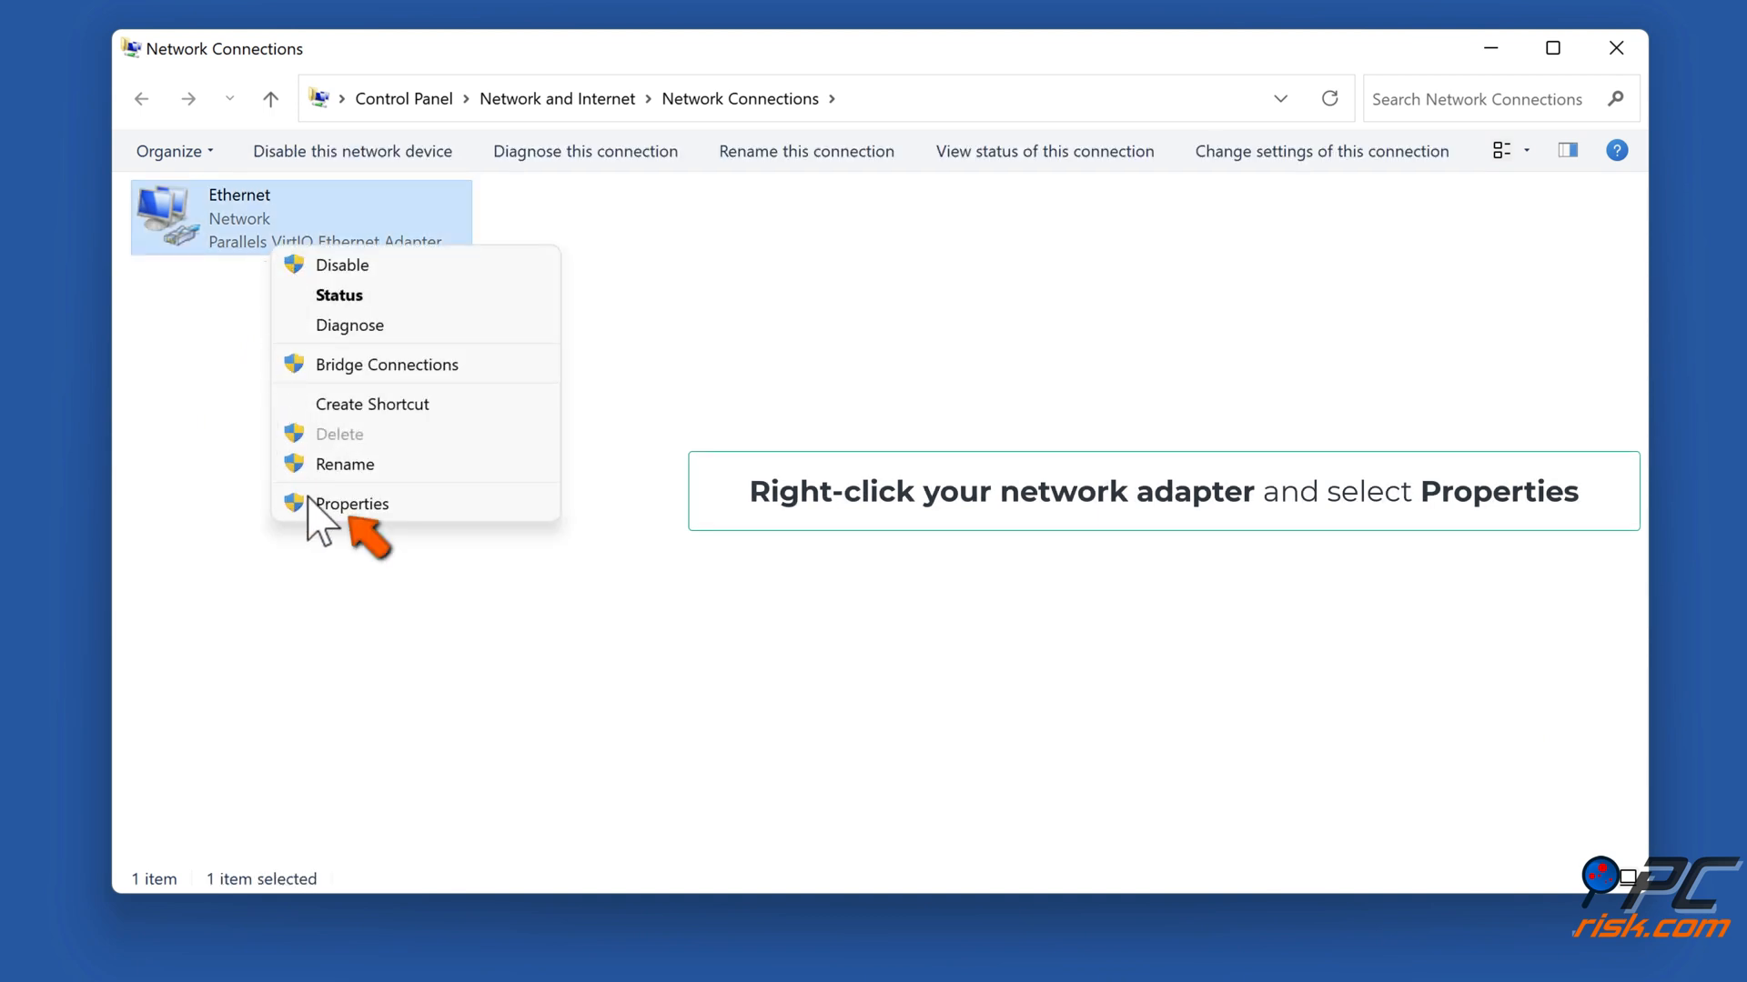
click(351, 504)
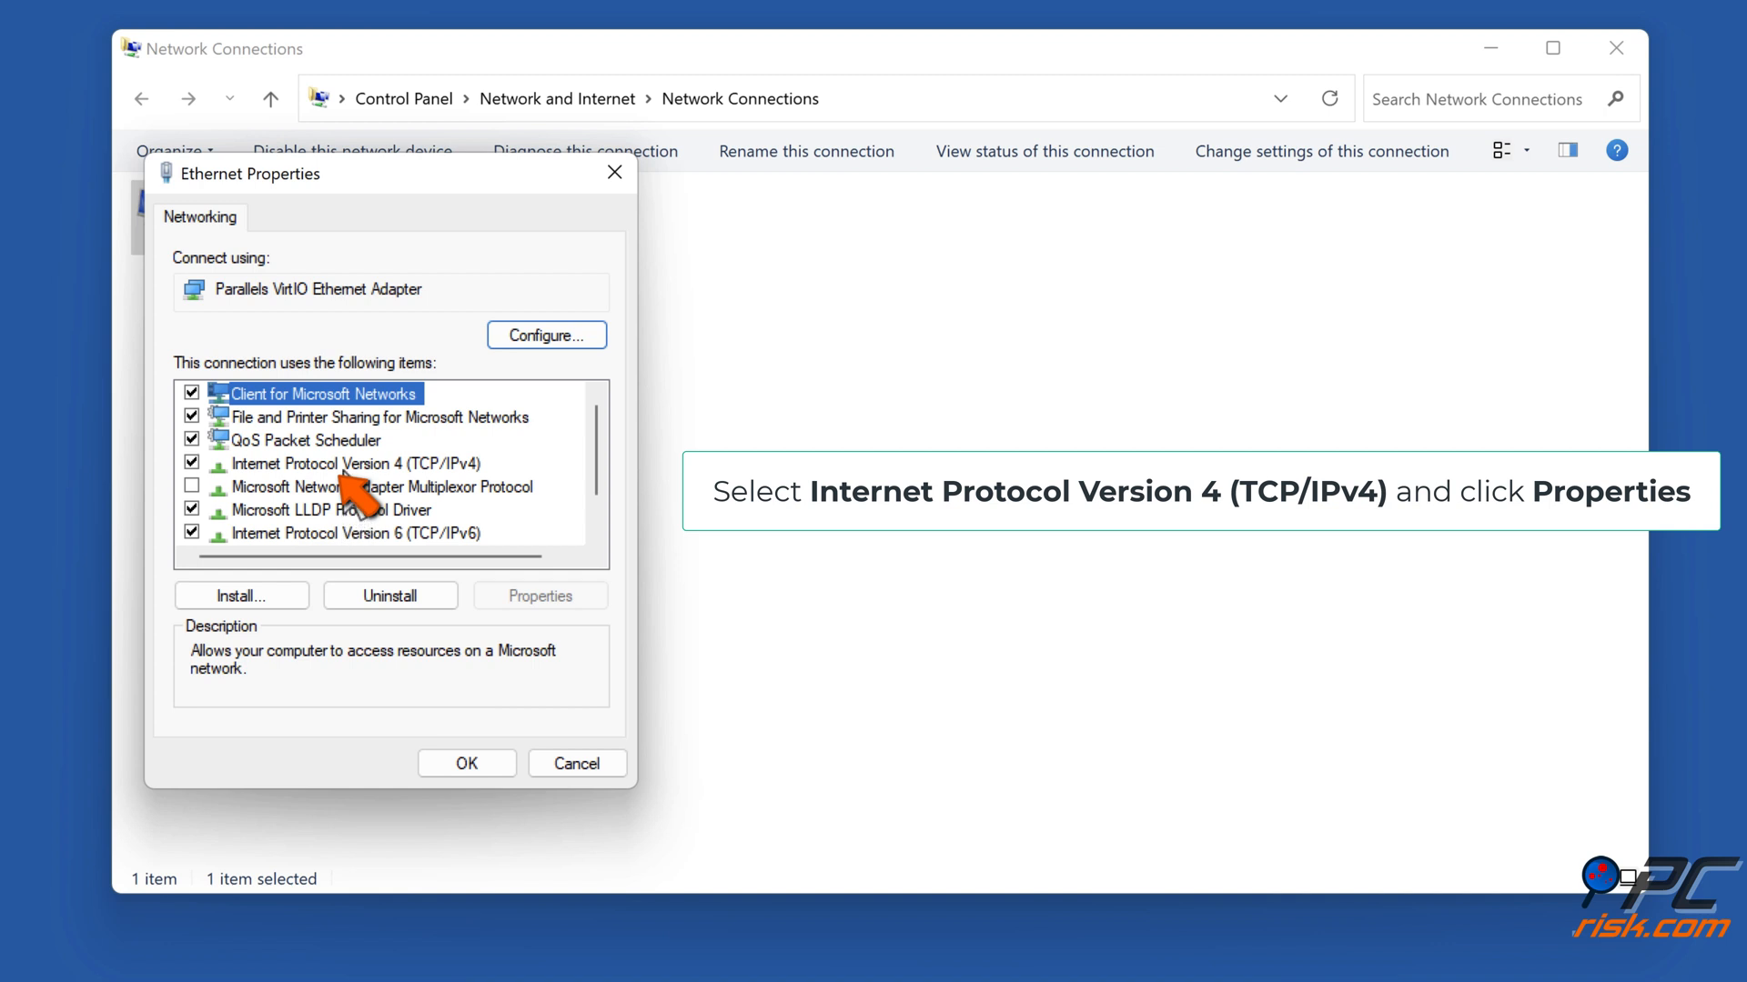
Enter manual IPv4 DNS servers 1.1.1.1 and 1.0.0.1 for the Ethernet adapter.
click(324, 464)
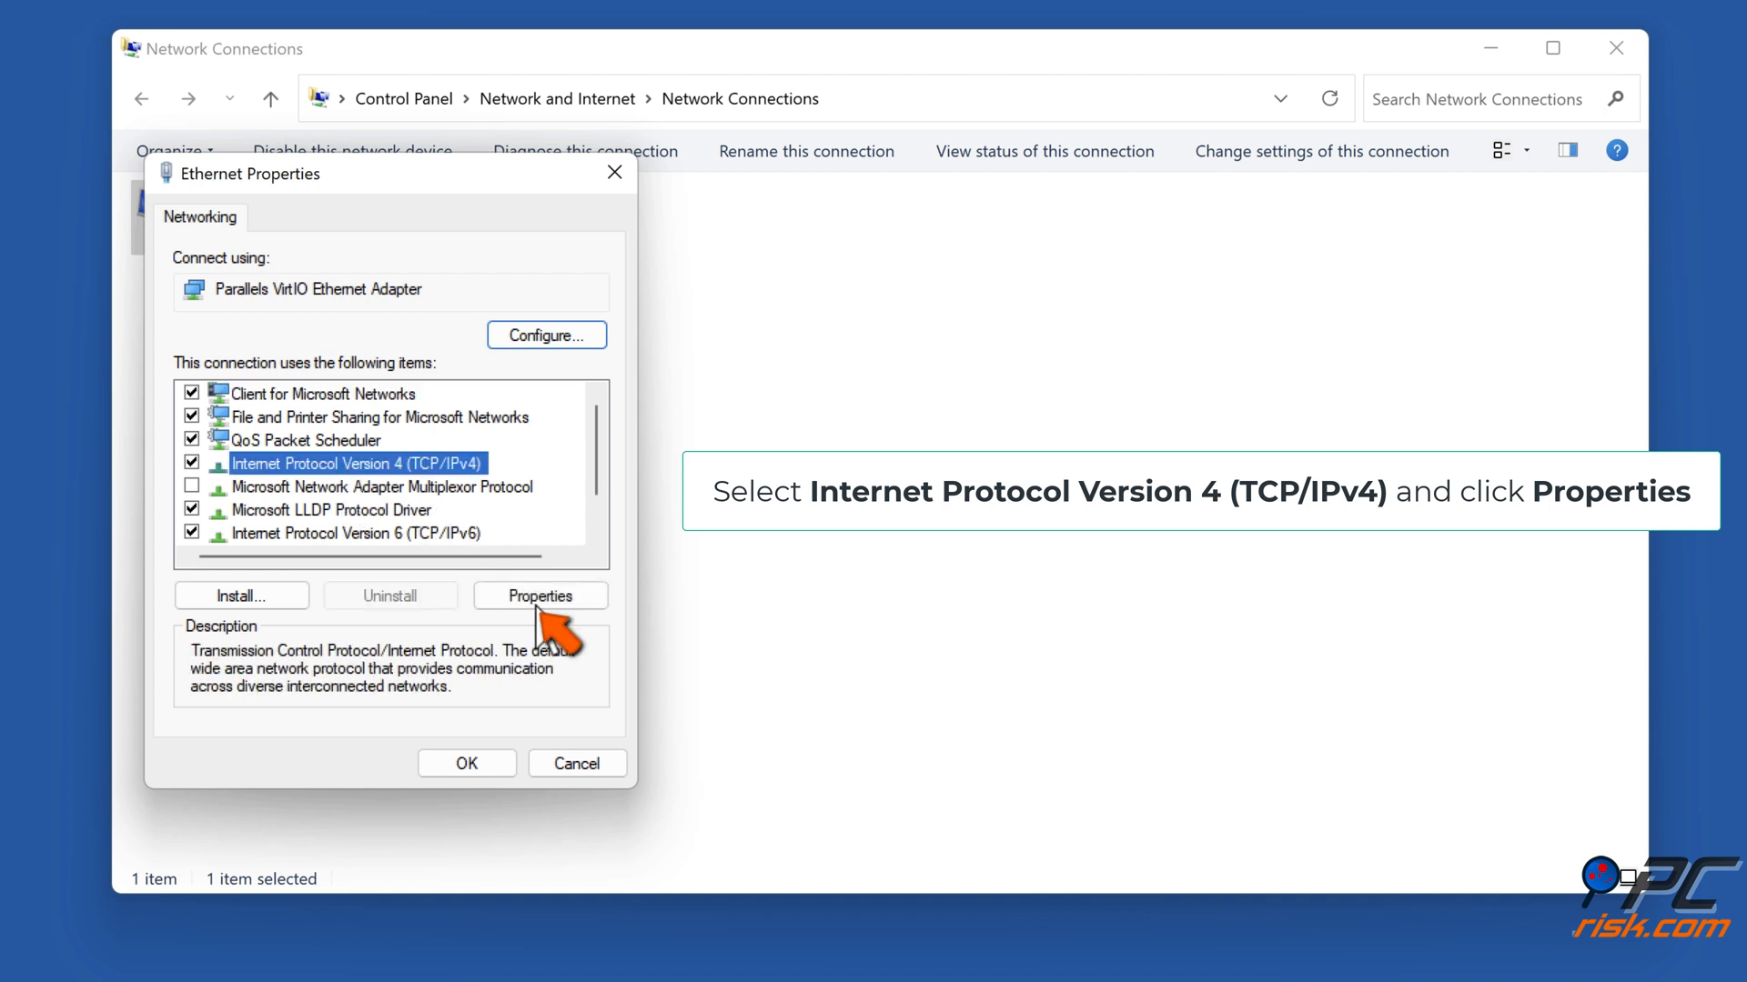
click(538, 595)
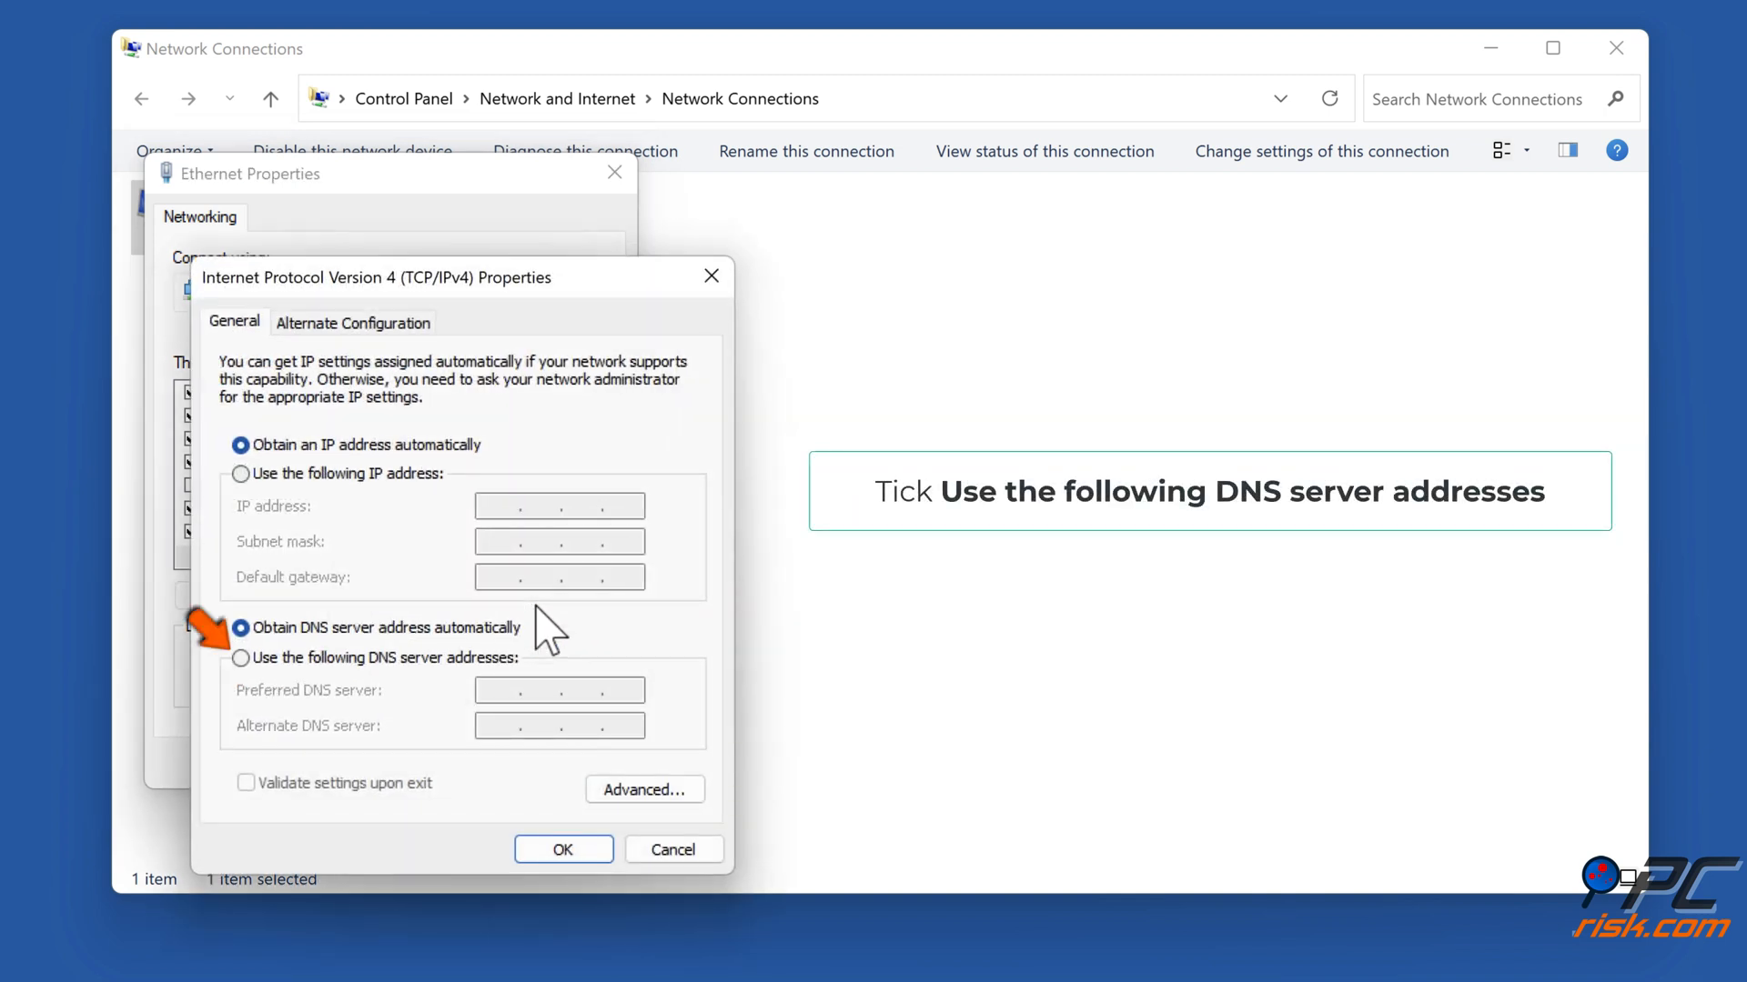
click(240, 657)
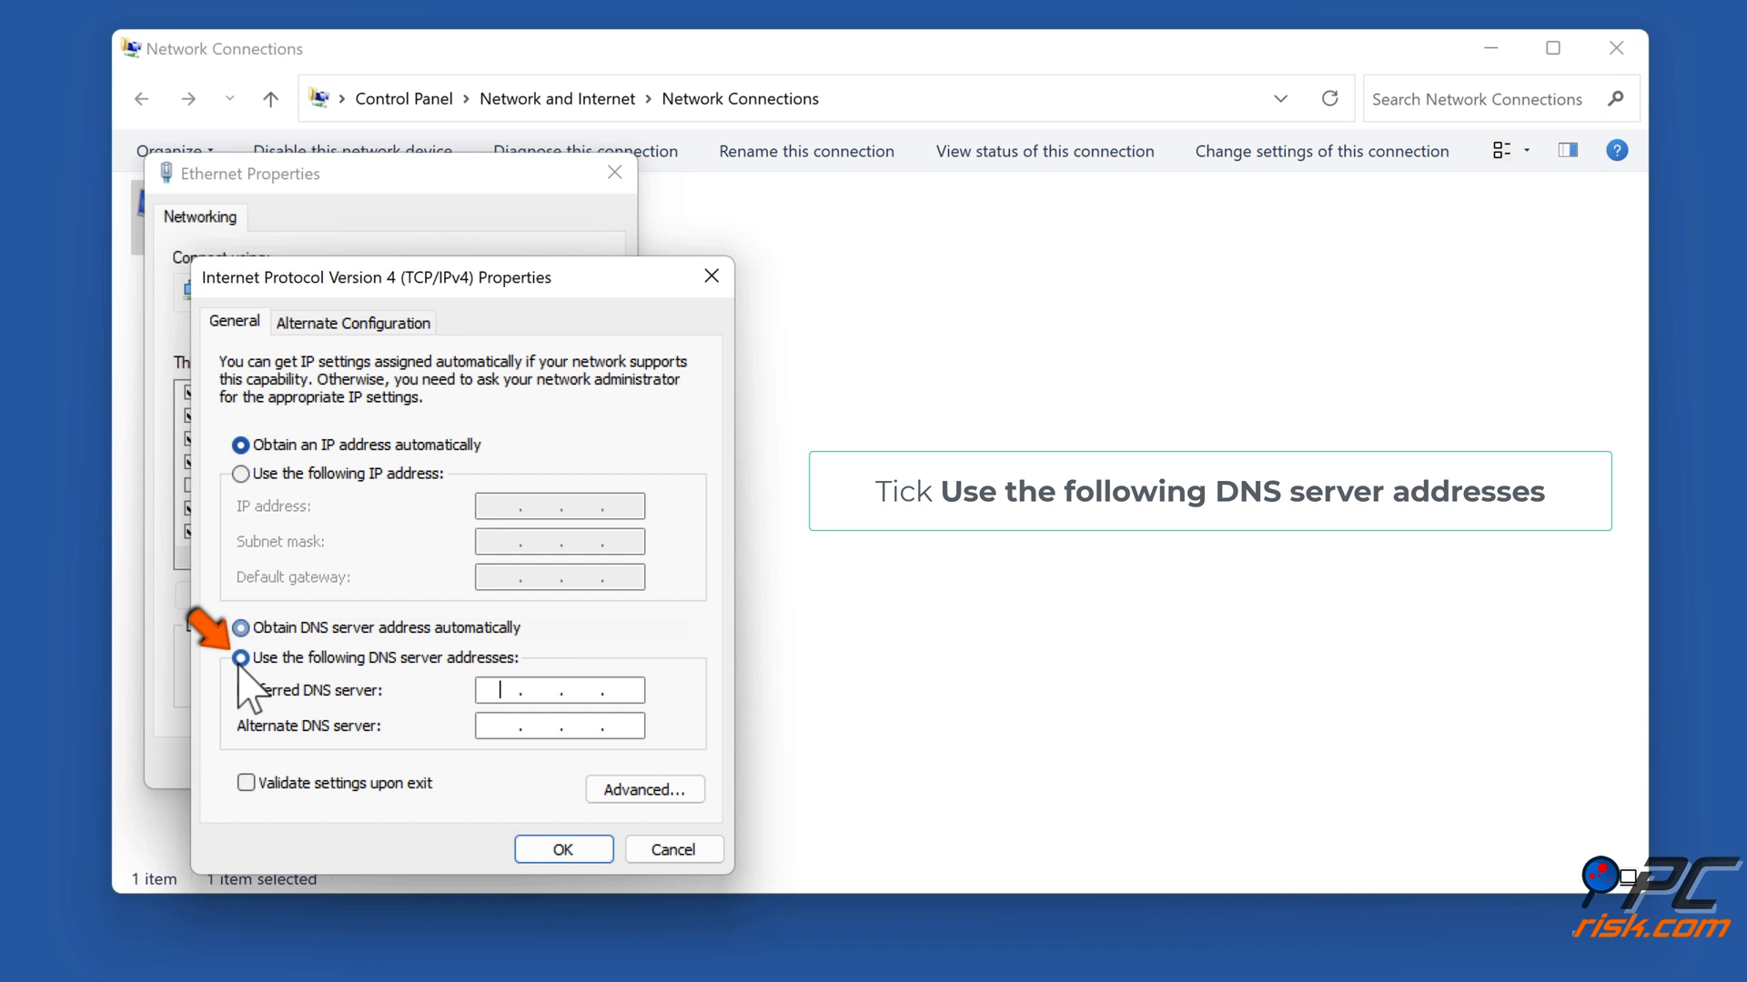
click(240, 657)
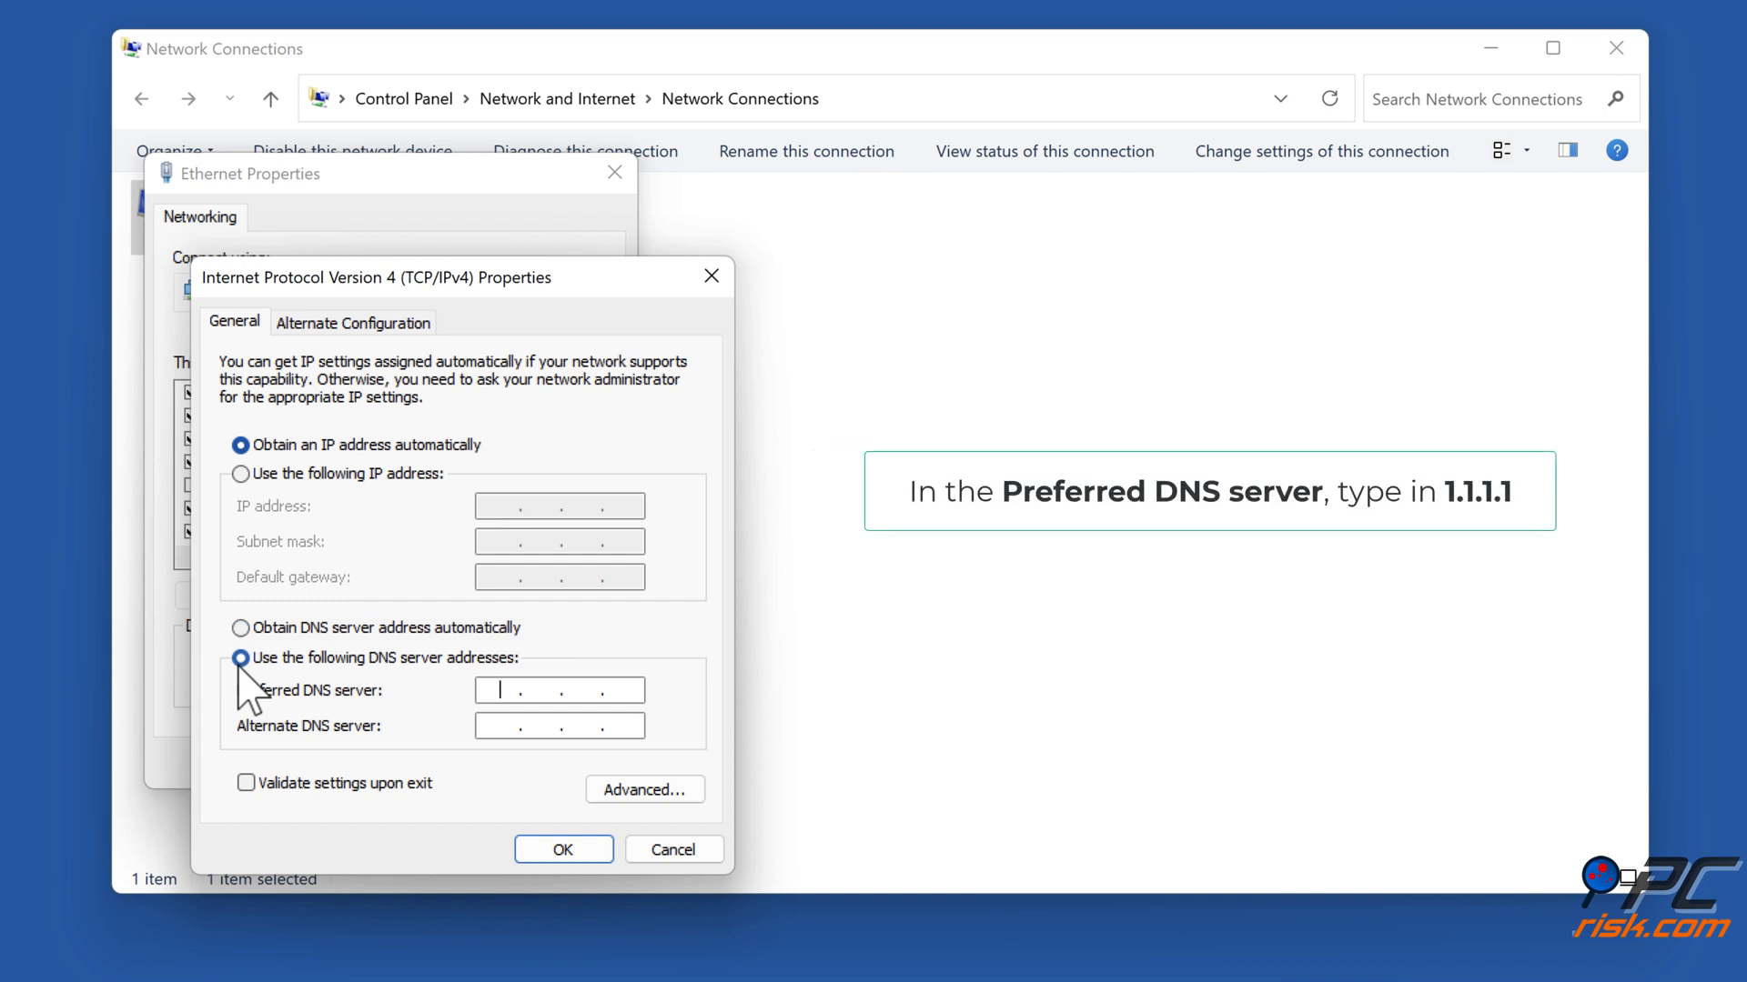
text(1)
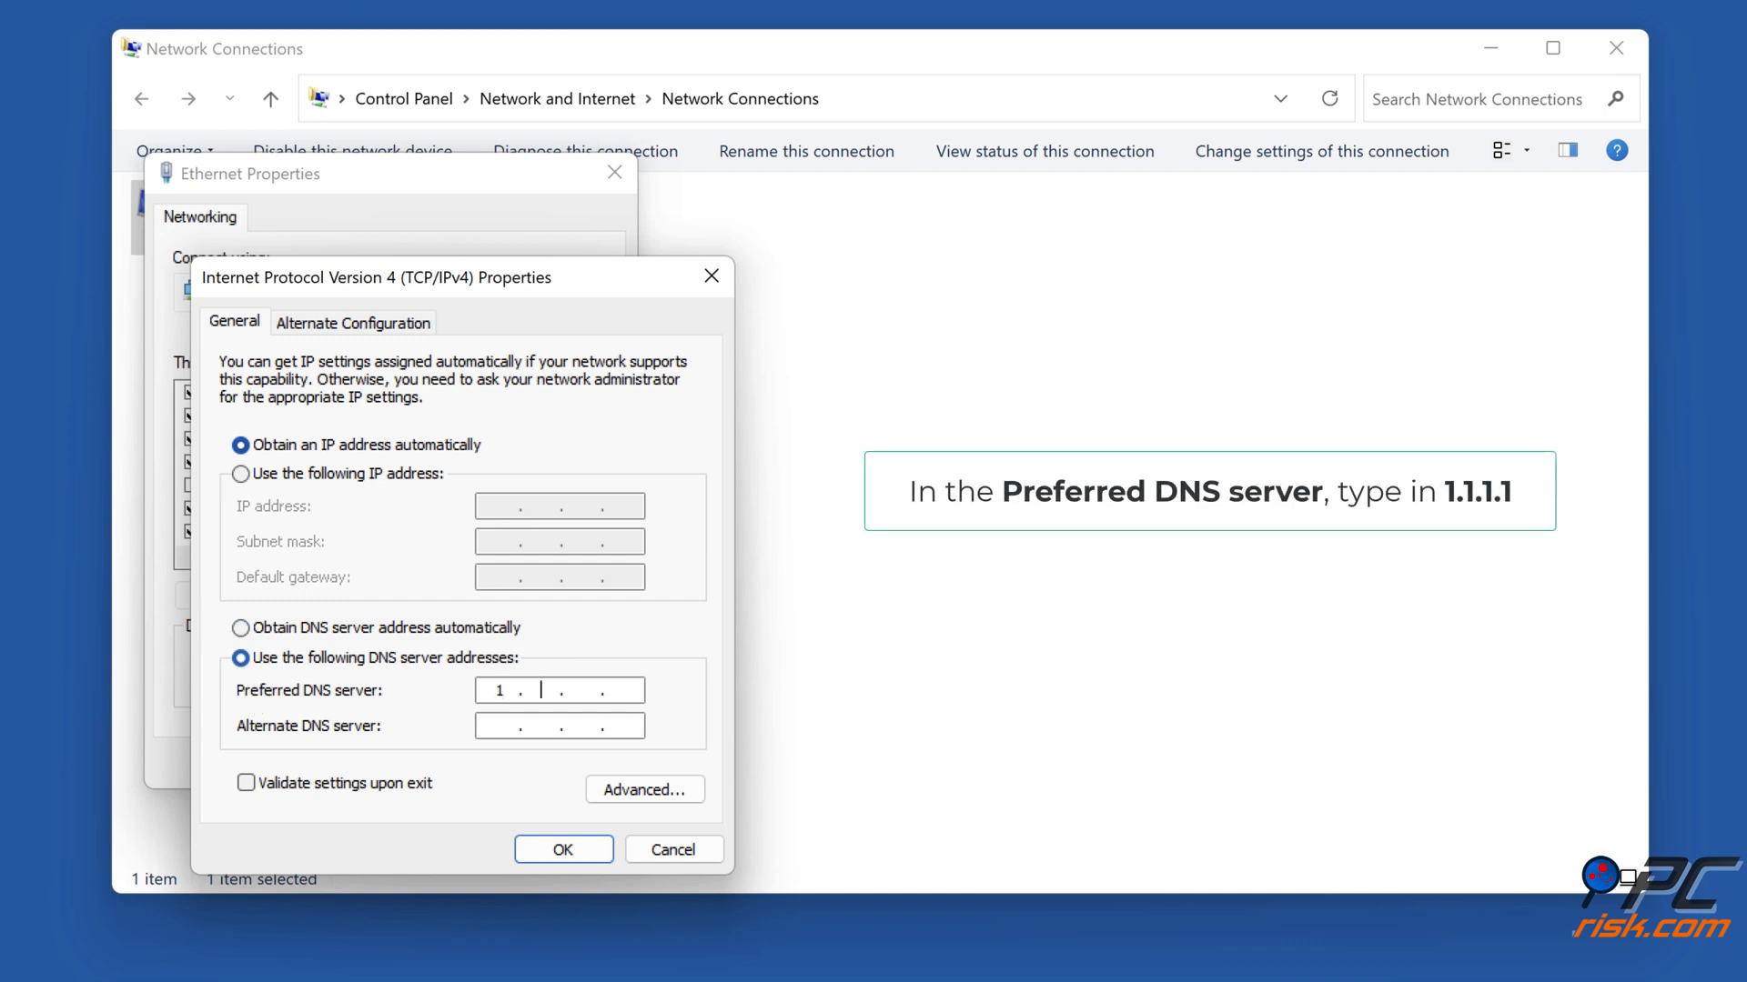
text(1.1.1)
click(561, 726)
text(1.0.0)
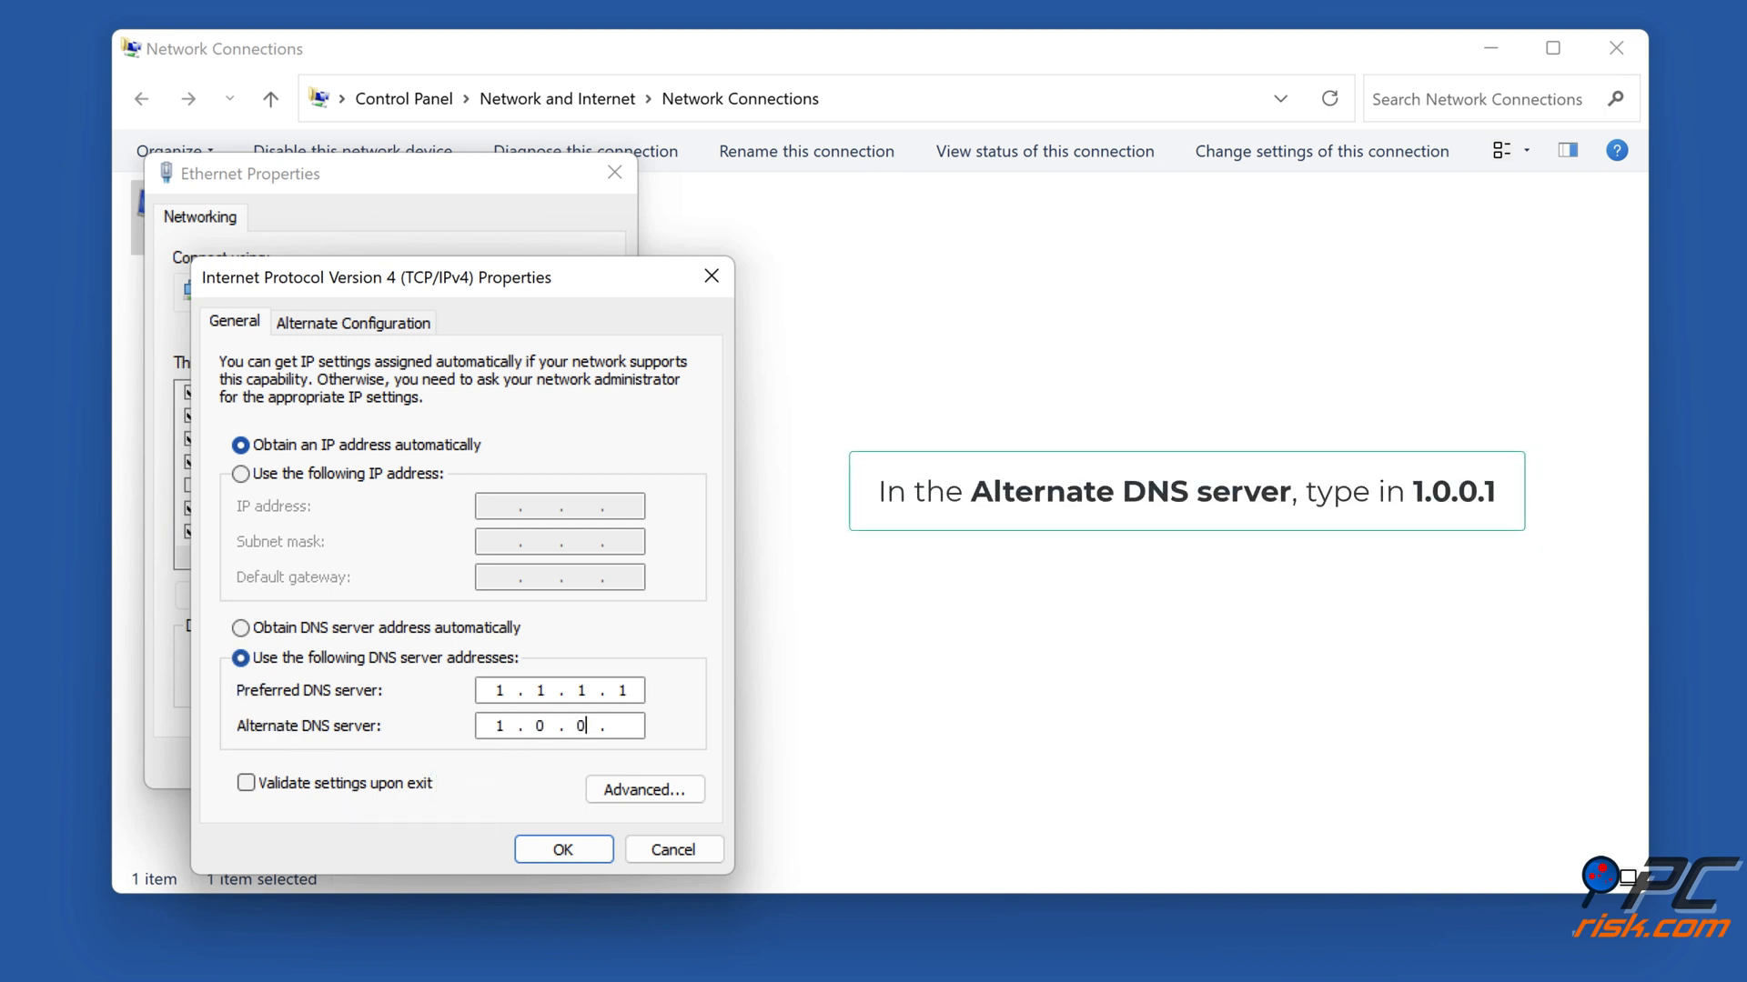
text(1)
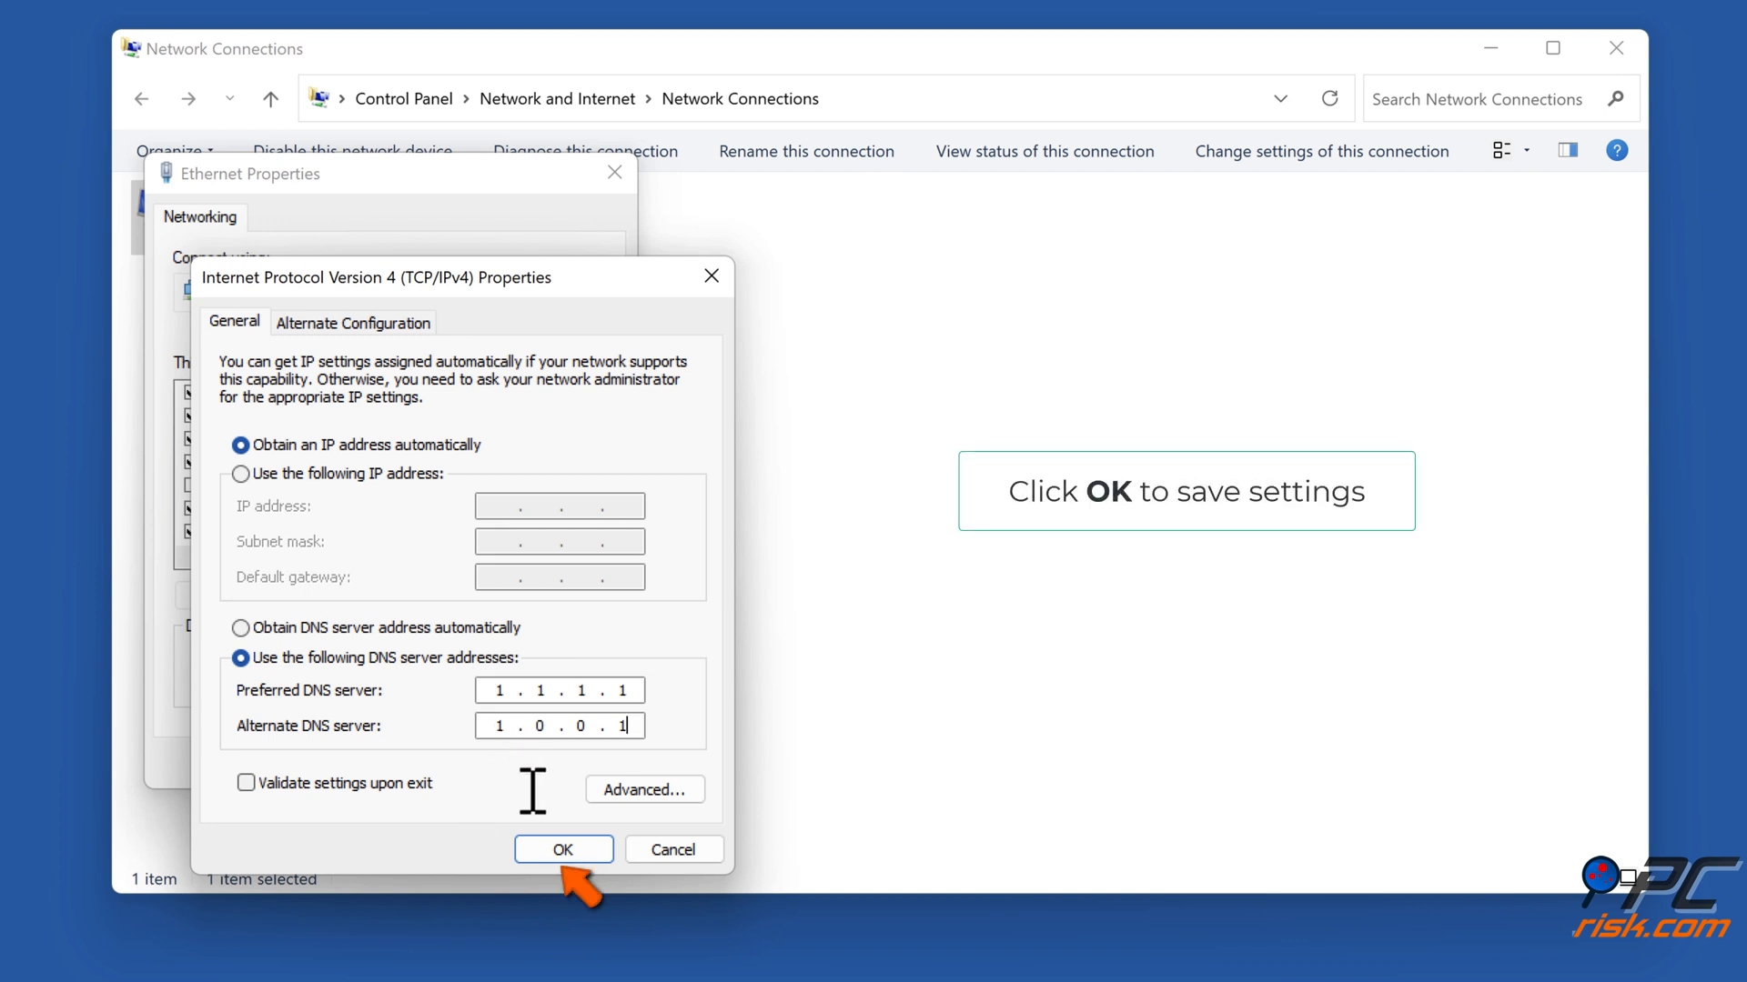
Save the new DNS settings and close the adapter properties.
click(564, 850)
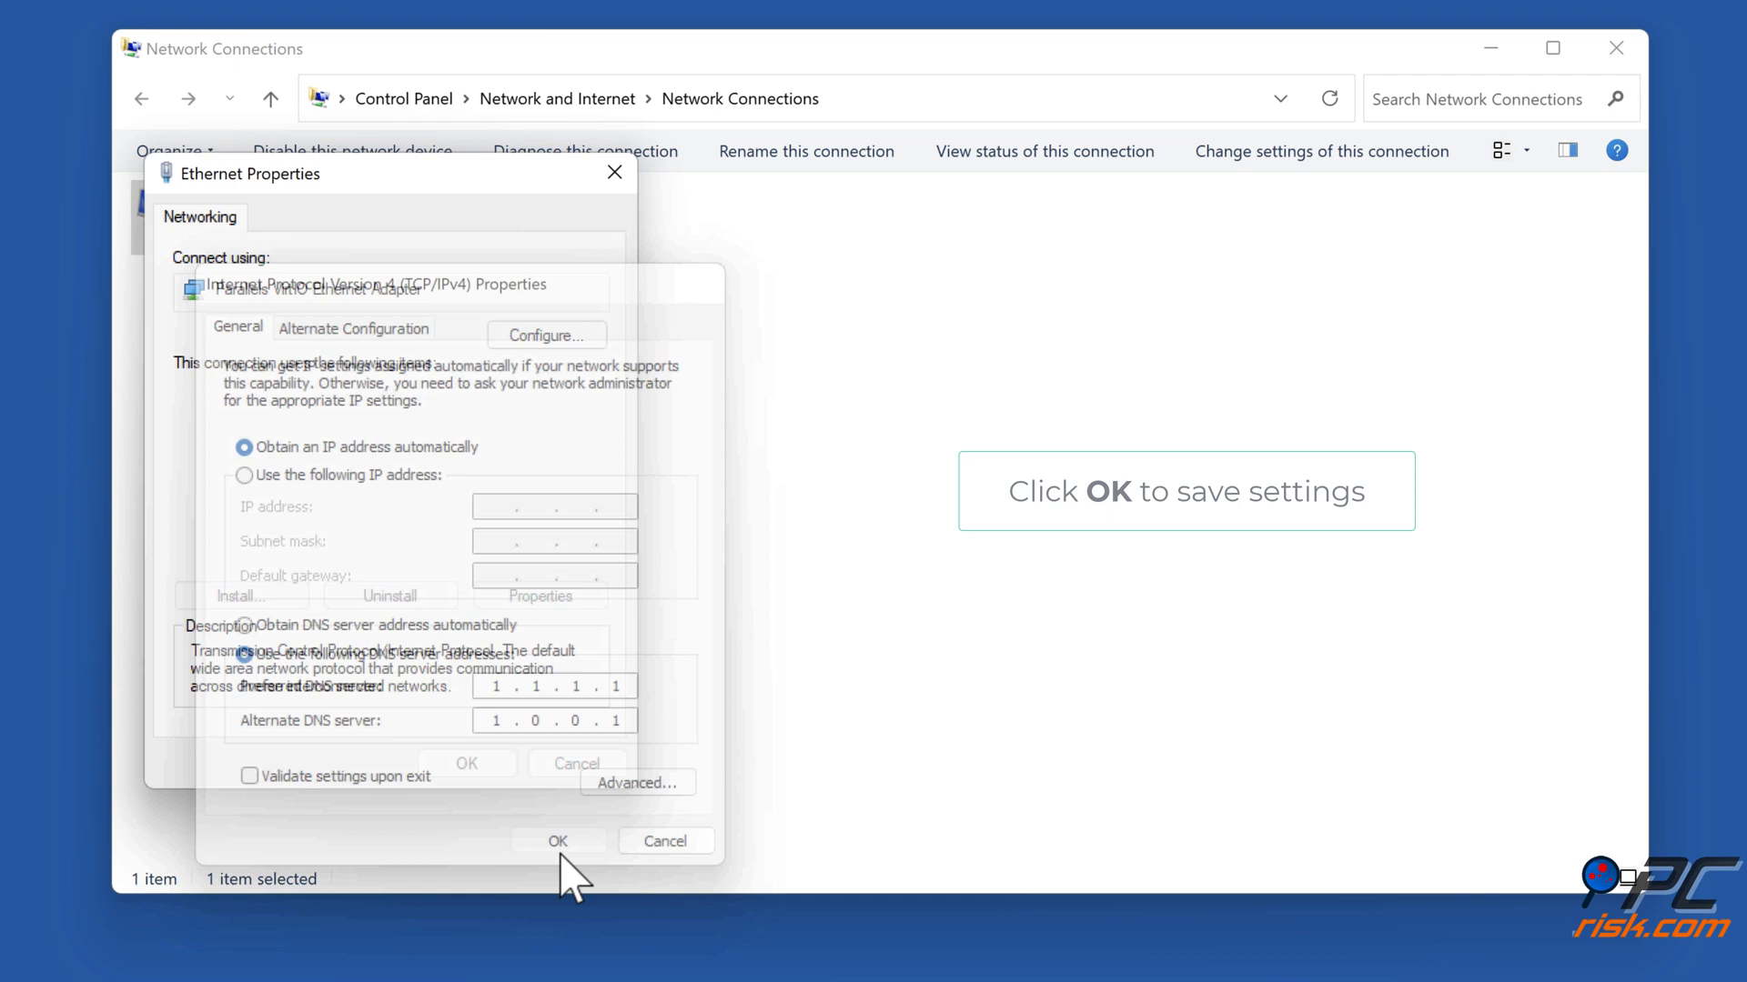
click(559, 840)
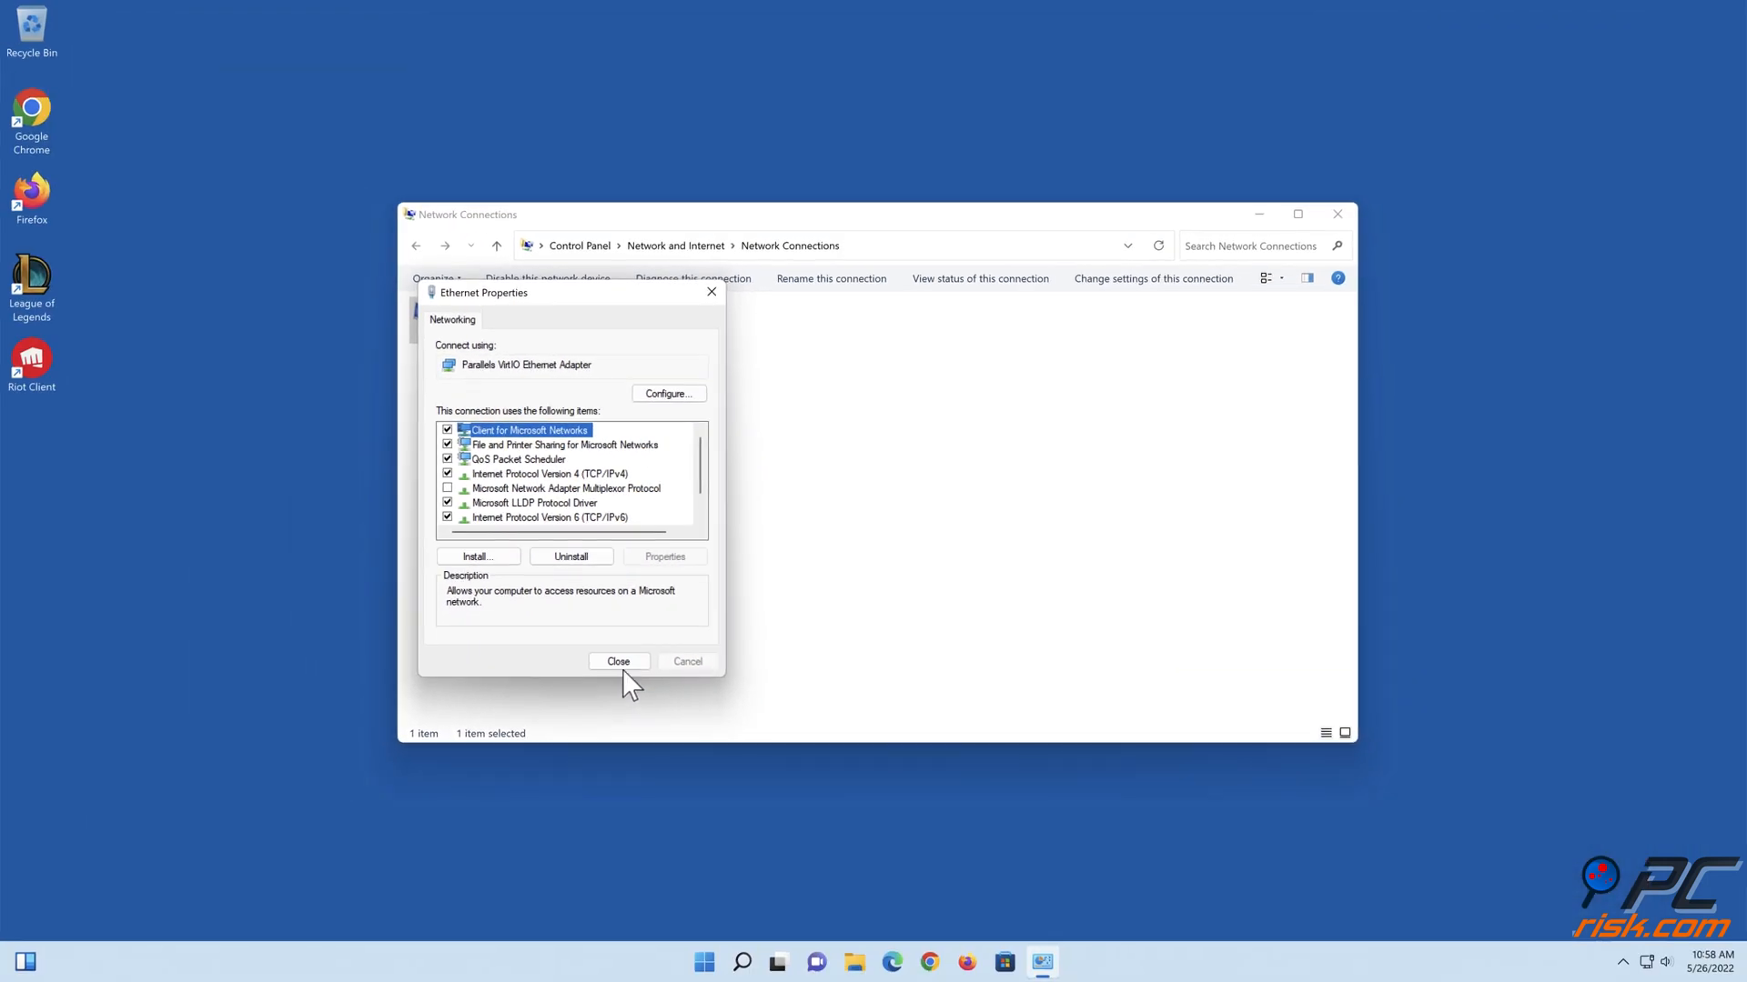
click(617, 661)
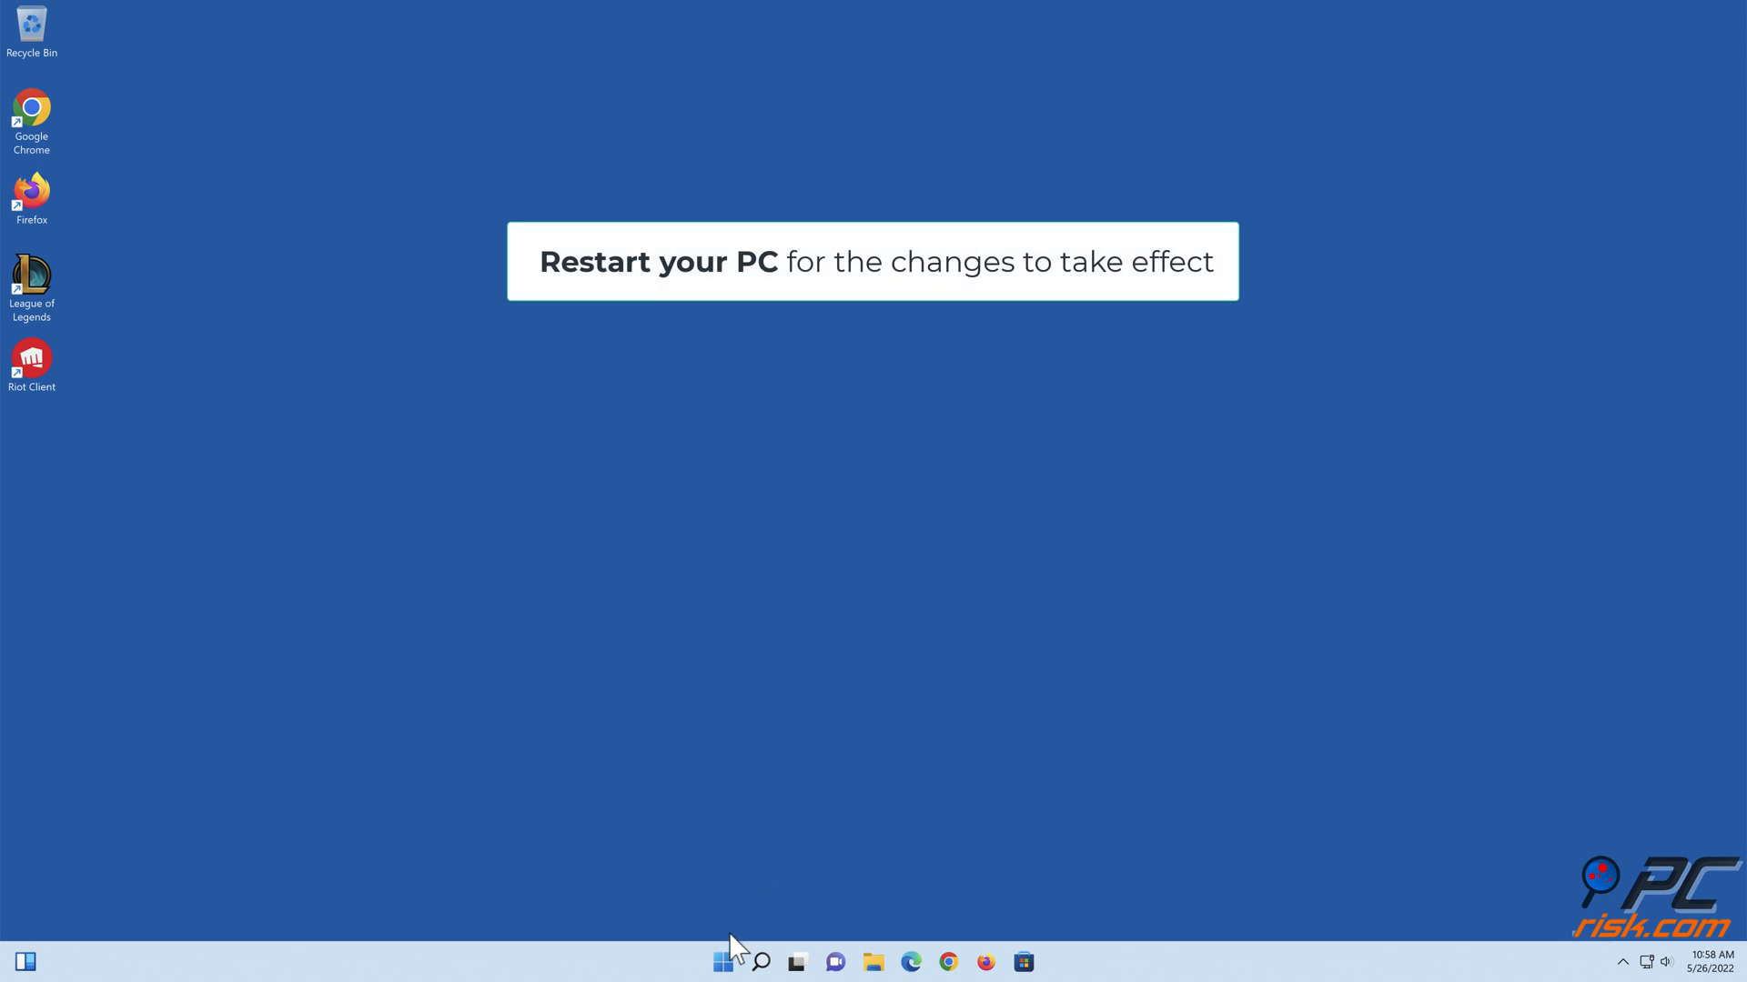
Restart the PC from the Start menu's power options.
click(722, 961)
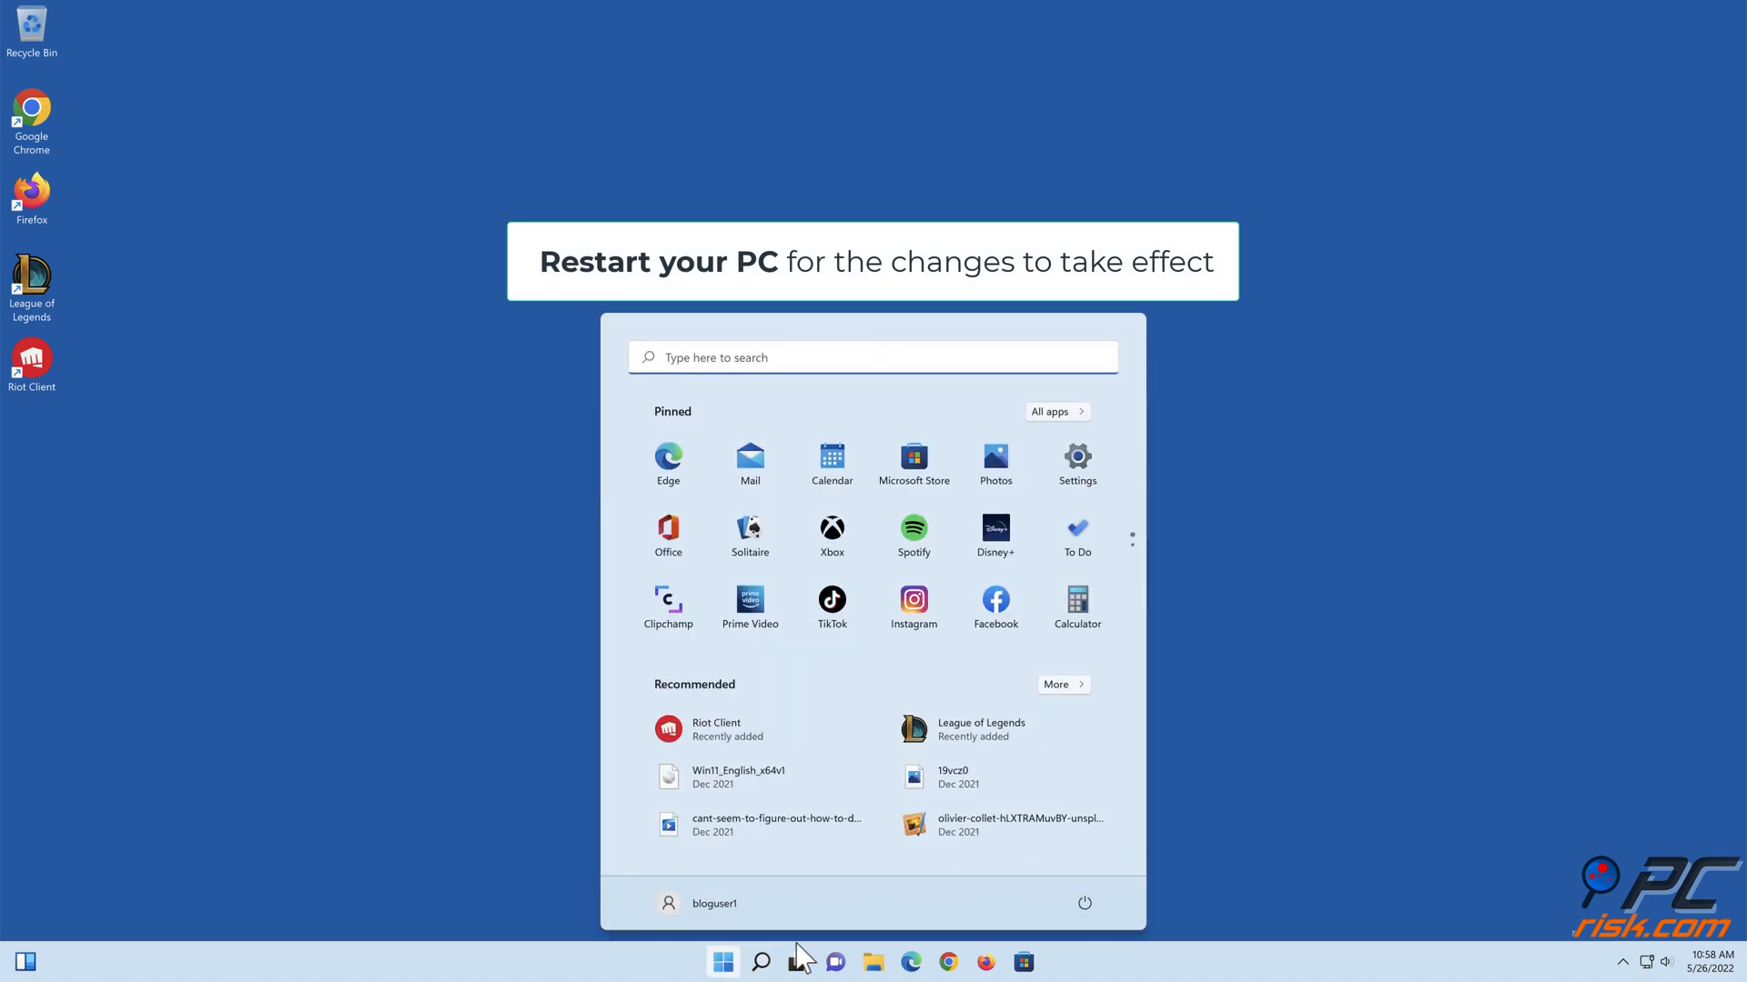
click(1080, 903)
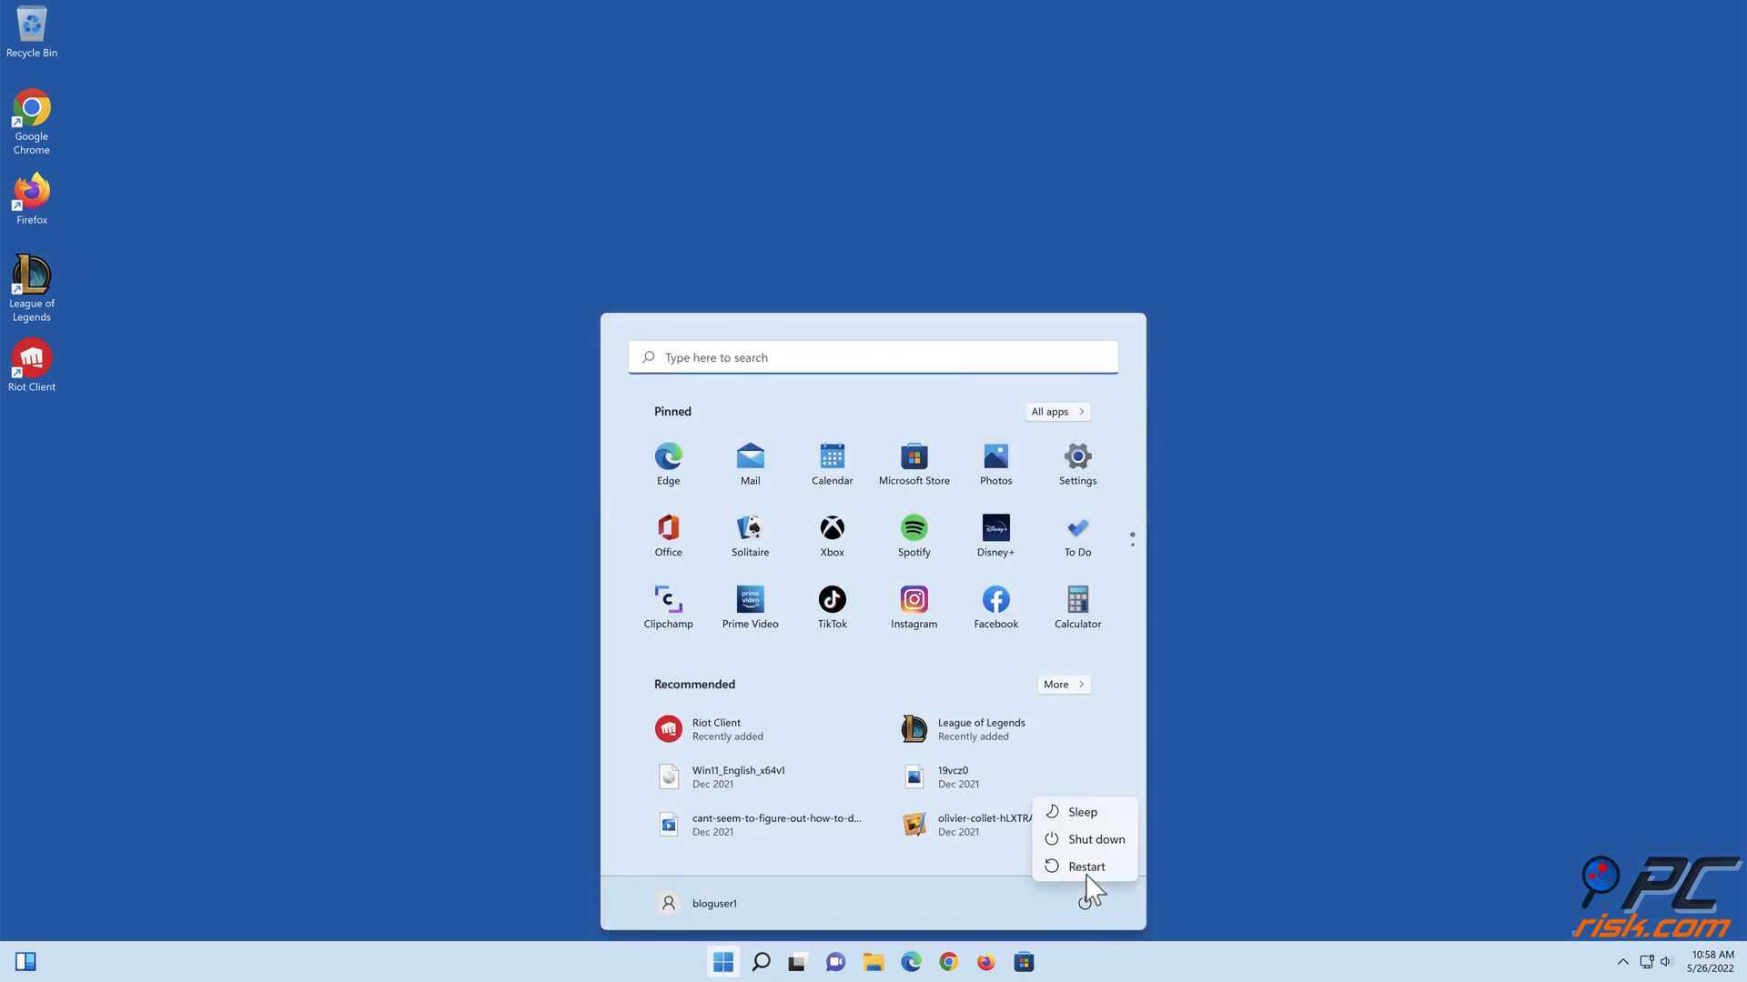
click(1085, 866)
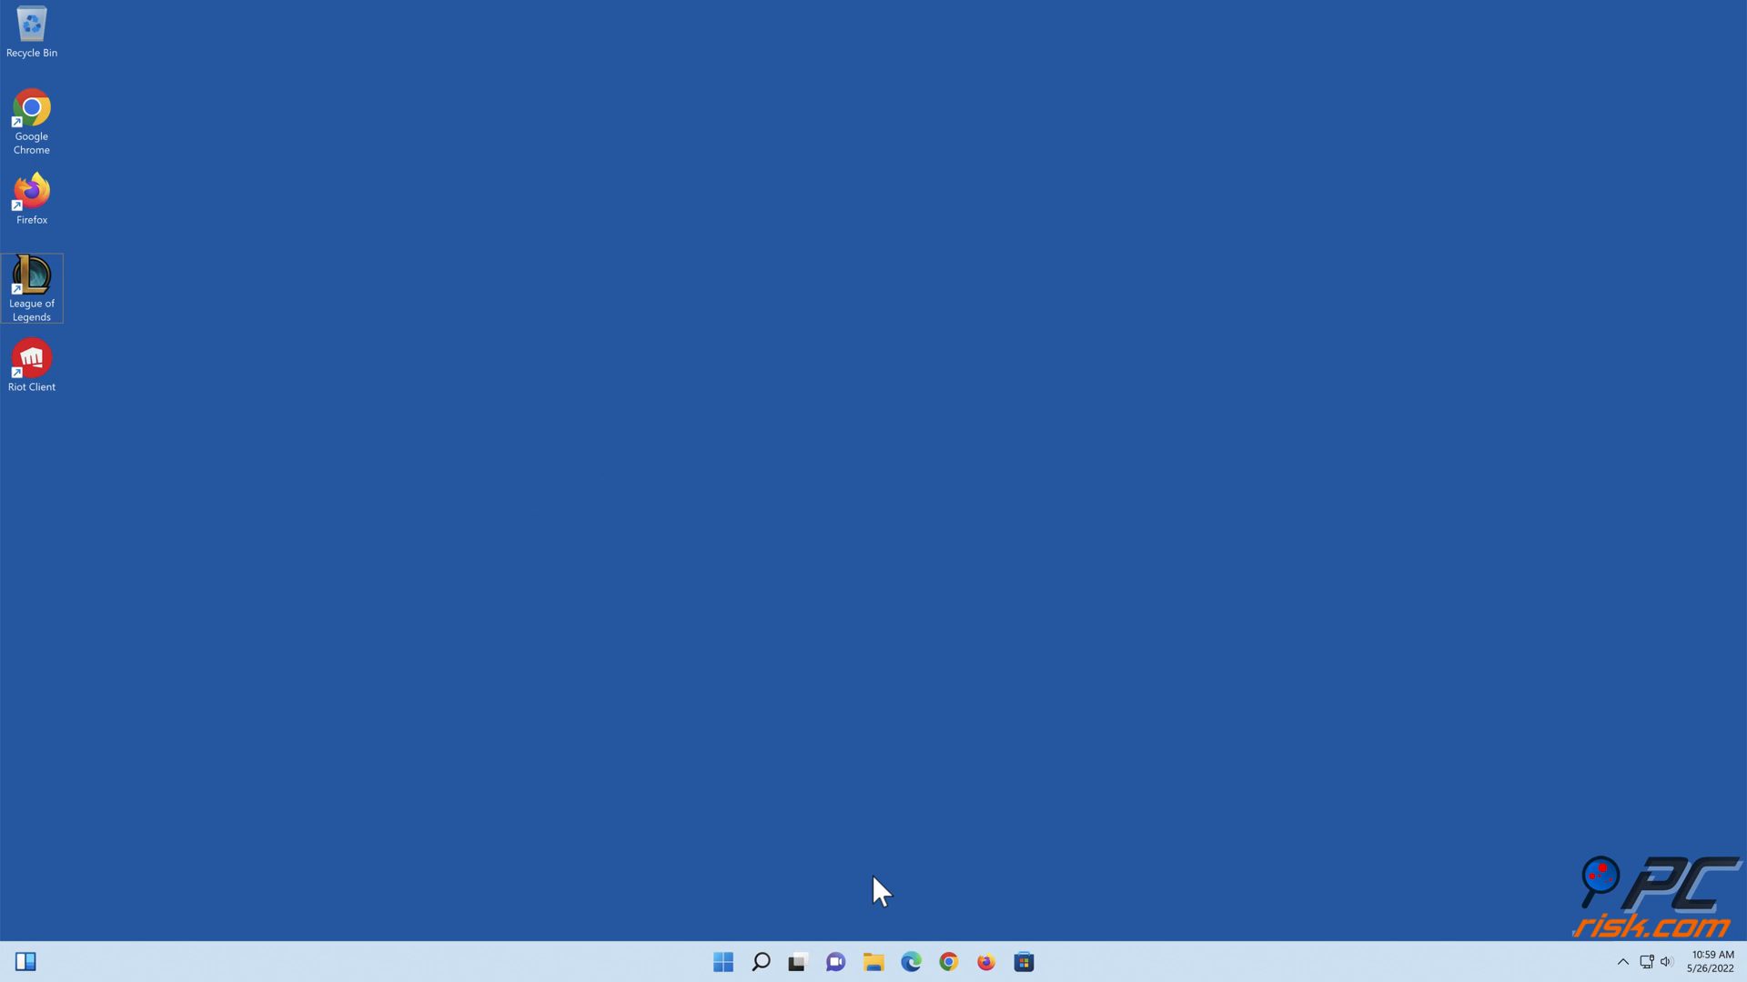
Launch cmd from the Run dialog with administrator rights via Ctrl+Shift+Enter.
key(win+r)
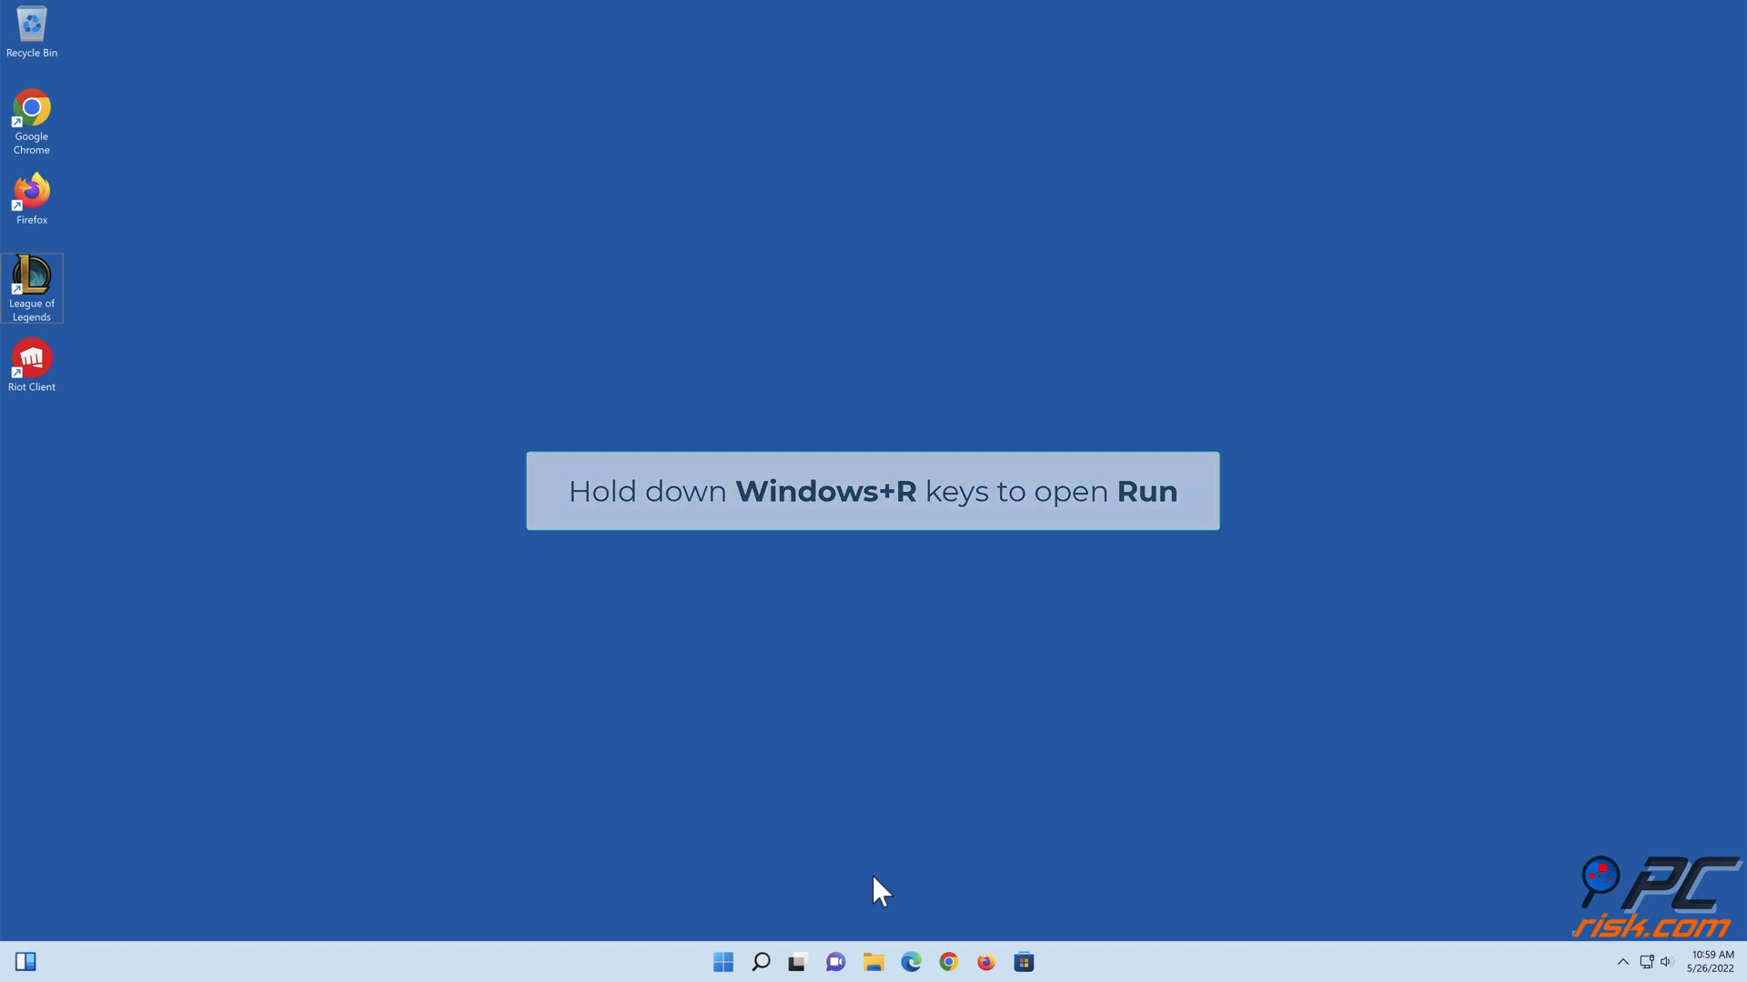
key(win+r)
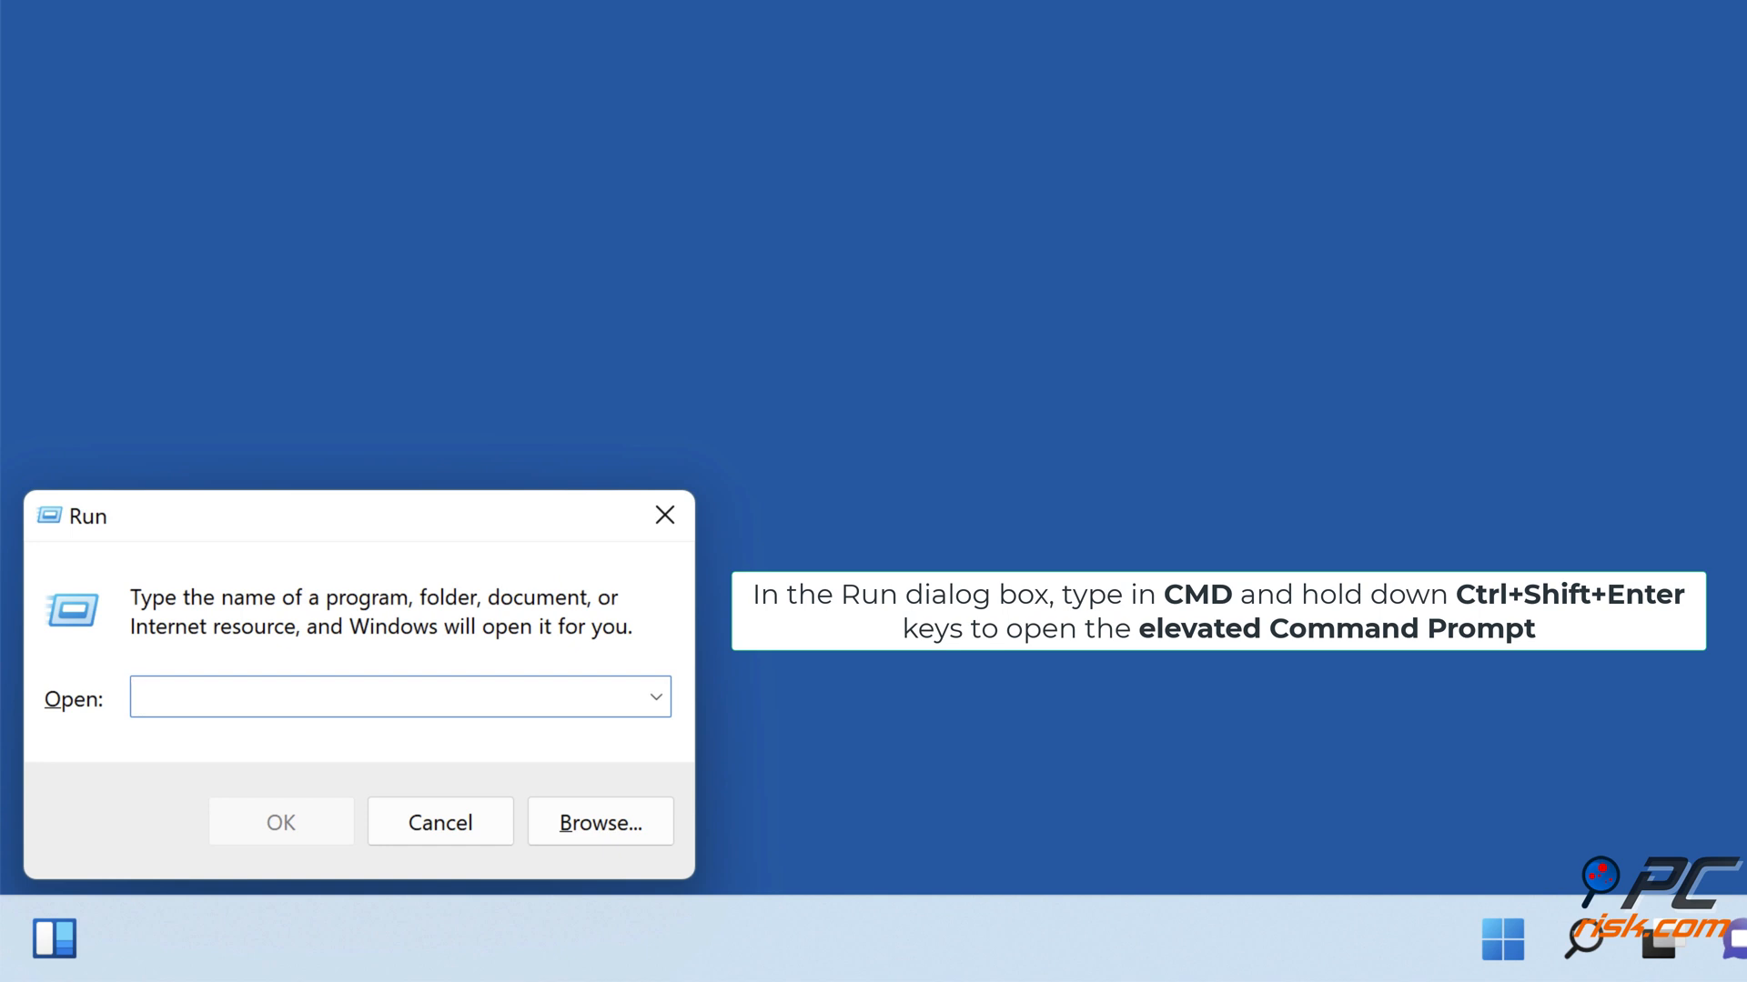
text(cmd)
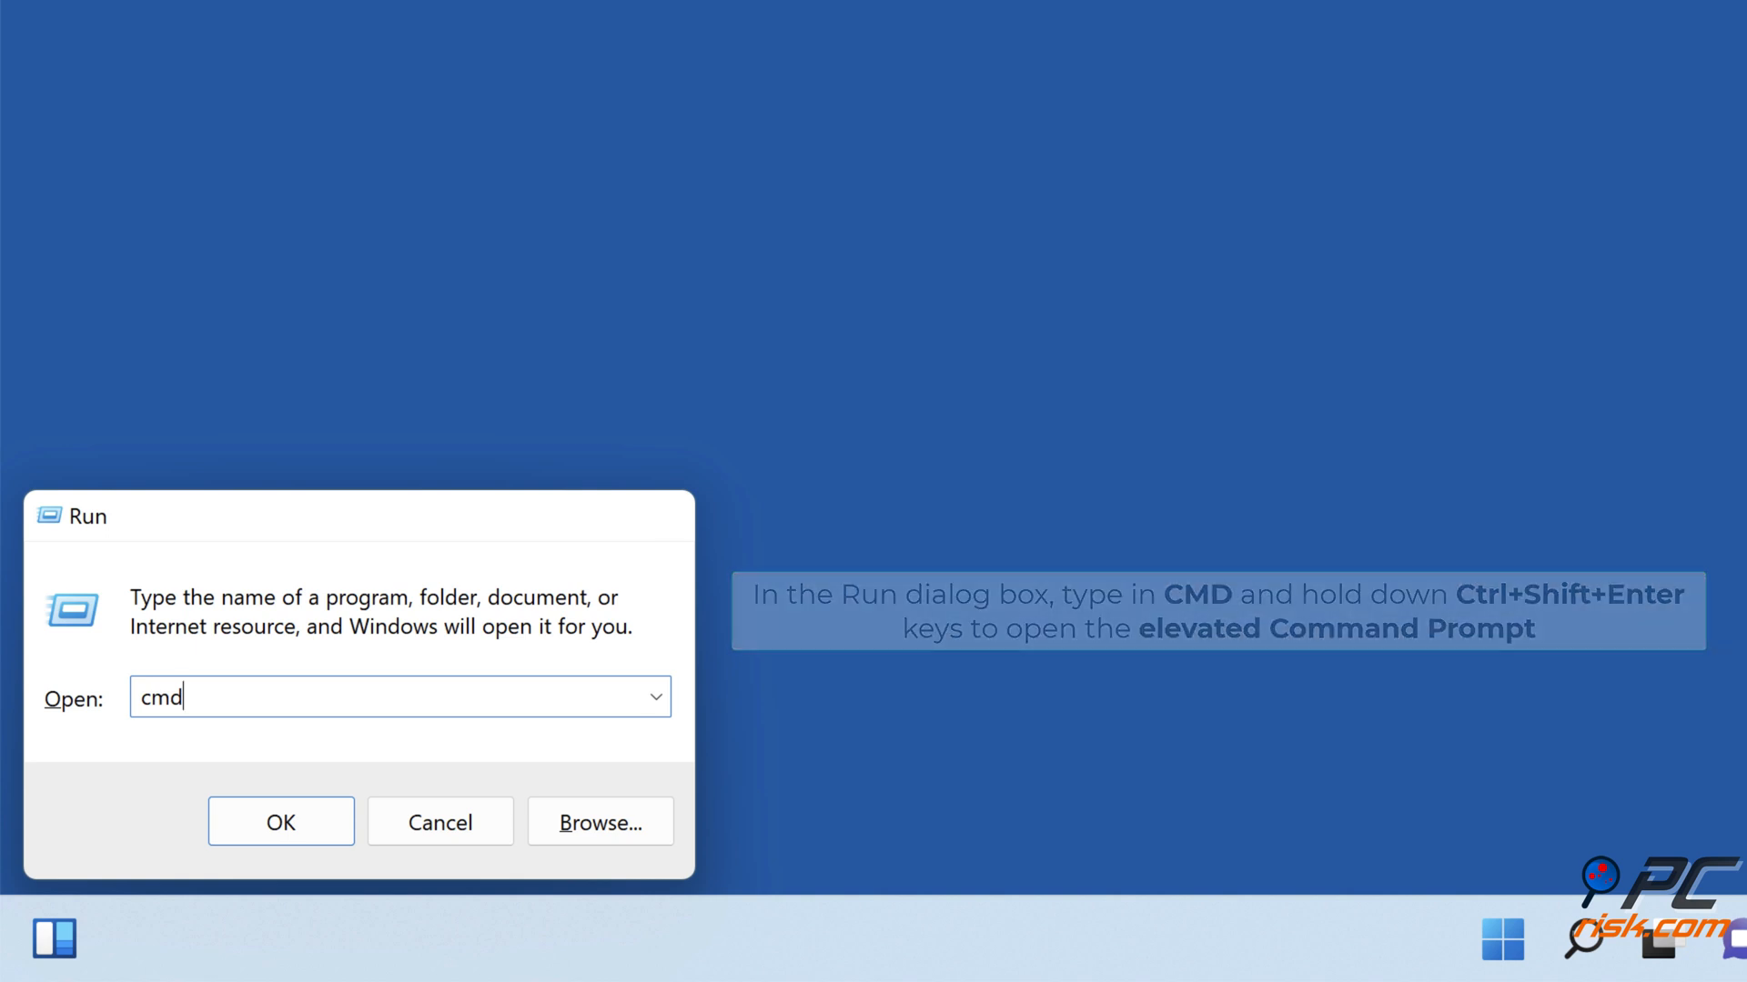
key(ctrl+shift+enter)
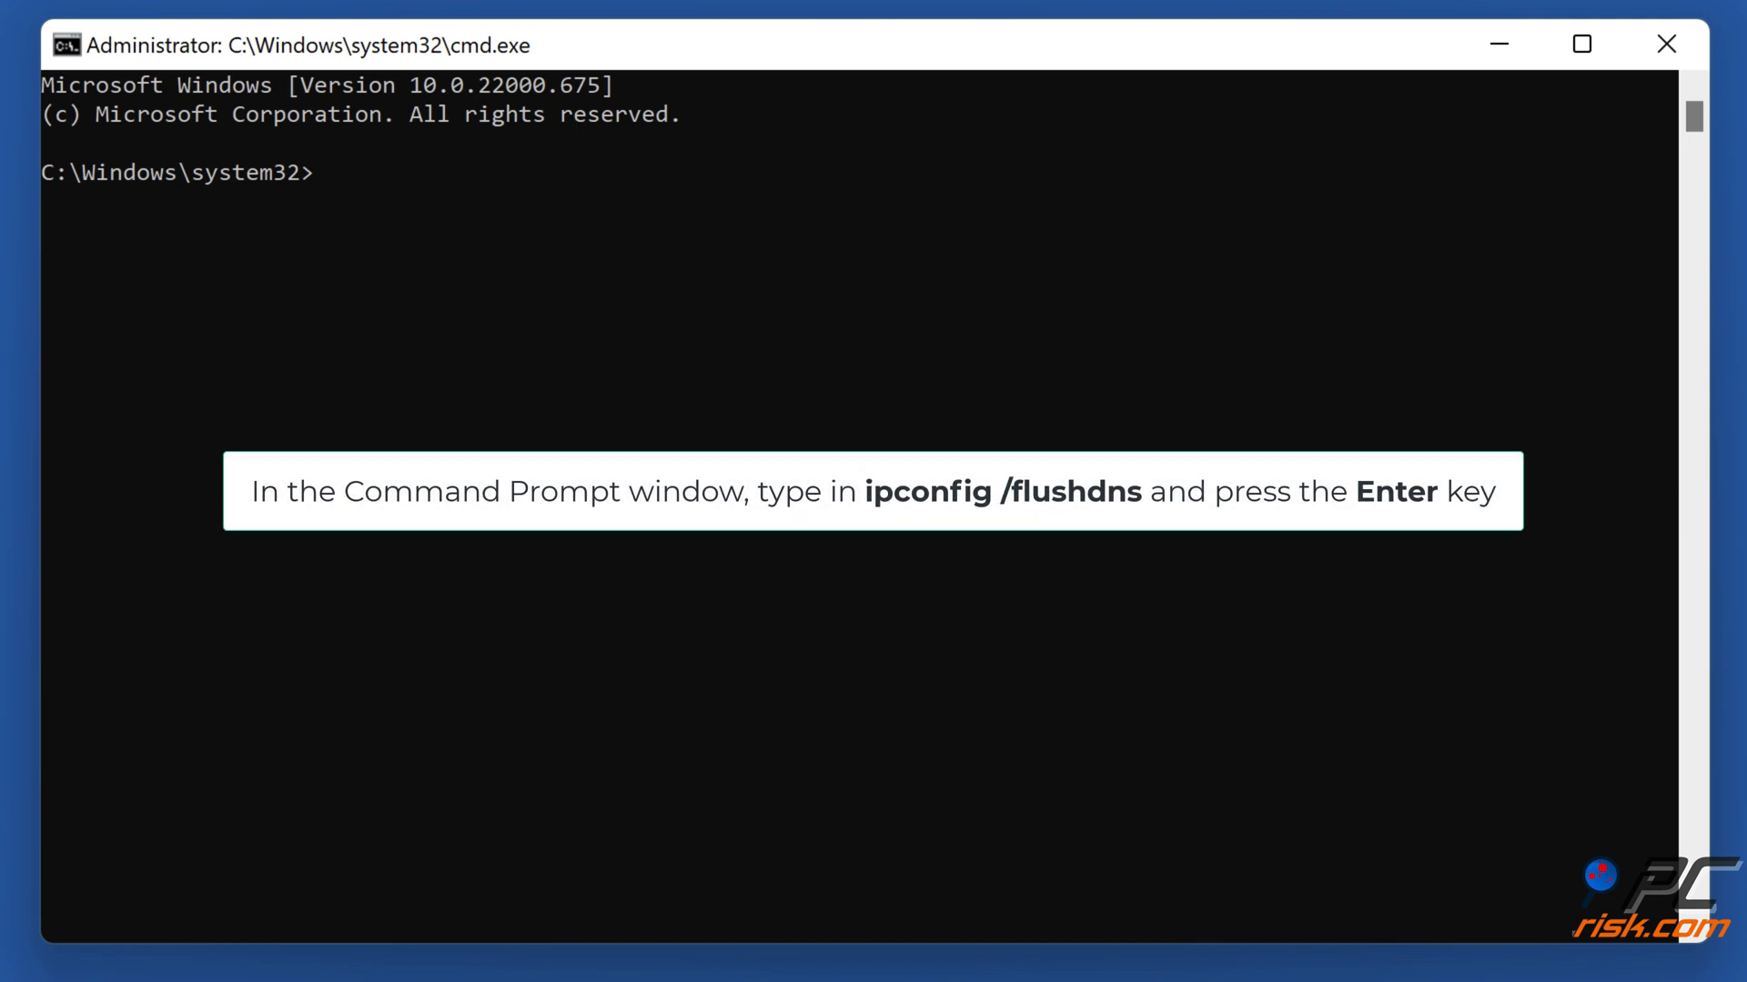
Run ipconfig /flushdns to clear the DNS cache, then close Command Prompt.
text(ipconfig /)
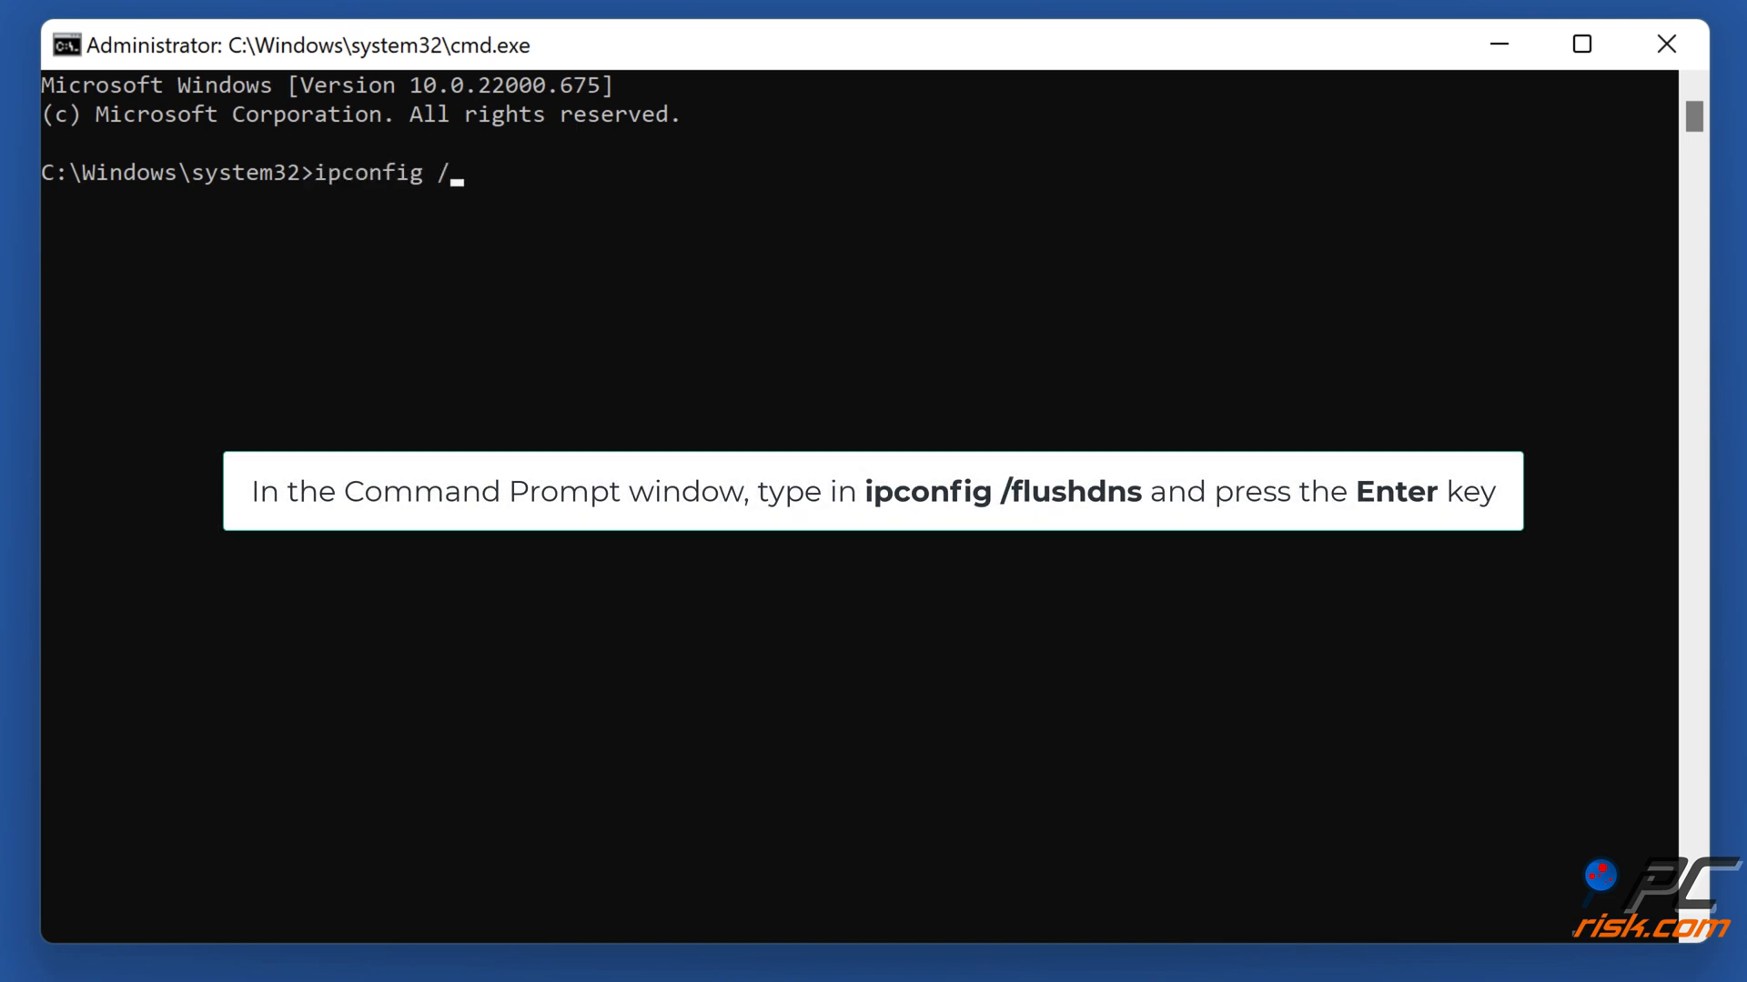
text(flushdns)
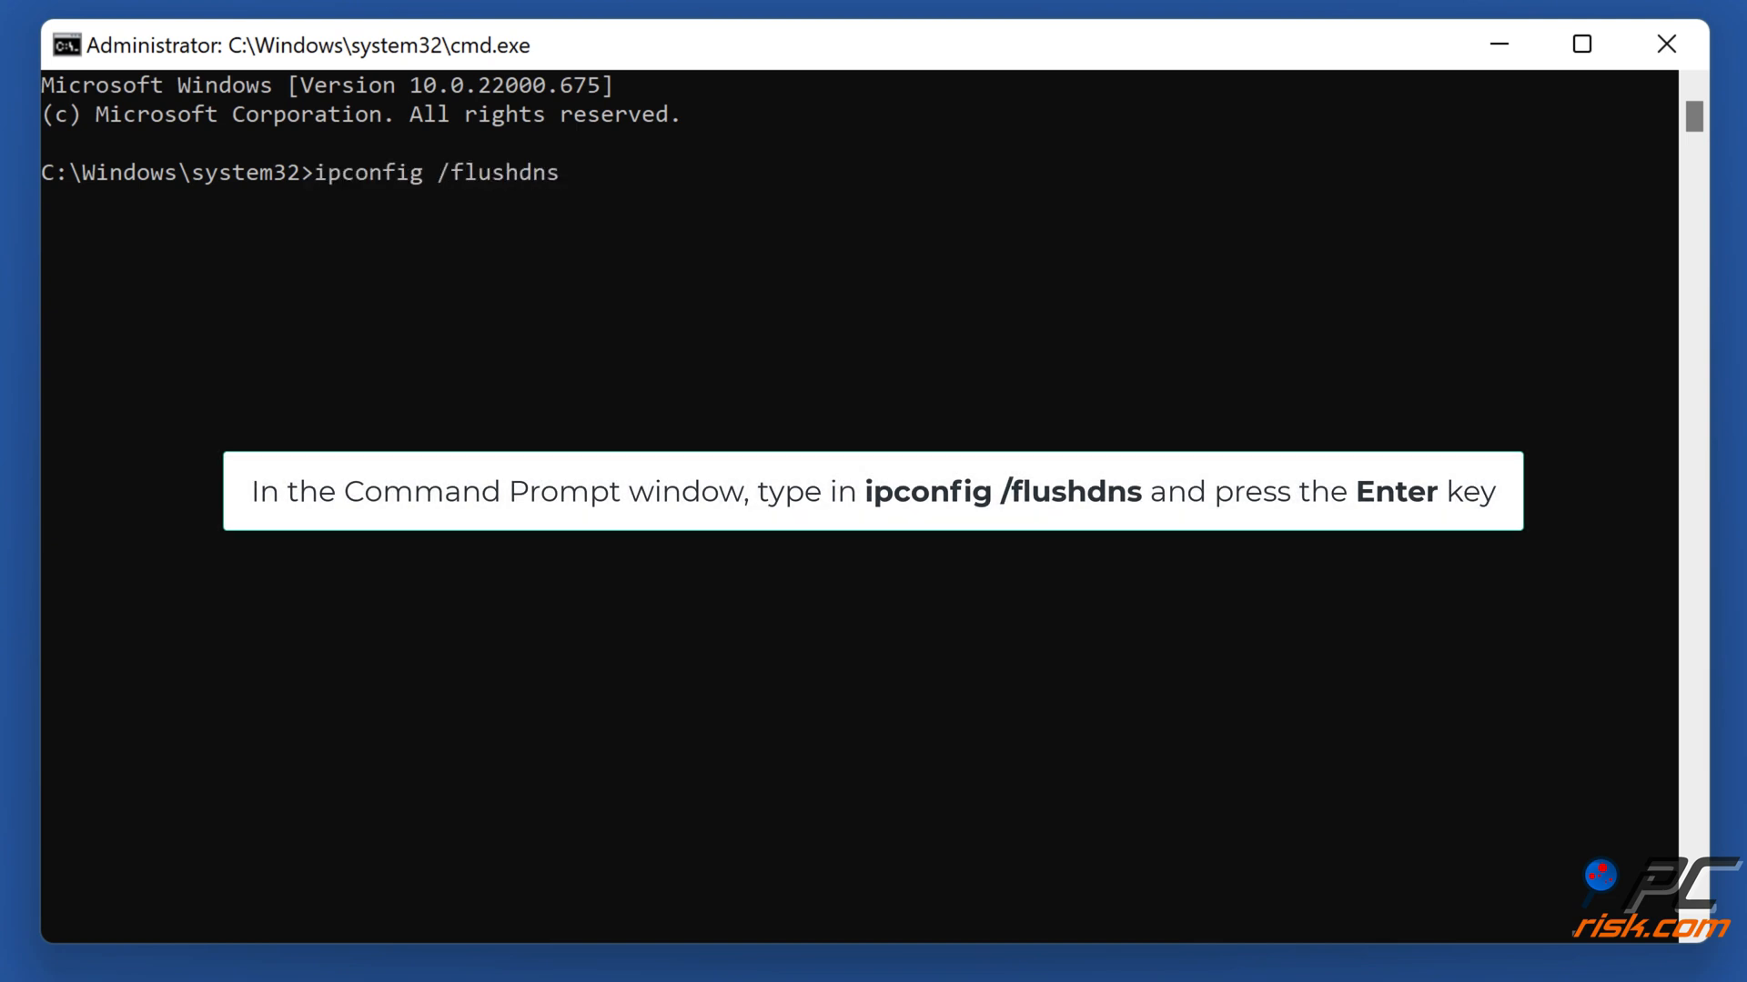
key(Enter)
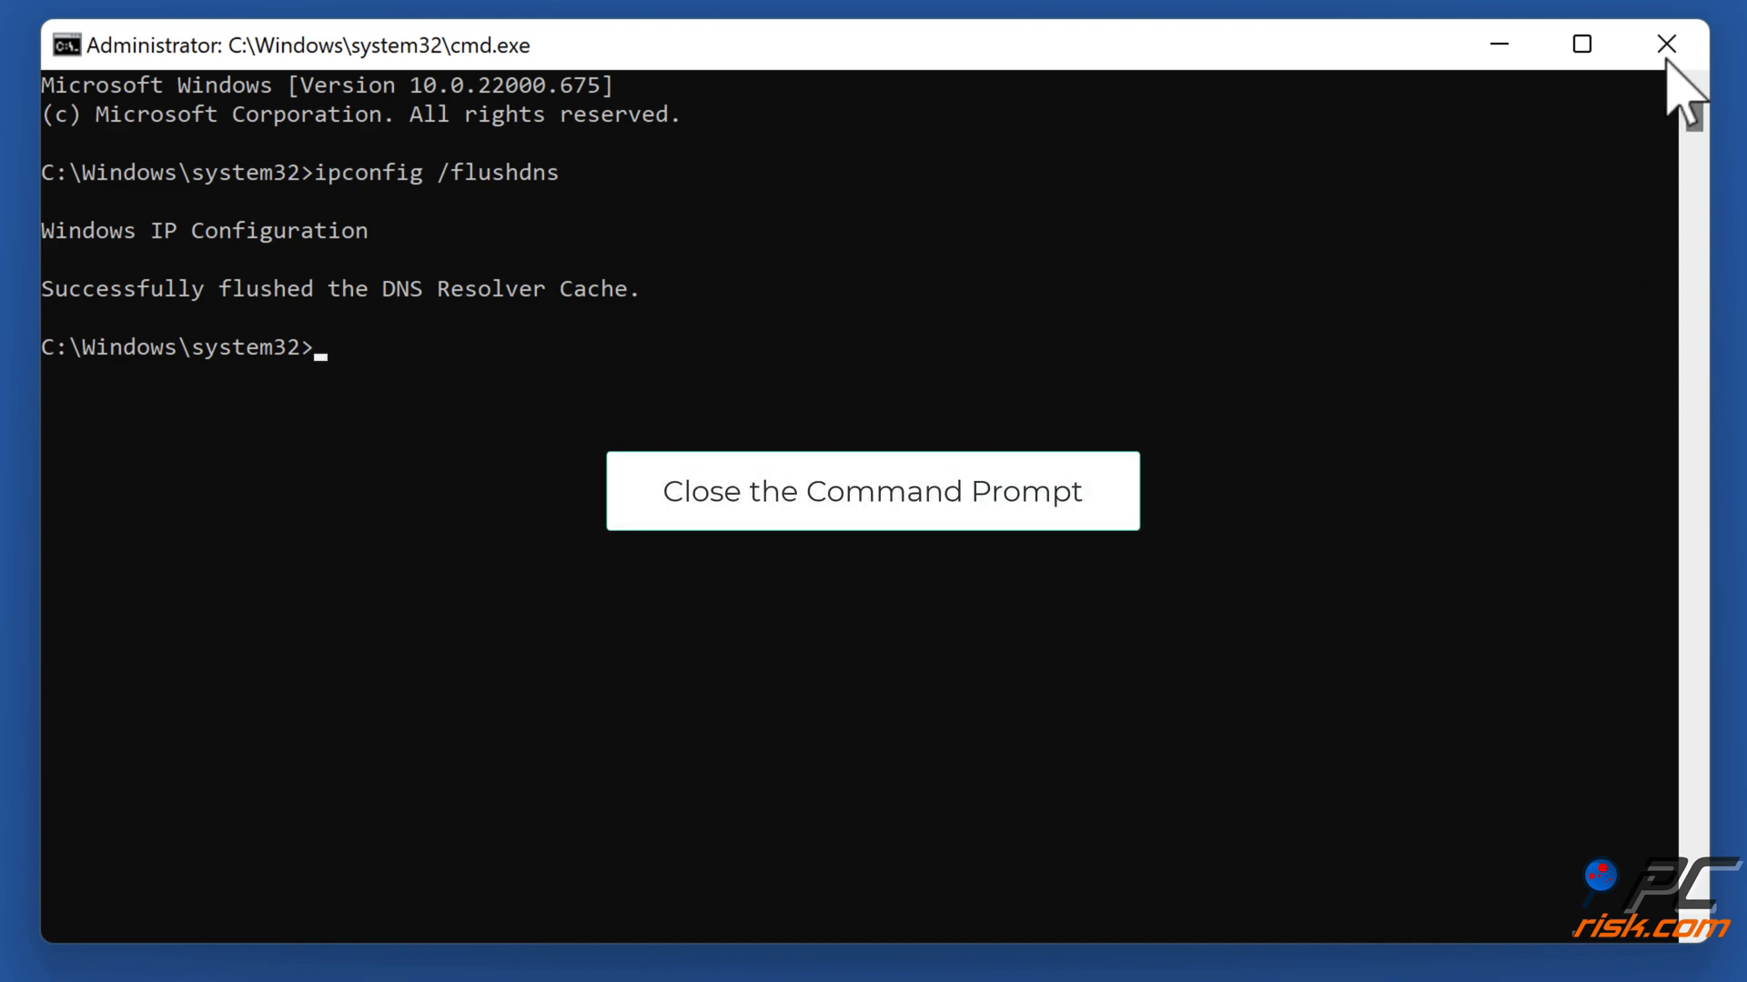
click(1665, 43)
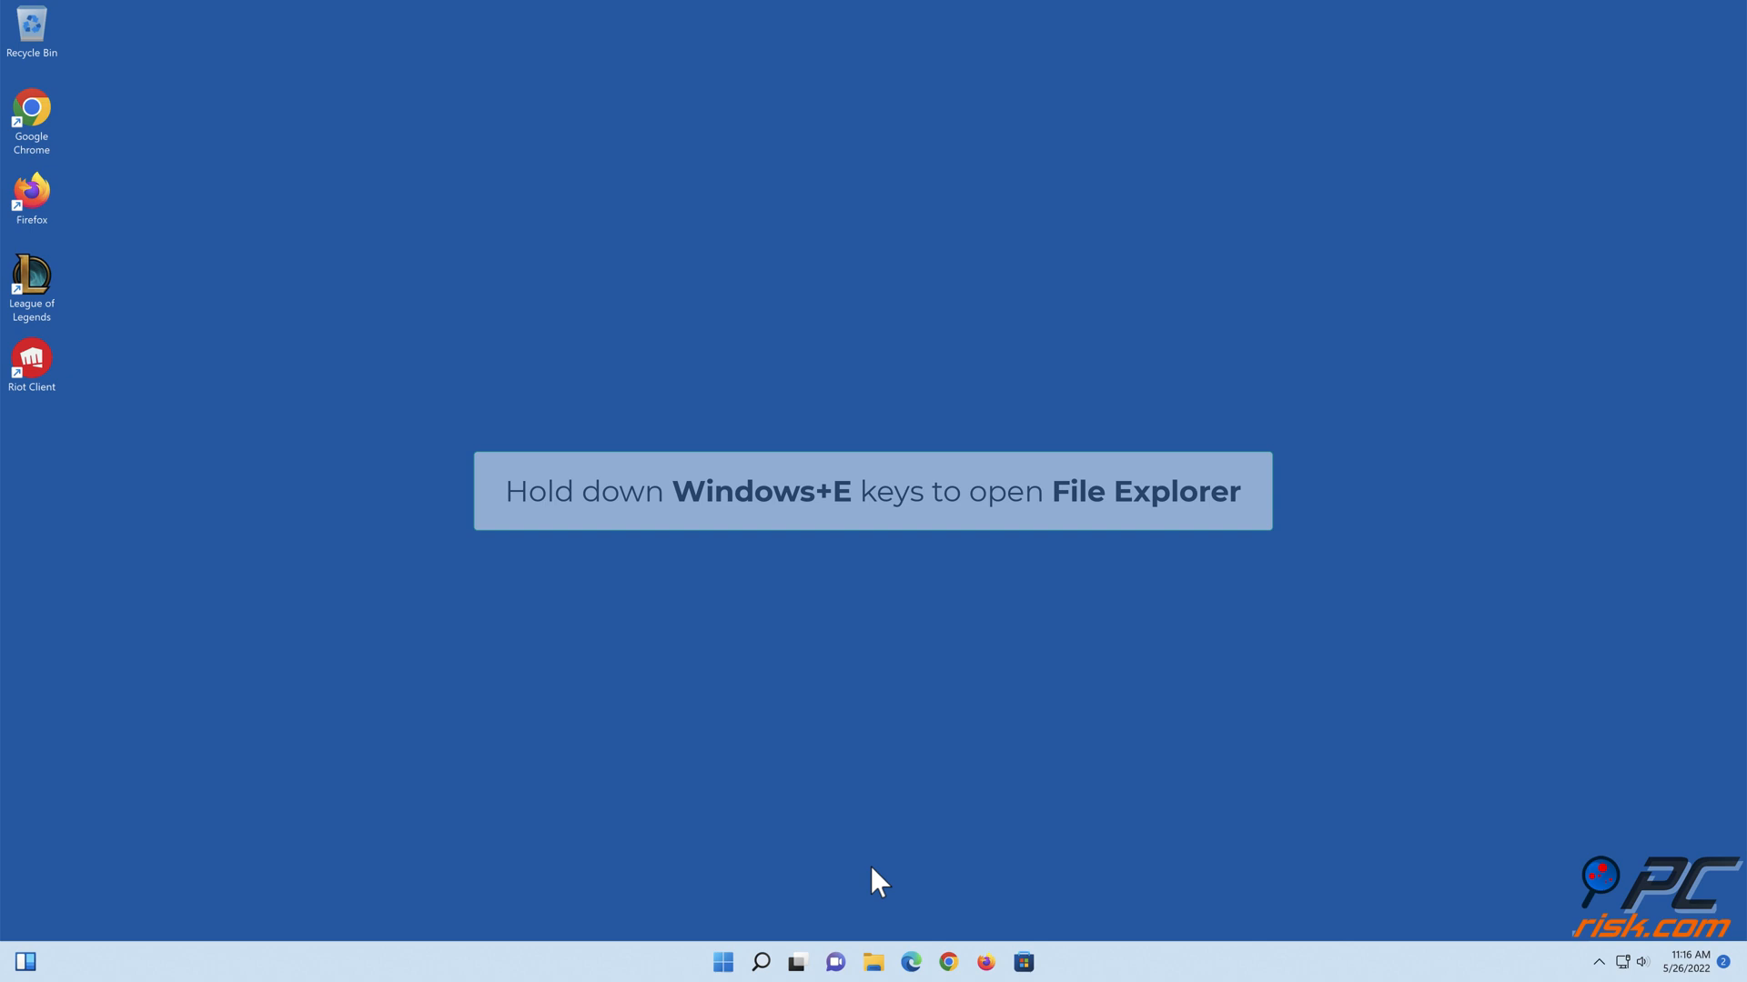
Navigate File Explorer to C:\Windows\System32\drivers\etc.
key(Win+E)
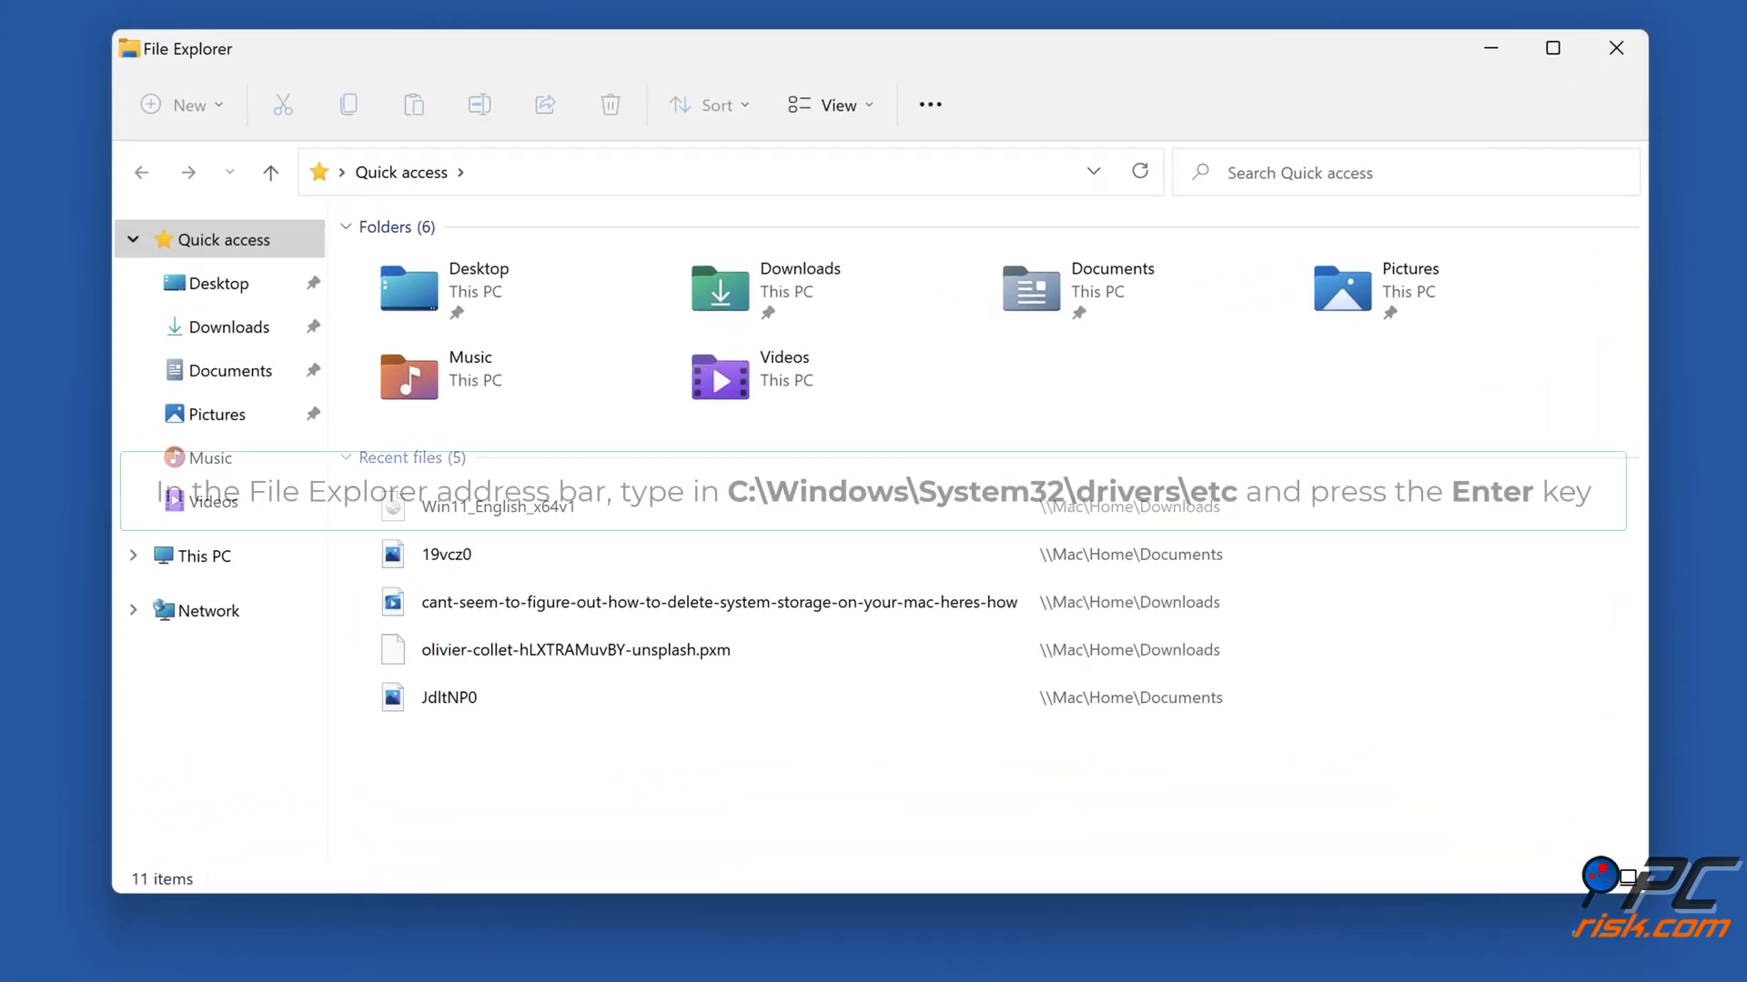
click(702, 171)
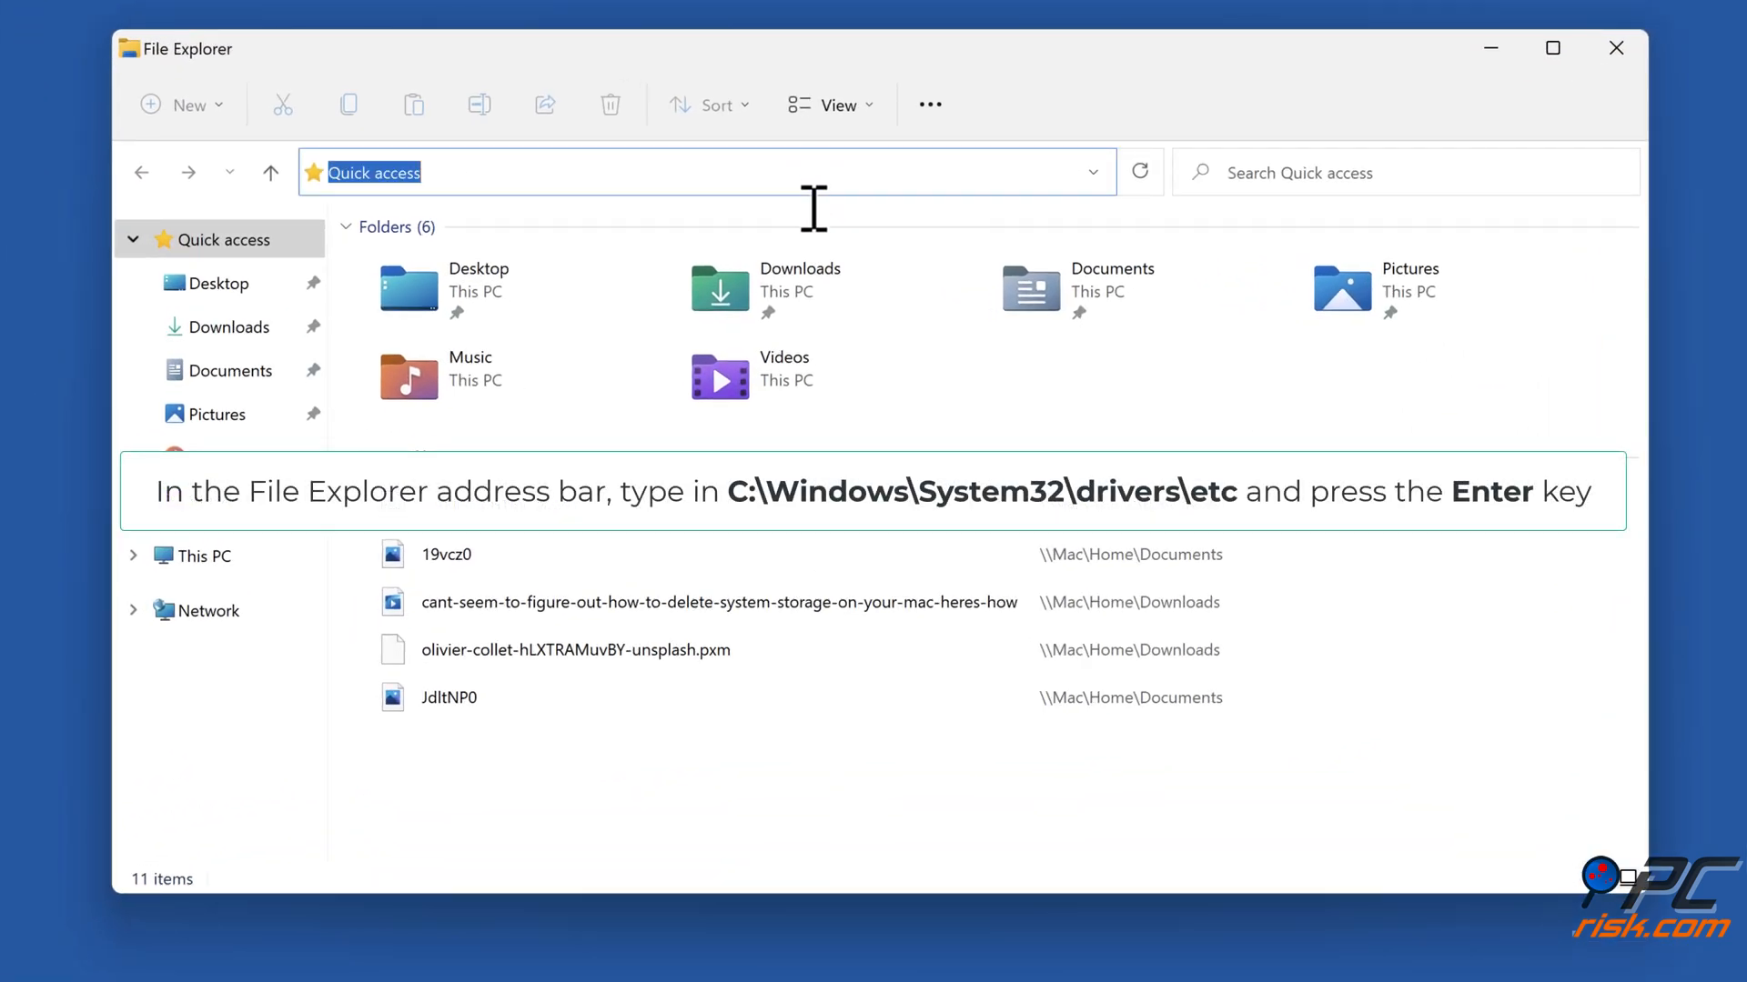
text(c:\windows\system32\drivers\etc)
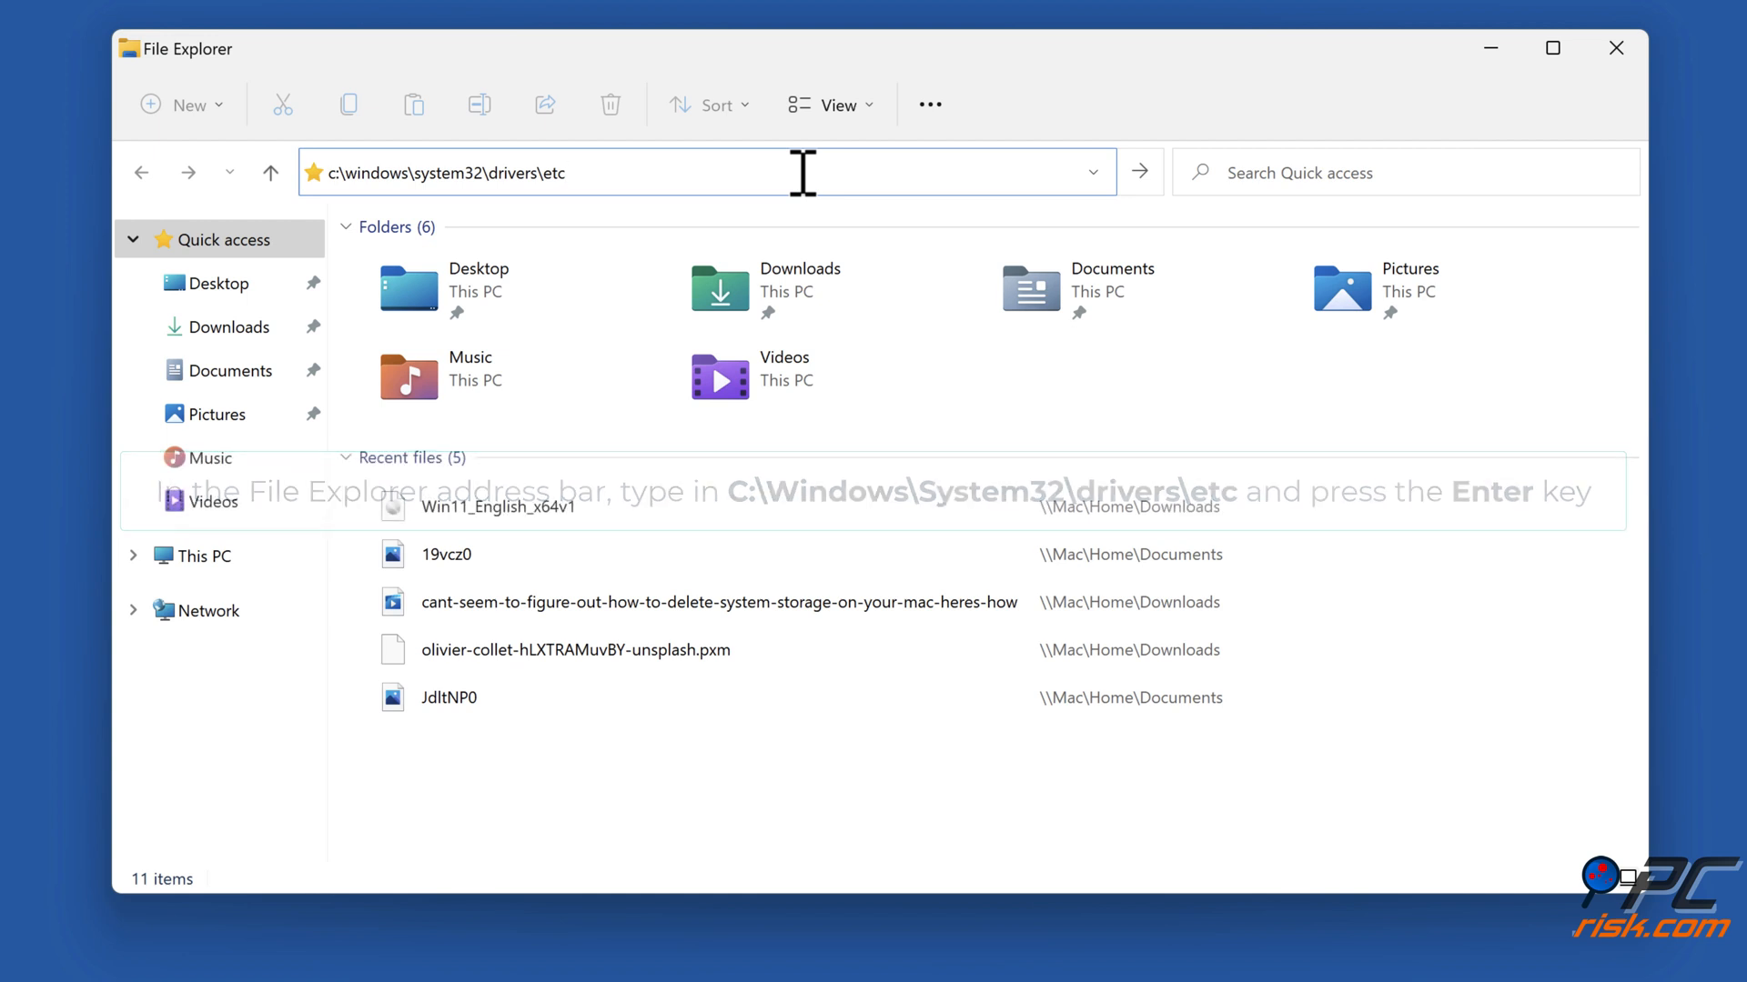
key(Enter)
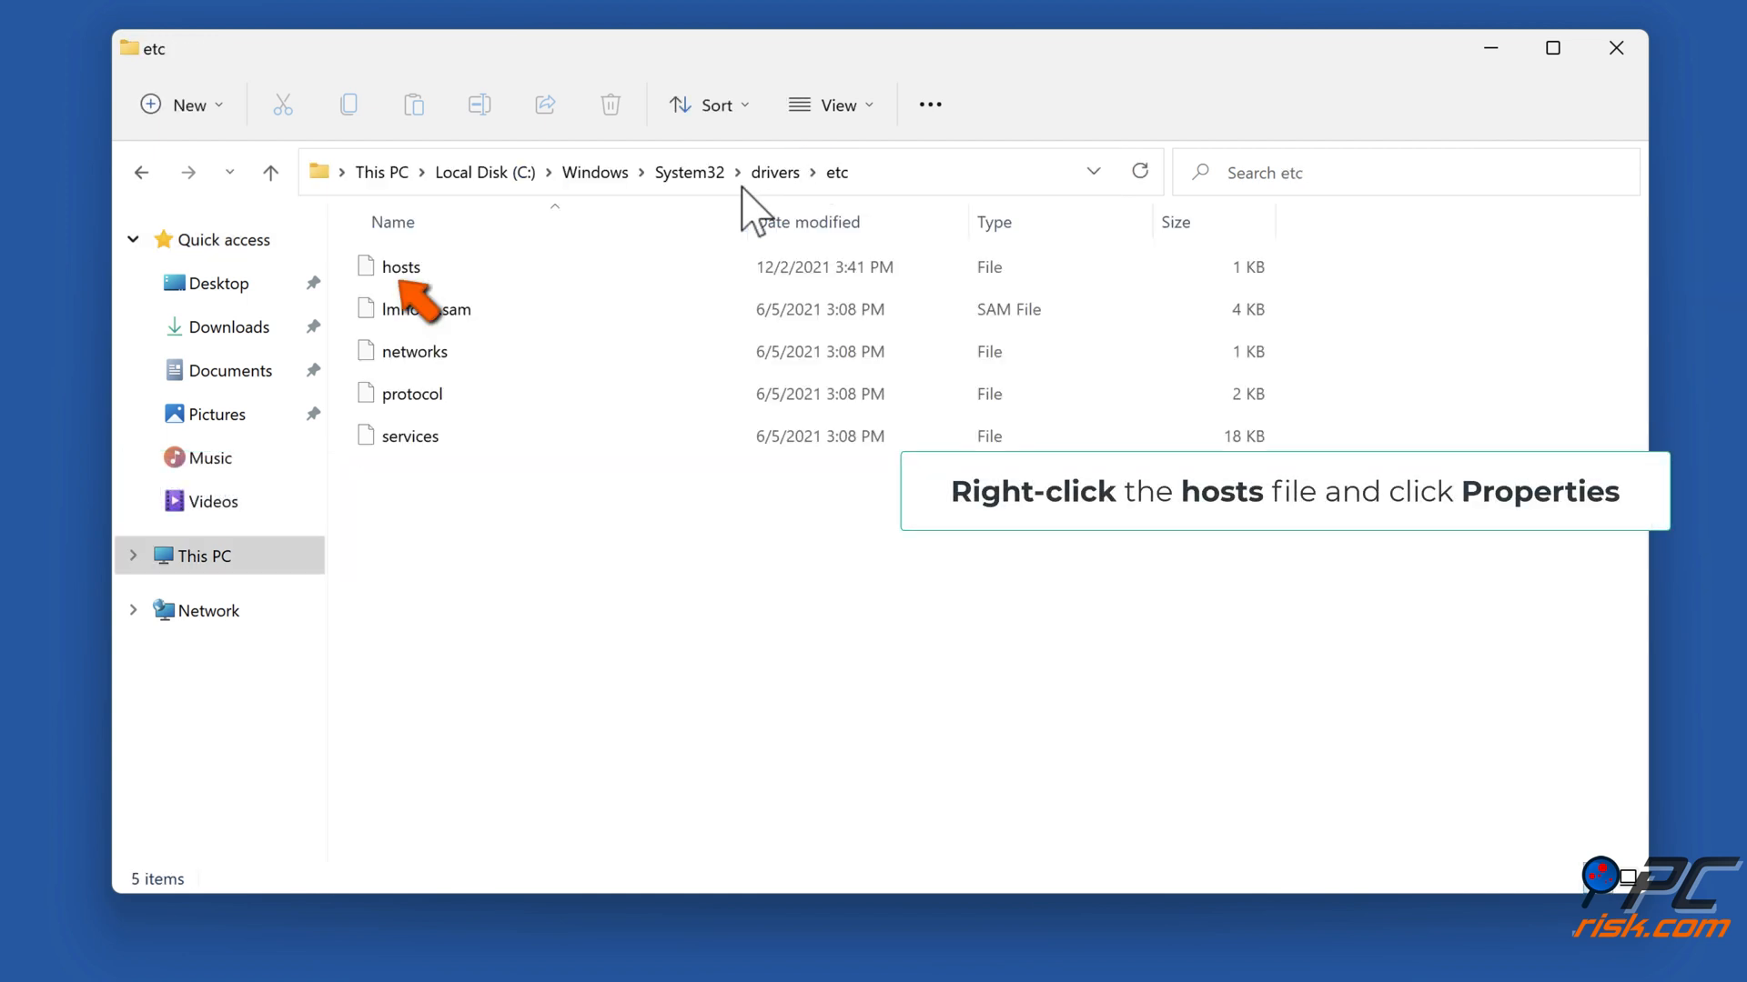
Bring up the Properties dialog of the hosts file.
click(399, 266)
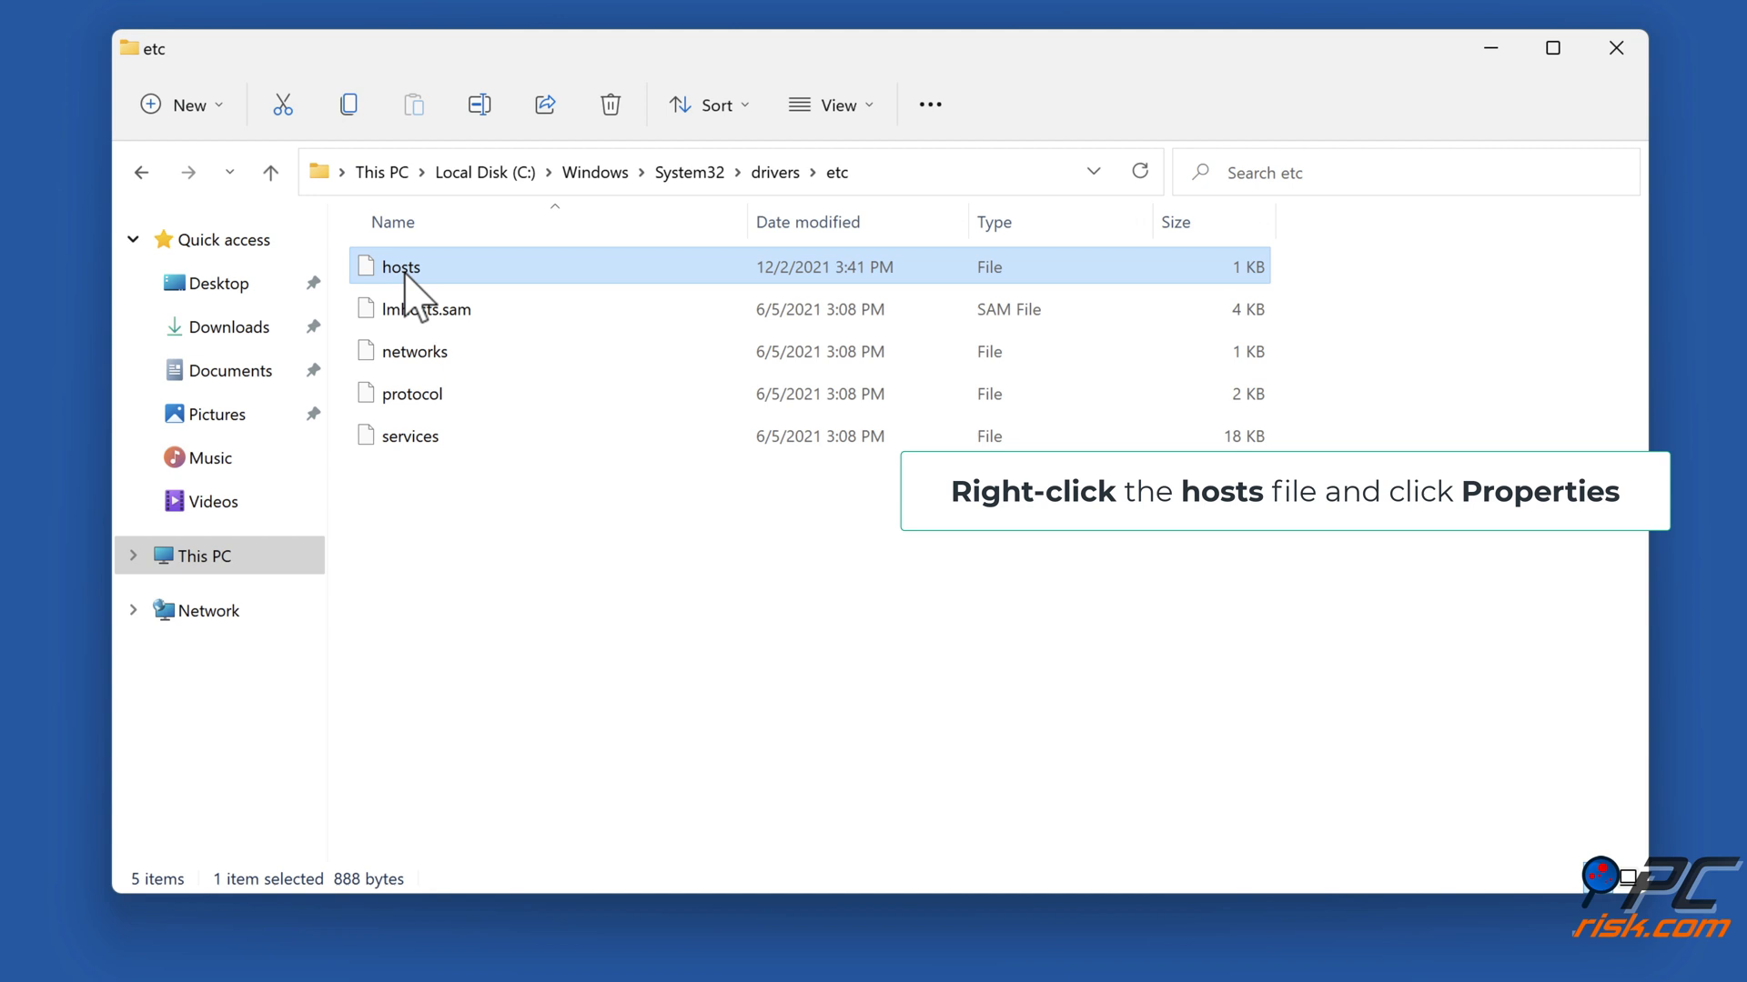
right_click(398, 265)
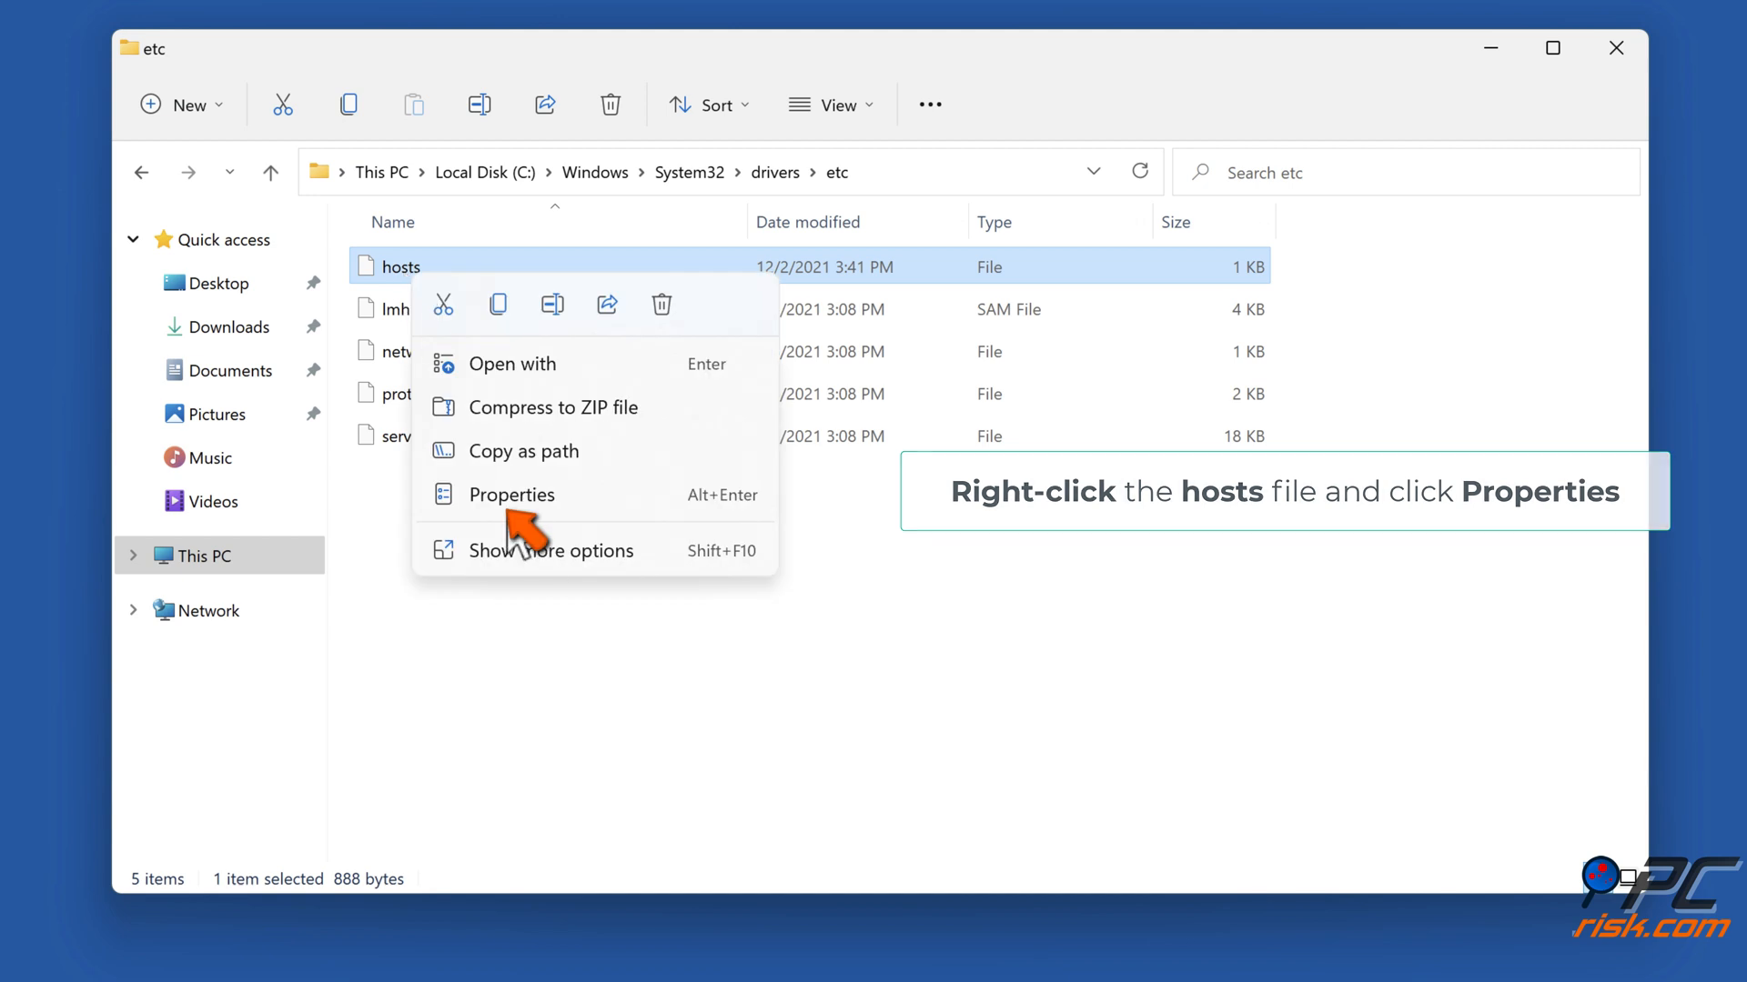
click(509, 495)
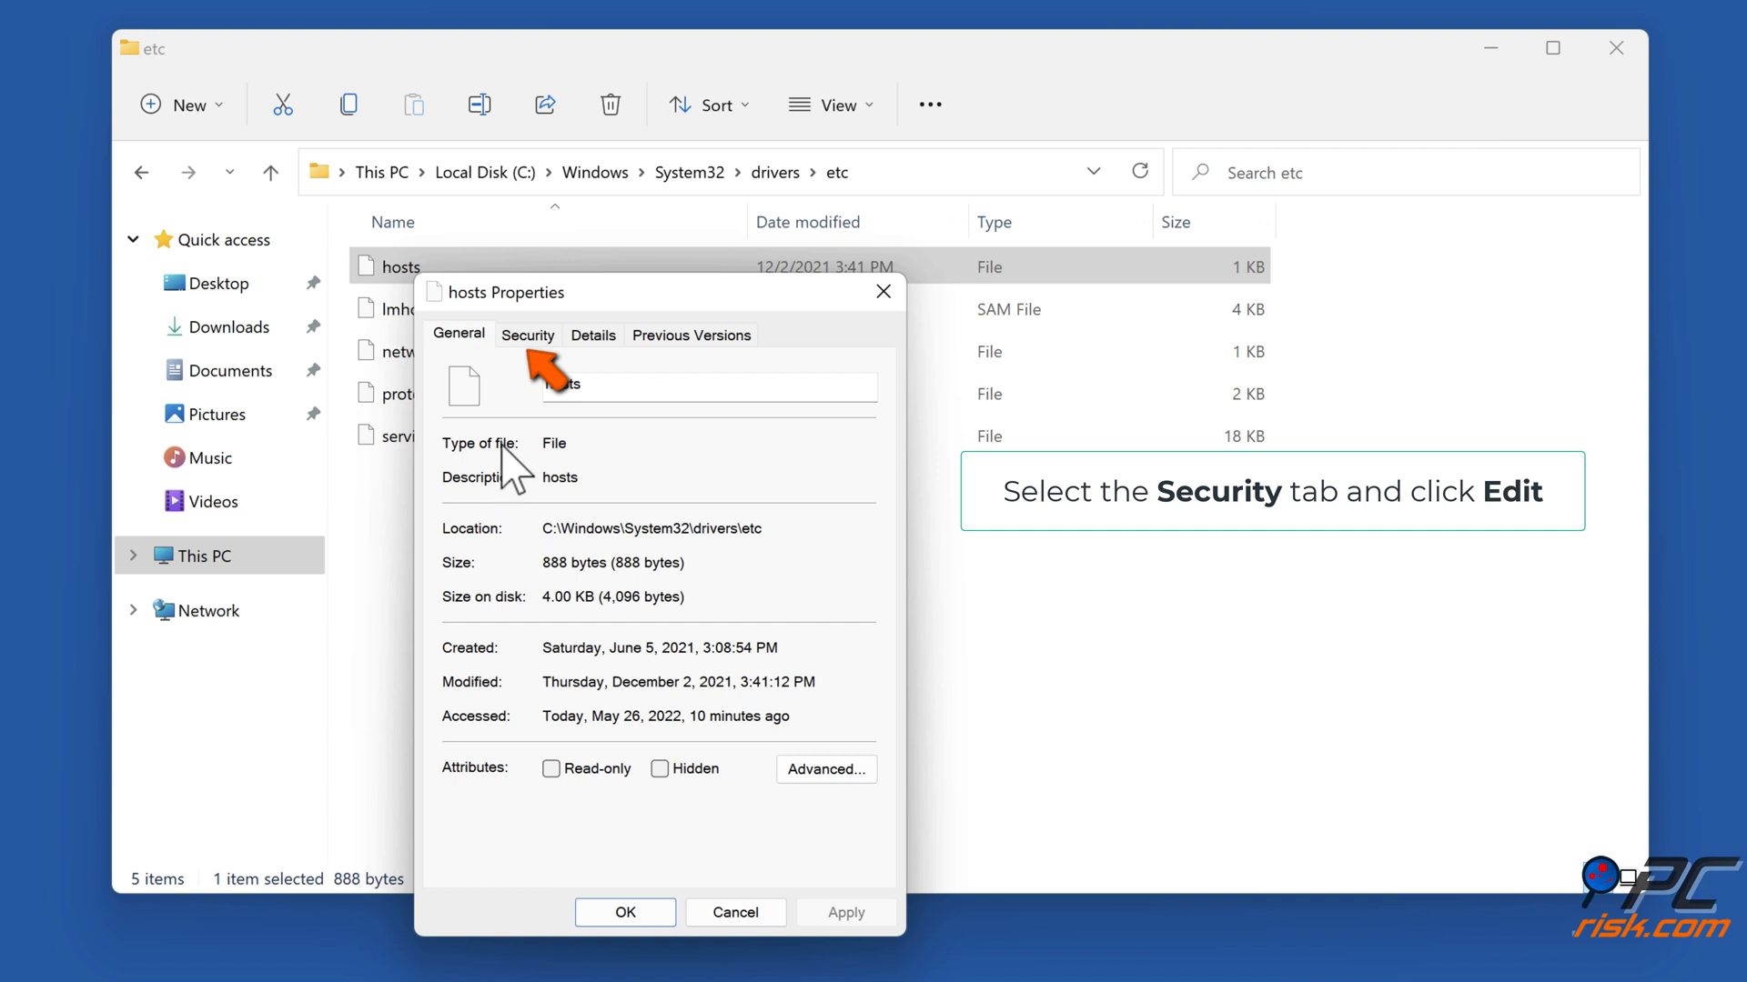
Grant the Users group Full control on the hosts file via Security, applying and confirming the change.
click(528, 335)
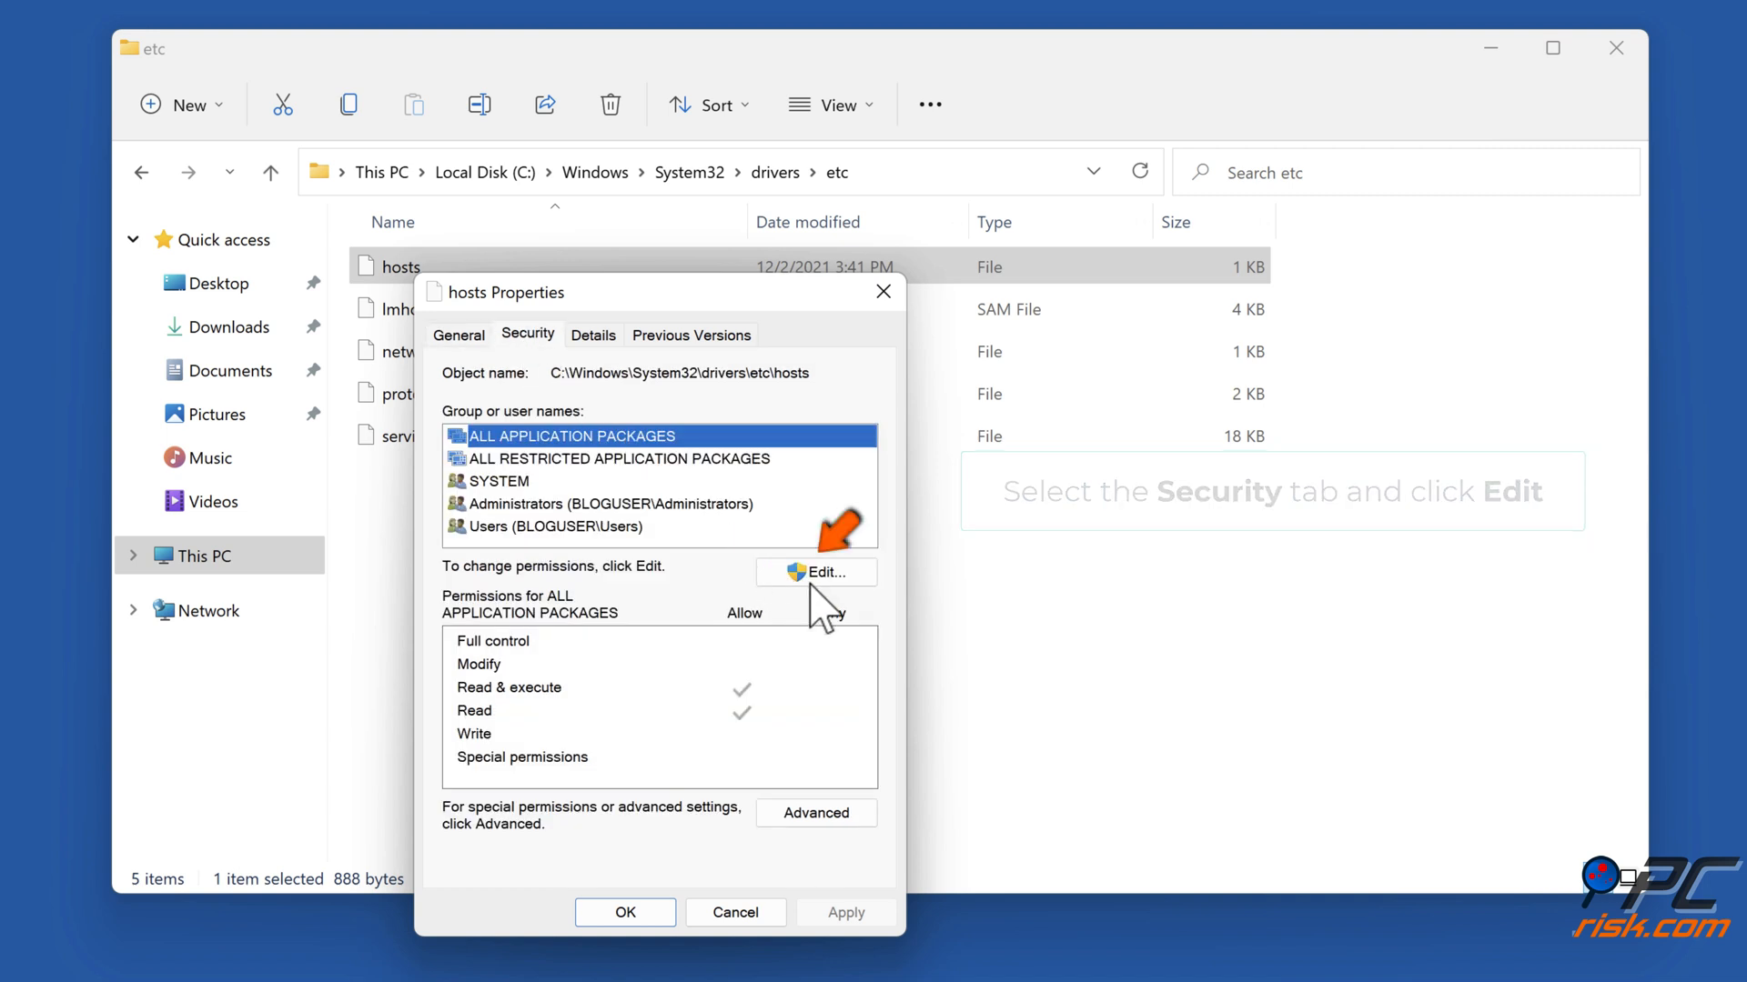
click(815, 573)
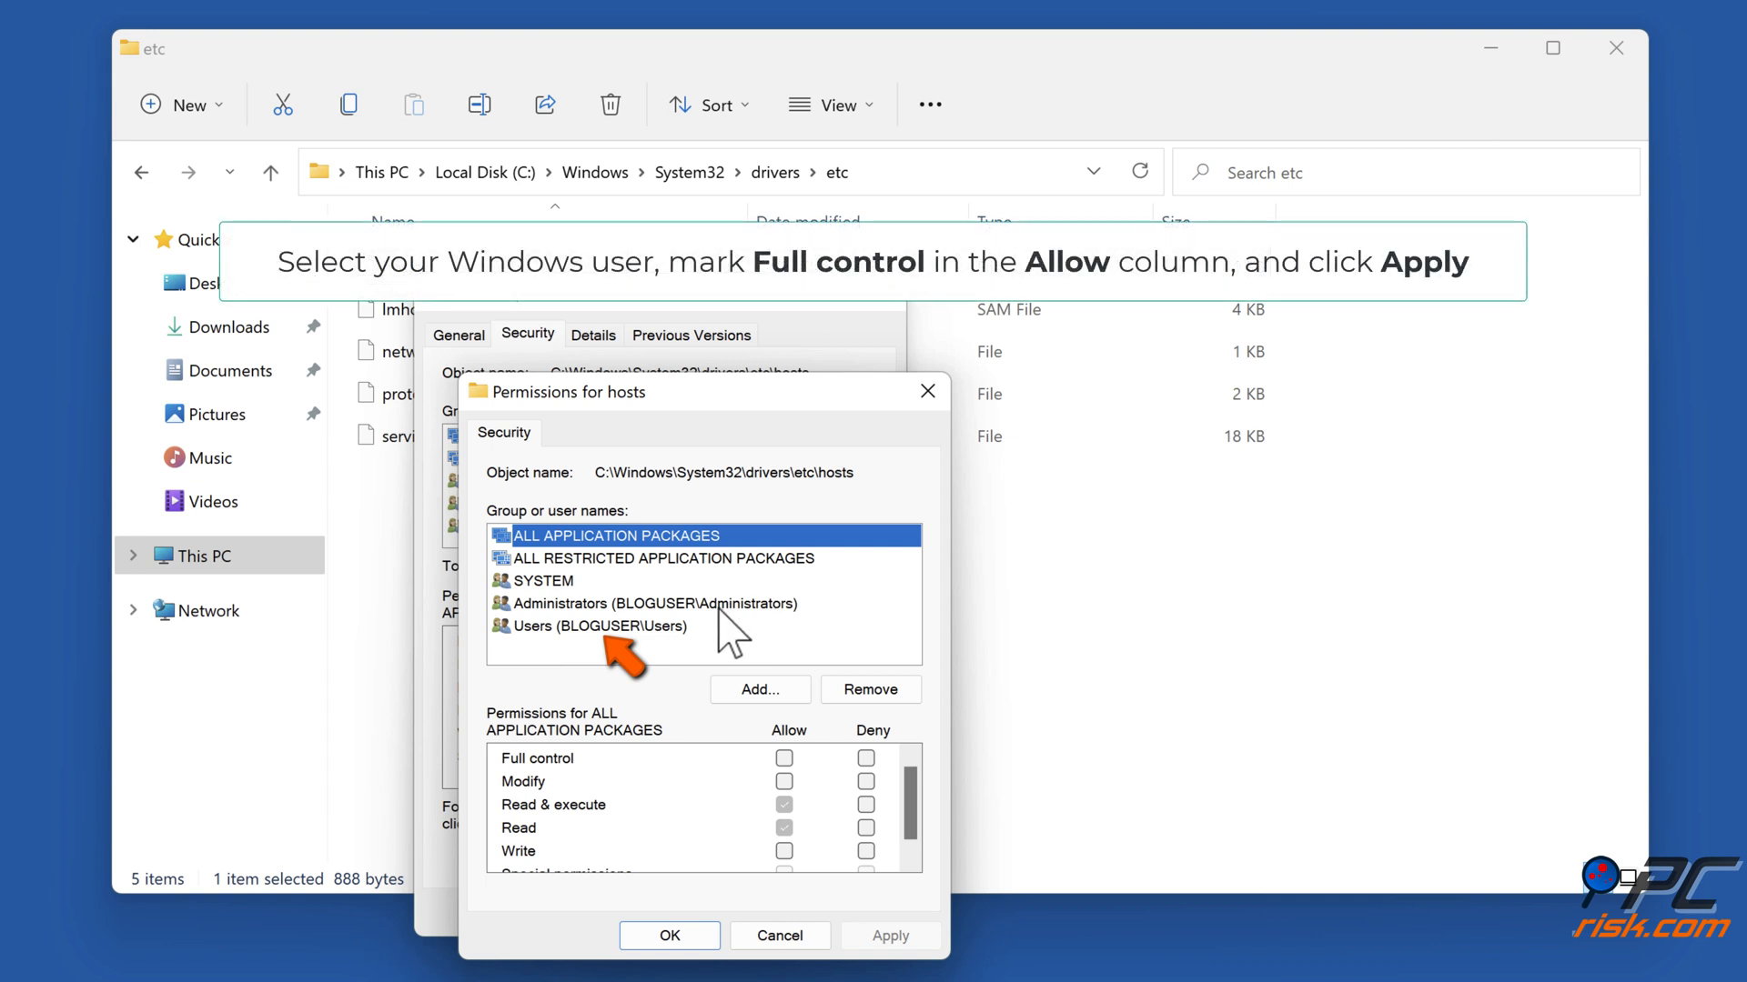
click(598, 624)
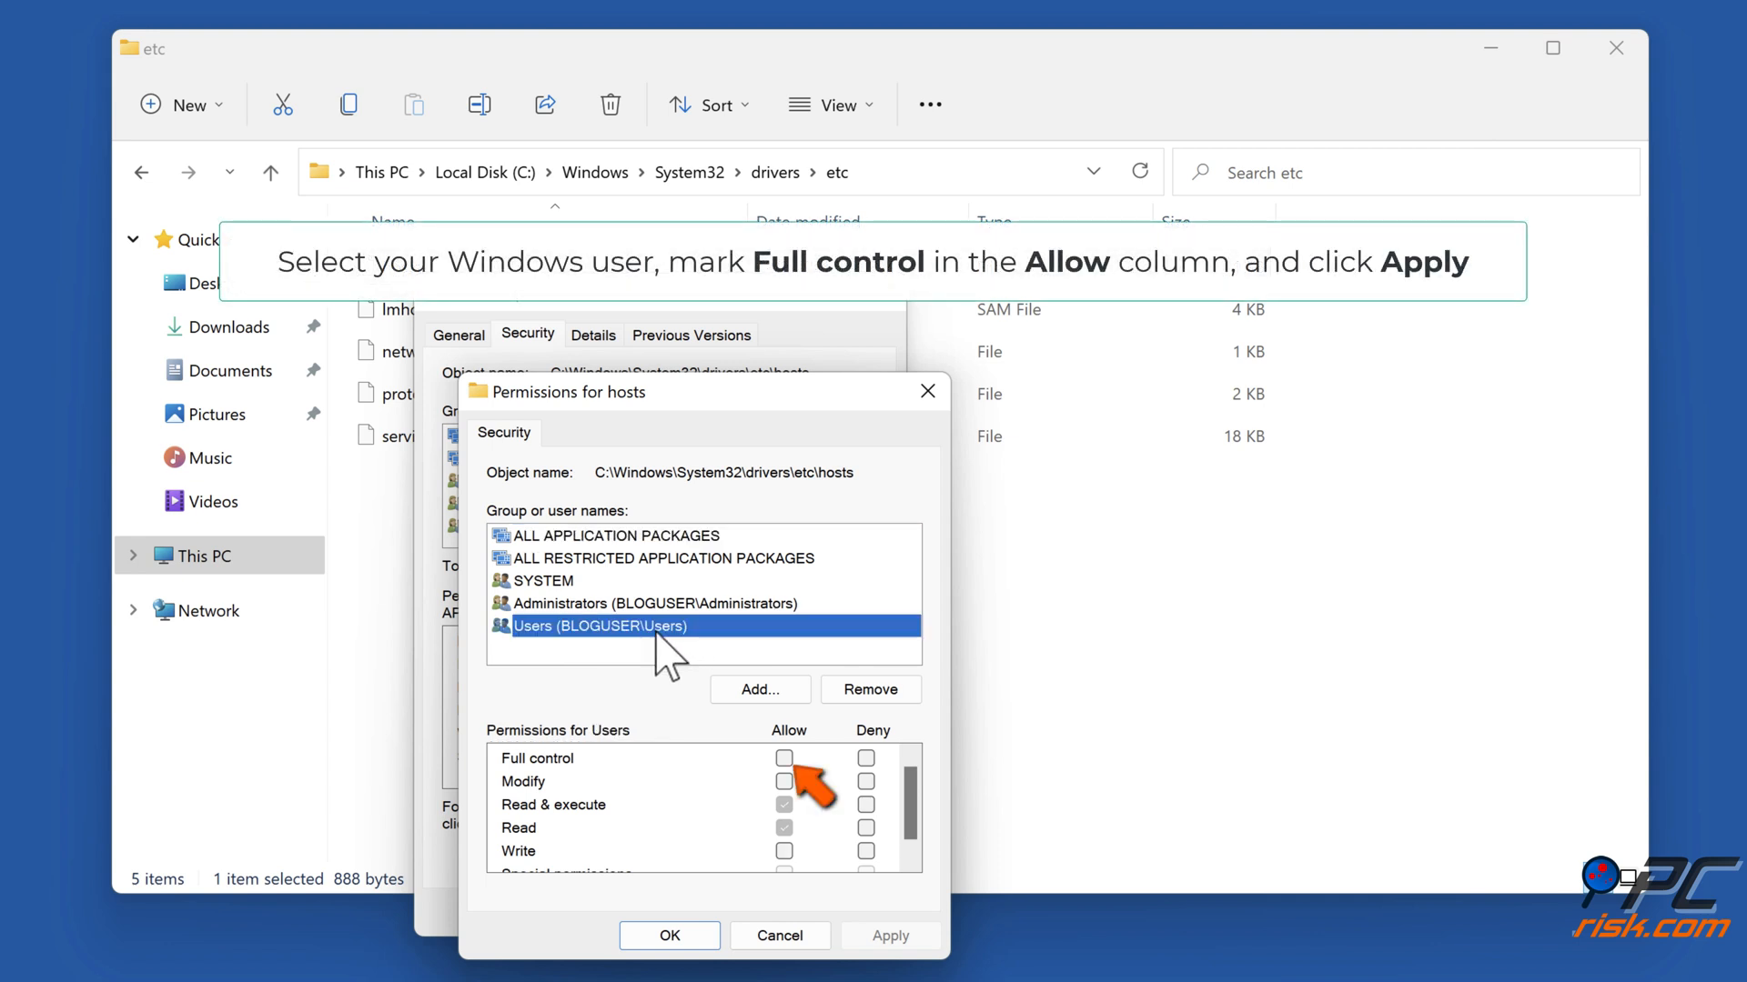
click(785, 759)
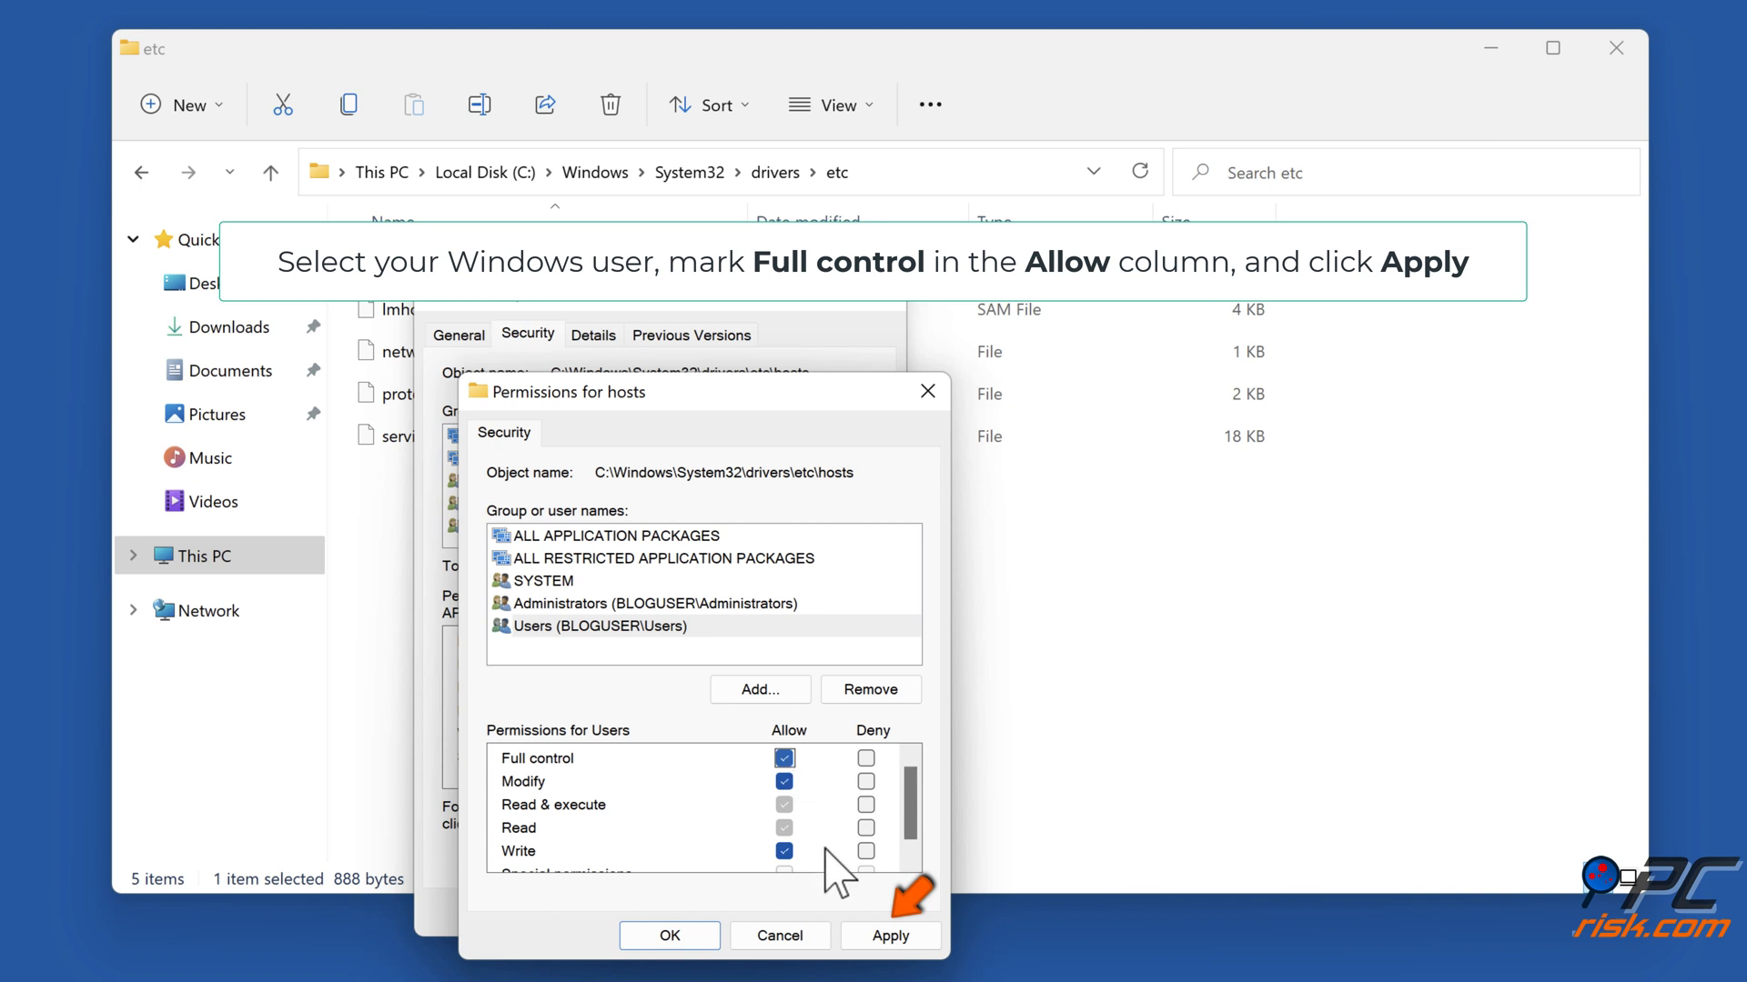
click(889, 935)
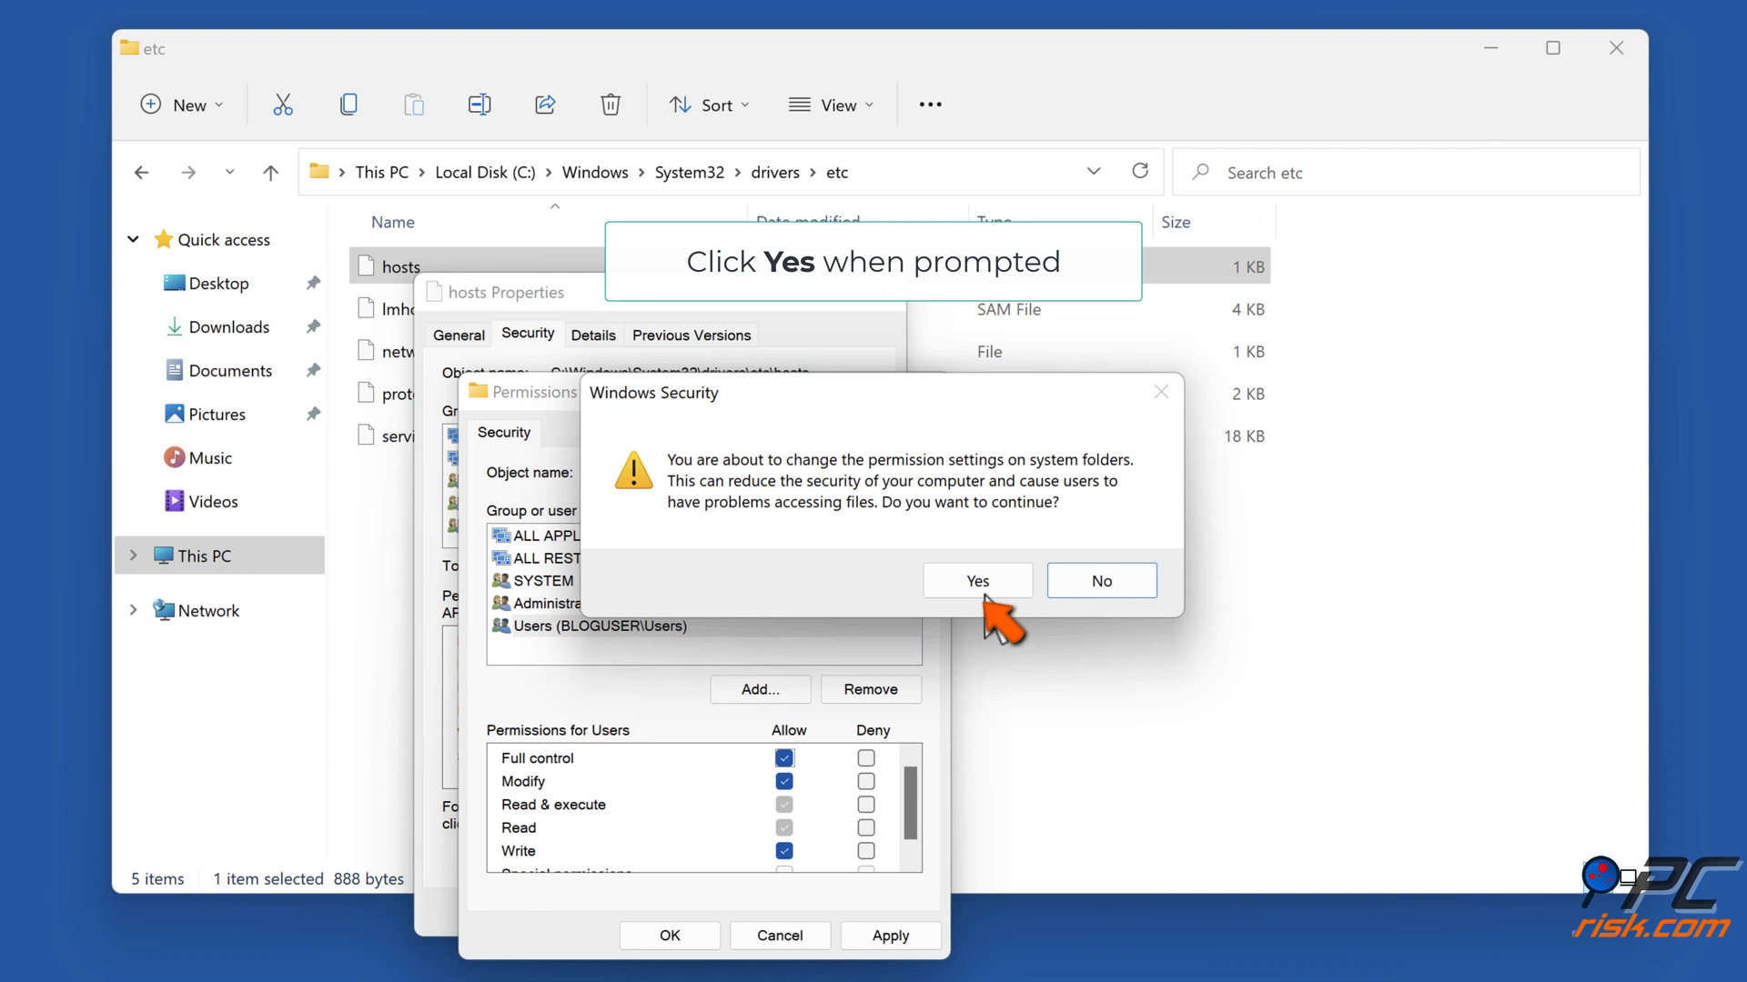
click(977, 581)
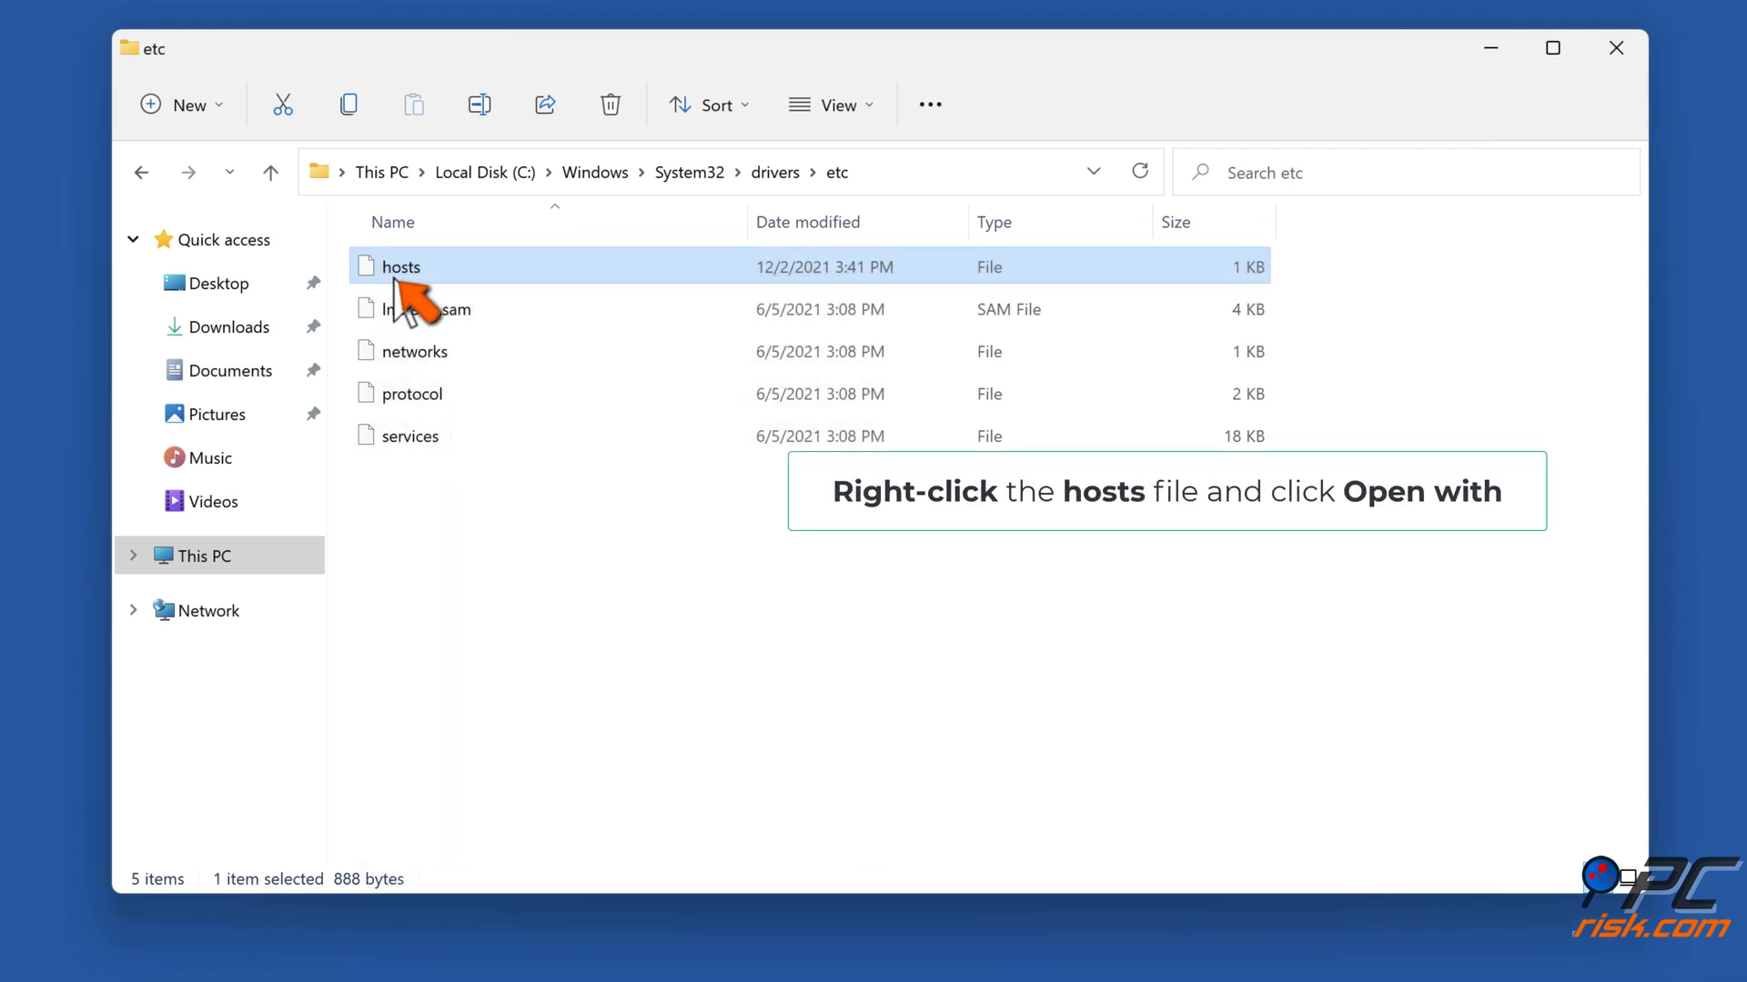
Open the hosts file with Notepad from its Open with menu.
right_click(400, 265)
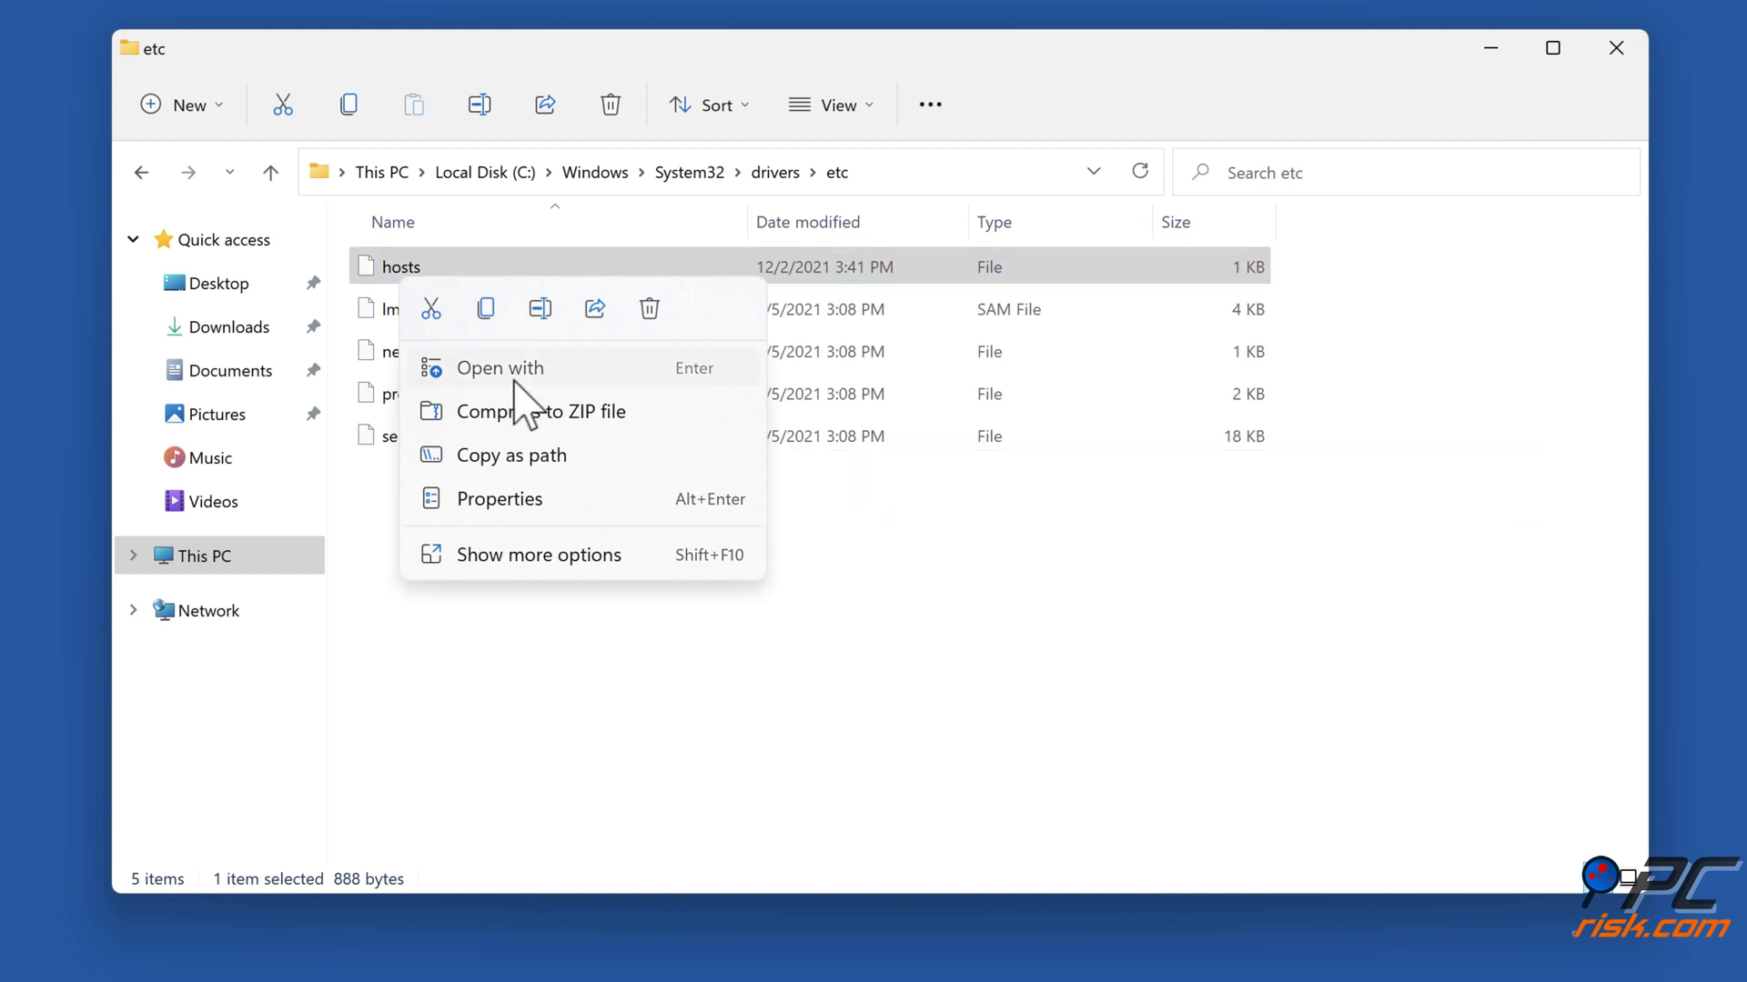
click(498, 367)
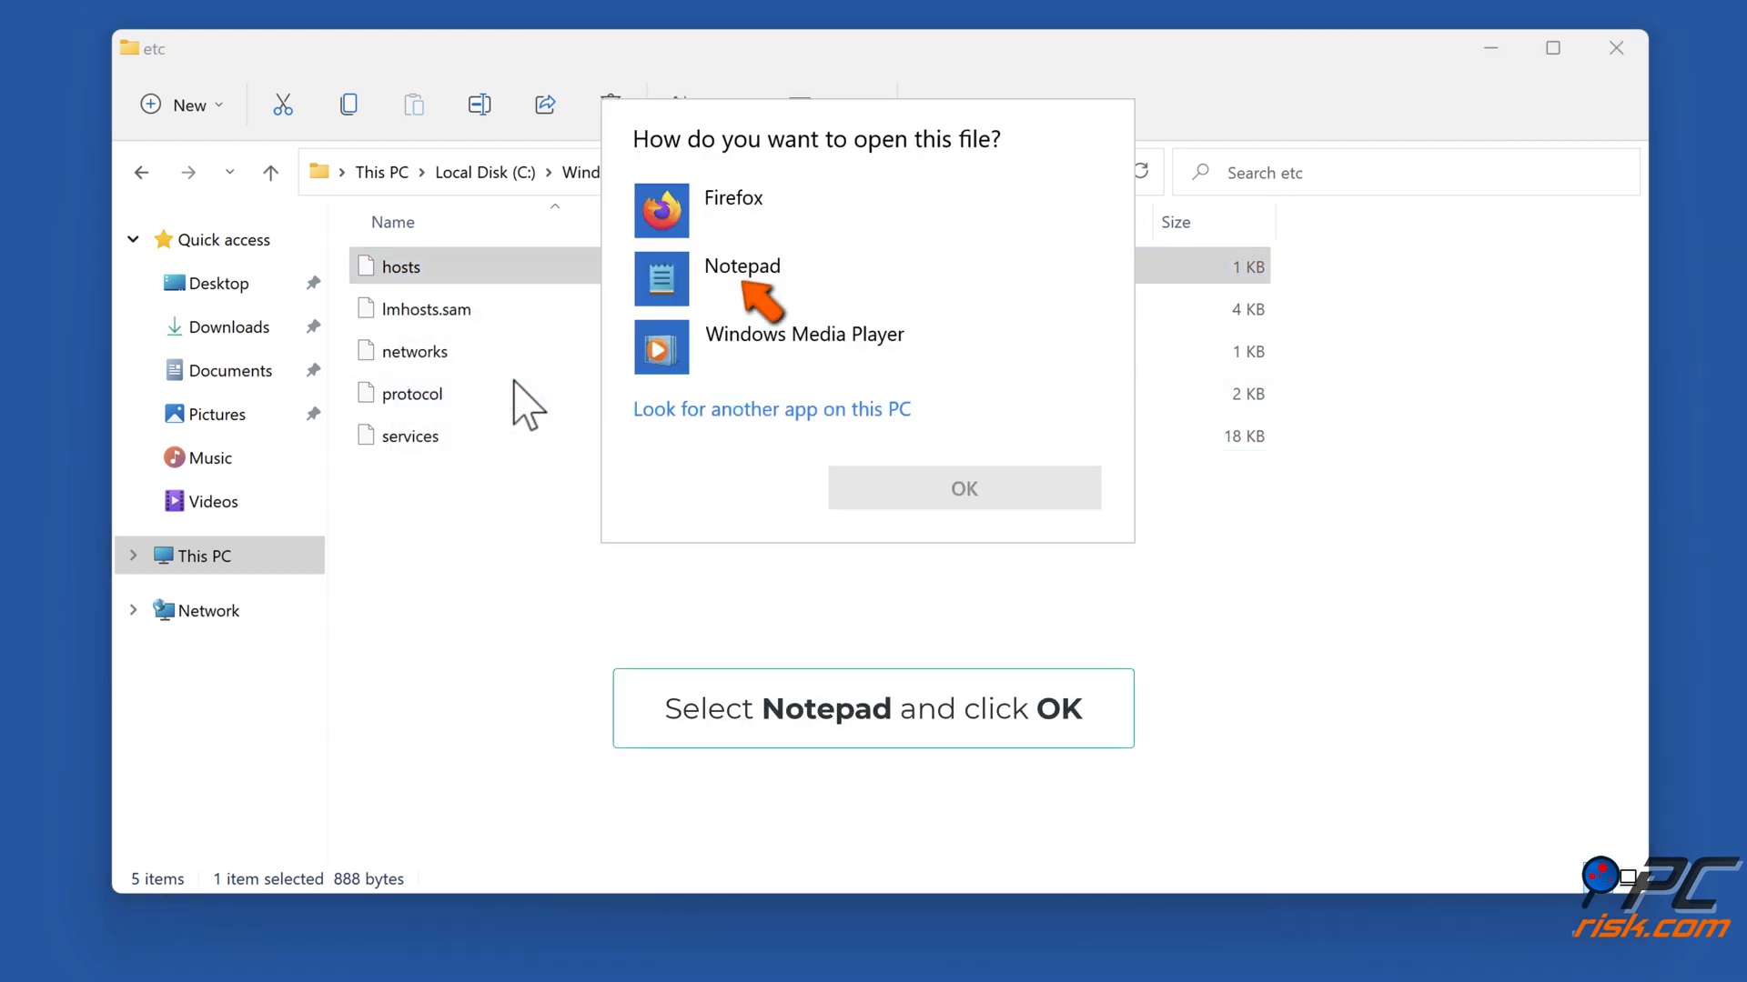
mouse_move(725, 305)
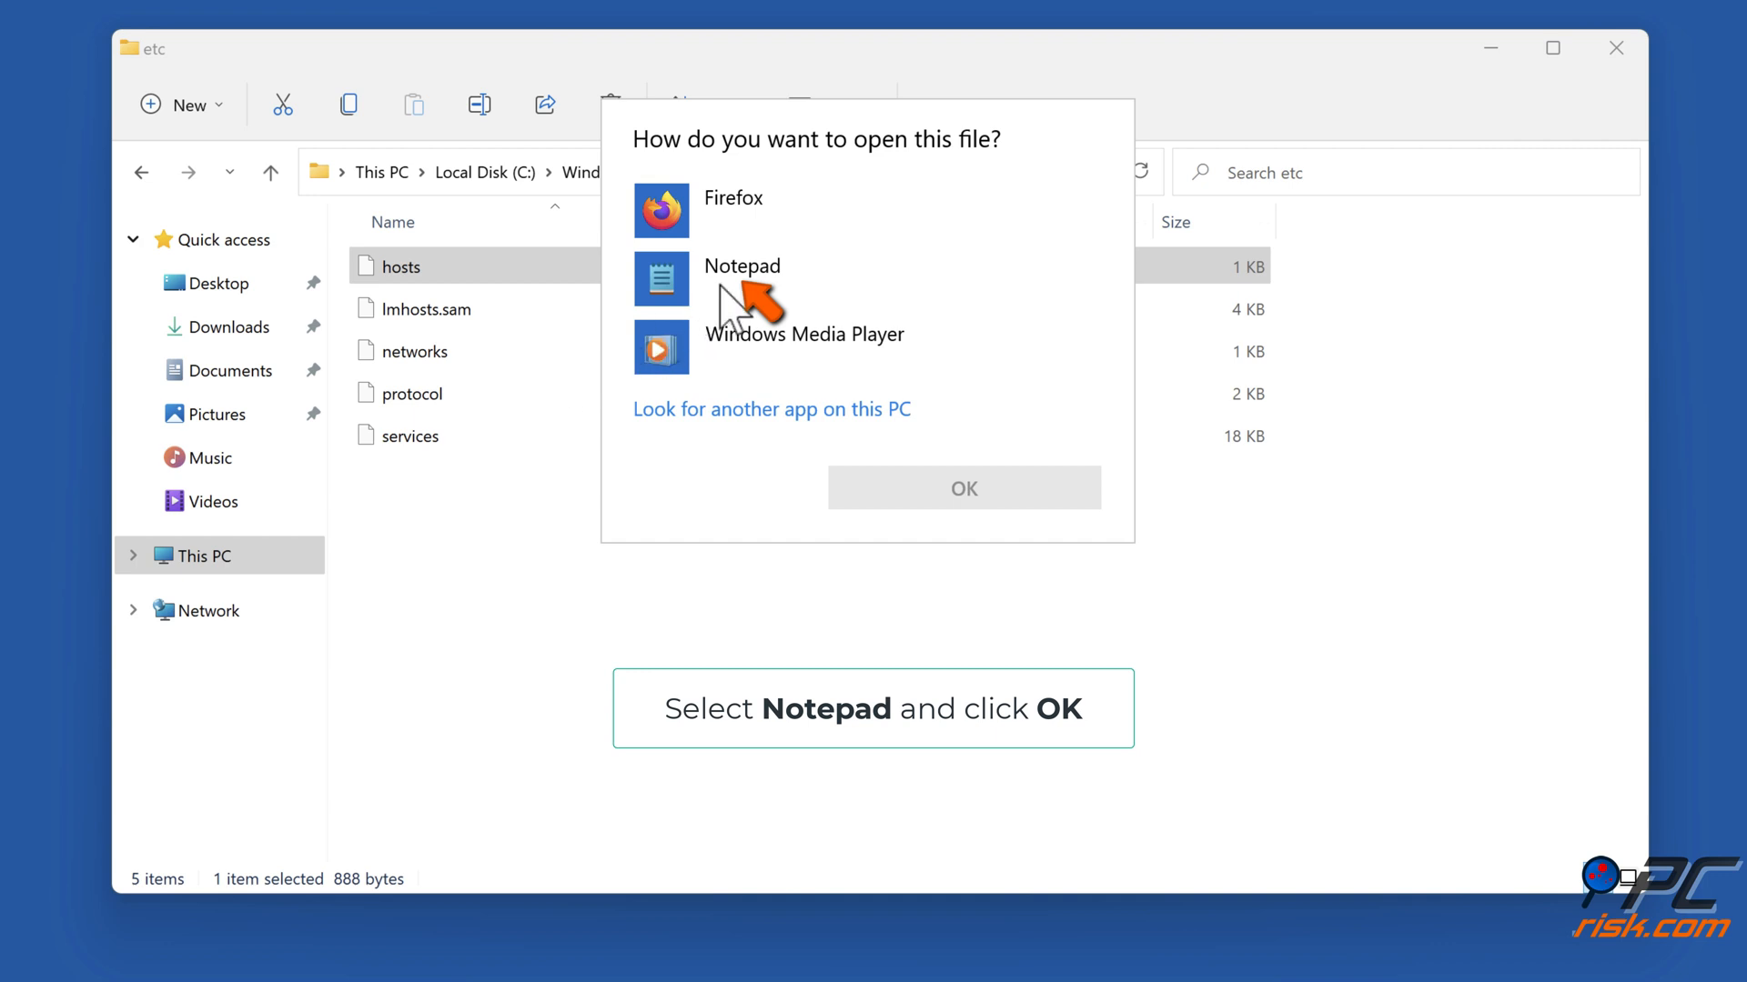
click(742, 266)
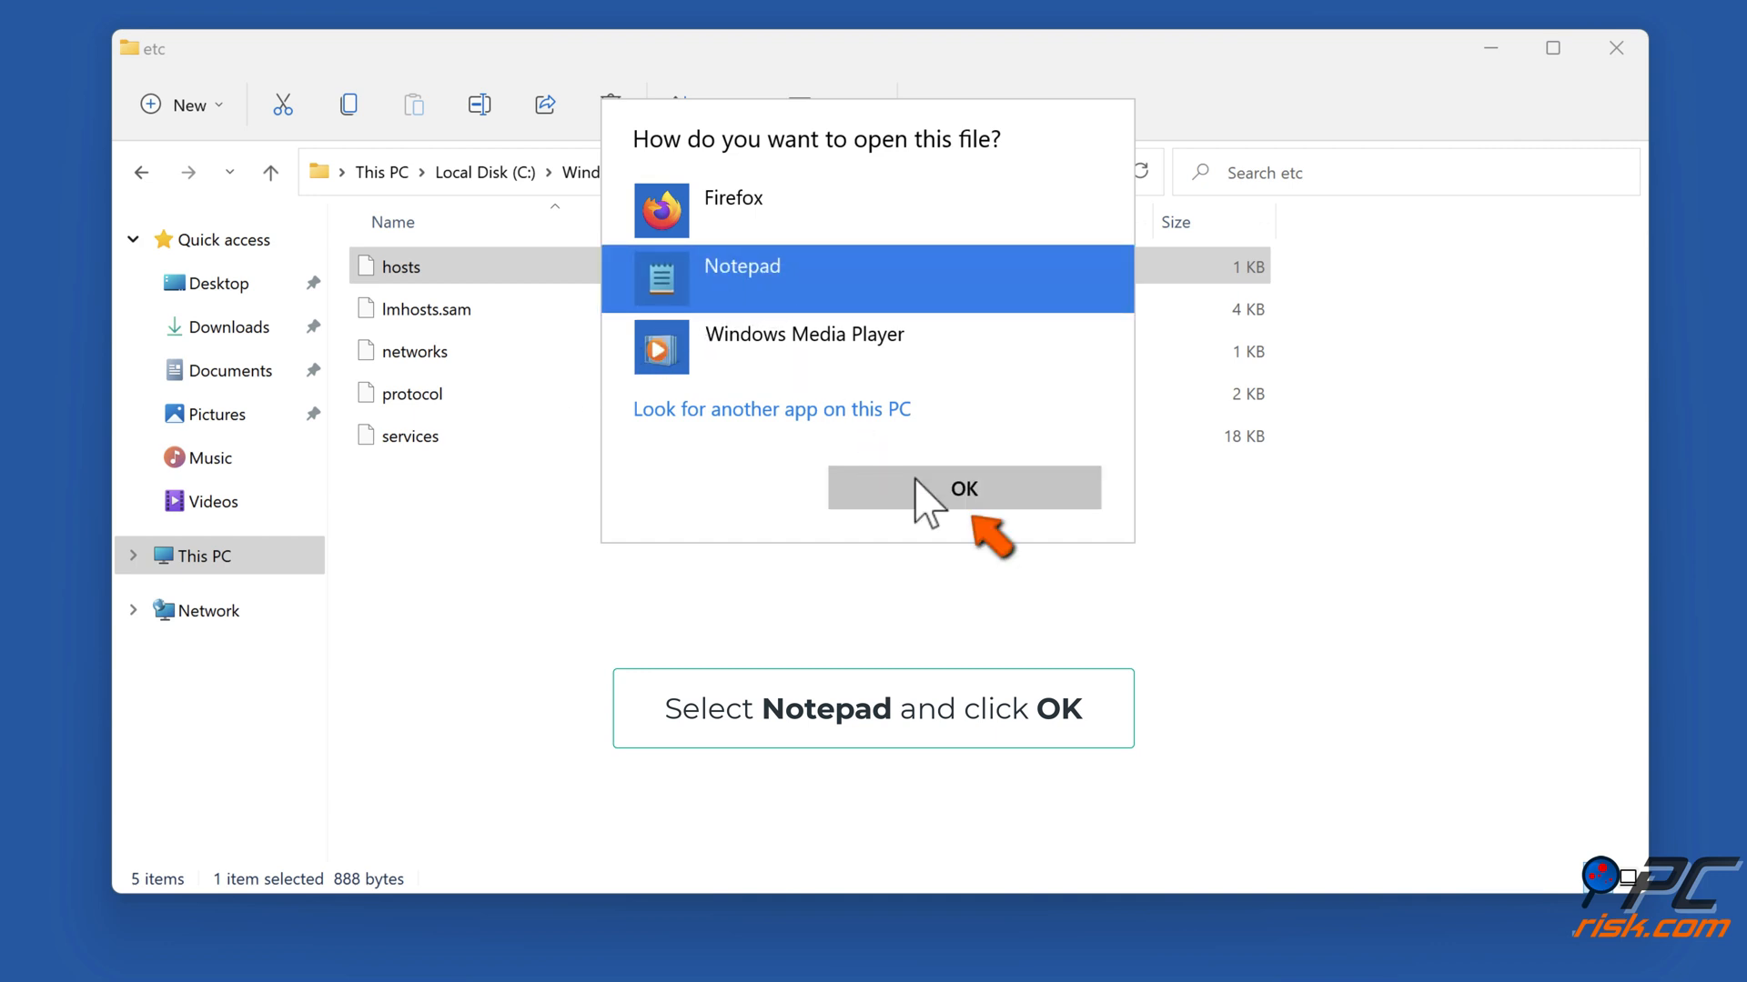
click(962, 488)
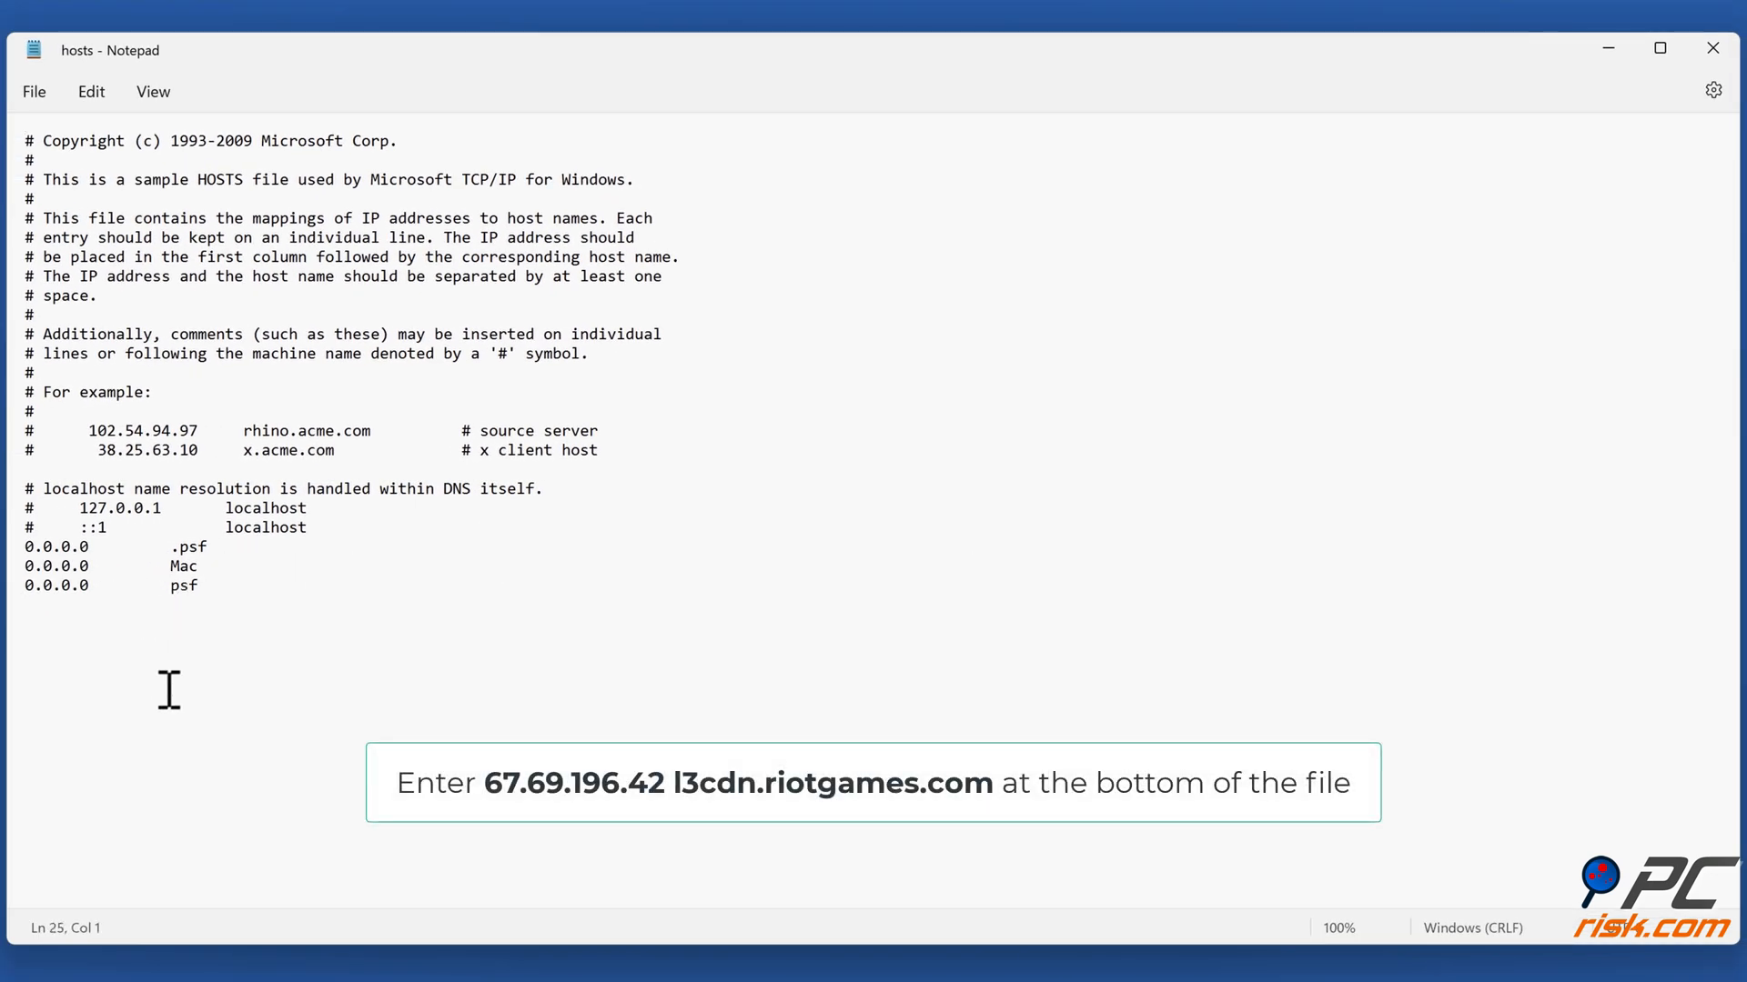
Append '67.69.196.42 l3cdn.riotgames.com' to the hosts file, save it, and close the windows.
text(67.69.196.42 l3)
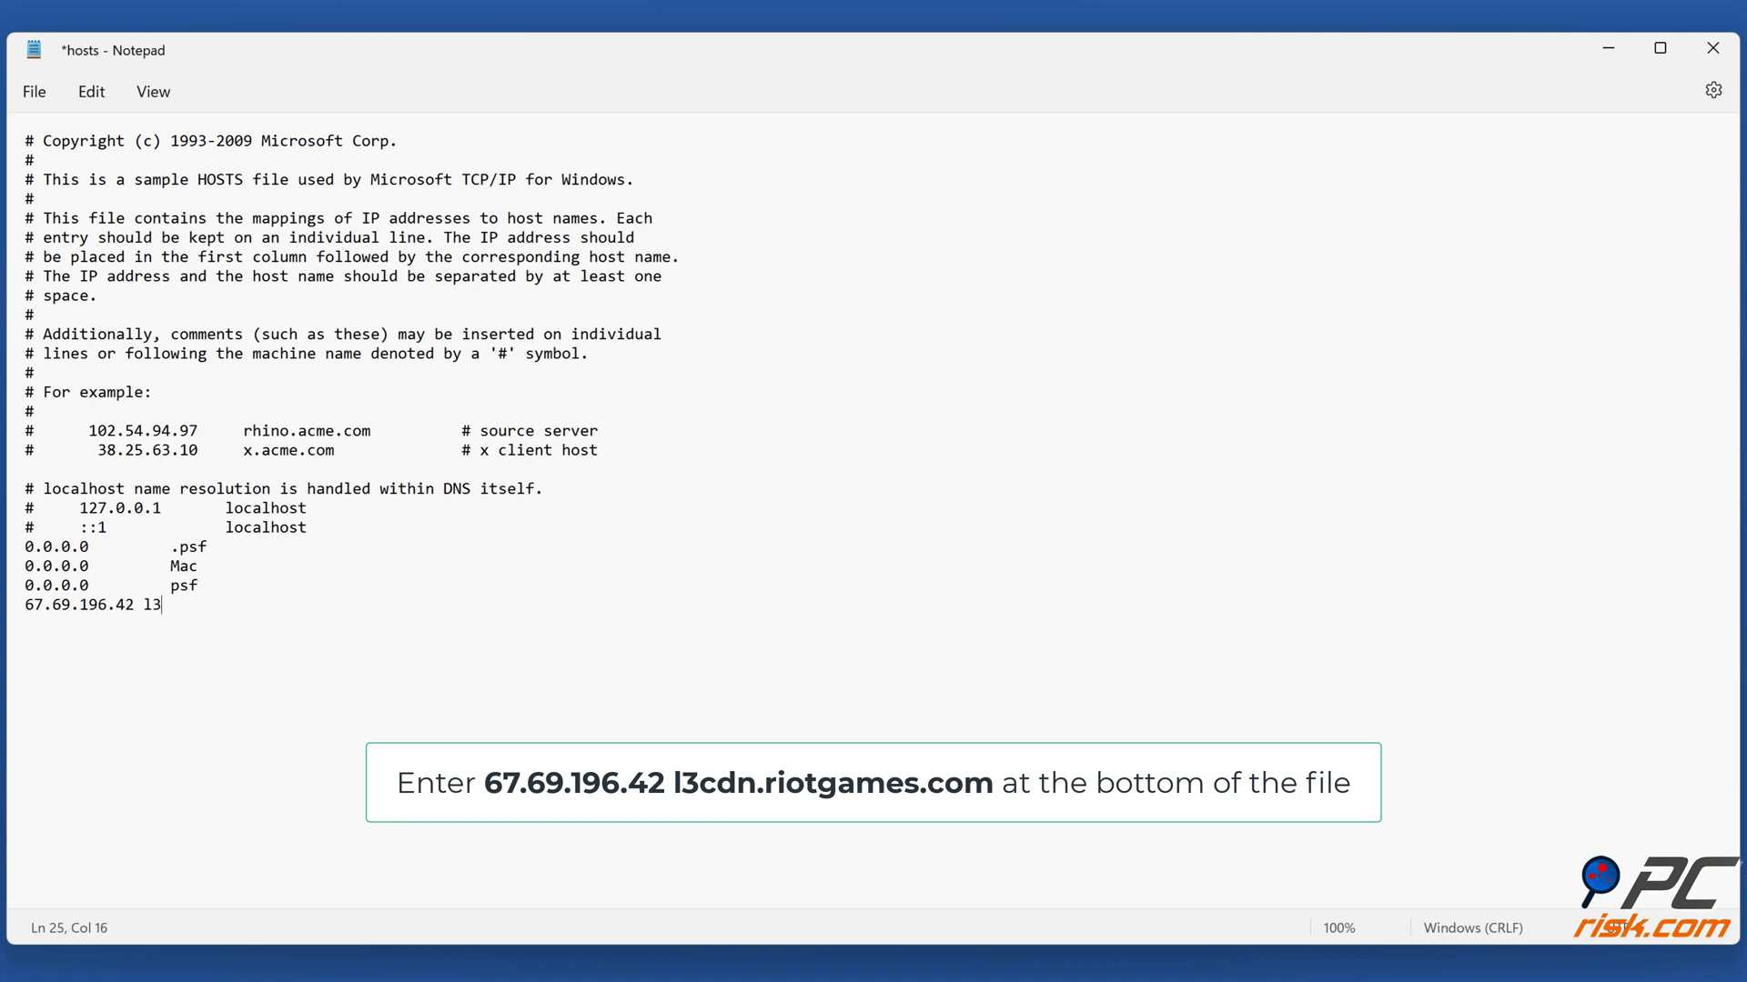
text(cdn.riot)
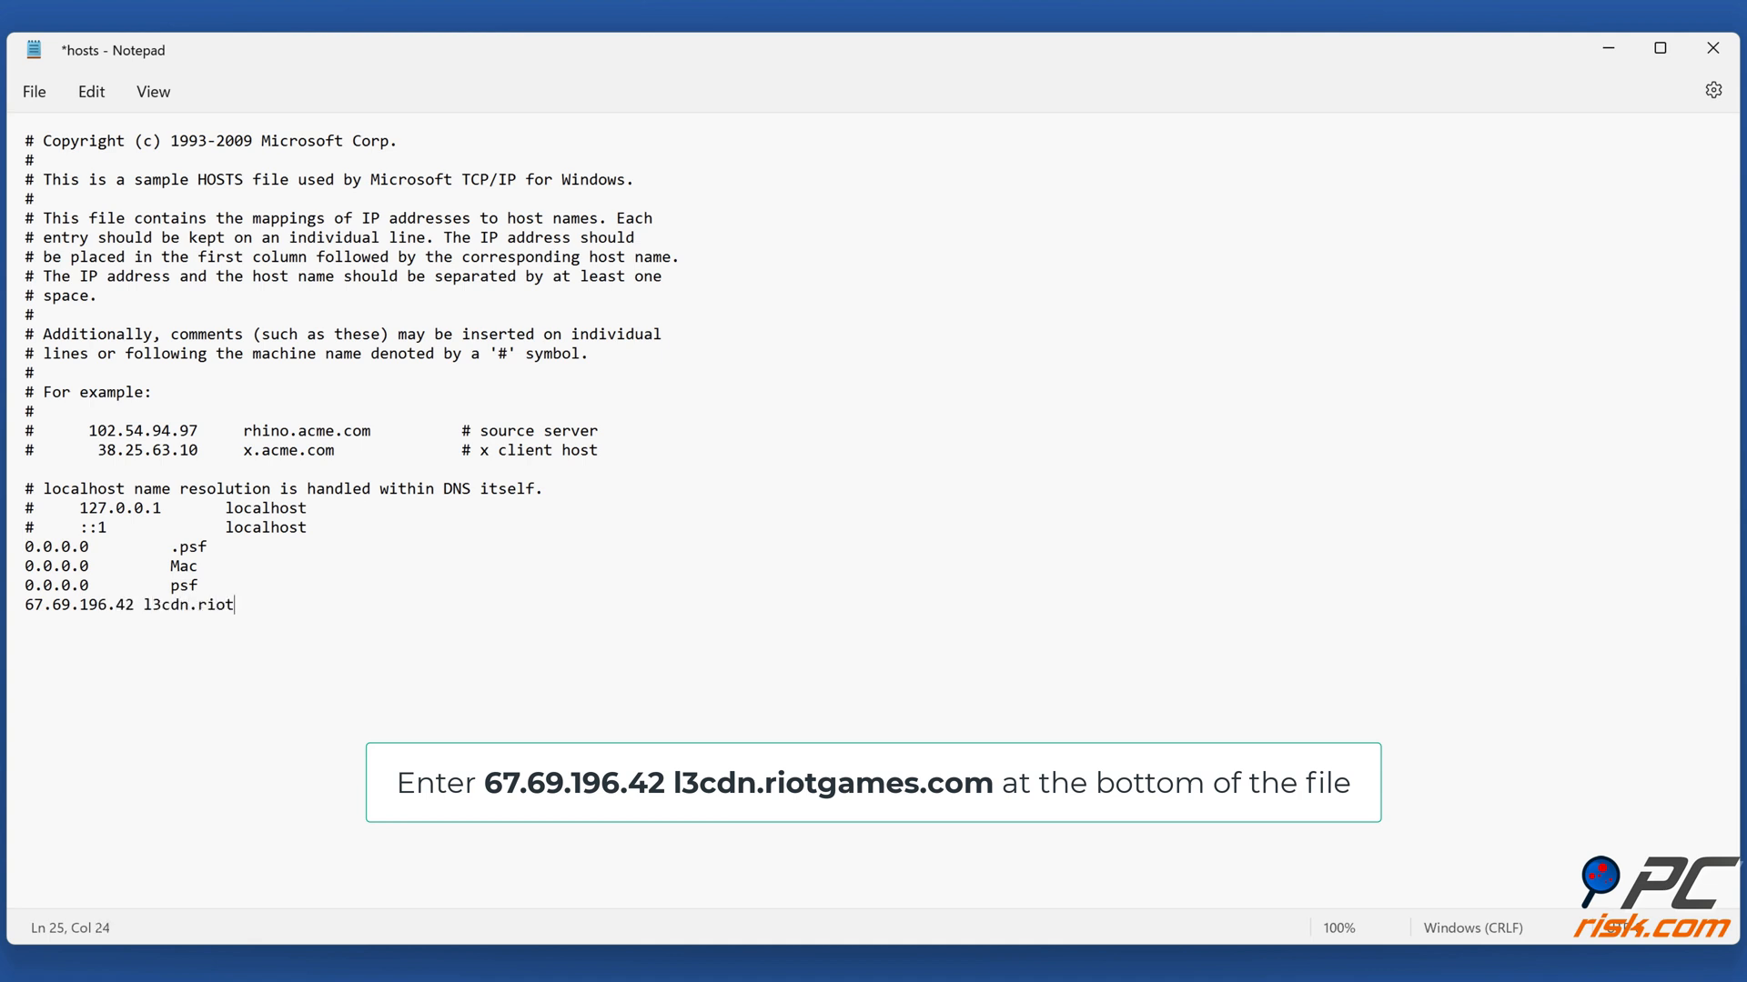
text(games.com)
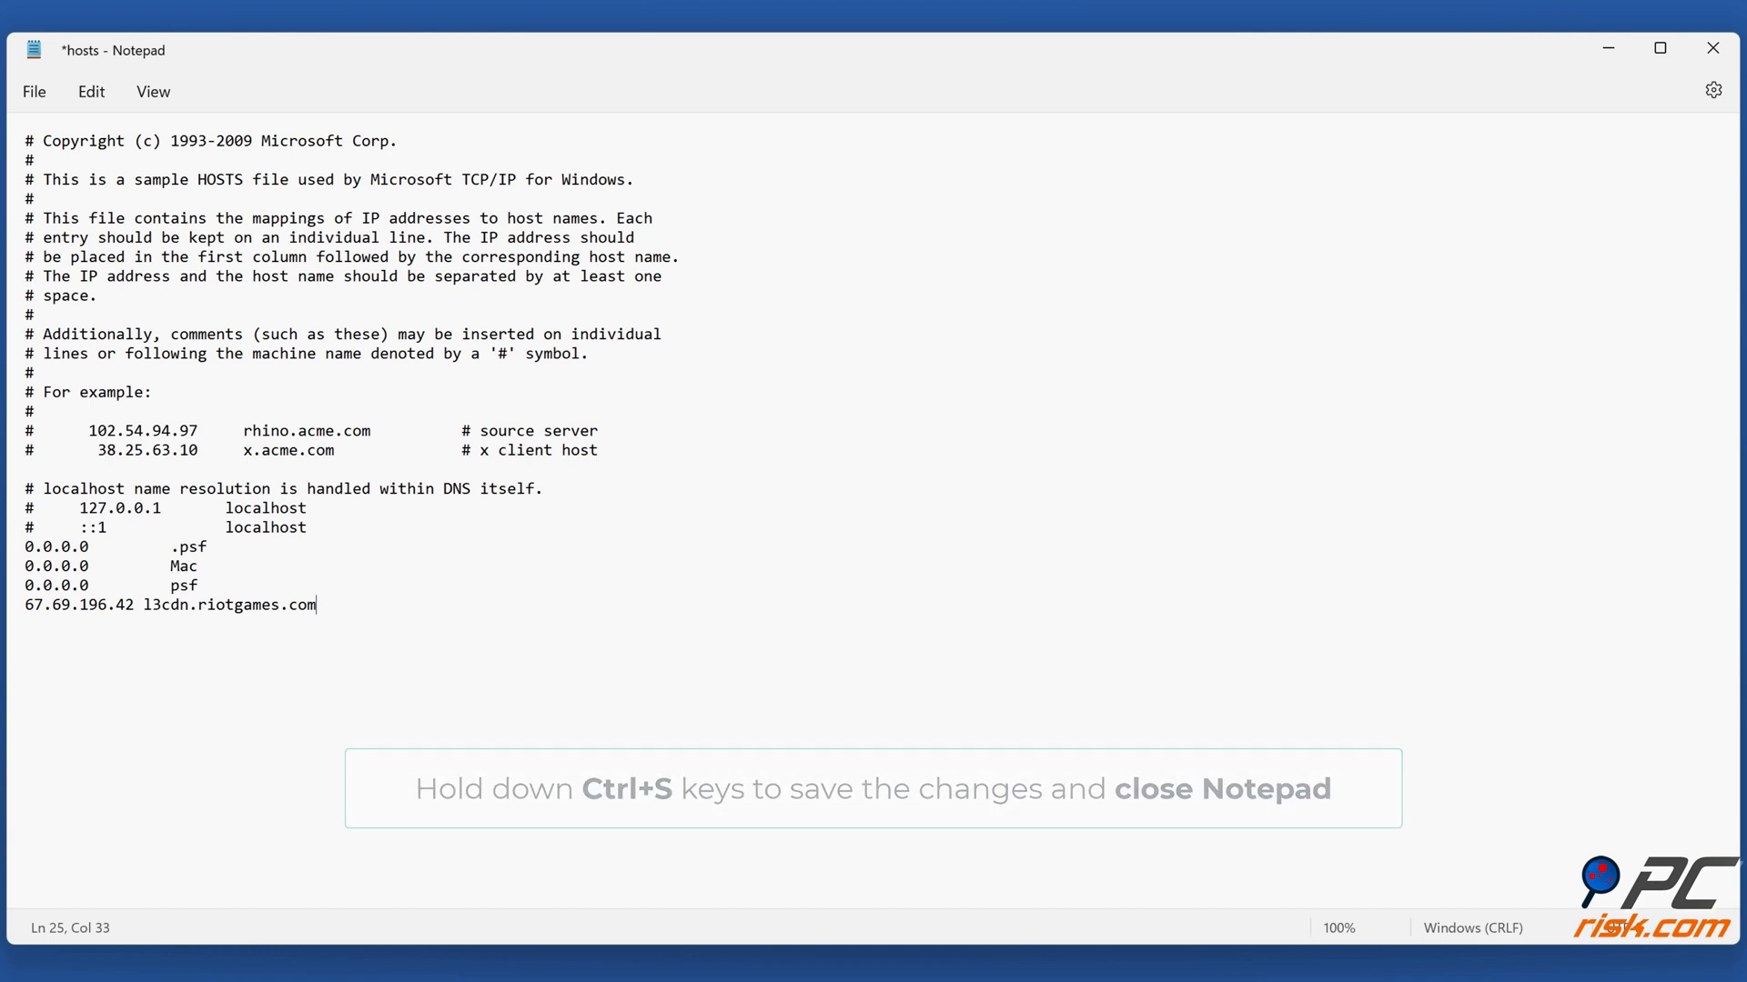
key(ctrl+s)
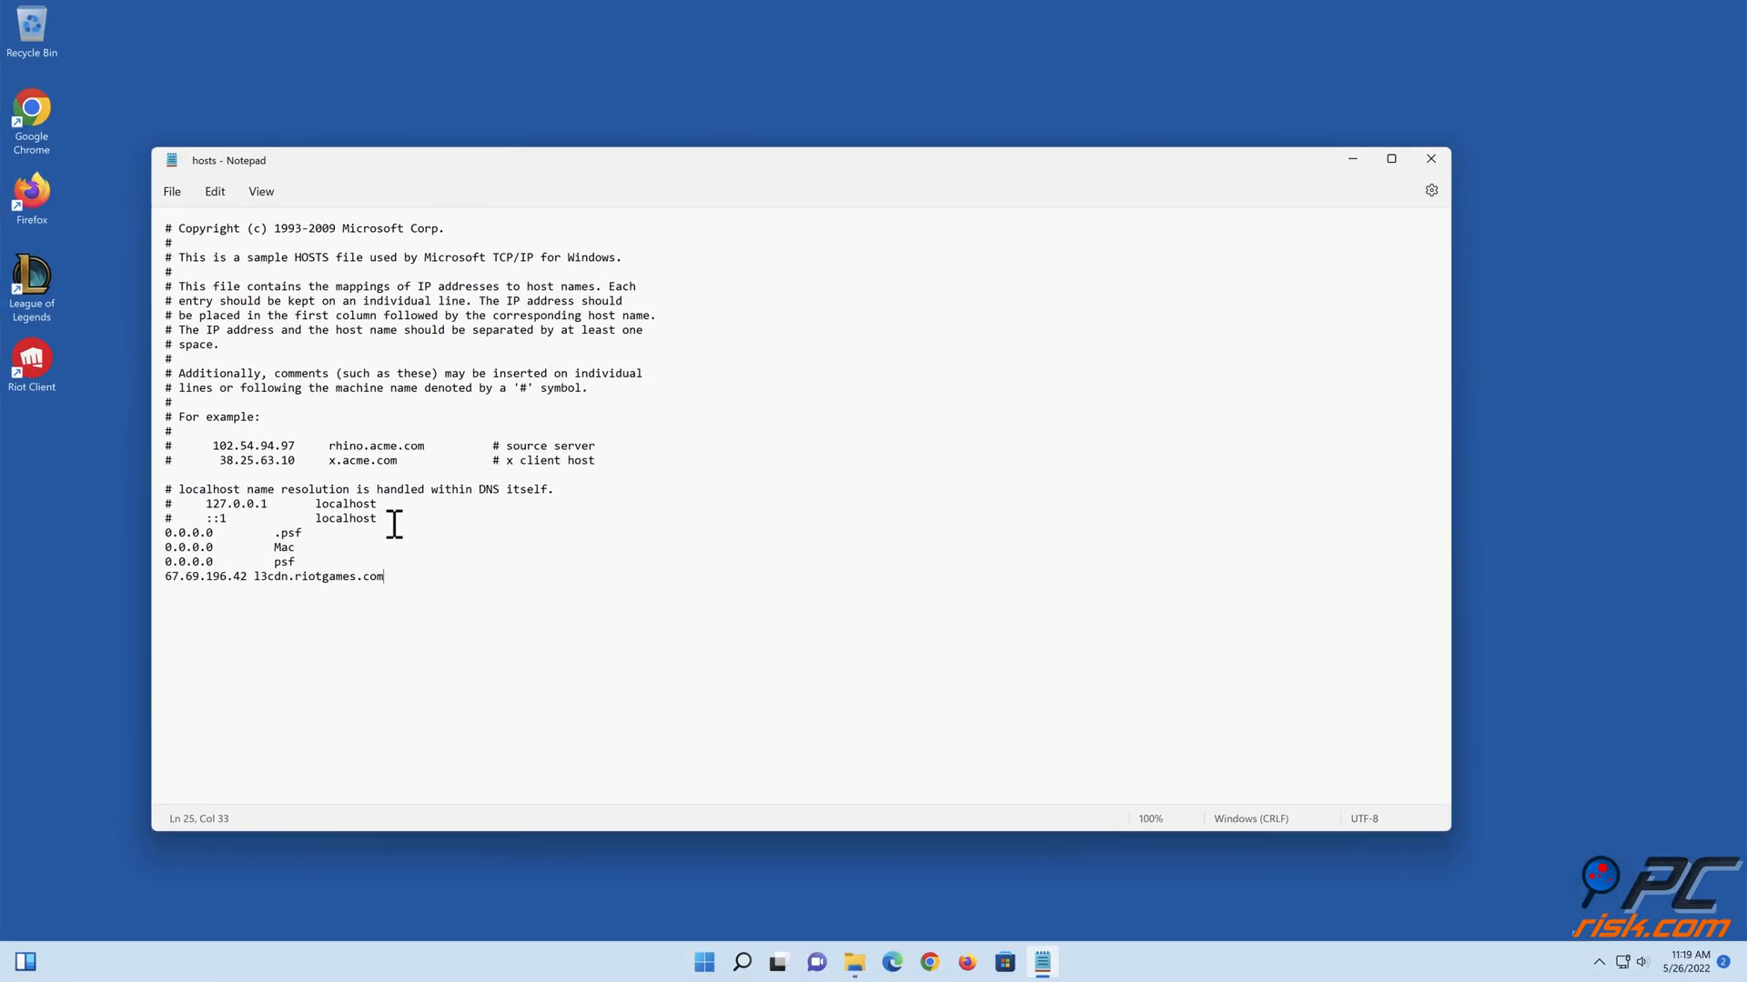
mouse_move(1433, 160)
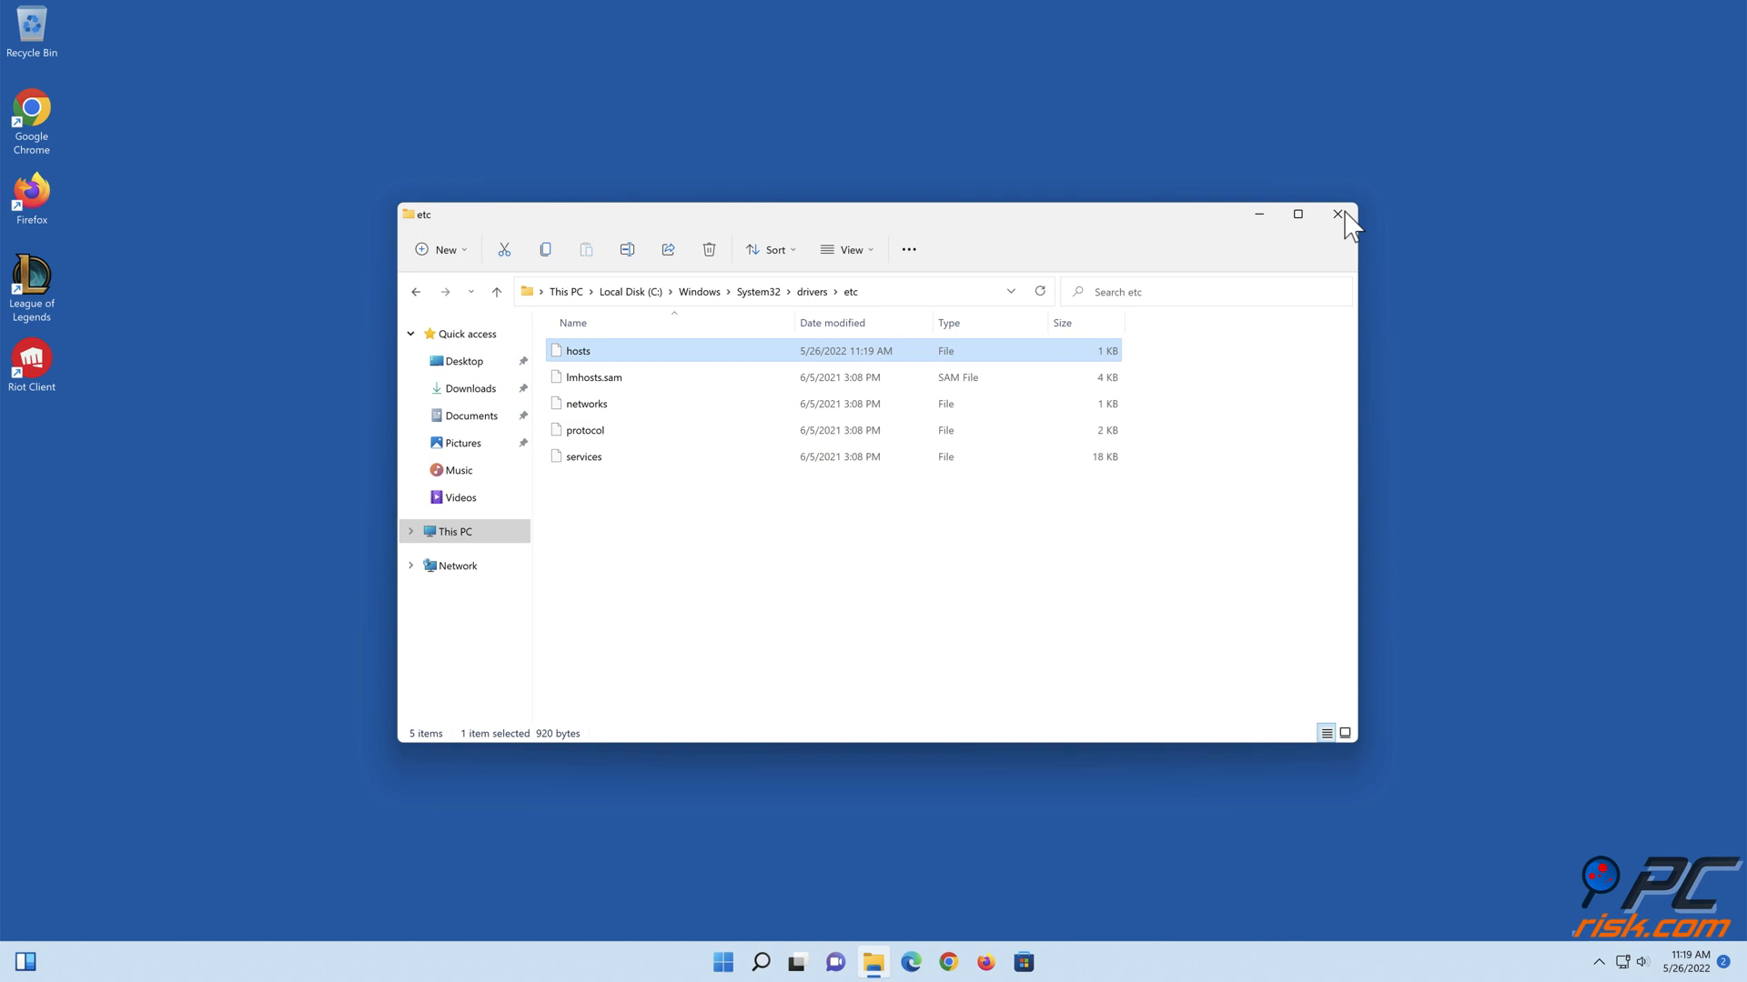
click(1341, 215)
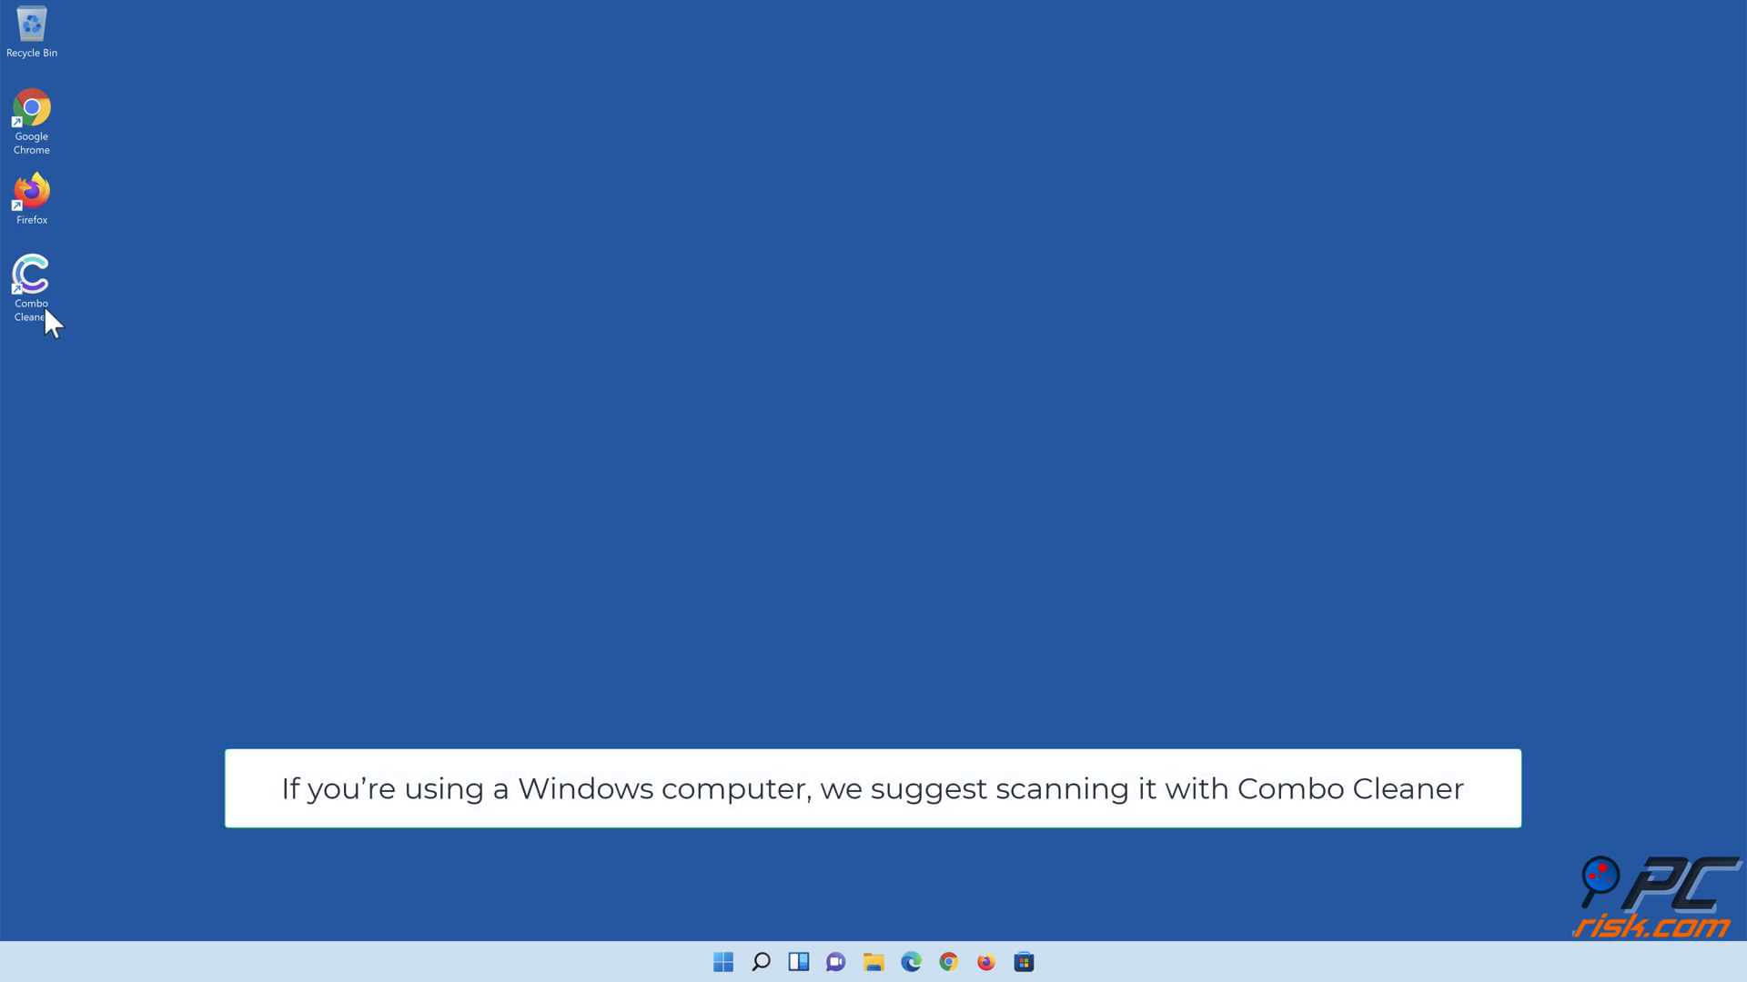
Run a Combo Cleaner quick scan, quarantine the 323 detected items, and enable anti-malware protection.
double_click(31, 277)
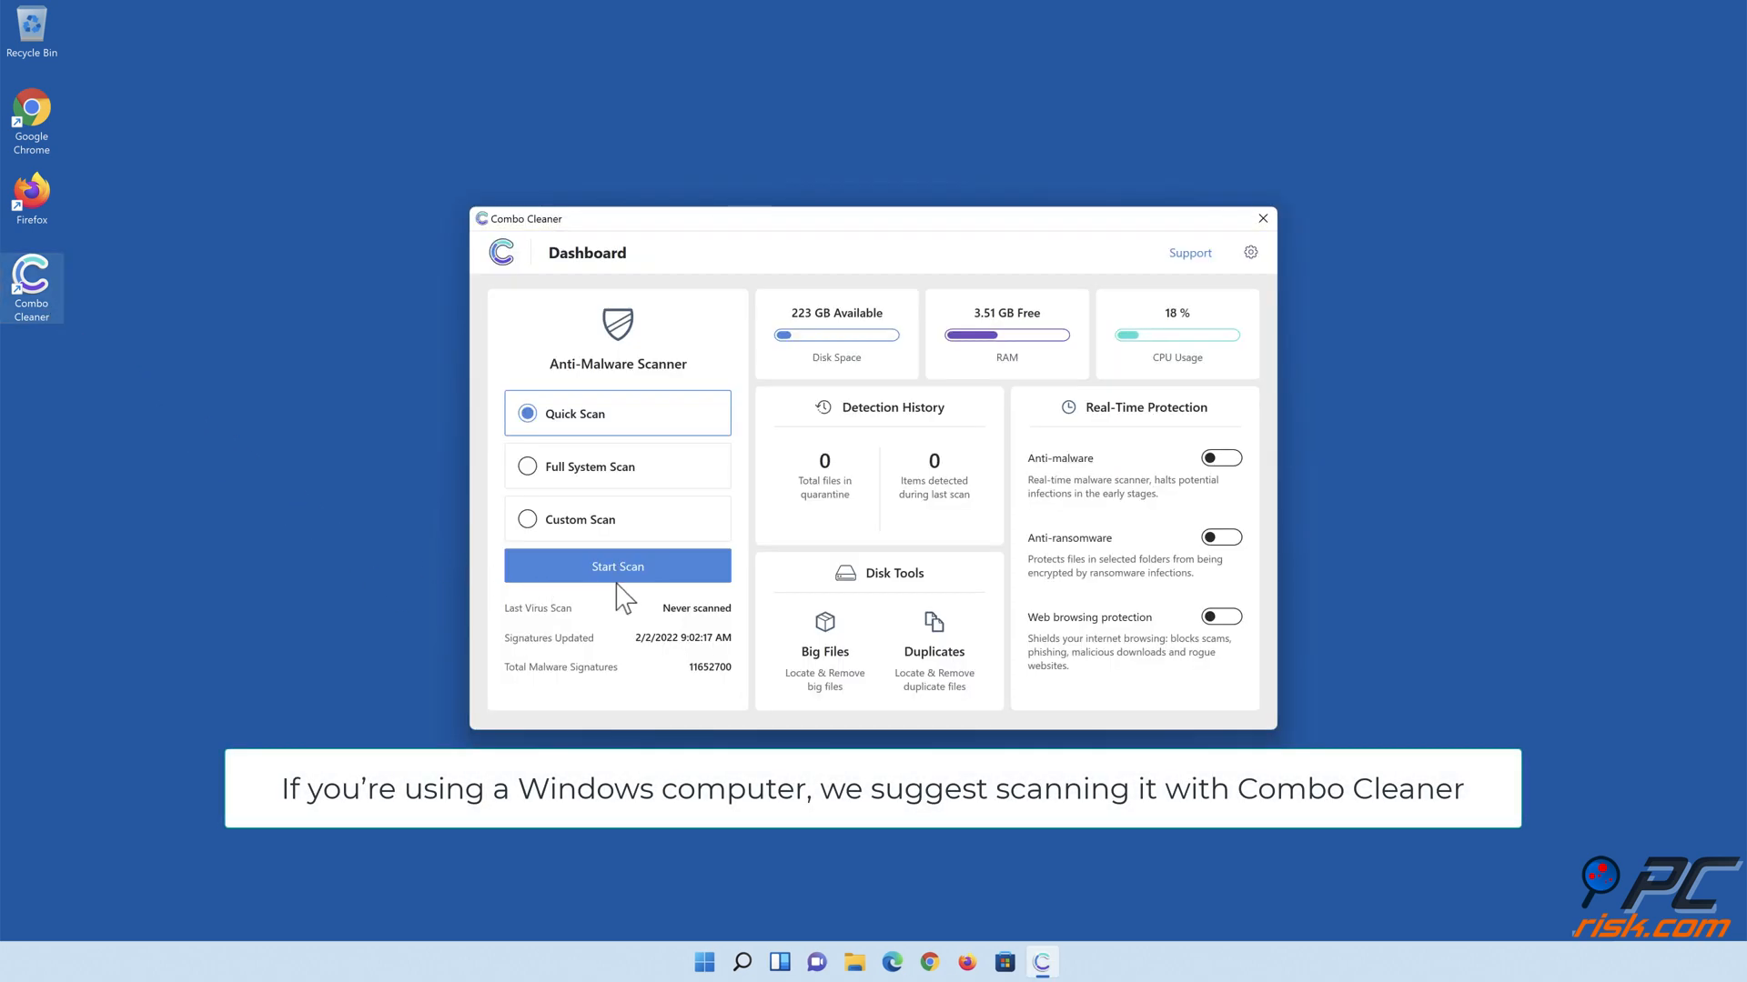
click(617, 566)
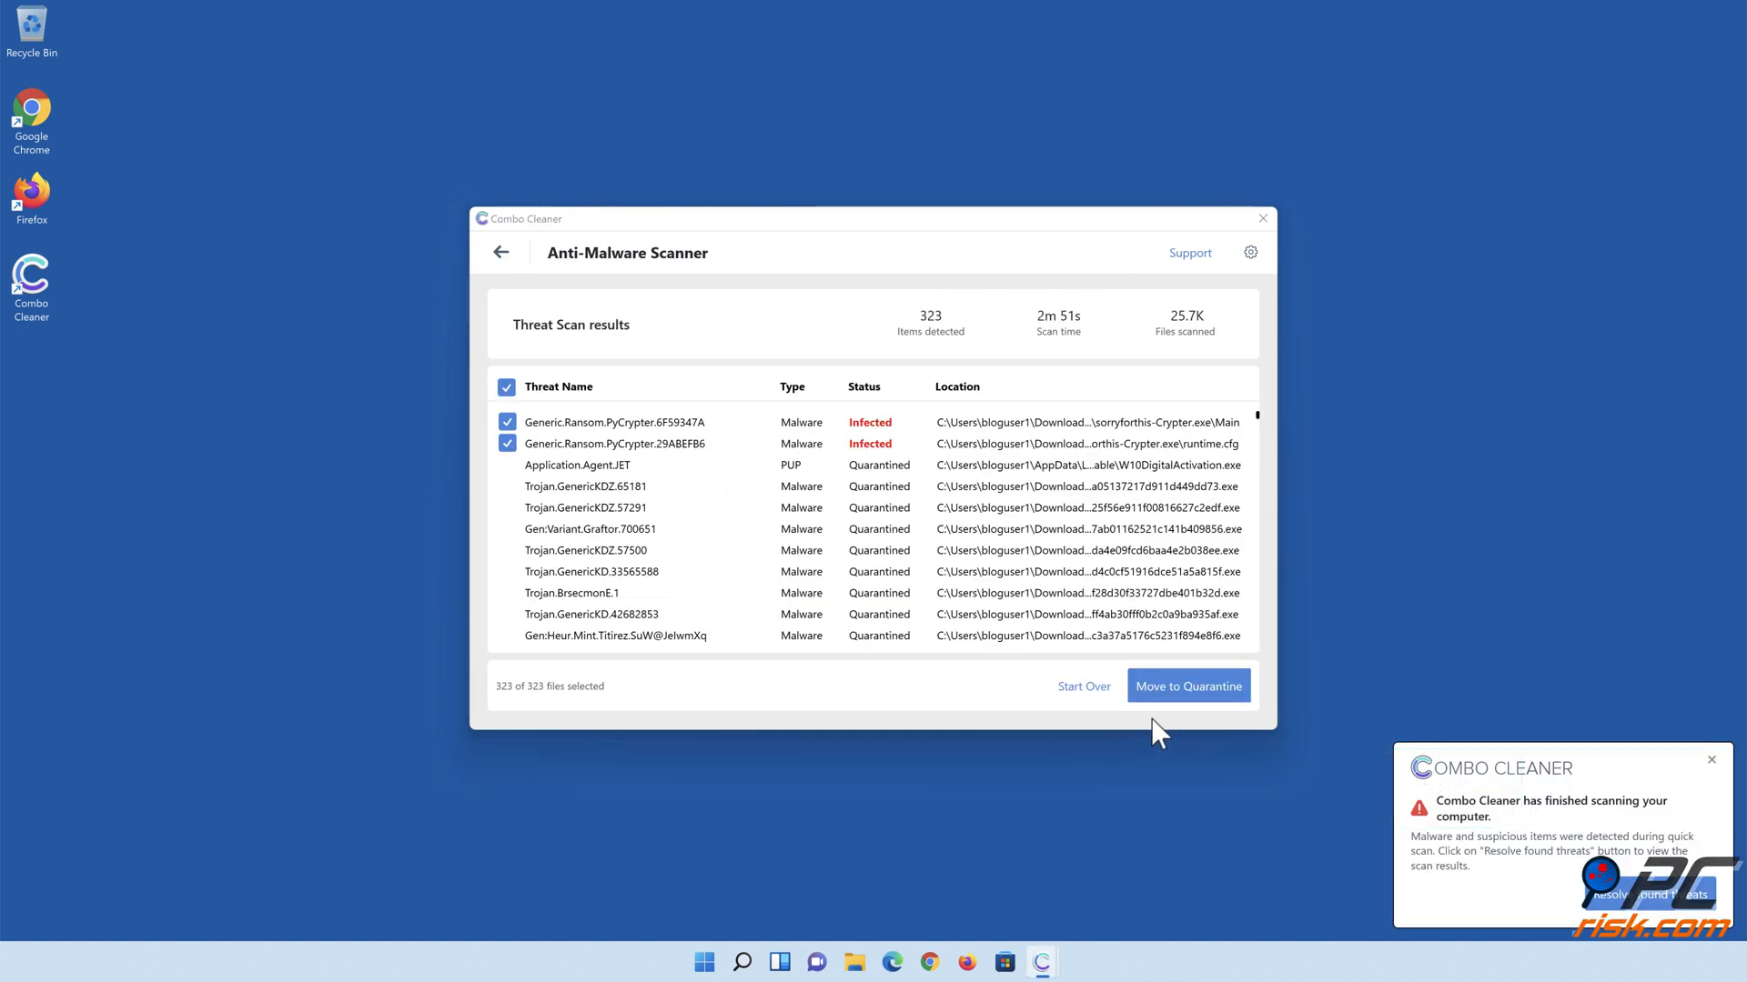
click(1188, 686)
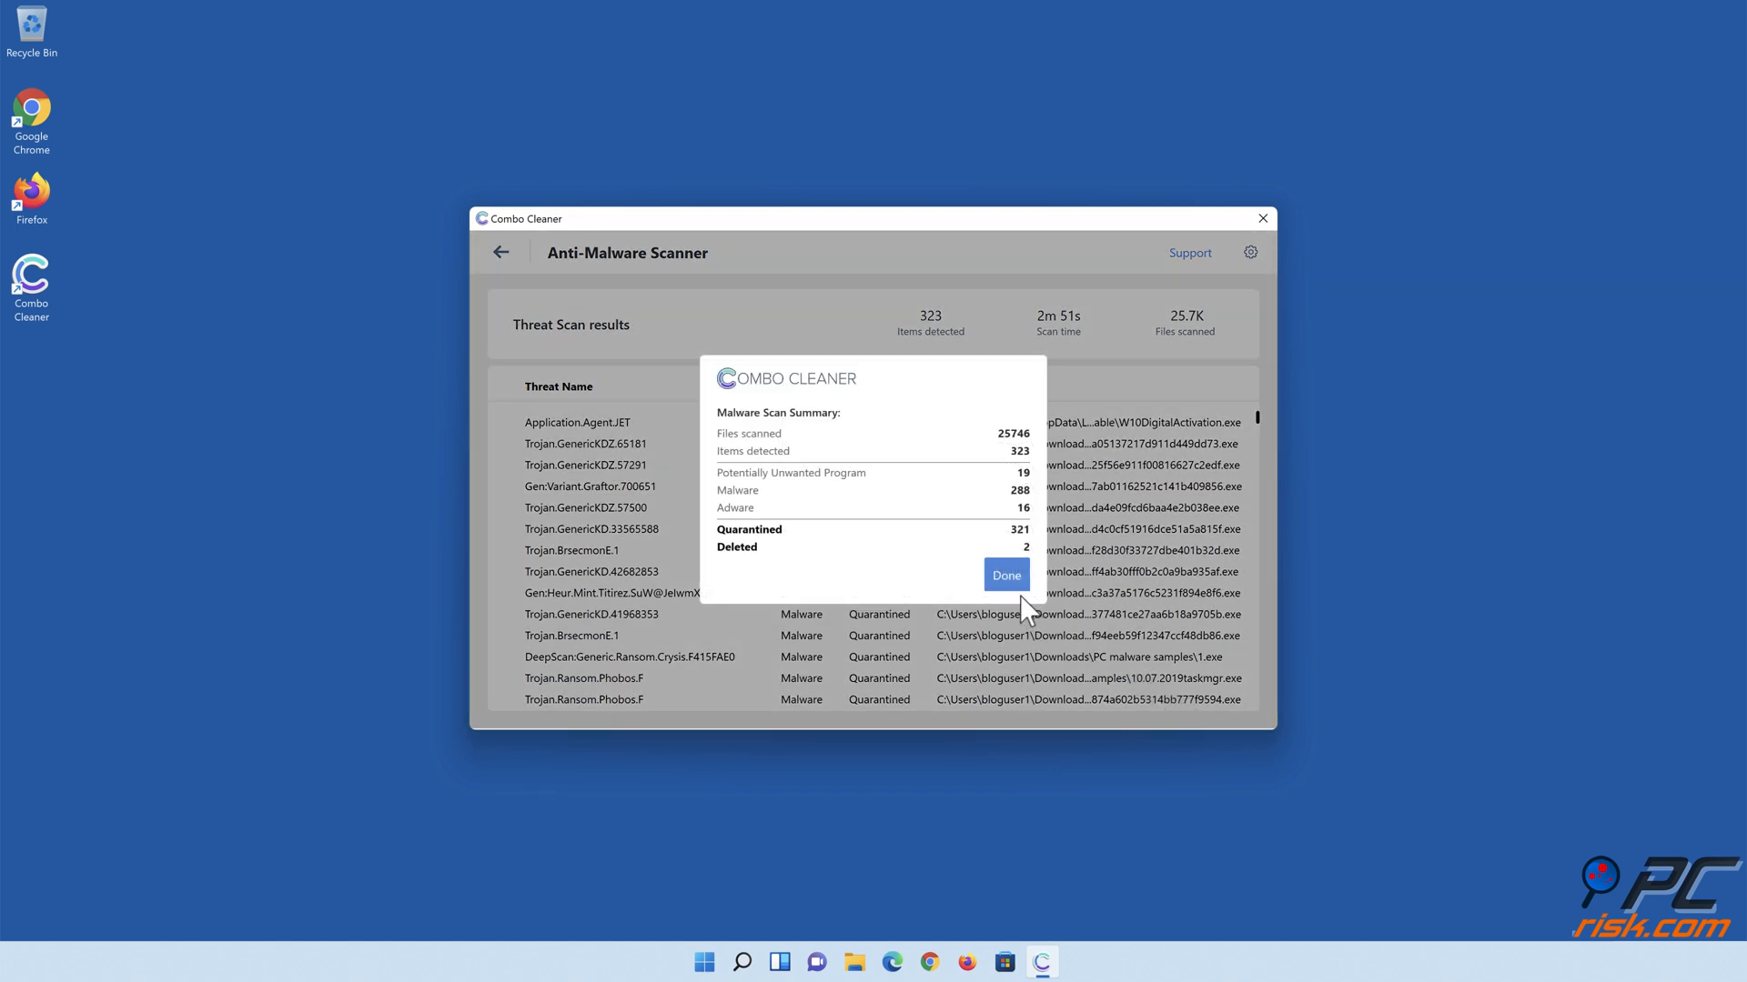
click(1004, 577)
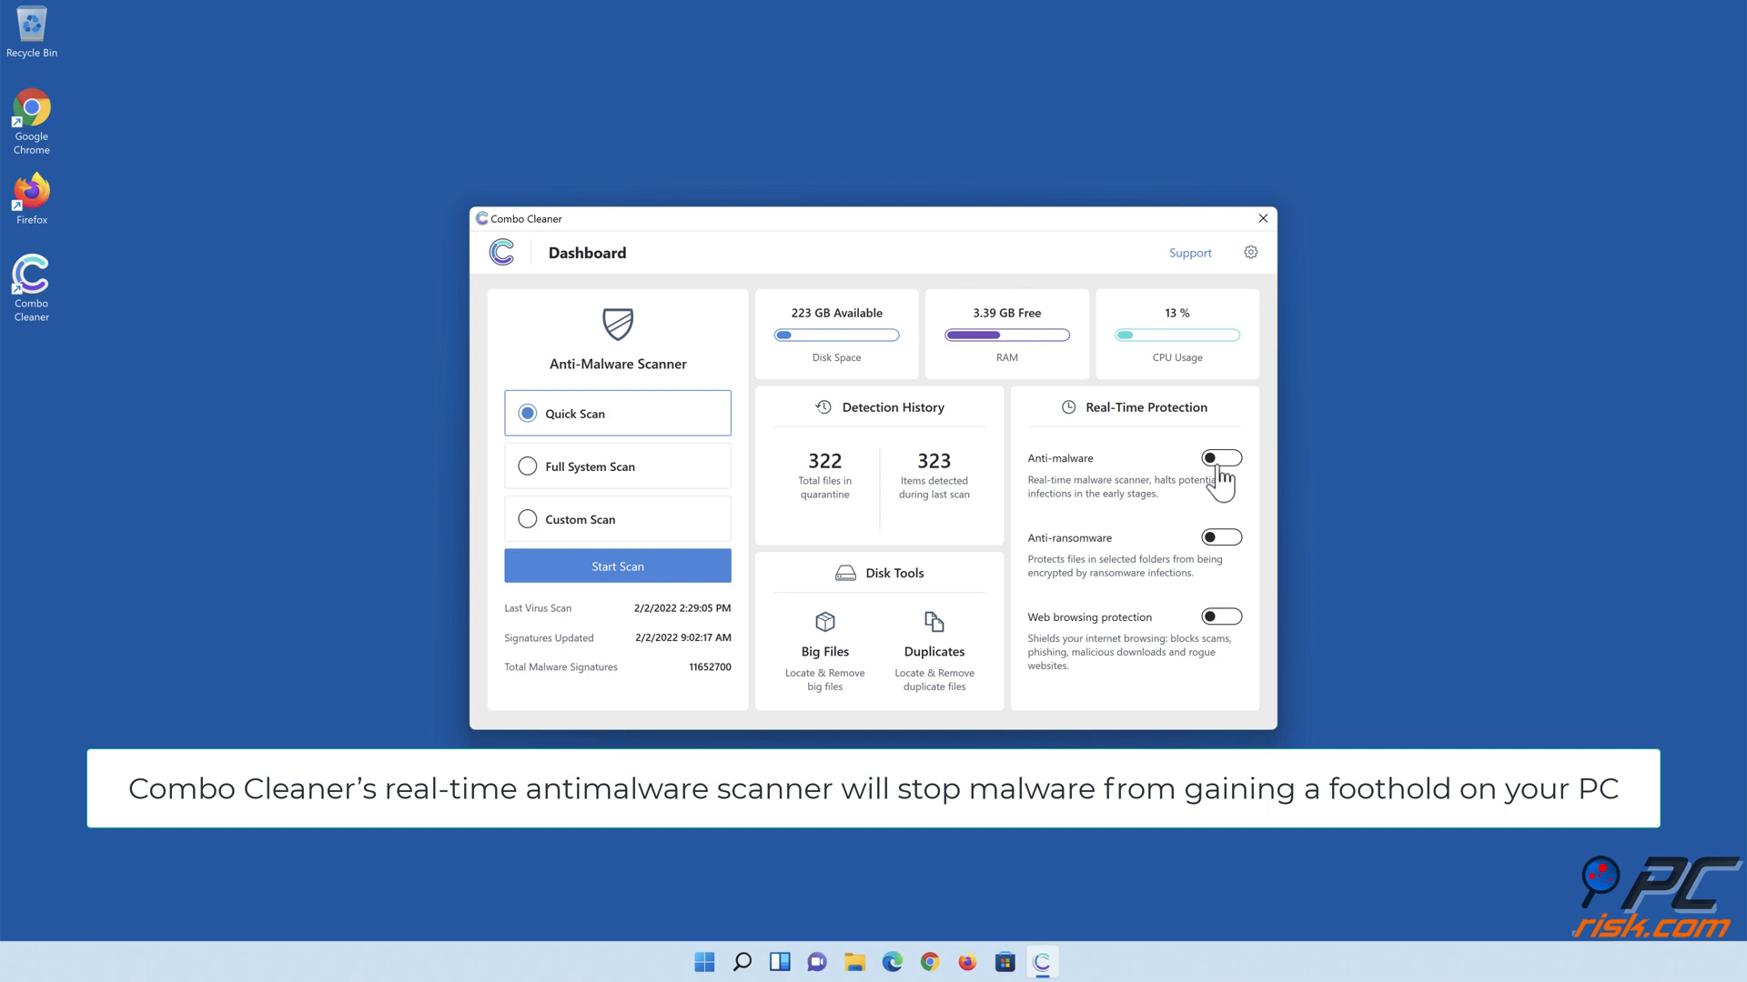
click(1223, 459)
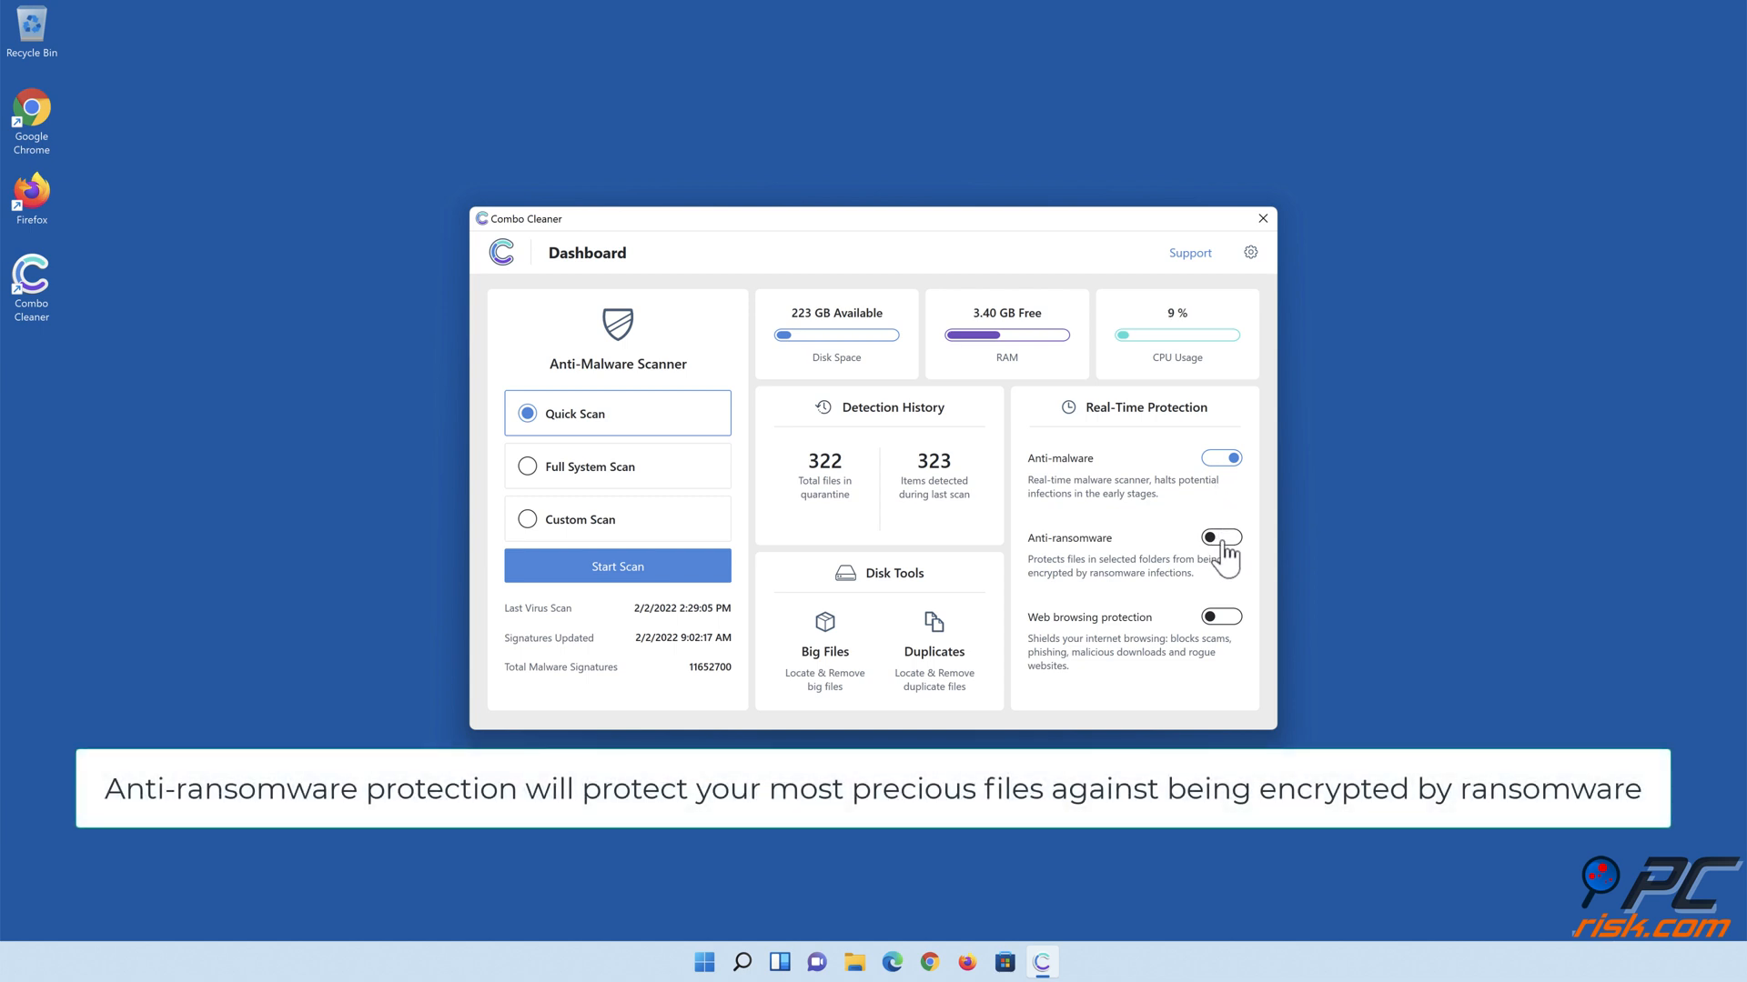
Enable anti-ransomware with Libraries > Documents added as a protected folder, returning to the dashboard.
click(1221, 536)
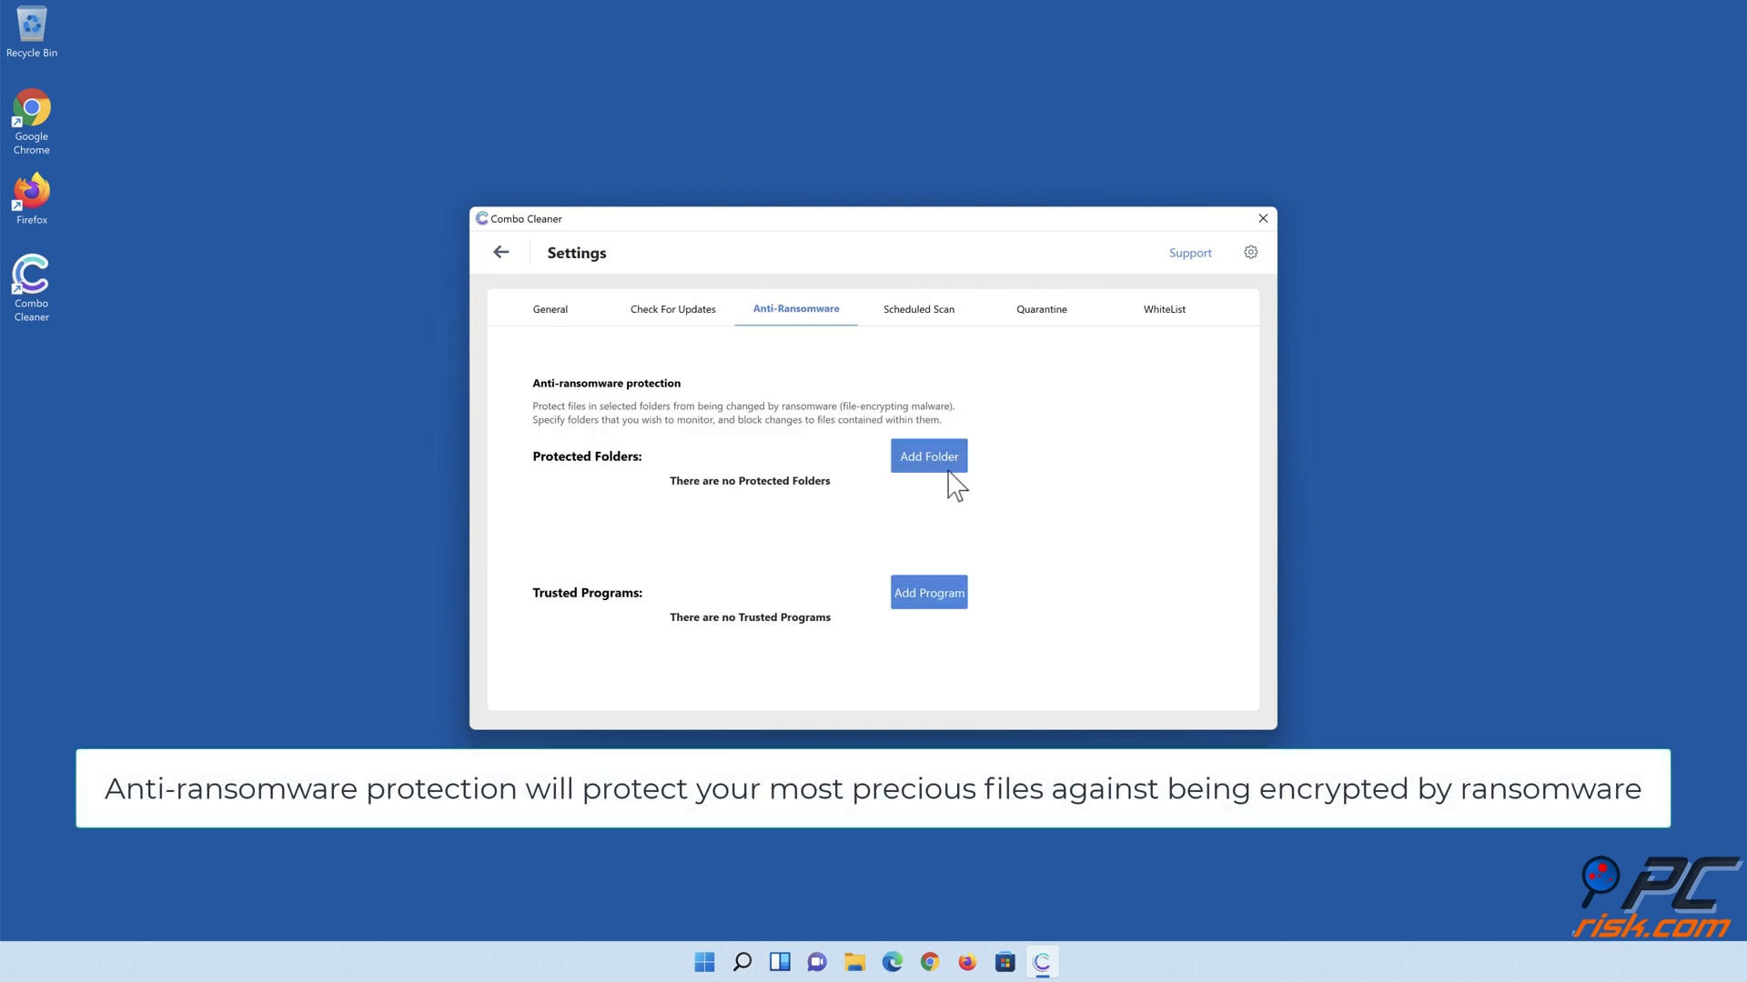
click(928, 455)
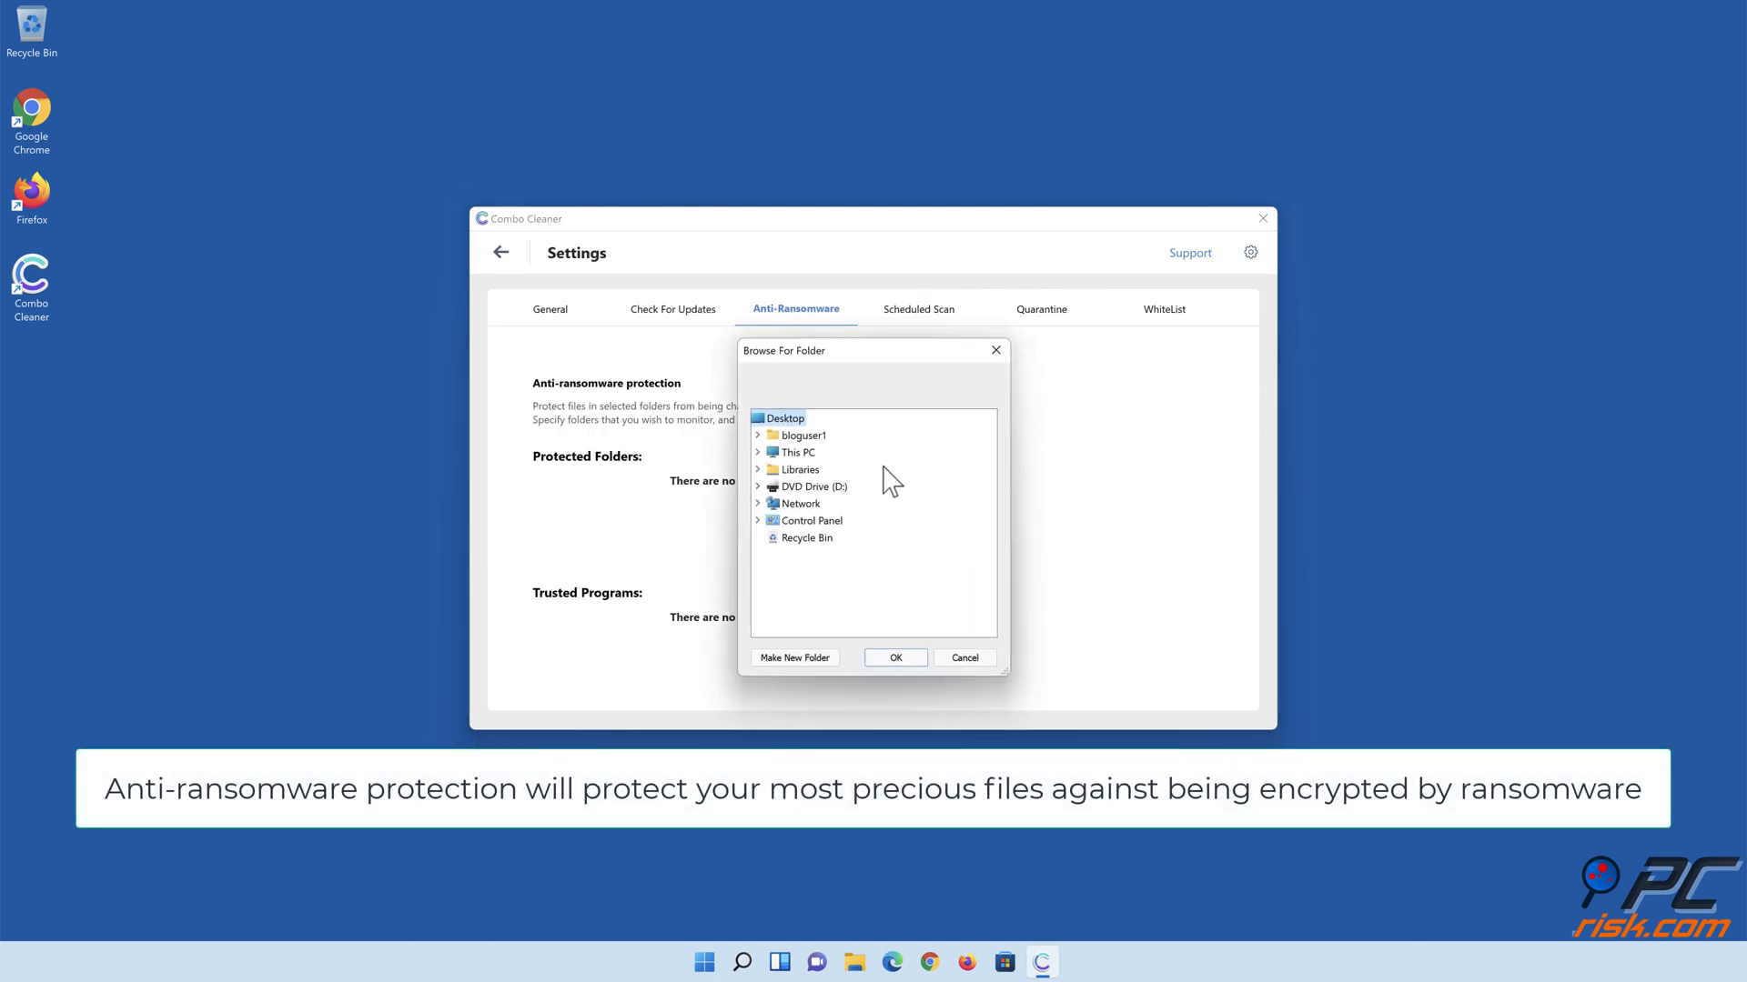
click(758, 470)
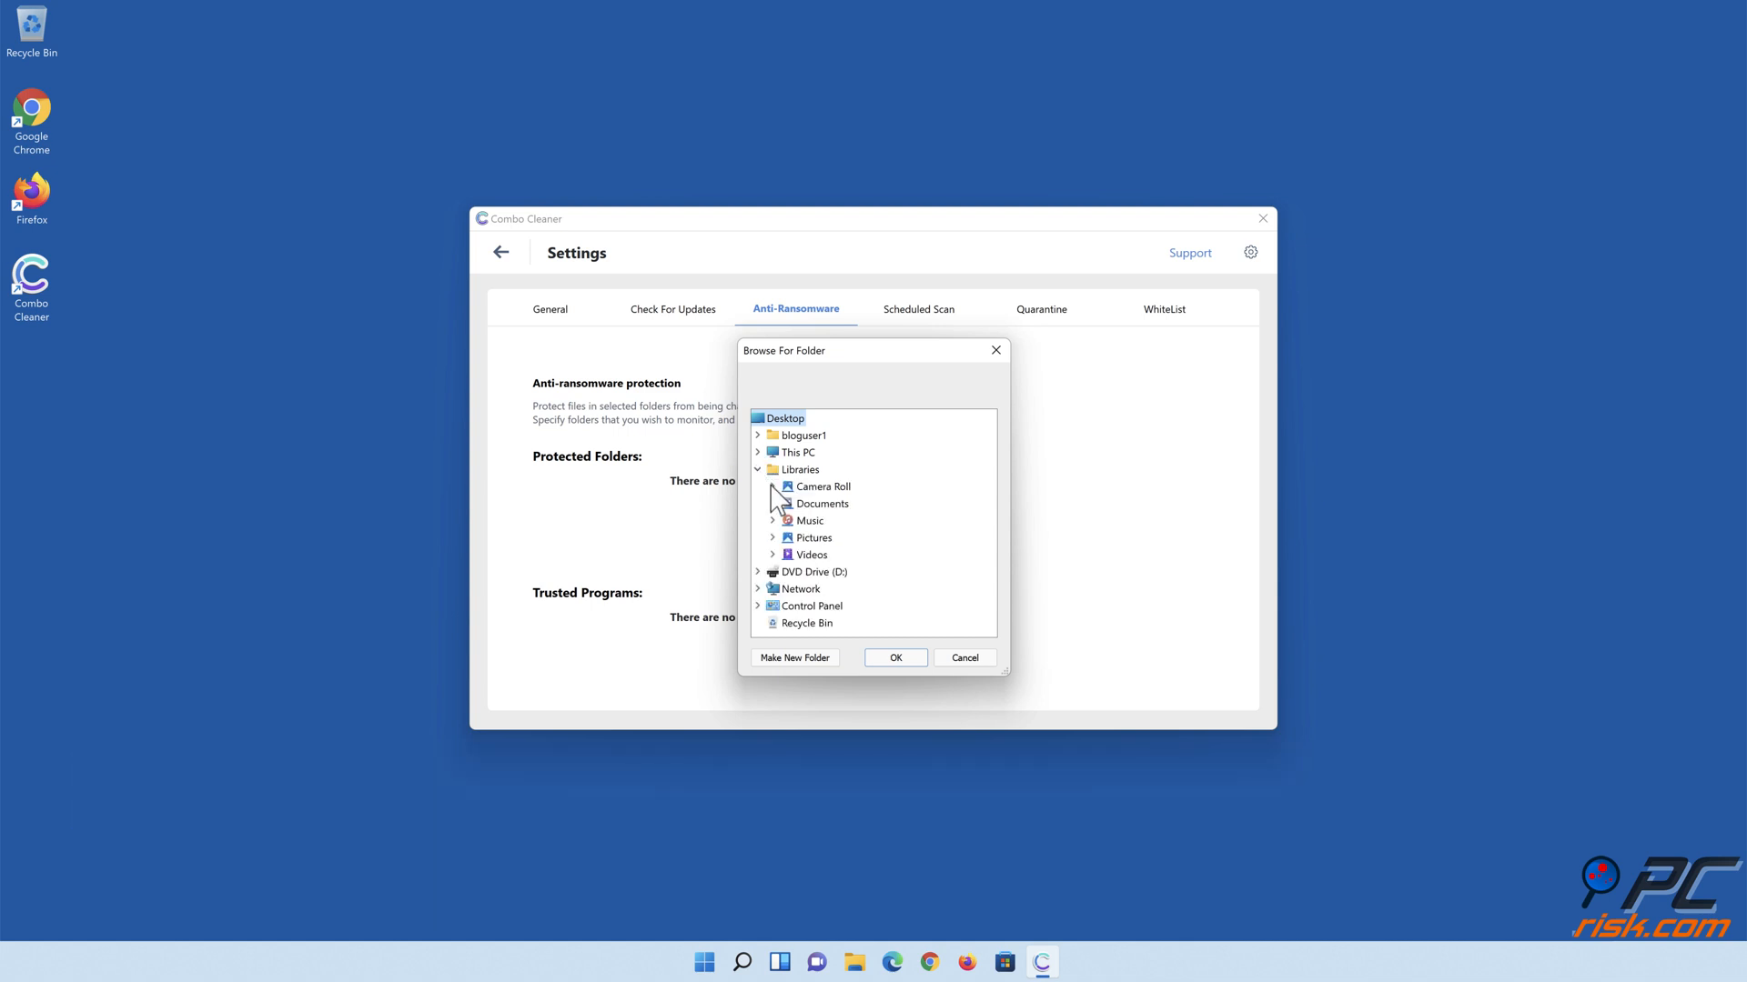
click(773, 504)
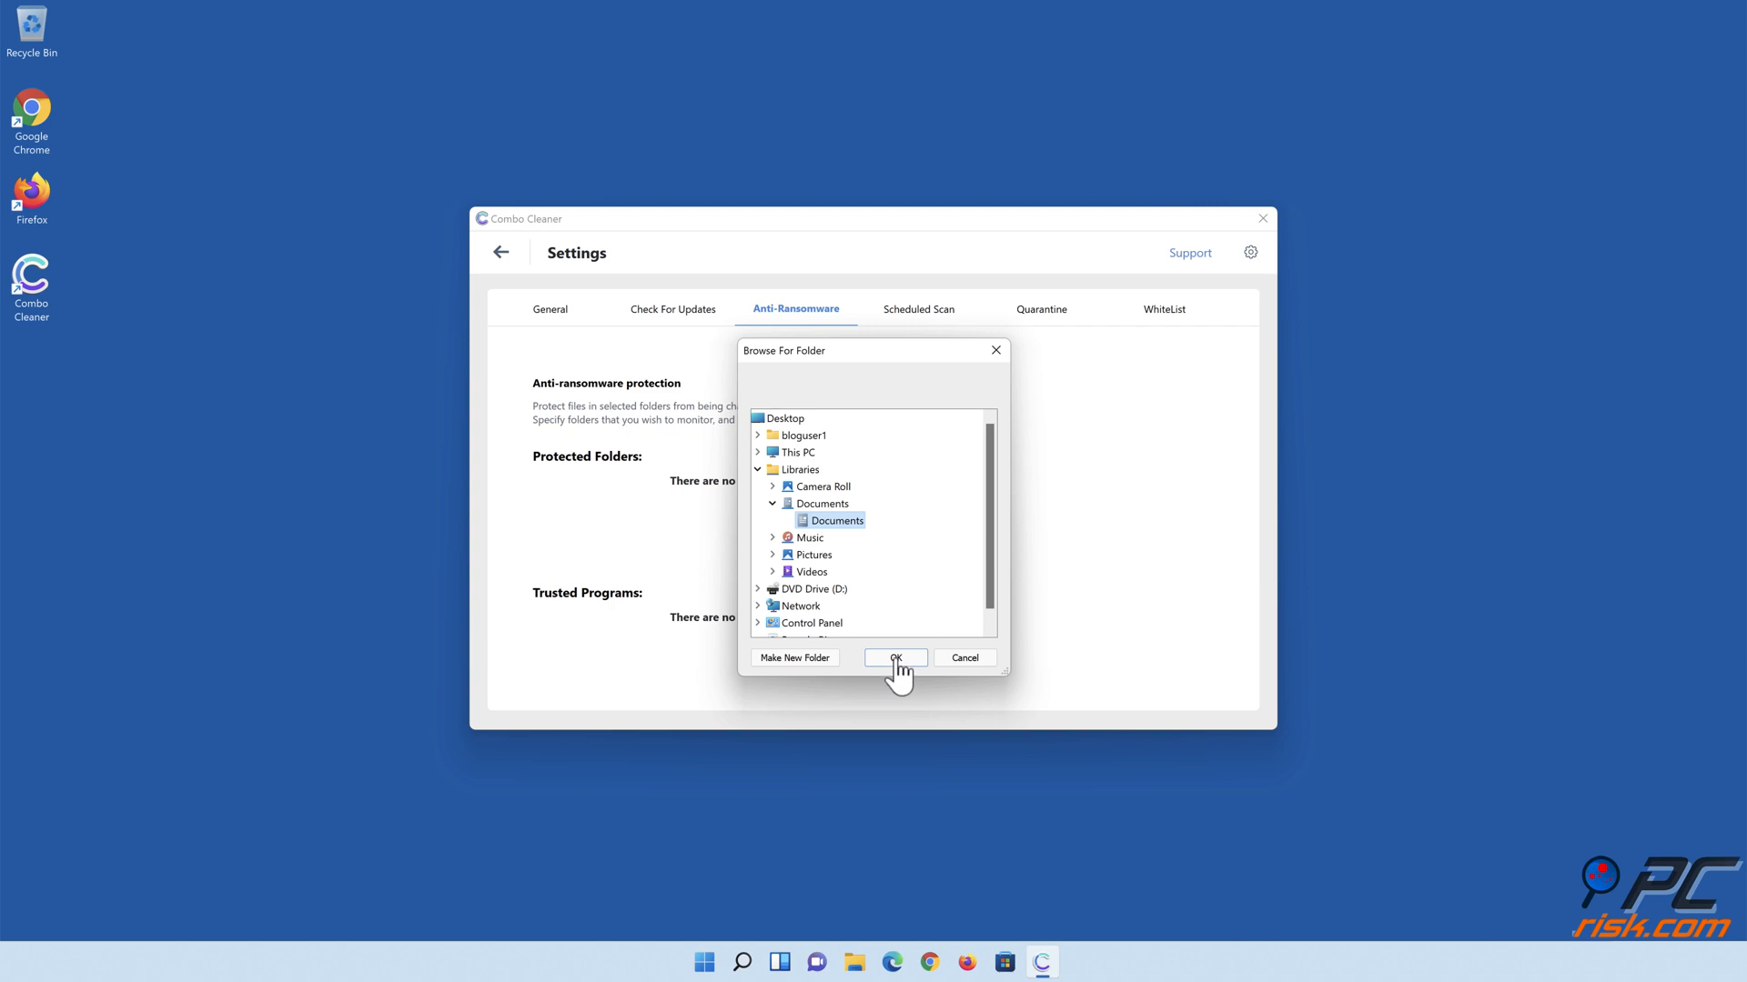
click(895, 656)
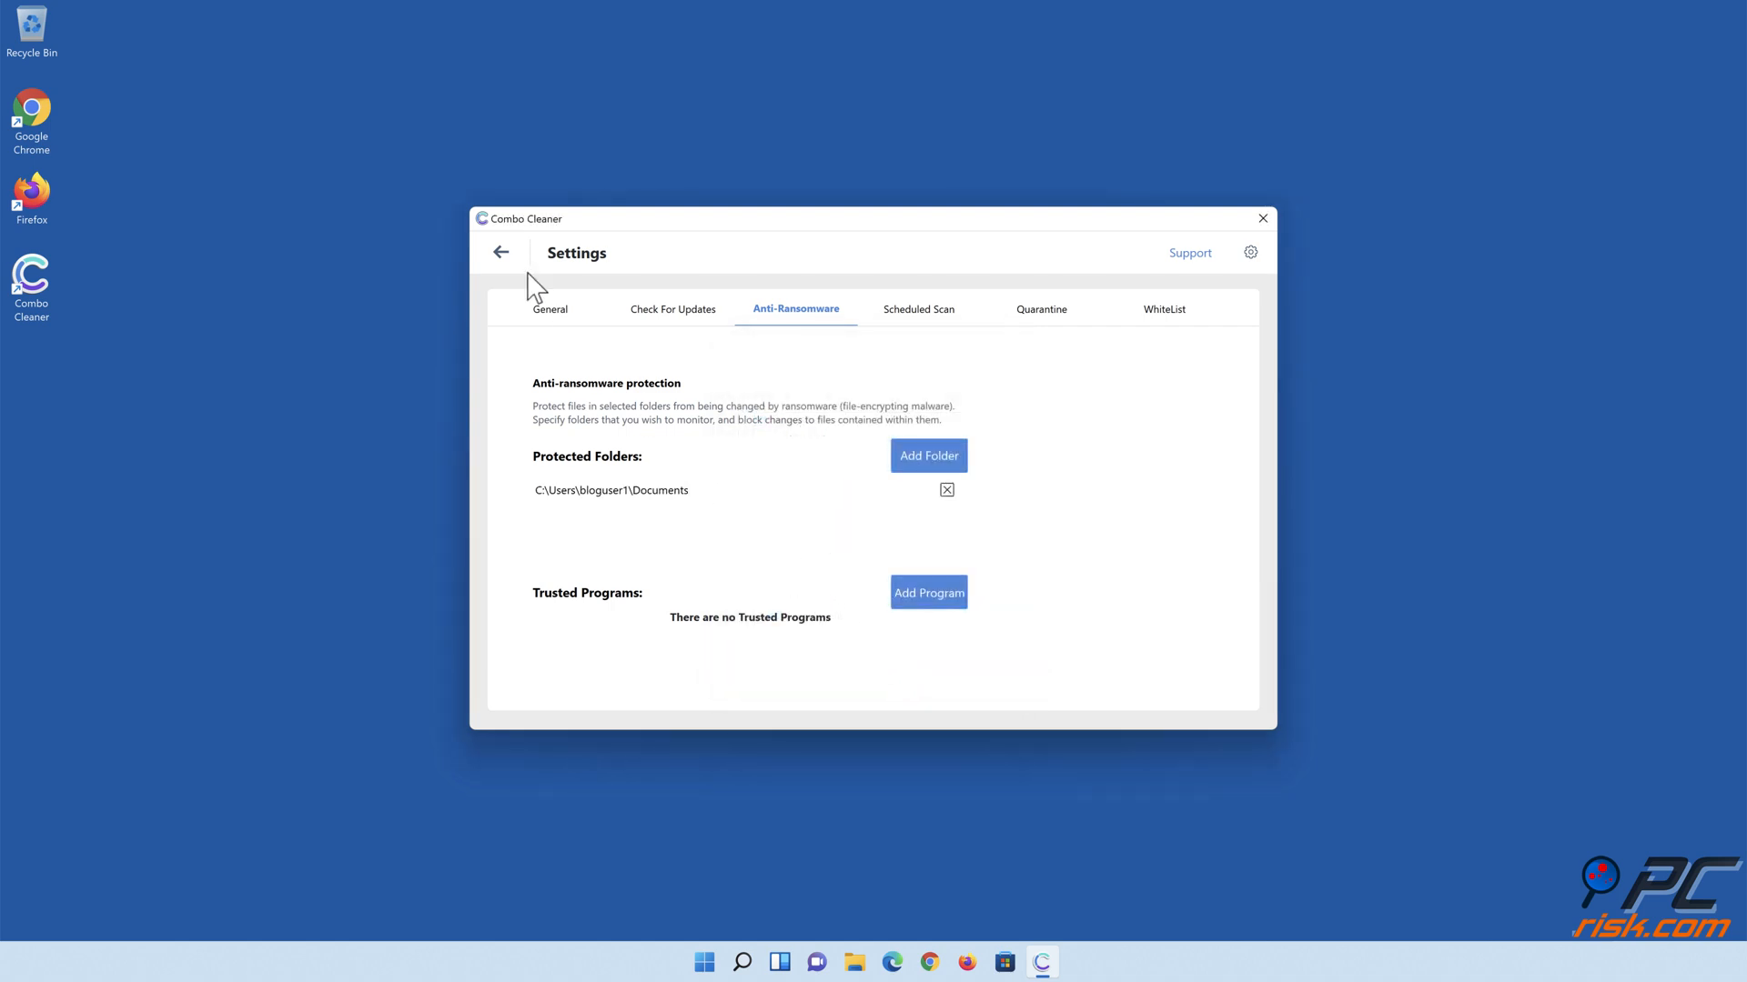
click(500, 251)
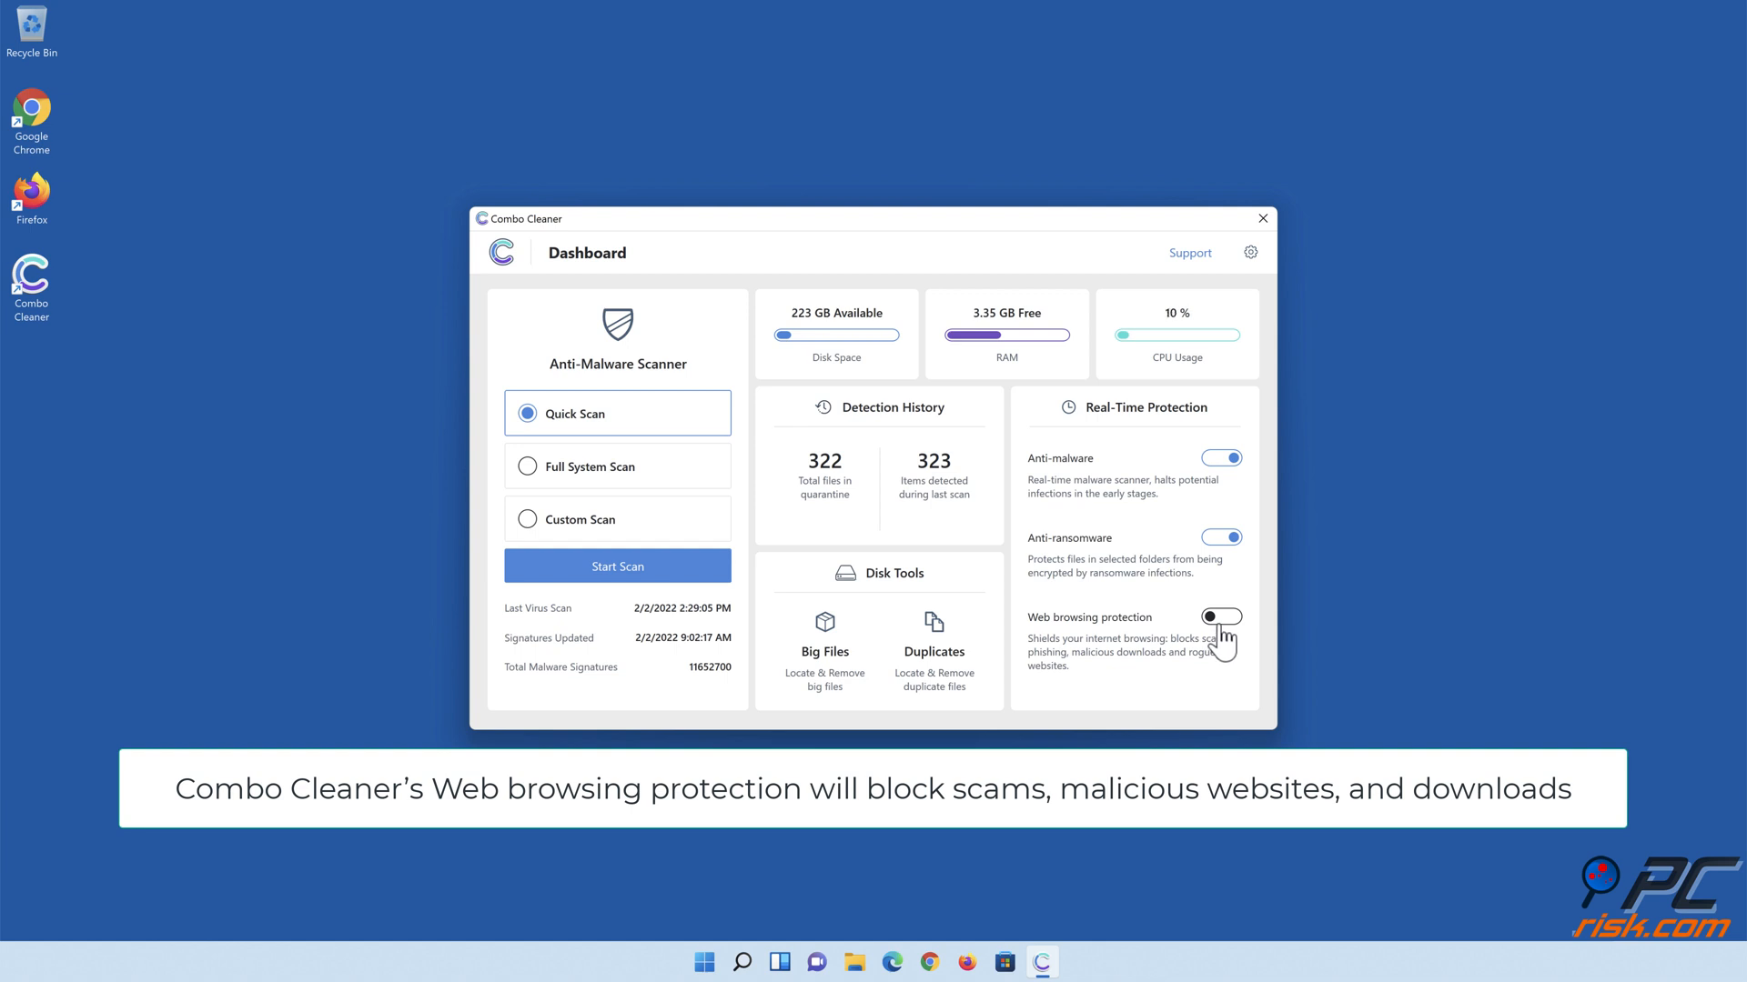
Enable web browsing protection and close Combo Cleaner to the desktop.
click(1223, 616)
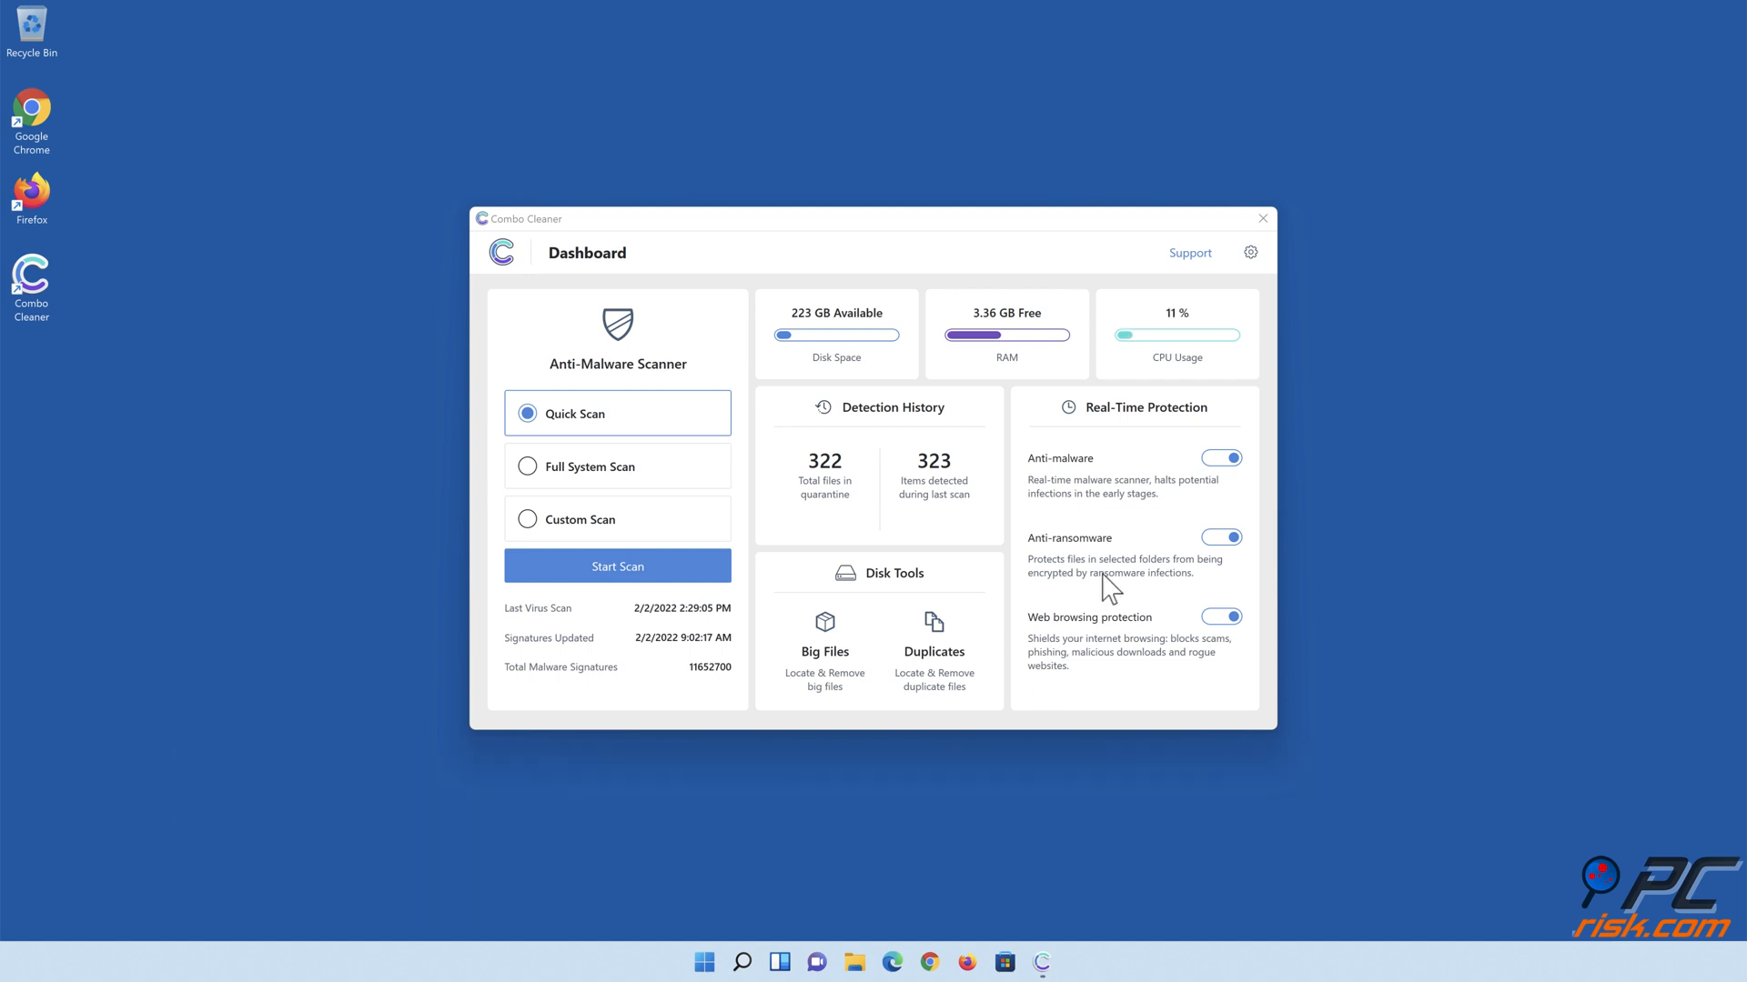
click(1262, 219)
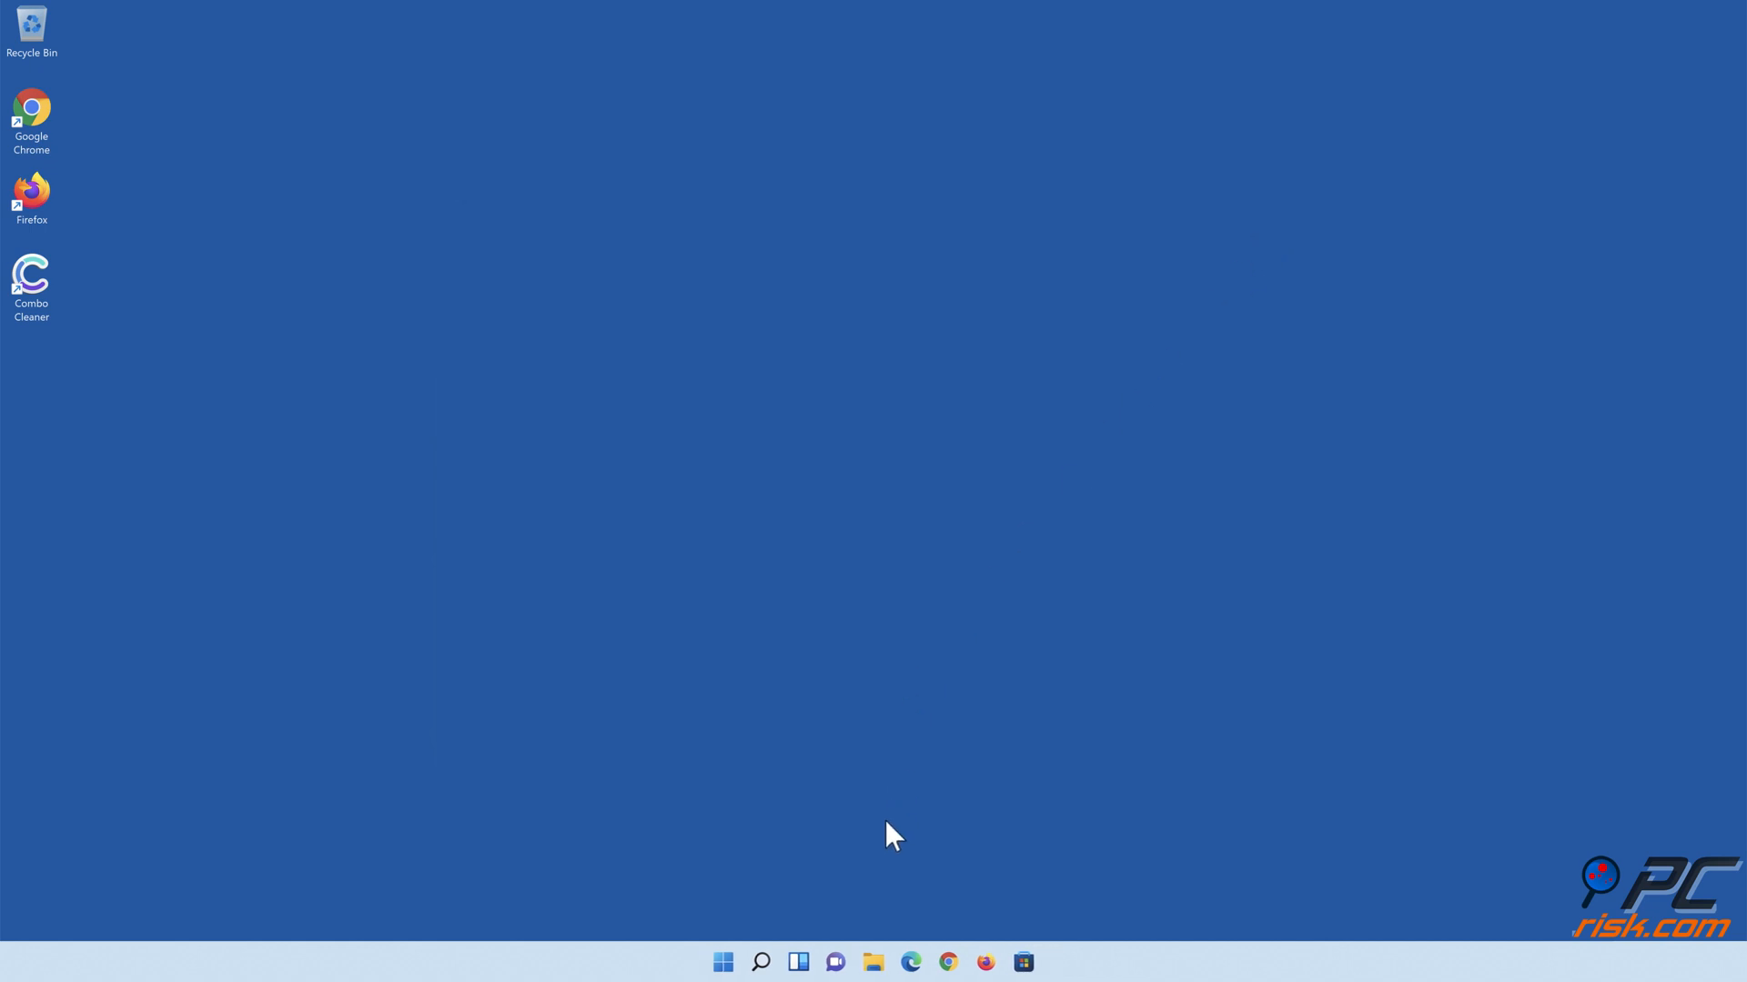